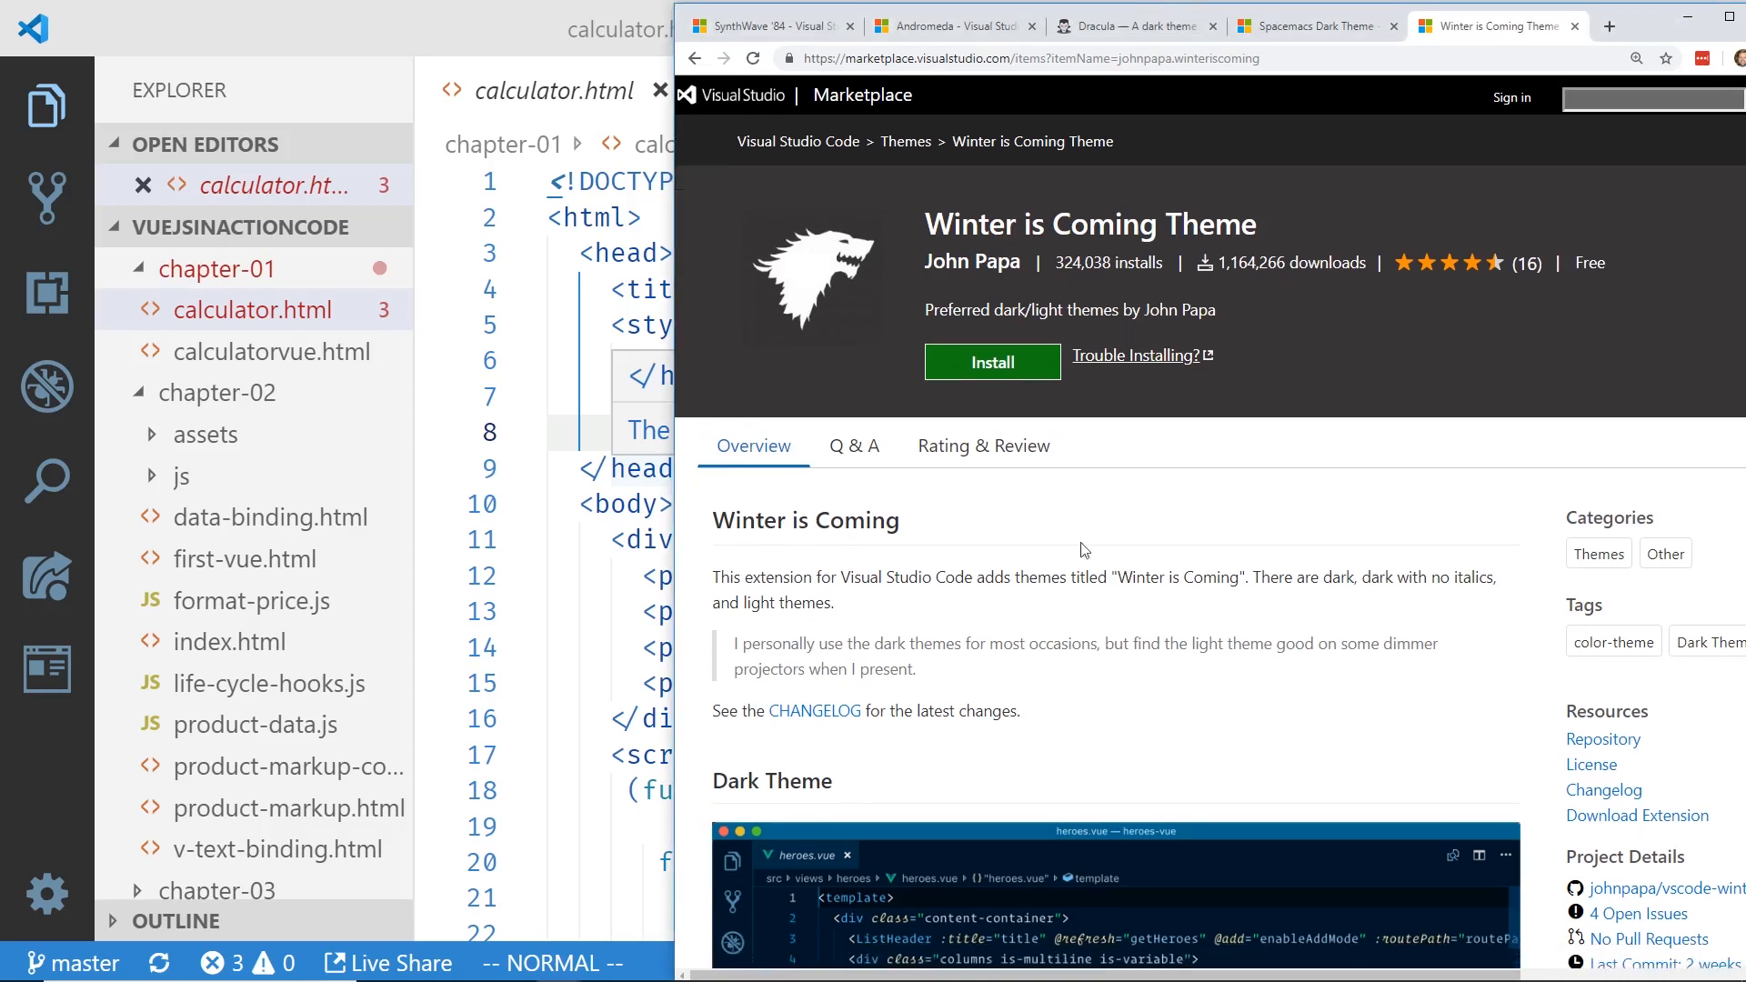
mouse_move(1106, 621)
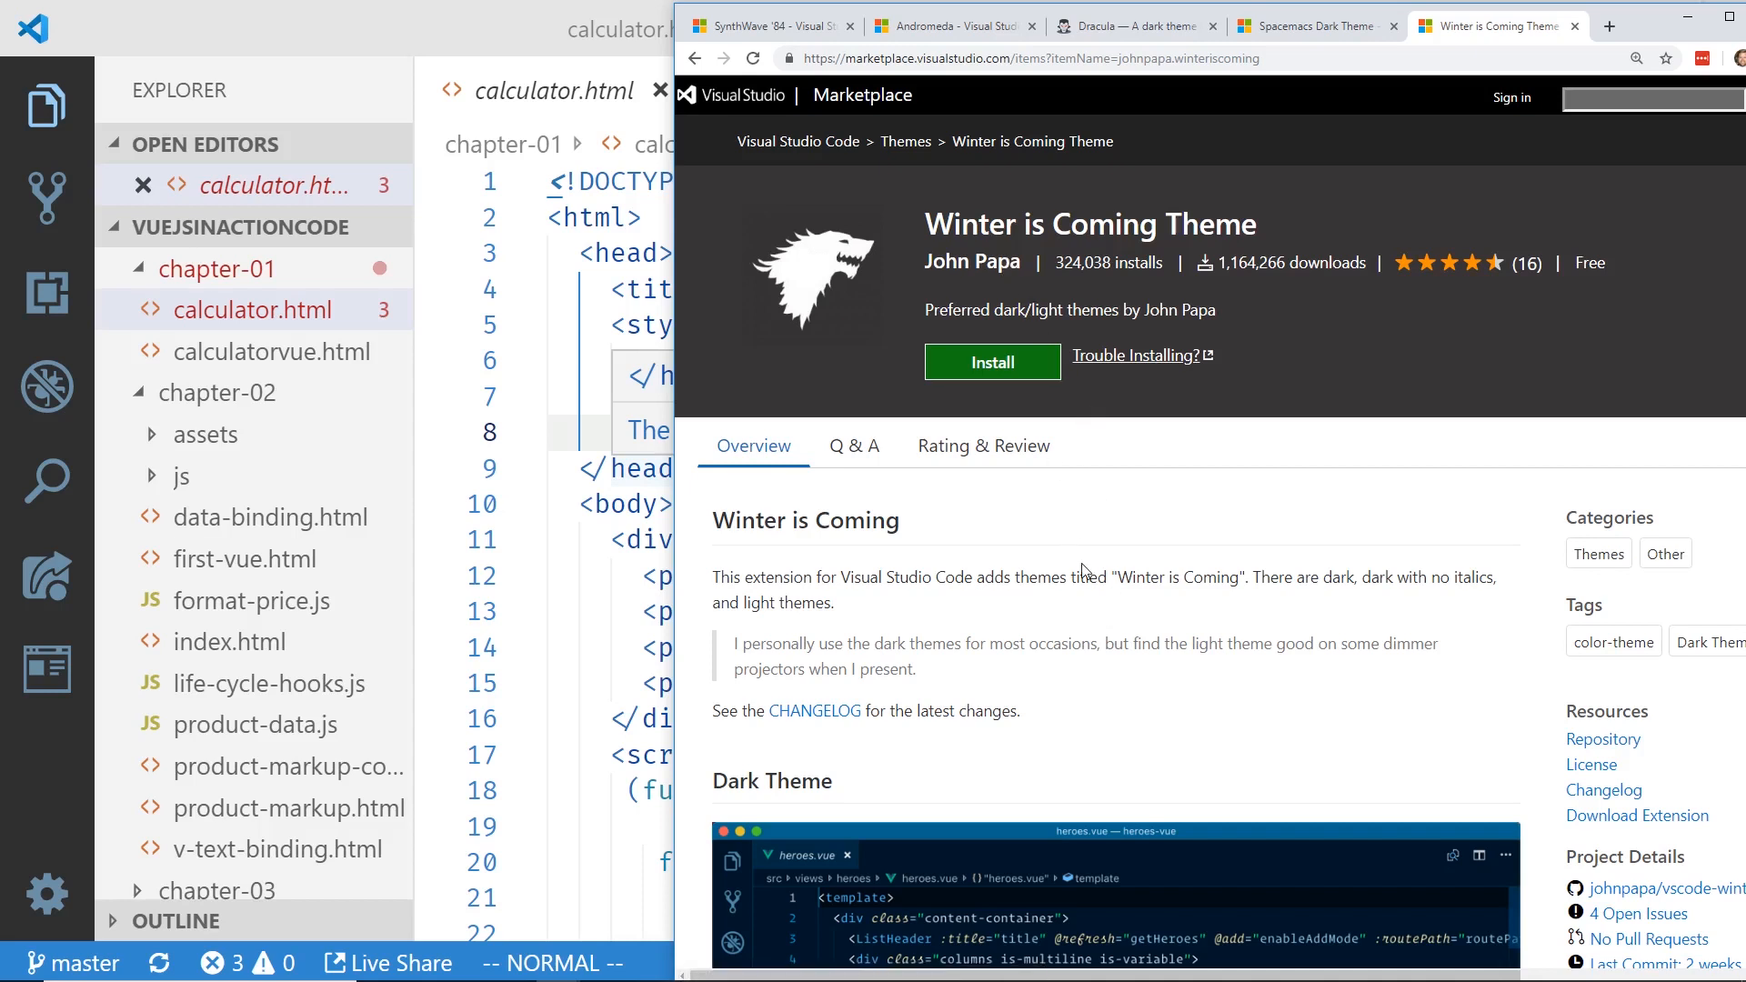
Step: Scroll through calculator.html's script, back up, and click into the style block
scroll(down, 3)
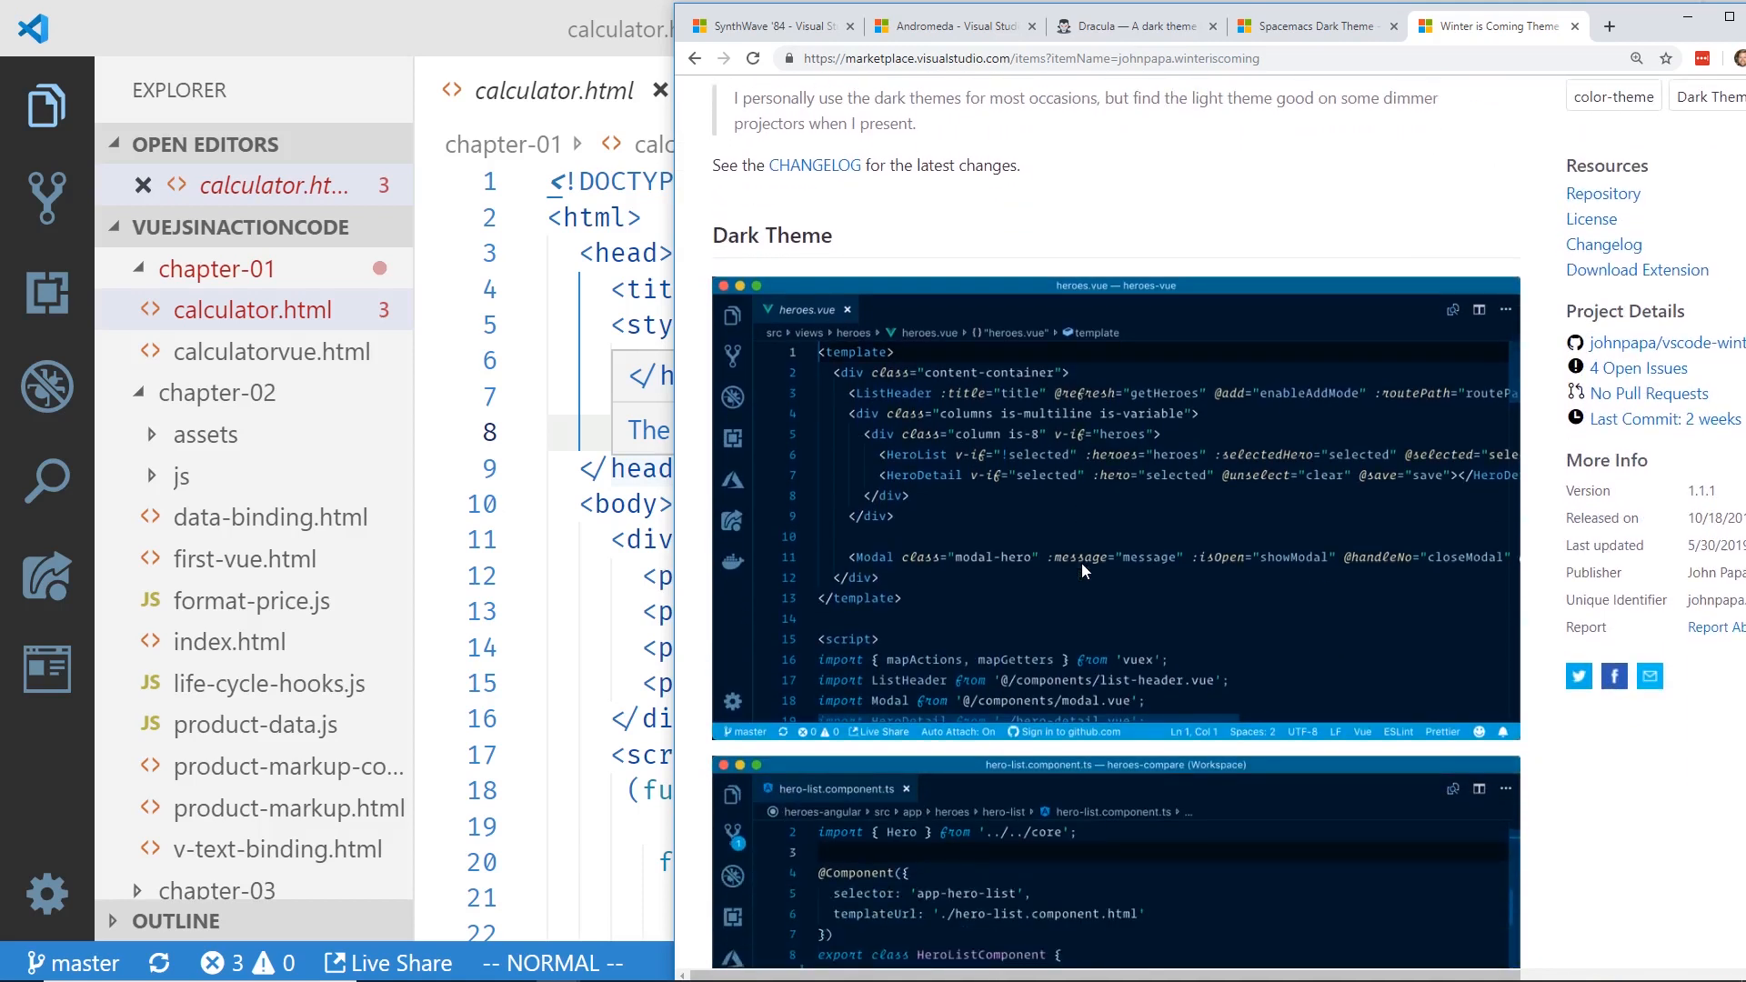
mouse_move(889, 417)
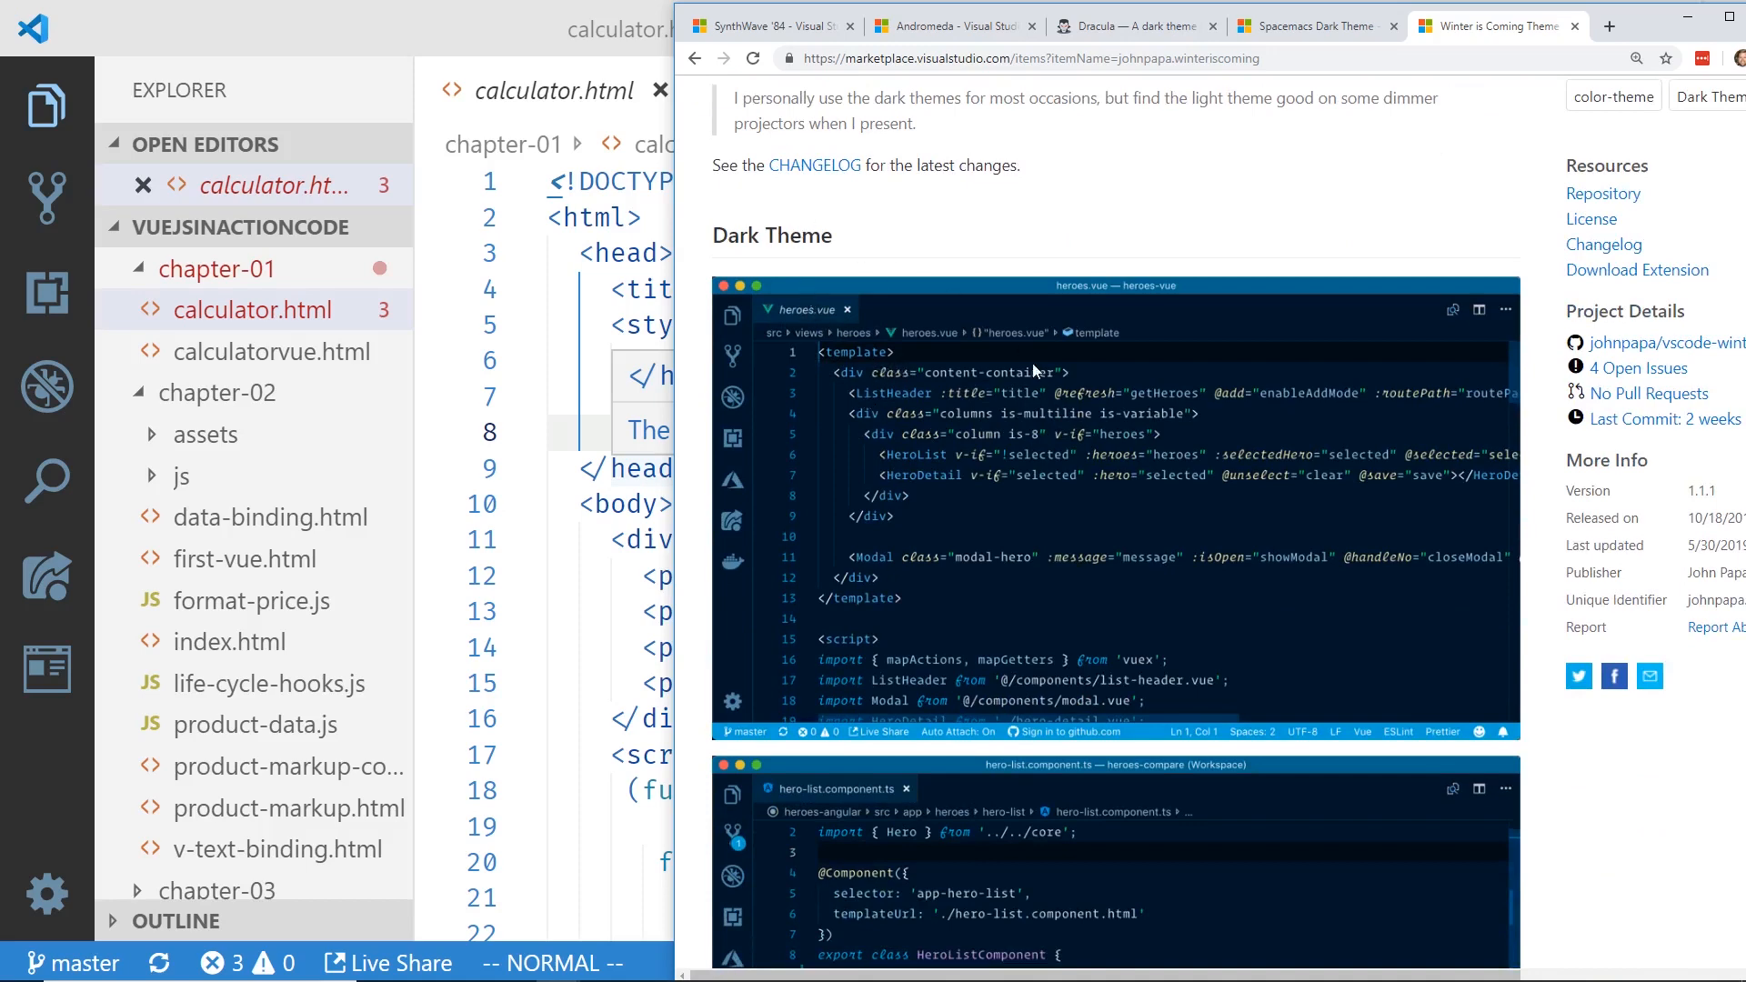
mouse_move(891, 356)
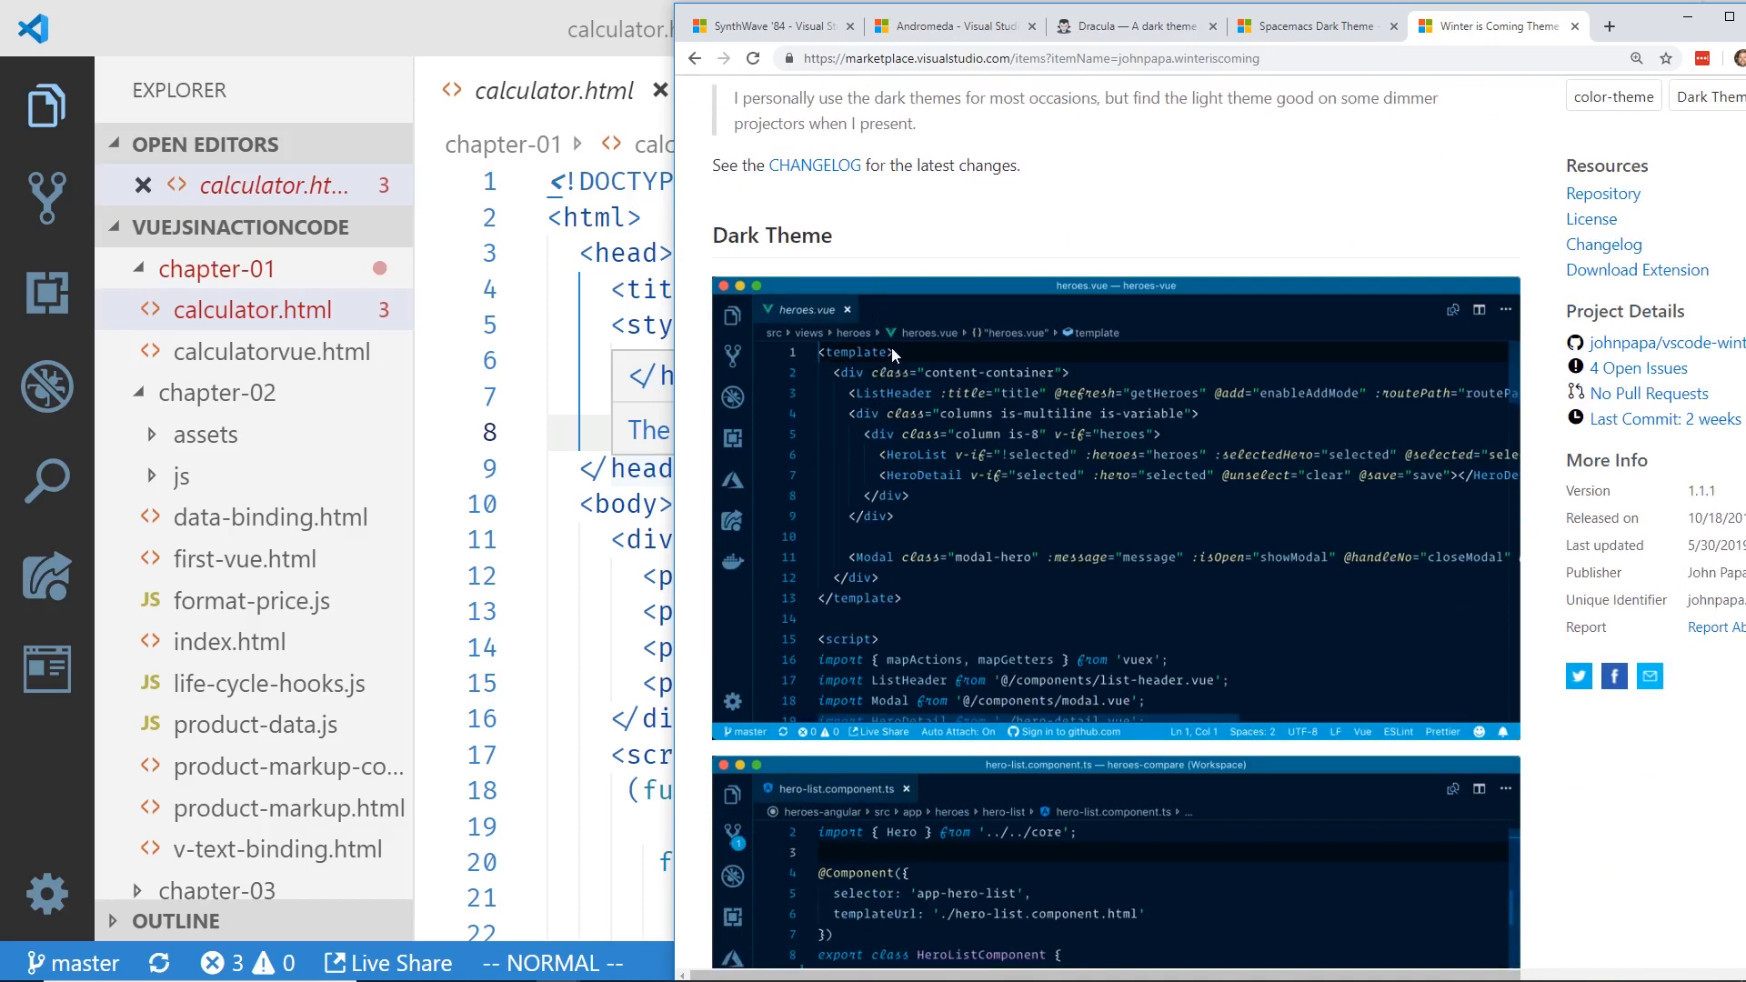
scroll(down, 3)
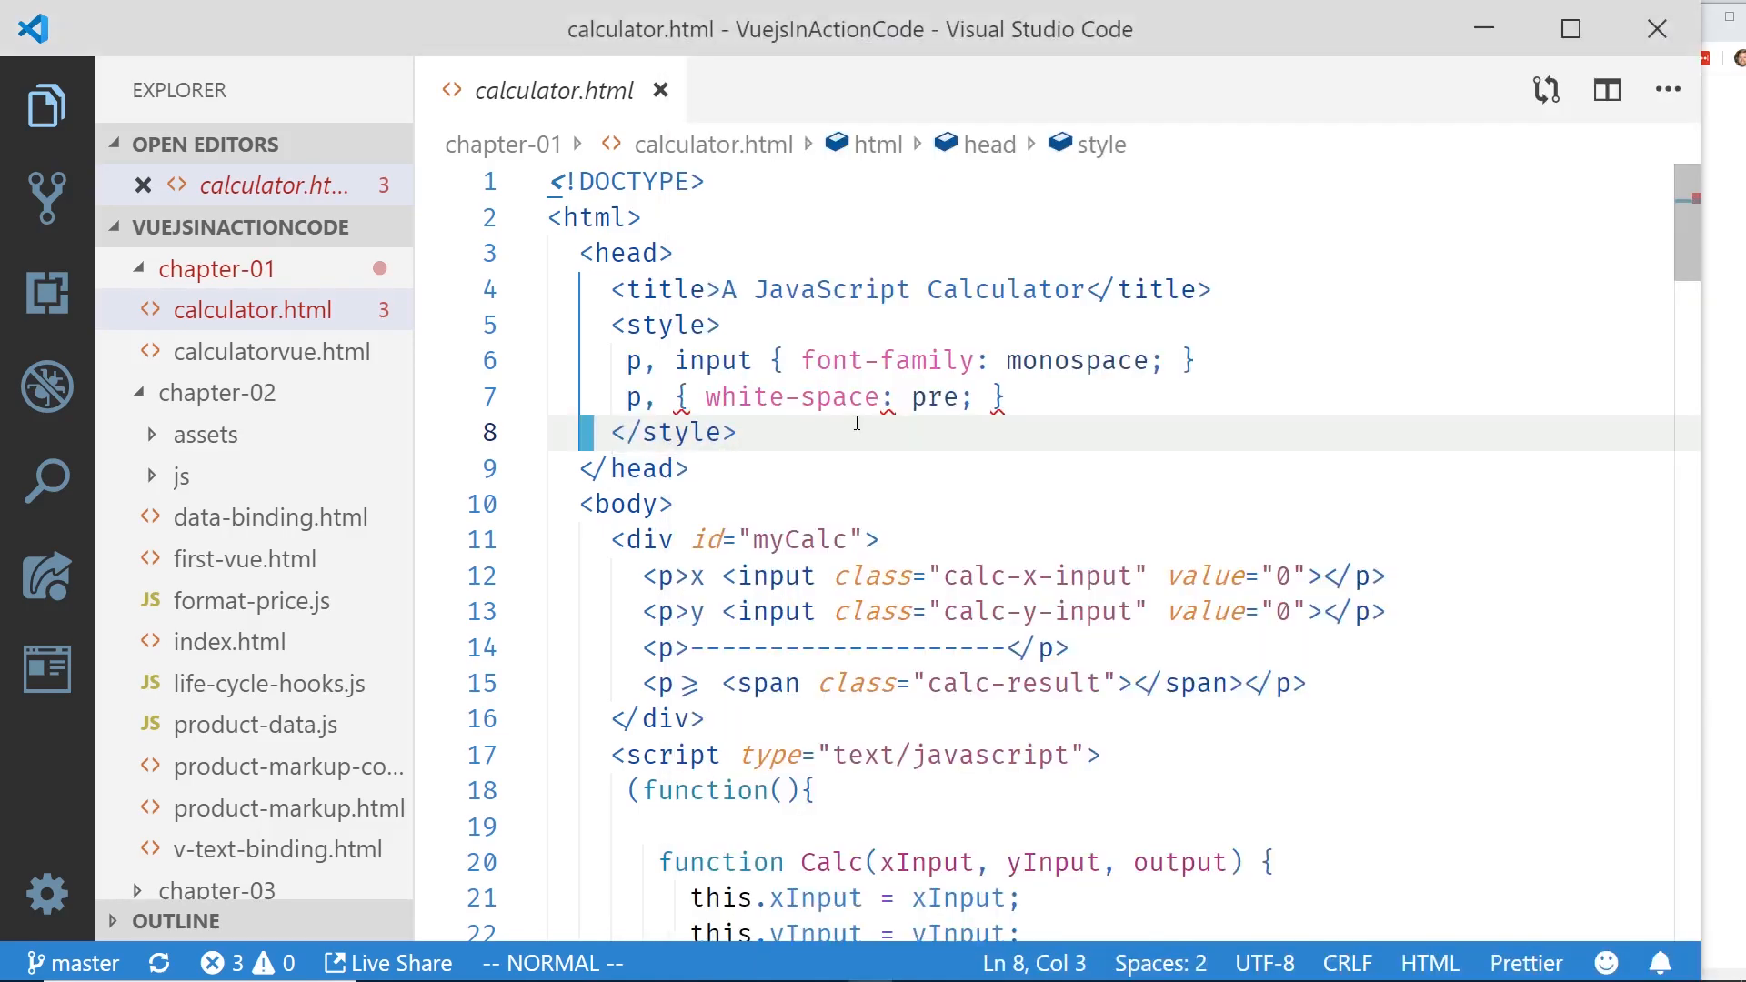
scroll(down, 3)
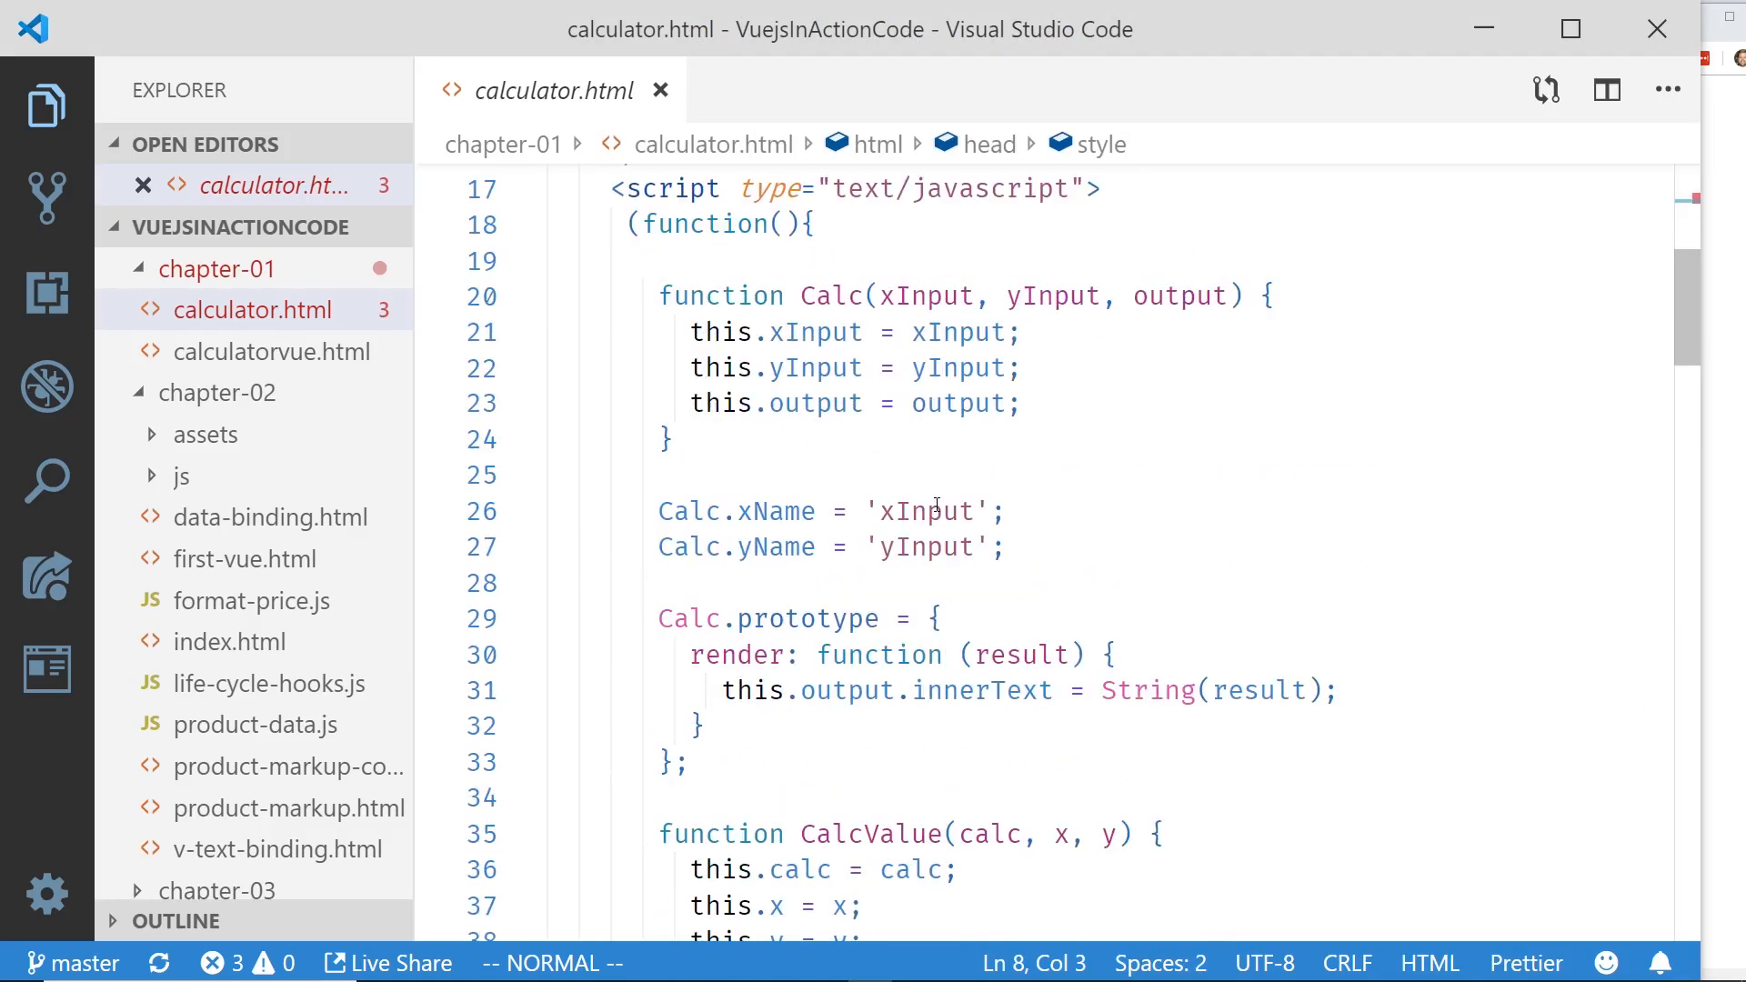
scroll(down, 3)
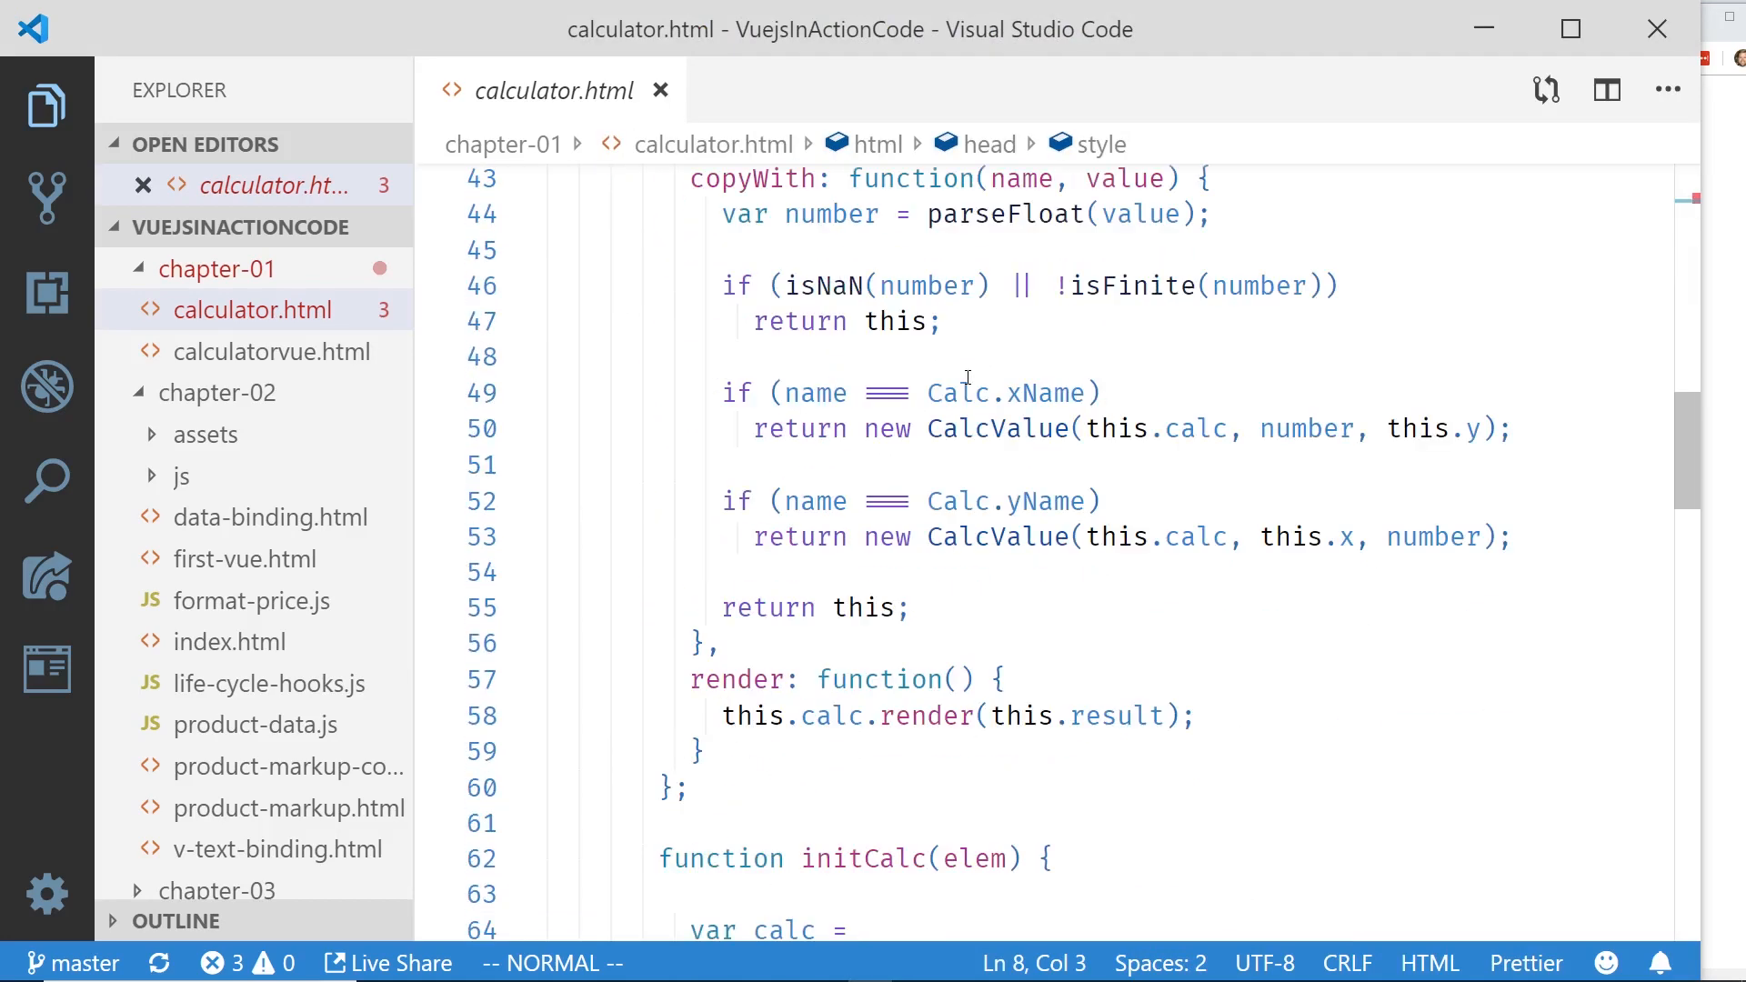
scroll(down, 3)
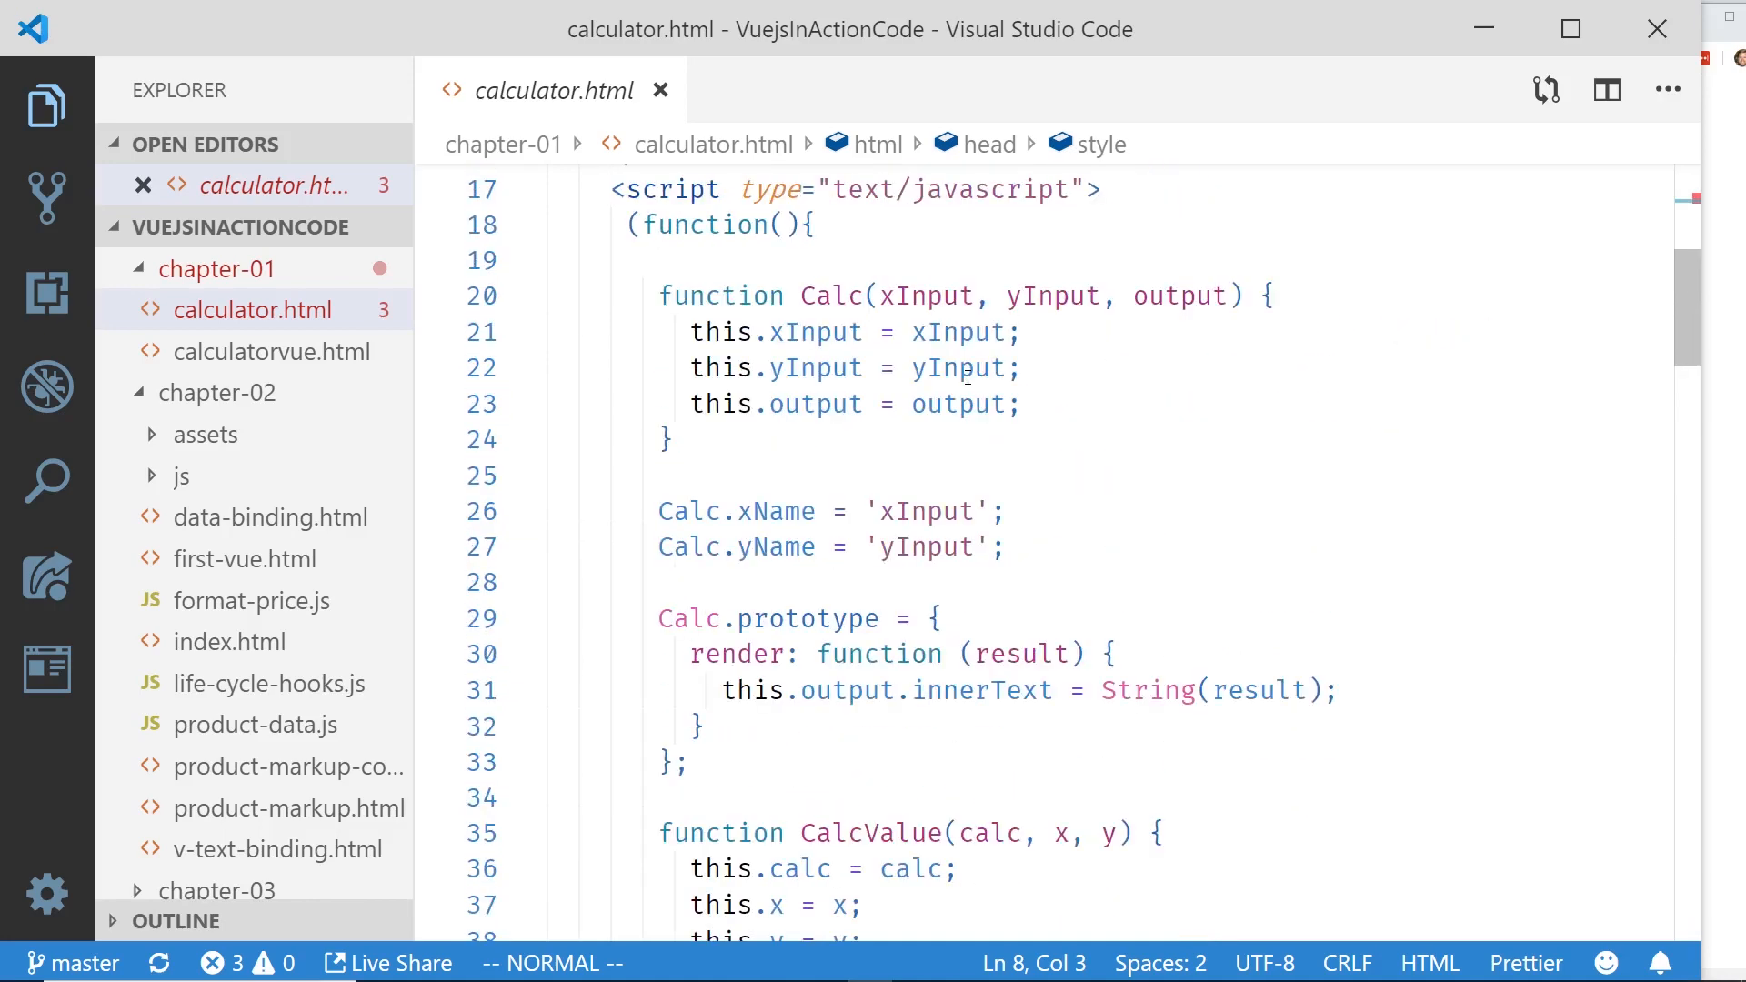
scroll(up, 3)
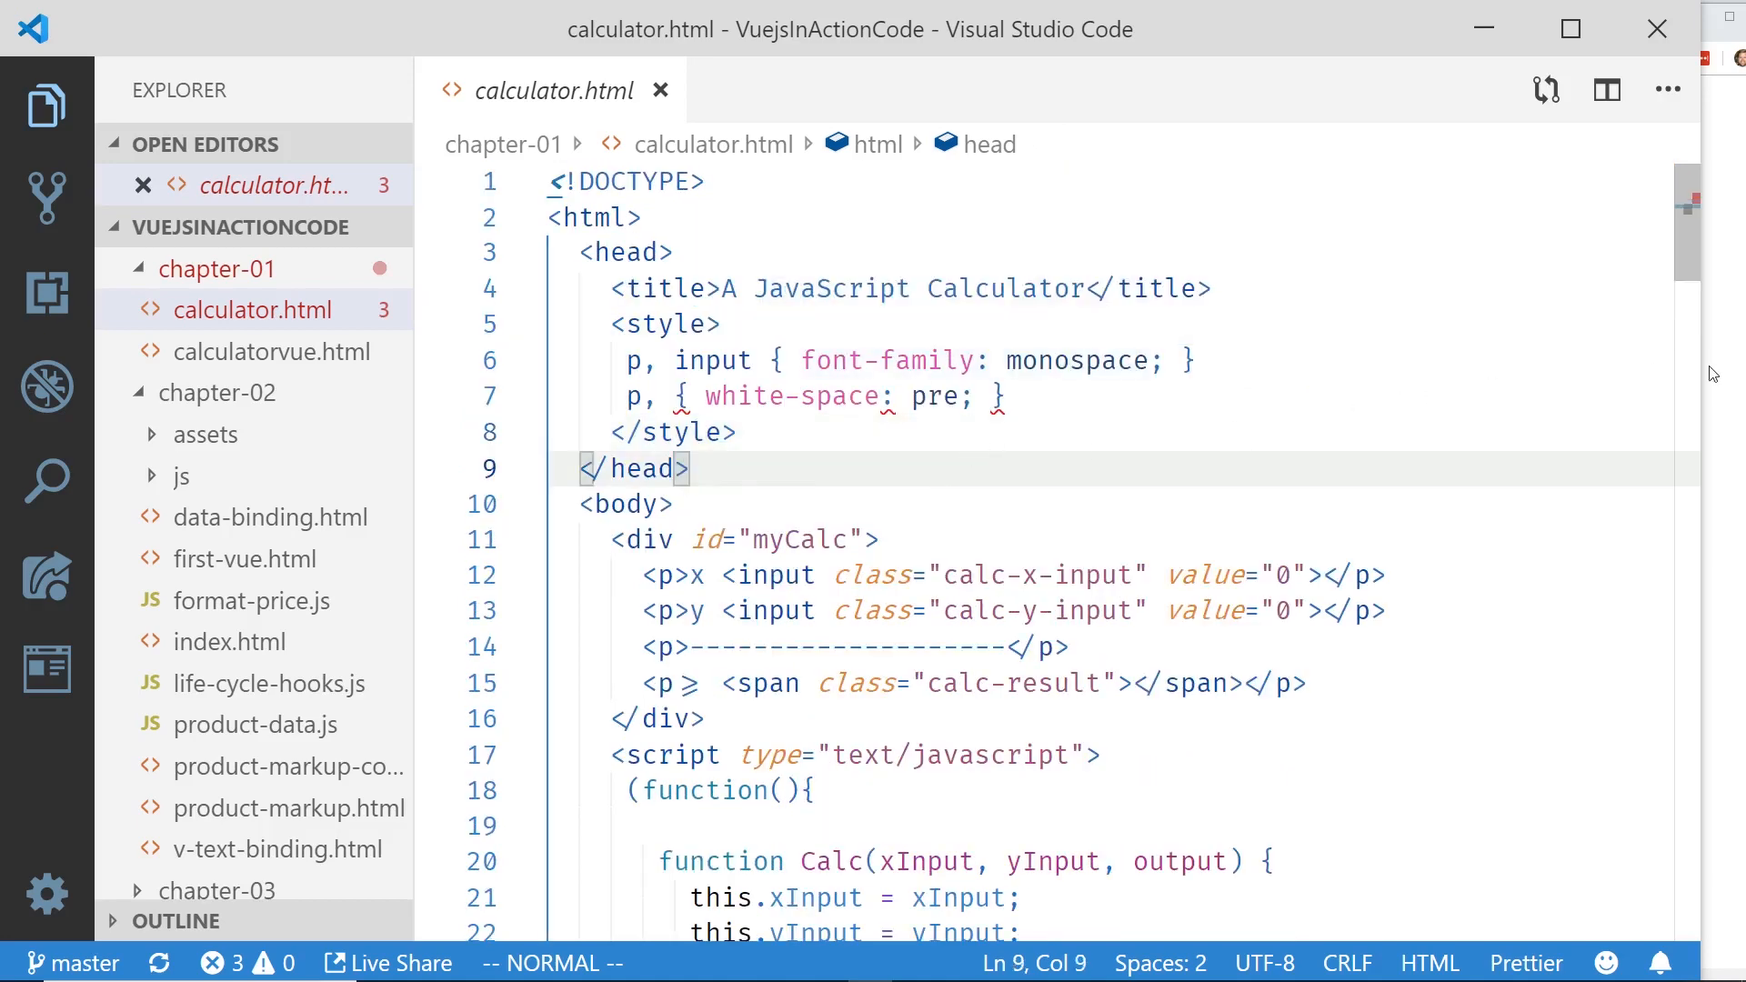
click(629, 397)
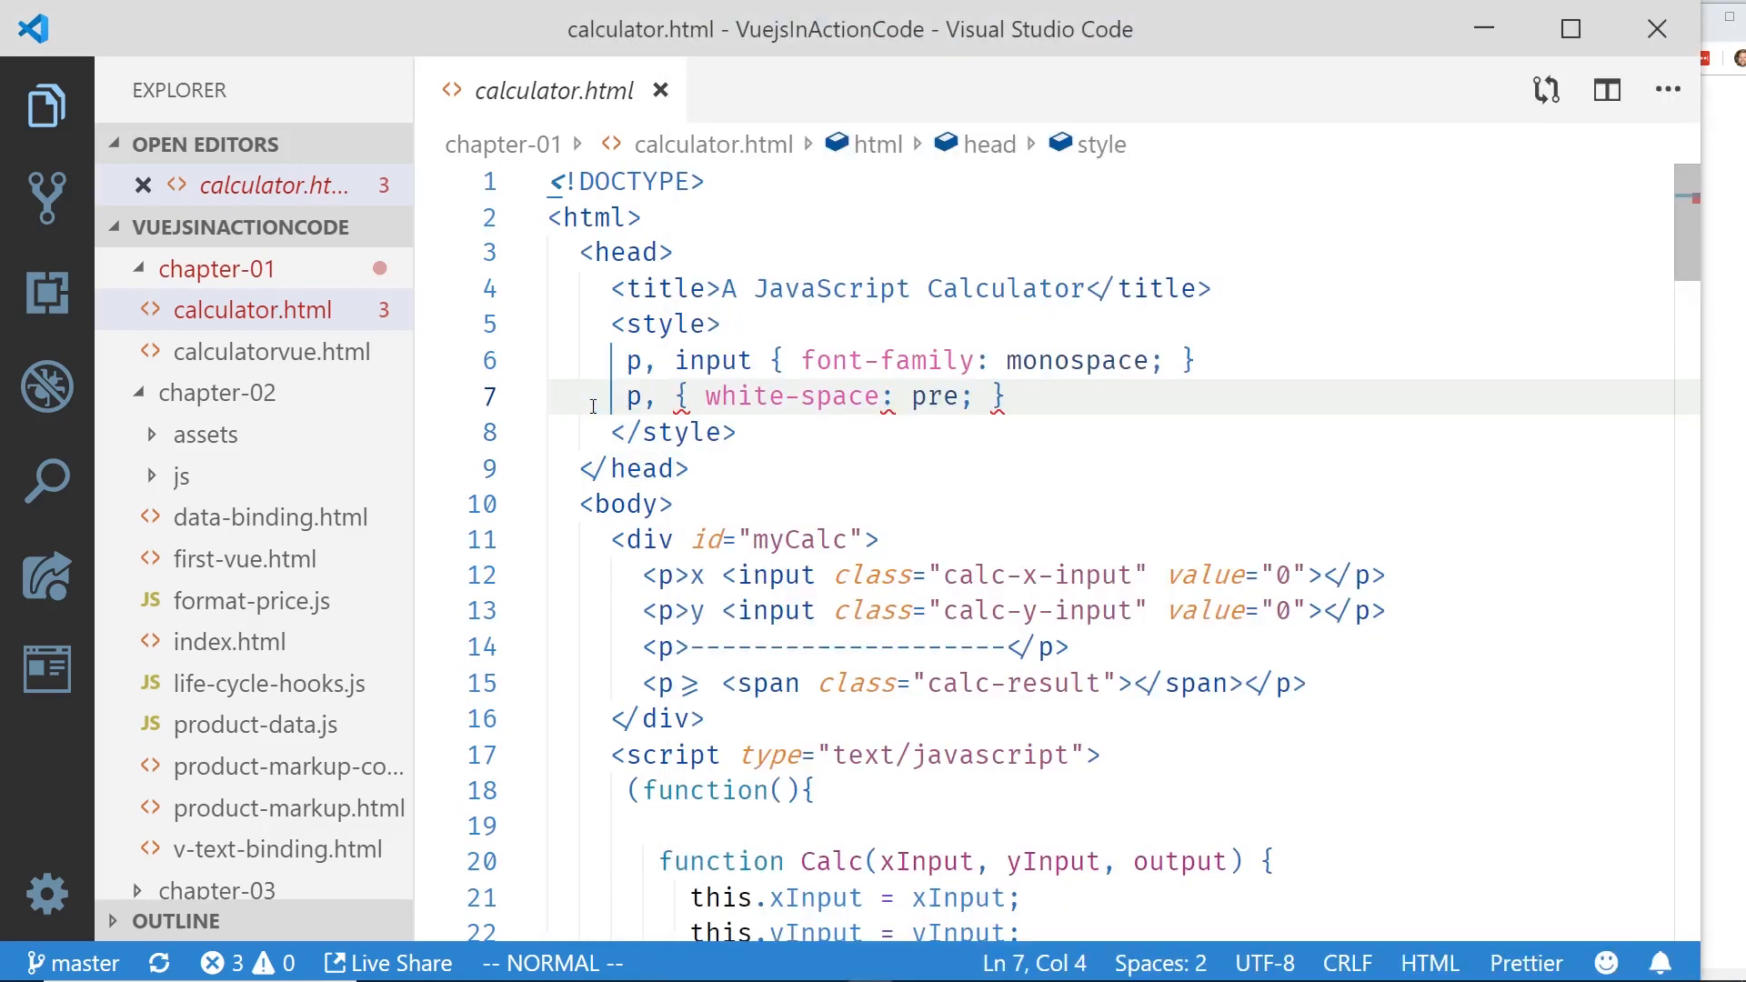
mouse_move(1706, 407)
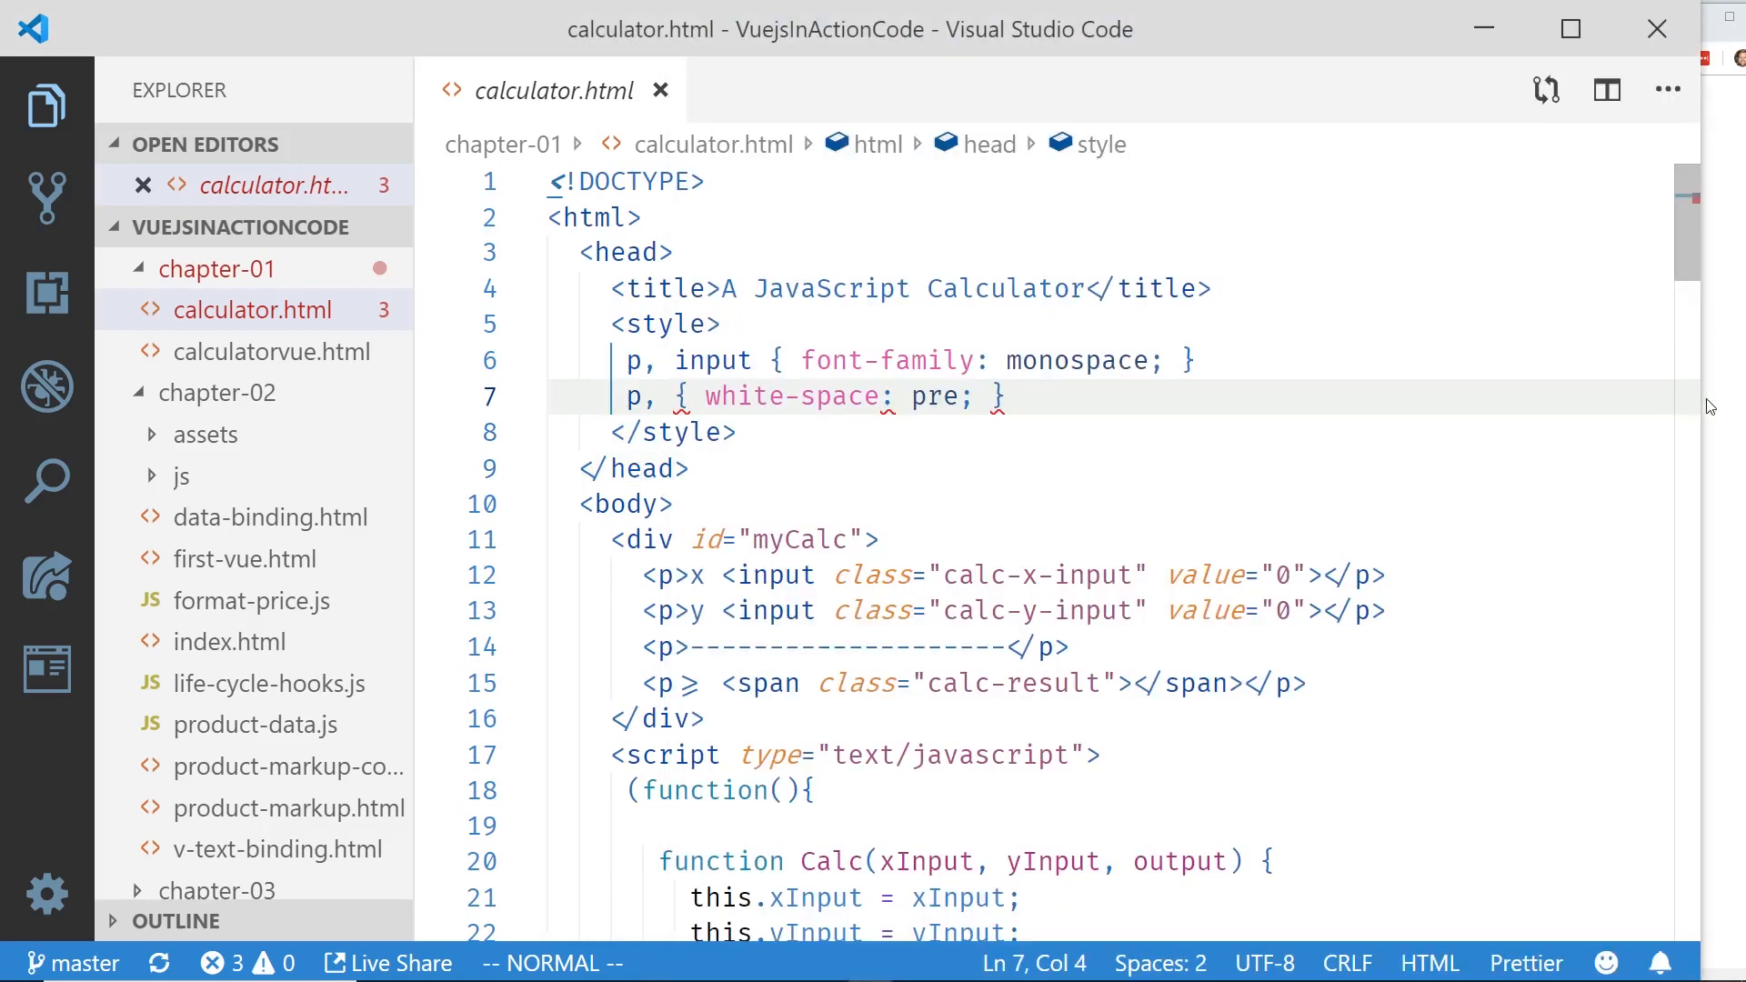
Step: Apply an installed dark colour theme through Preferences: Color Theme
click(1314, 25)
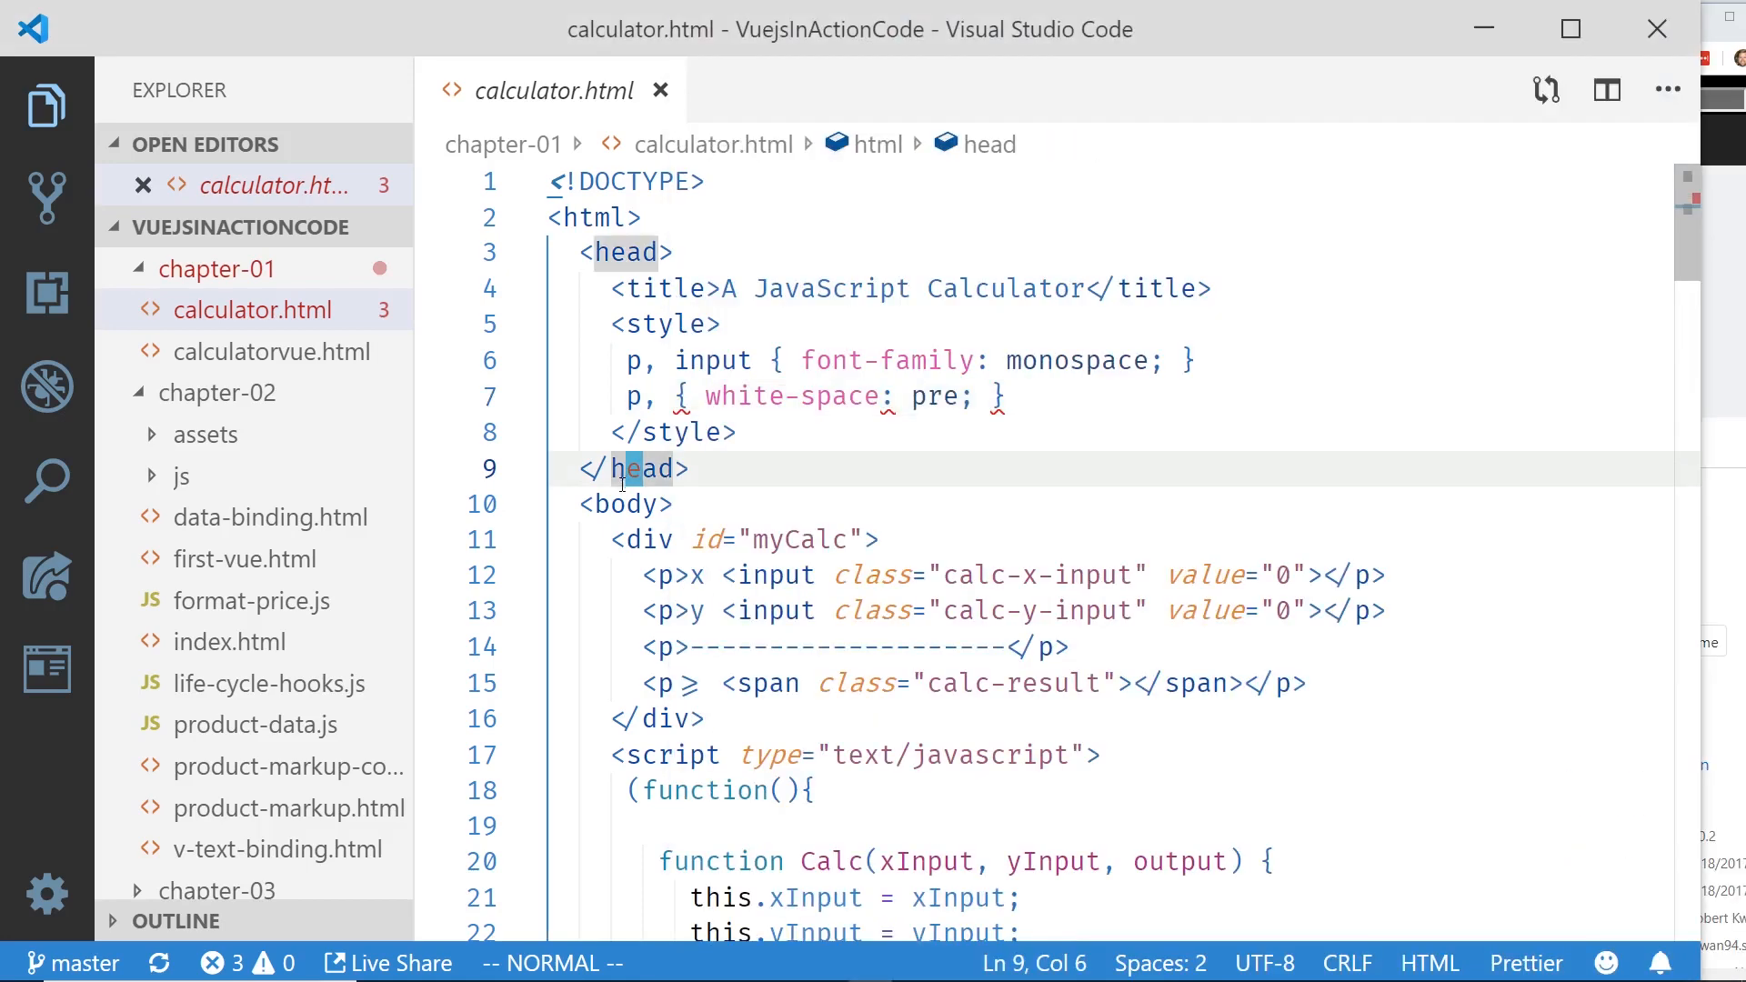
mouse_move(620, 493)
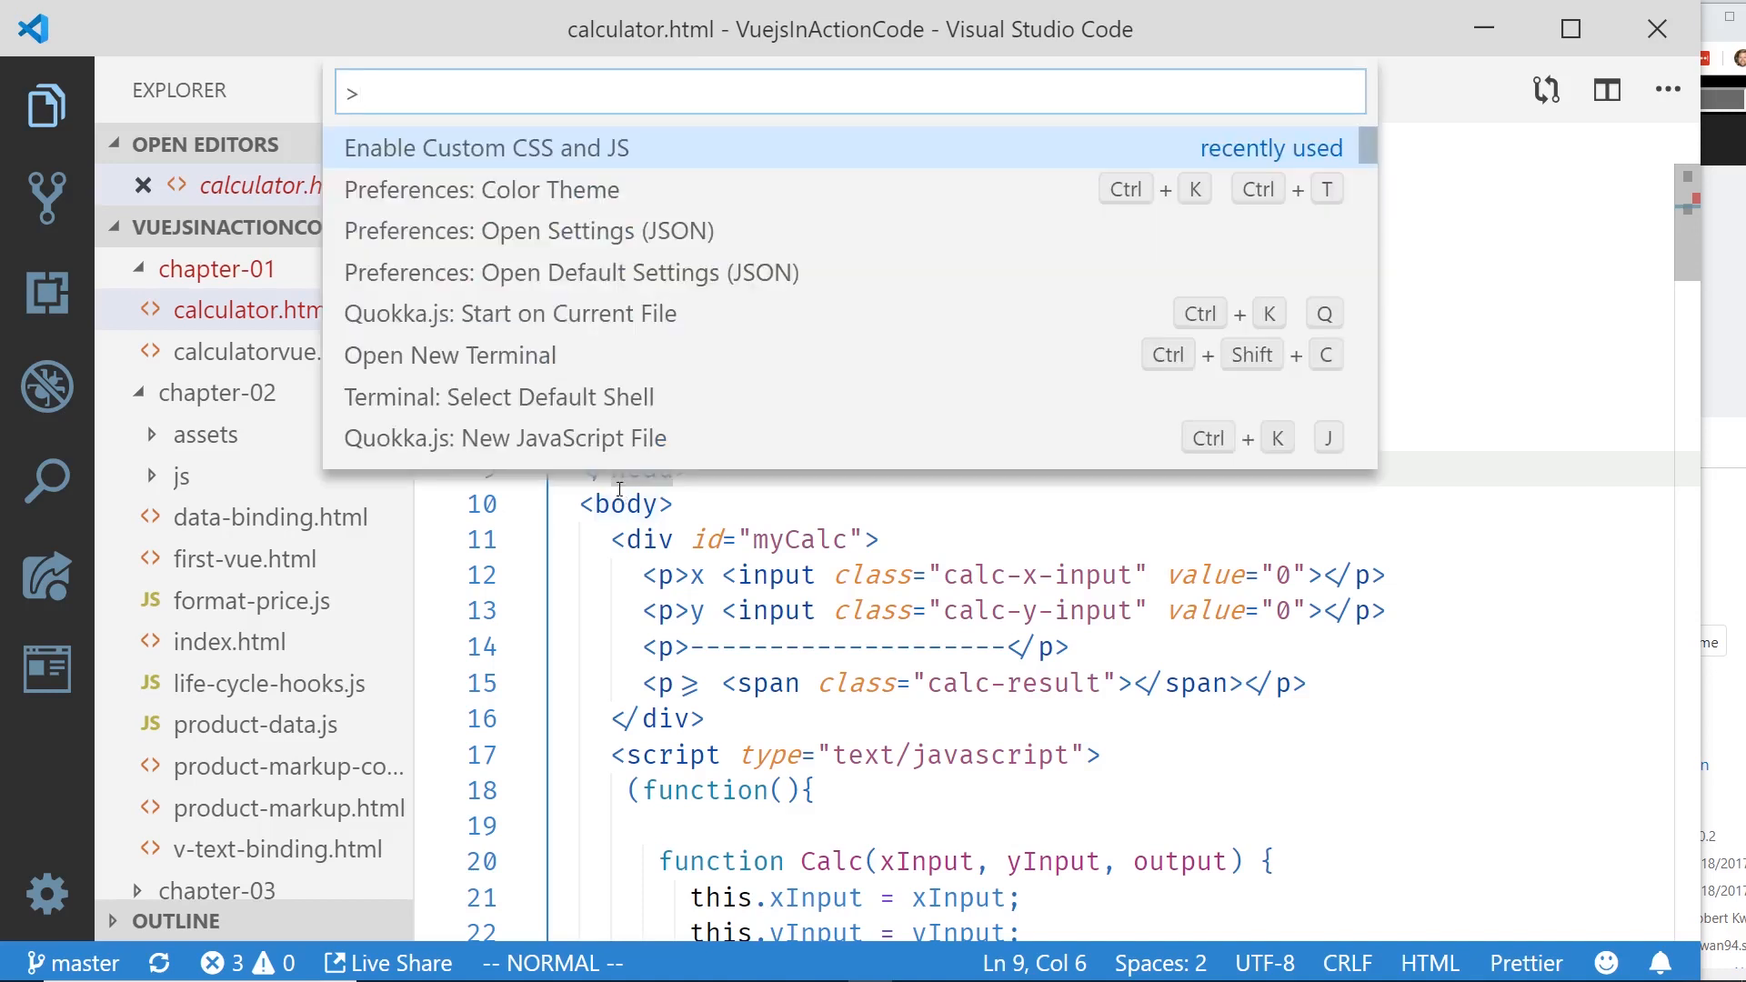
mouse_move(619, 254)
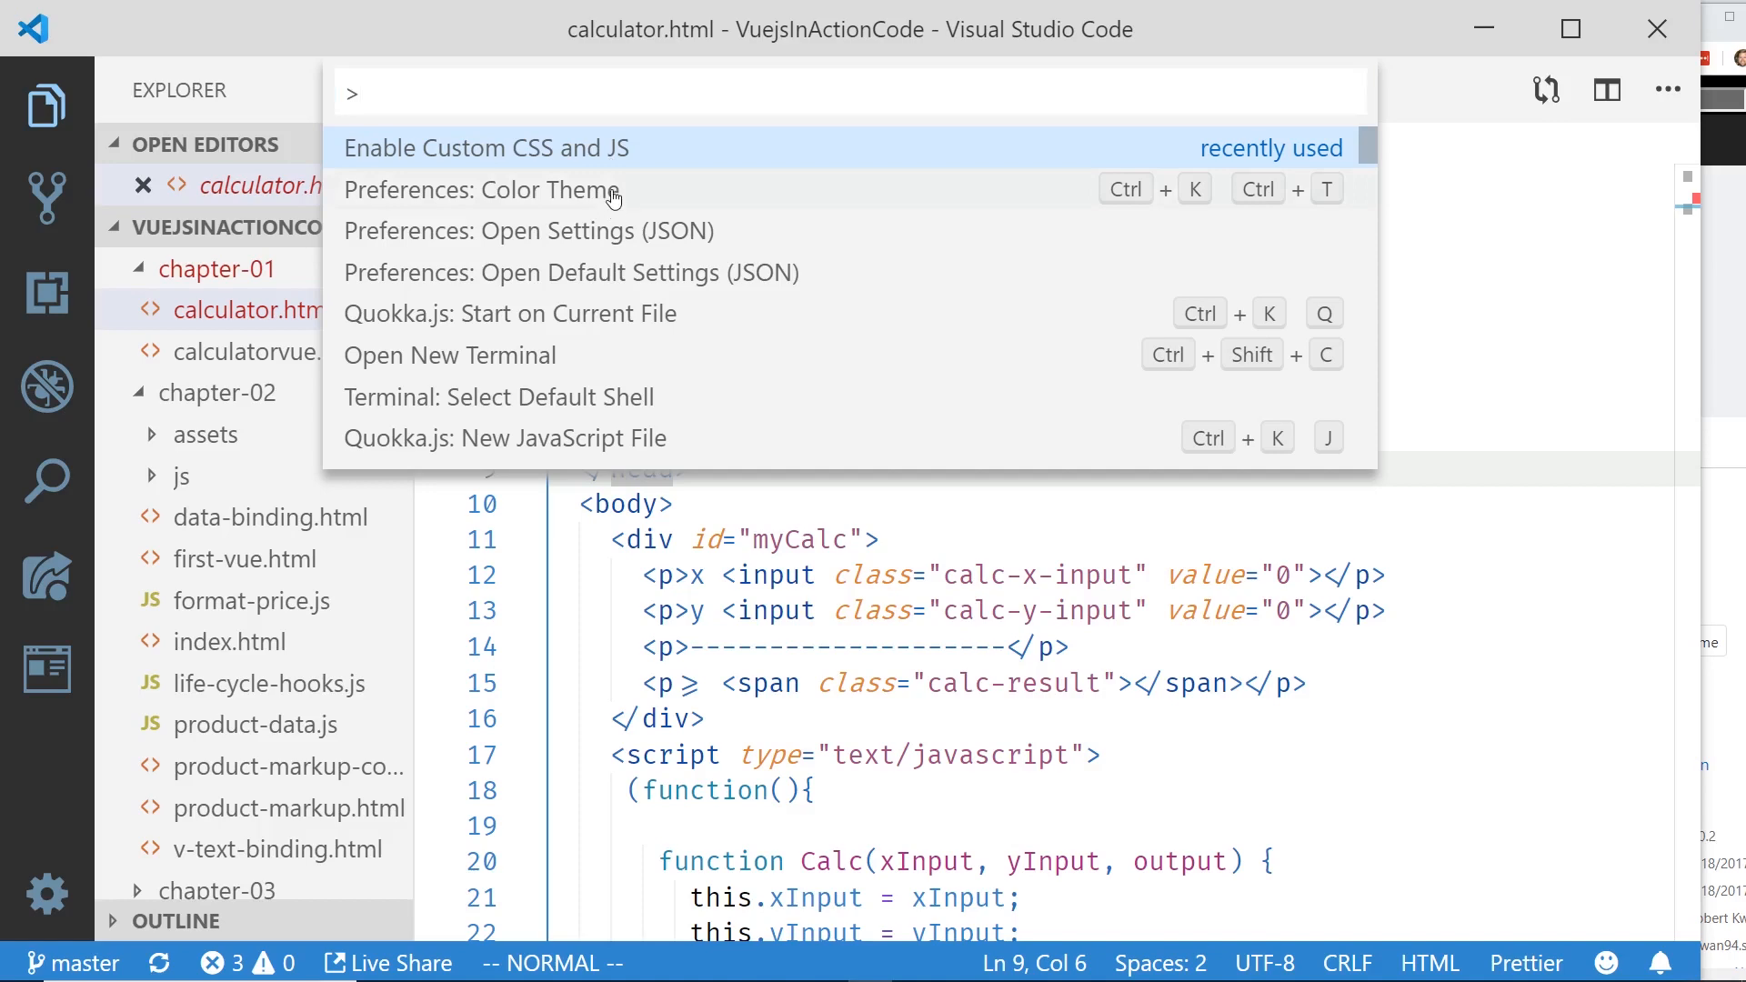
click(483, 189)
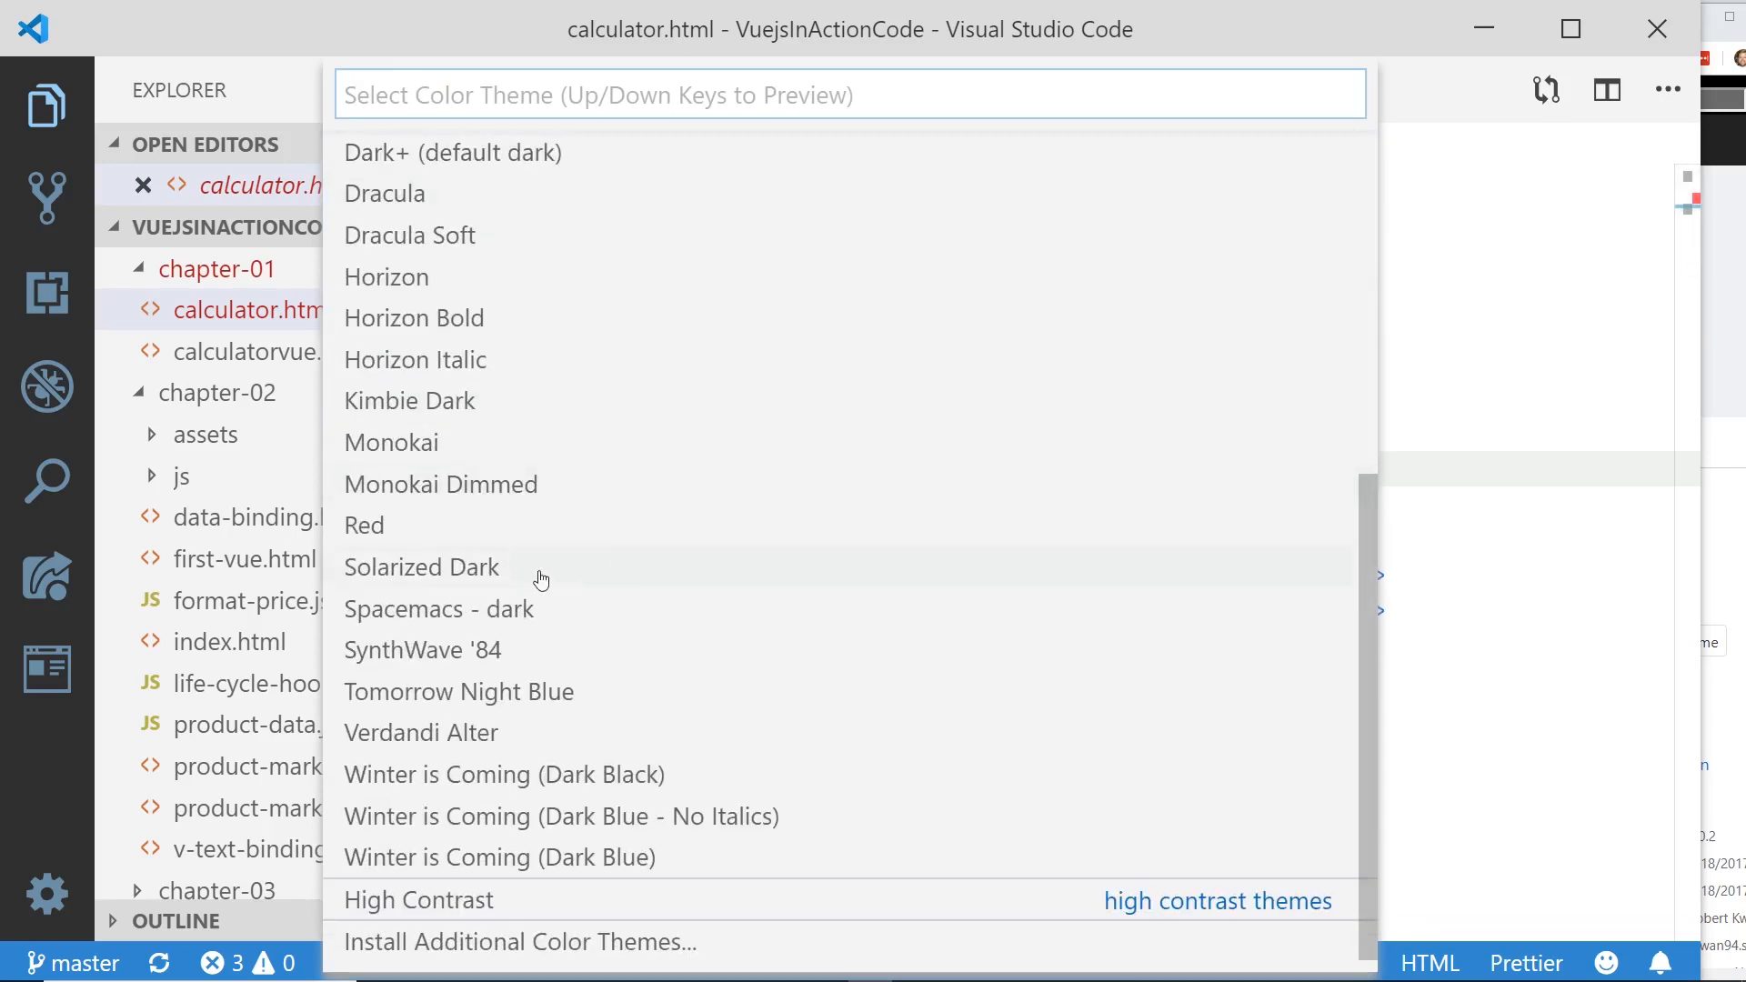
key(Escape)
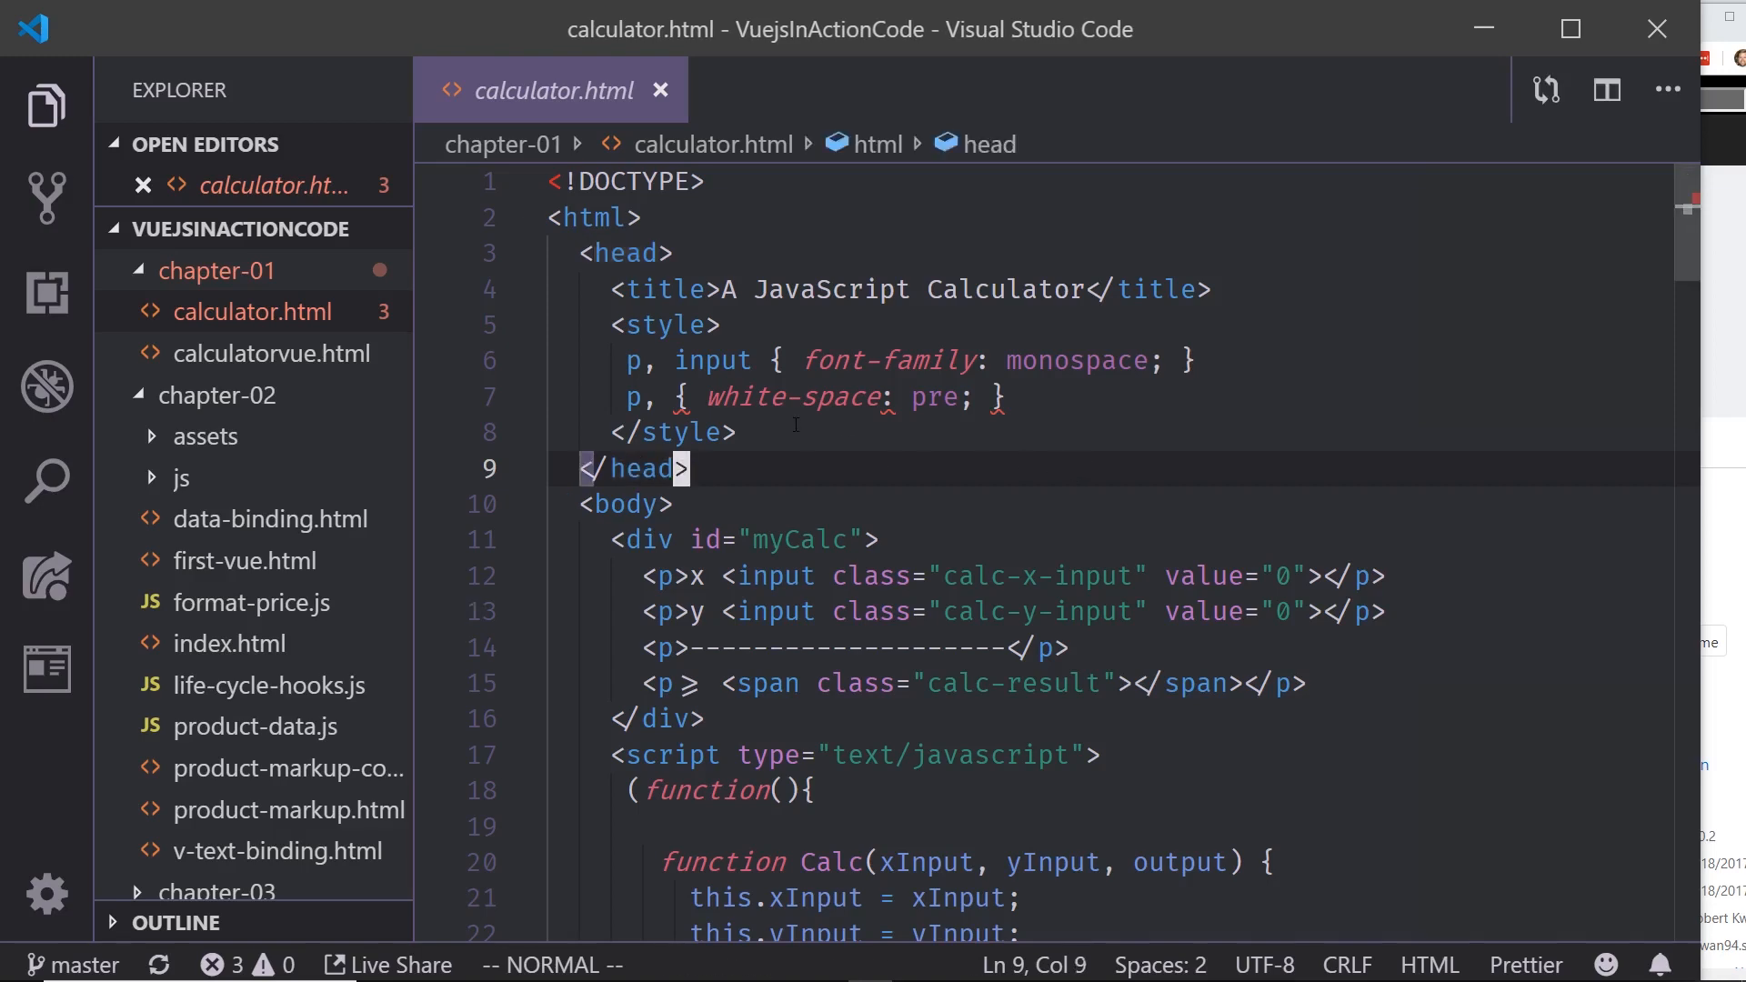
Step: Close calculator.html and open calculatorvue.html to browse its code
click(661, 90)
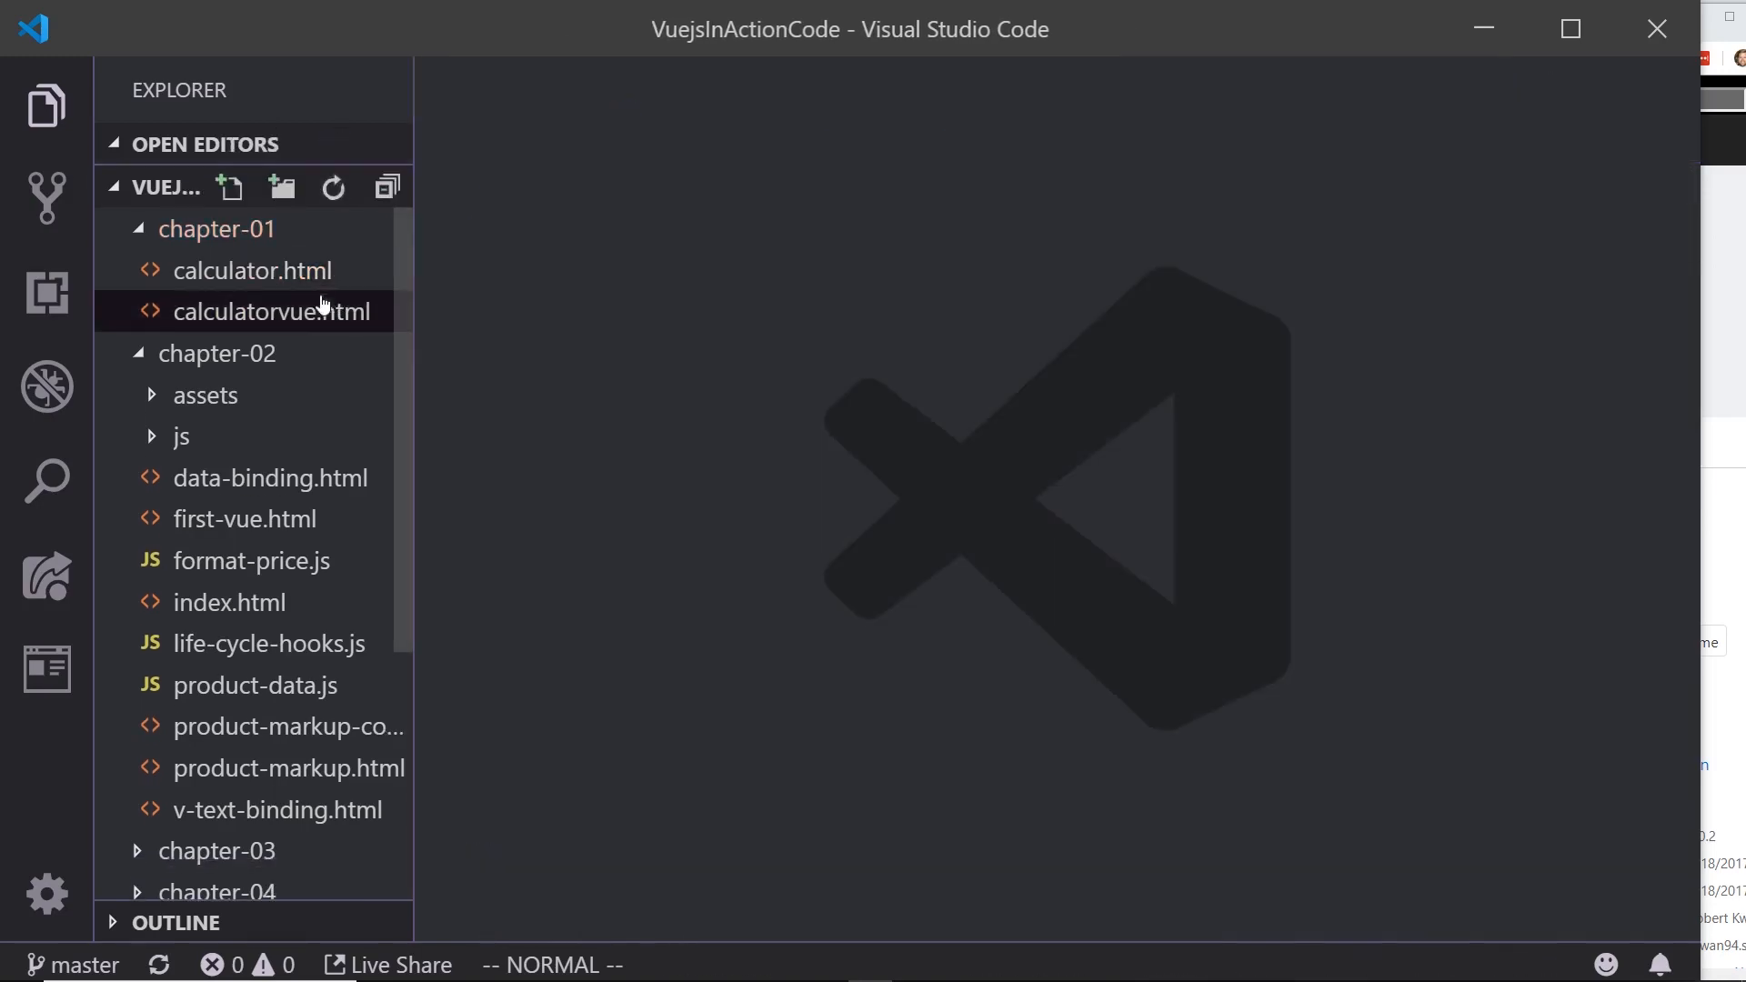
double_click(269, 311)
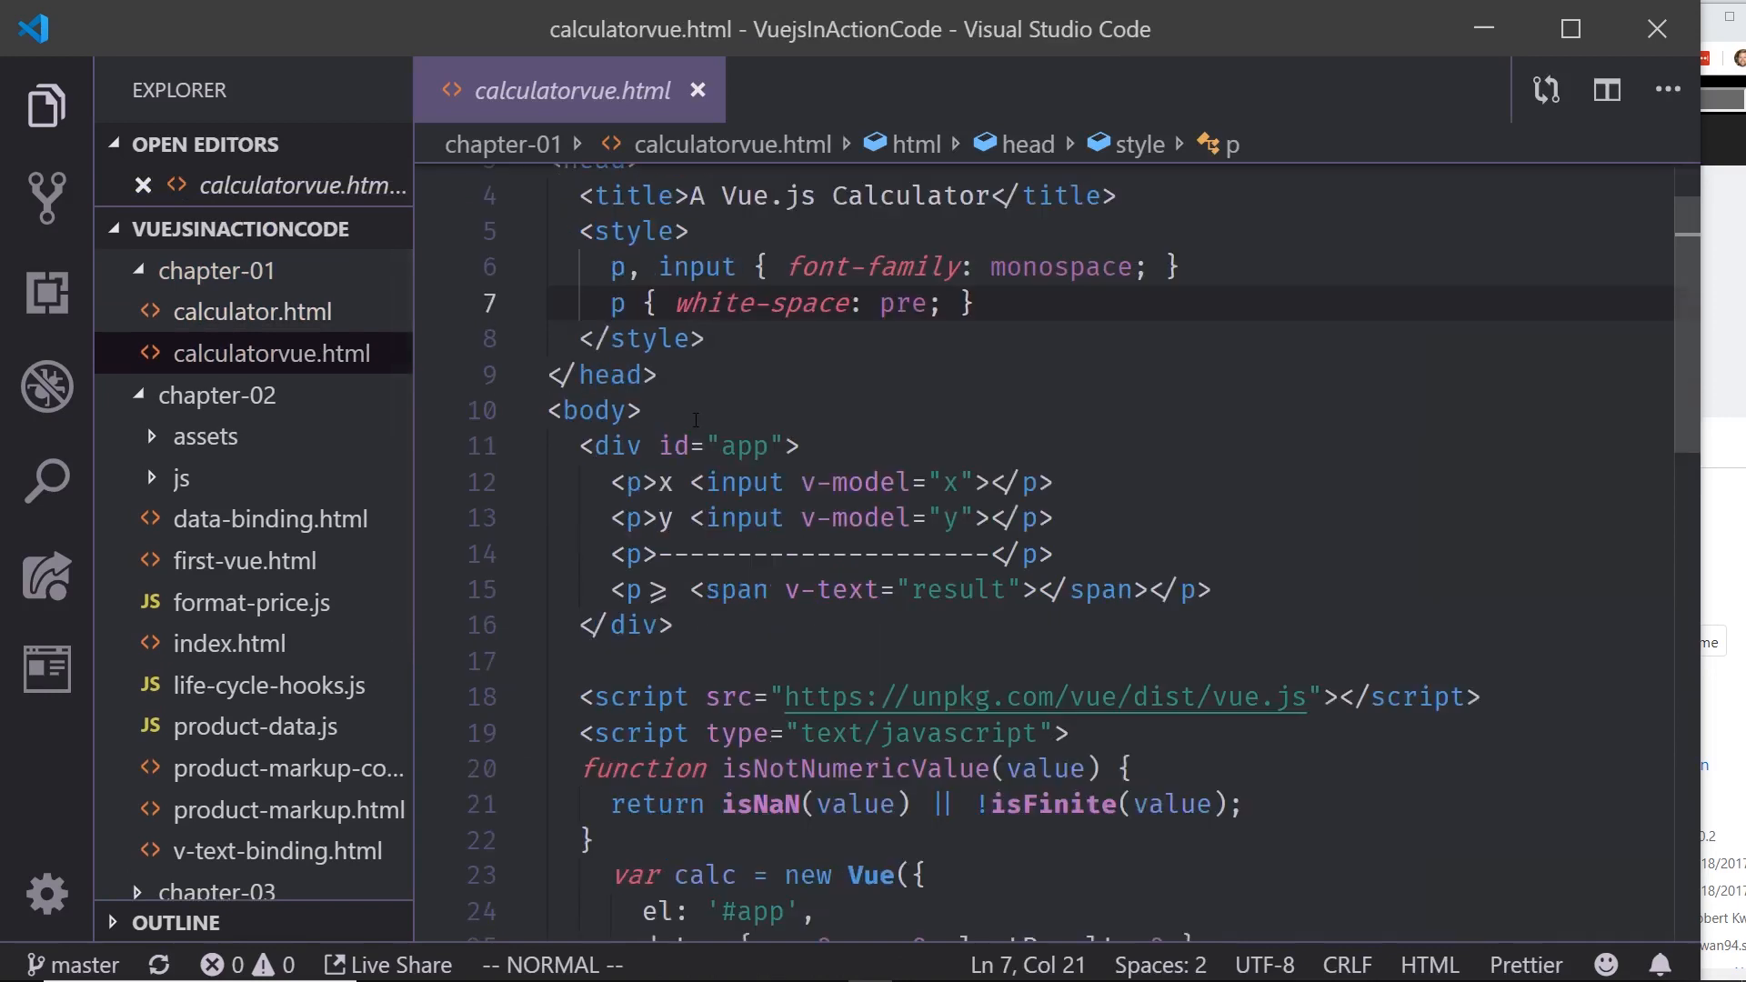
mouse_move(818, 424)
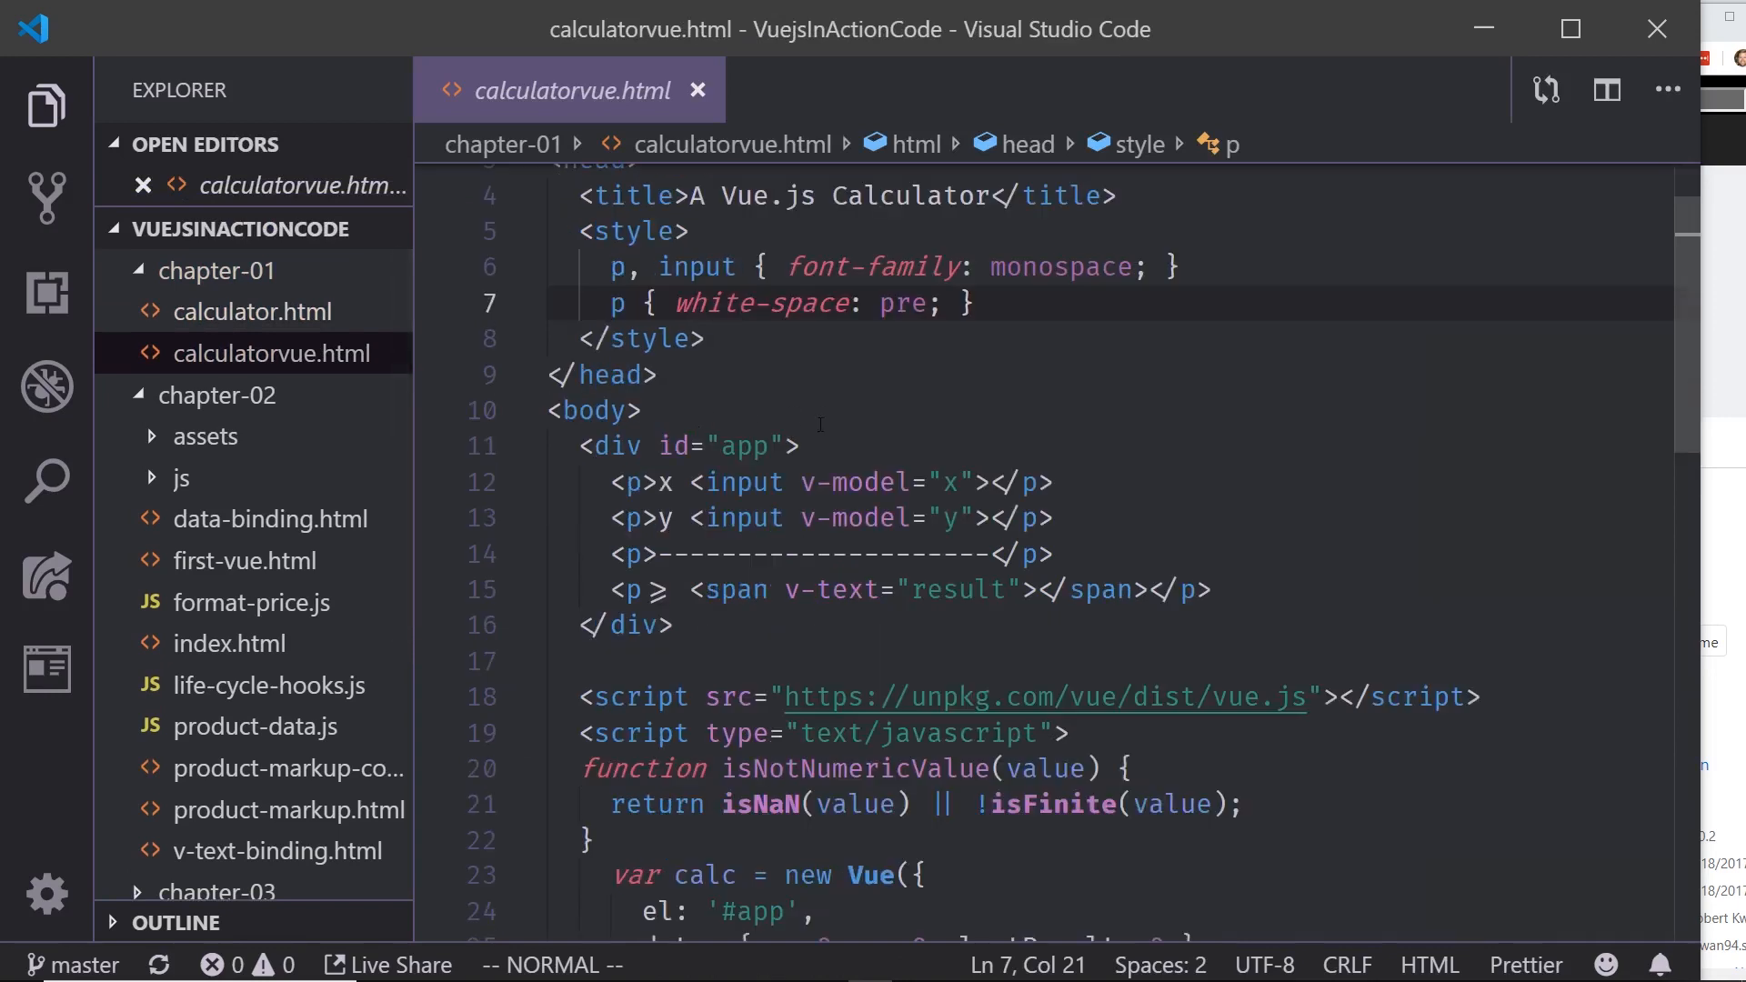
click(868, 482)
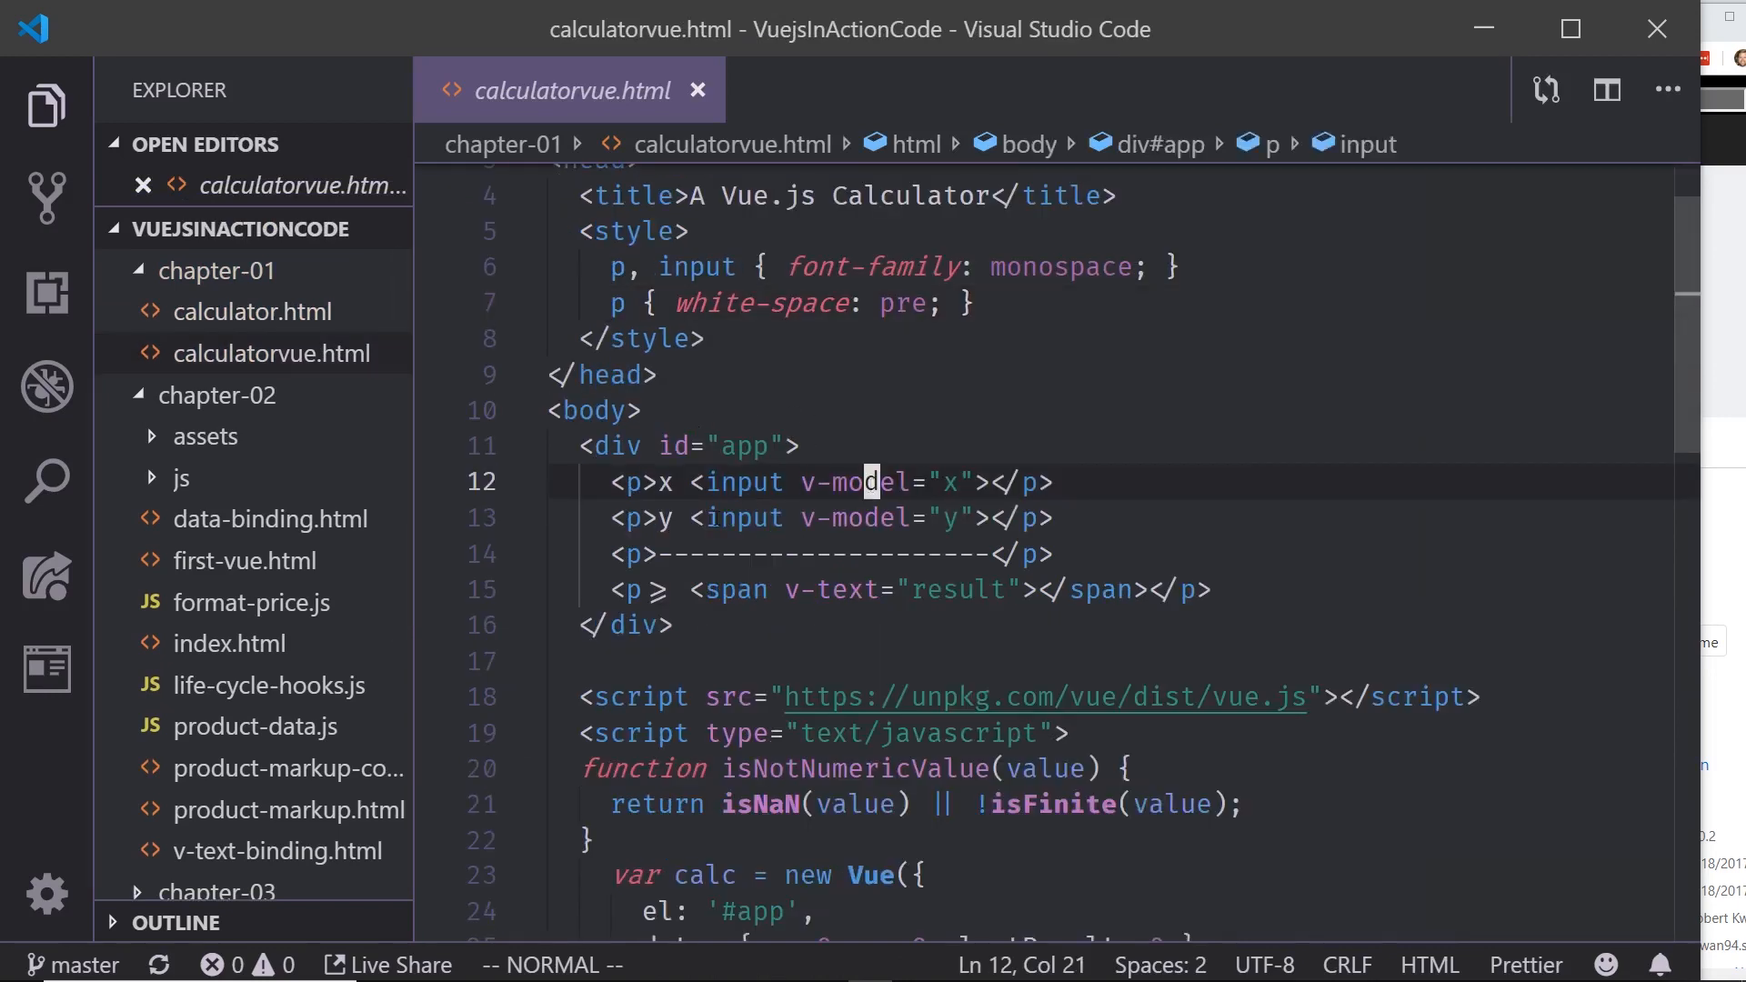
scroll(down, 3)
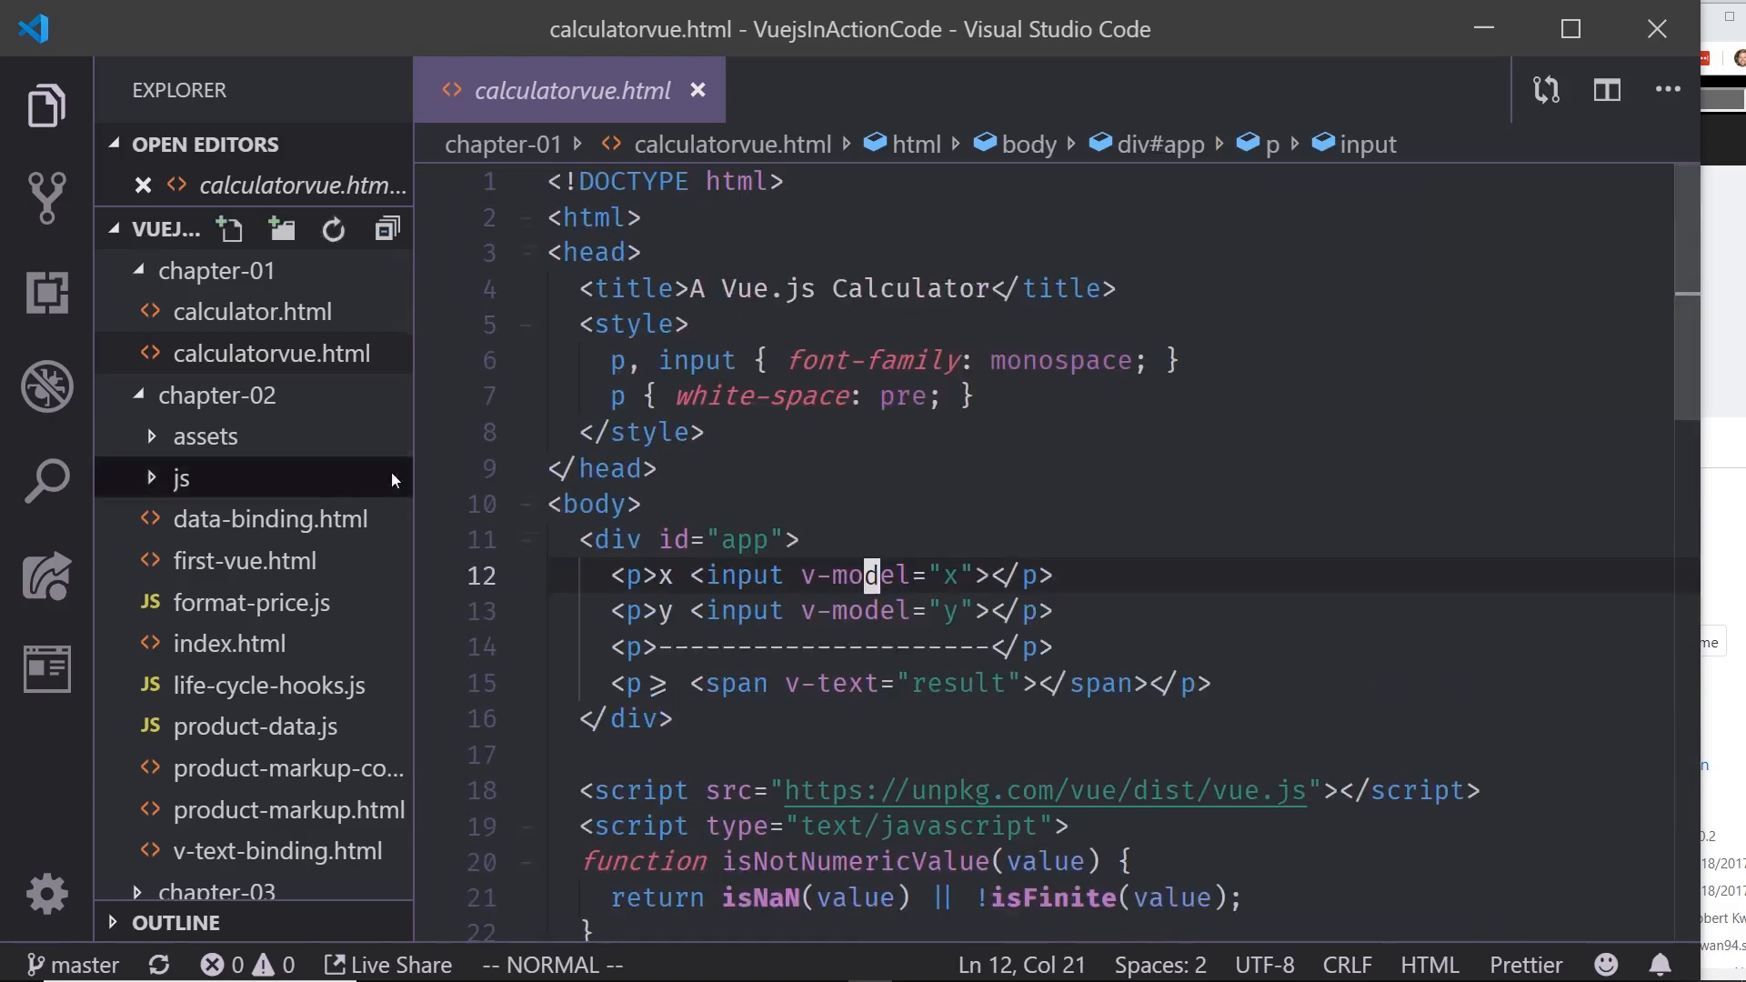
Step: Open data-binding.html, format-price.js and chapter-02's index.html from the Explorer
click(269, 517)
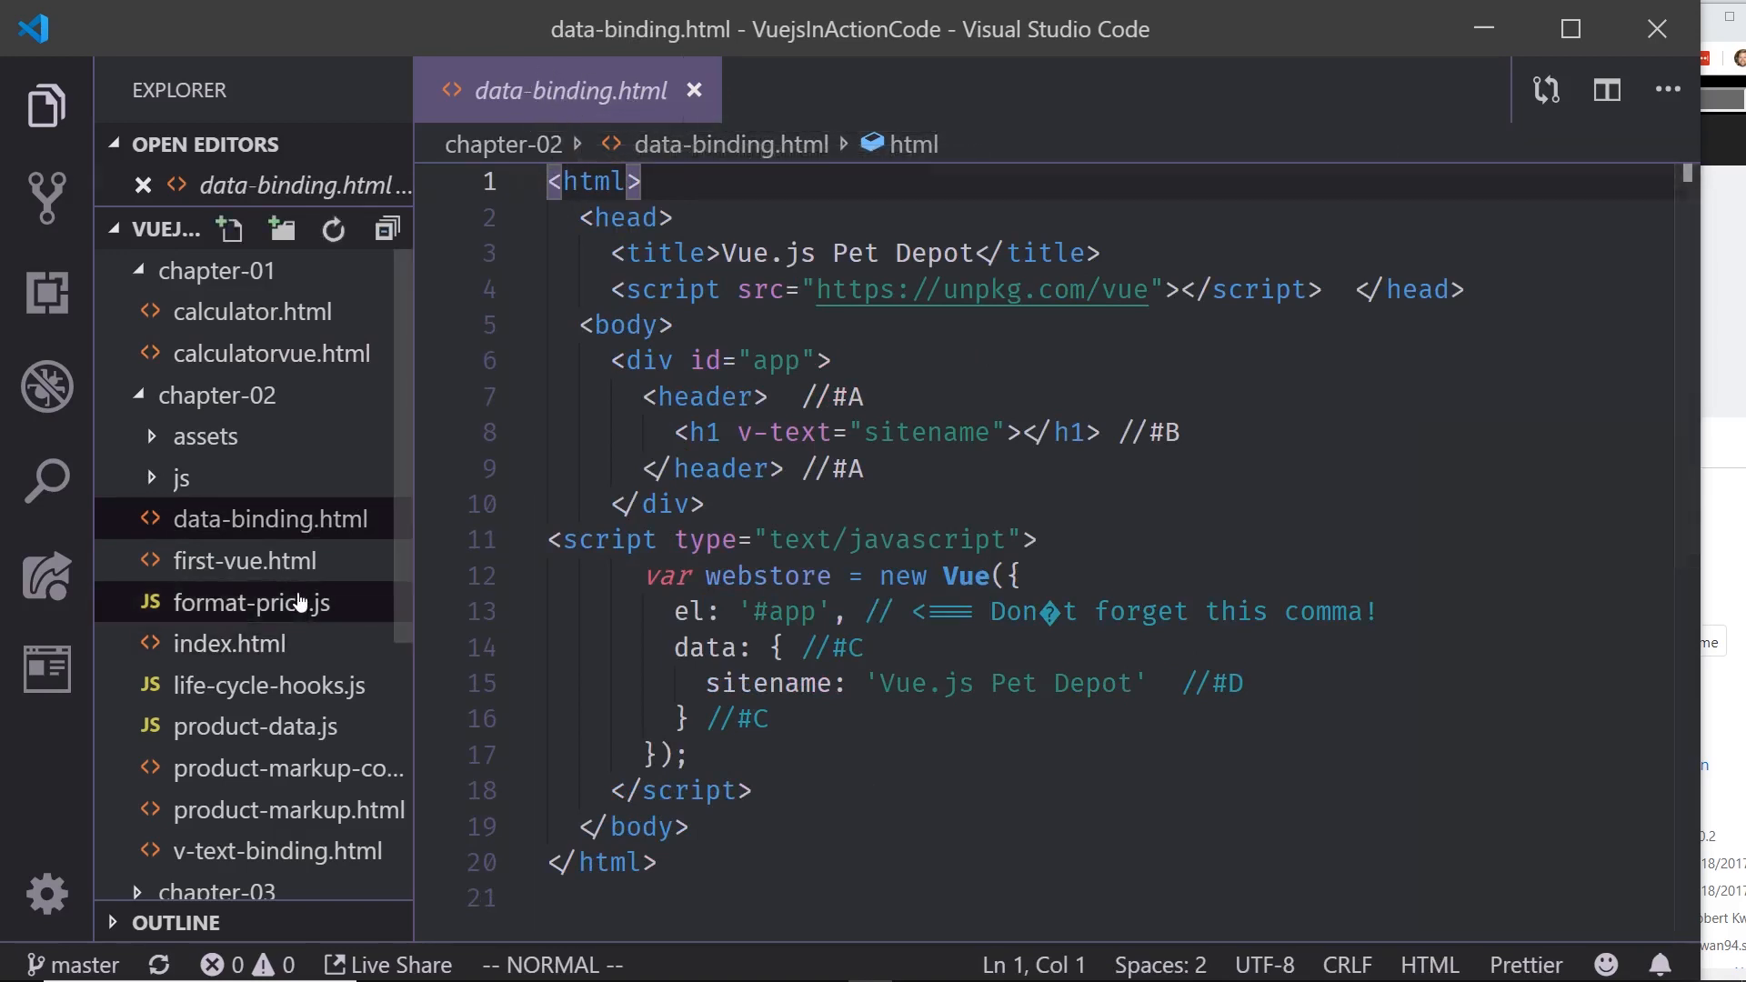
click(254, 601)
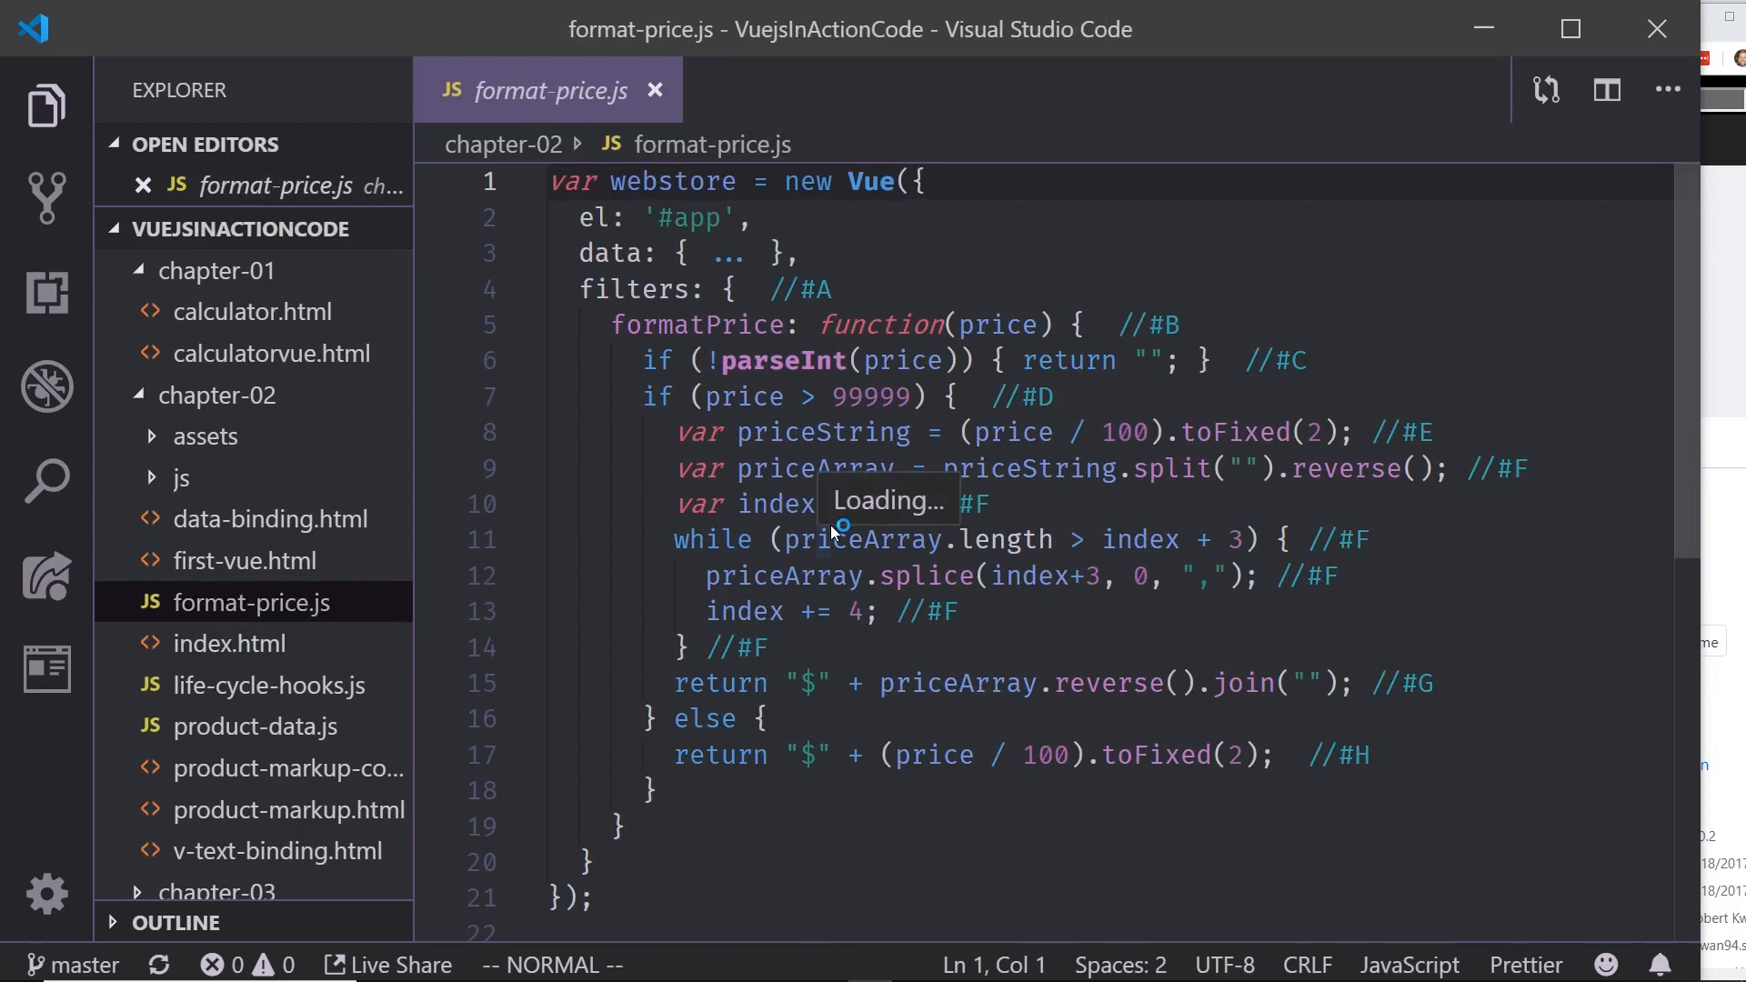
click(229, 643)
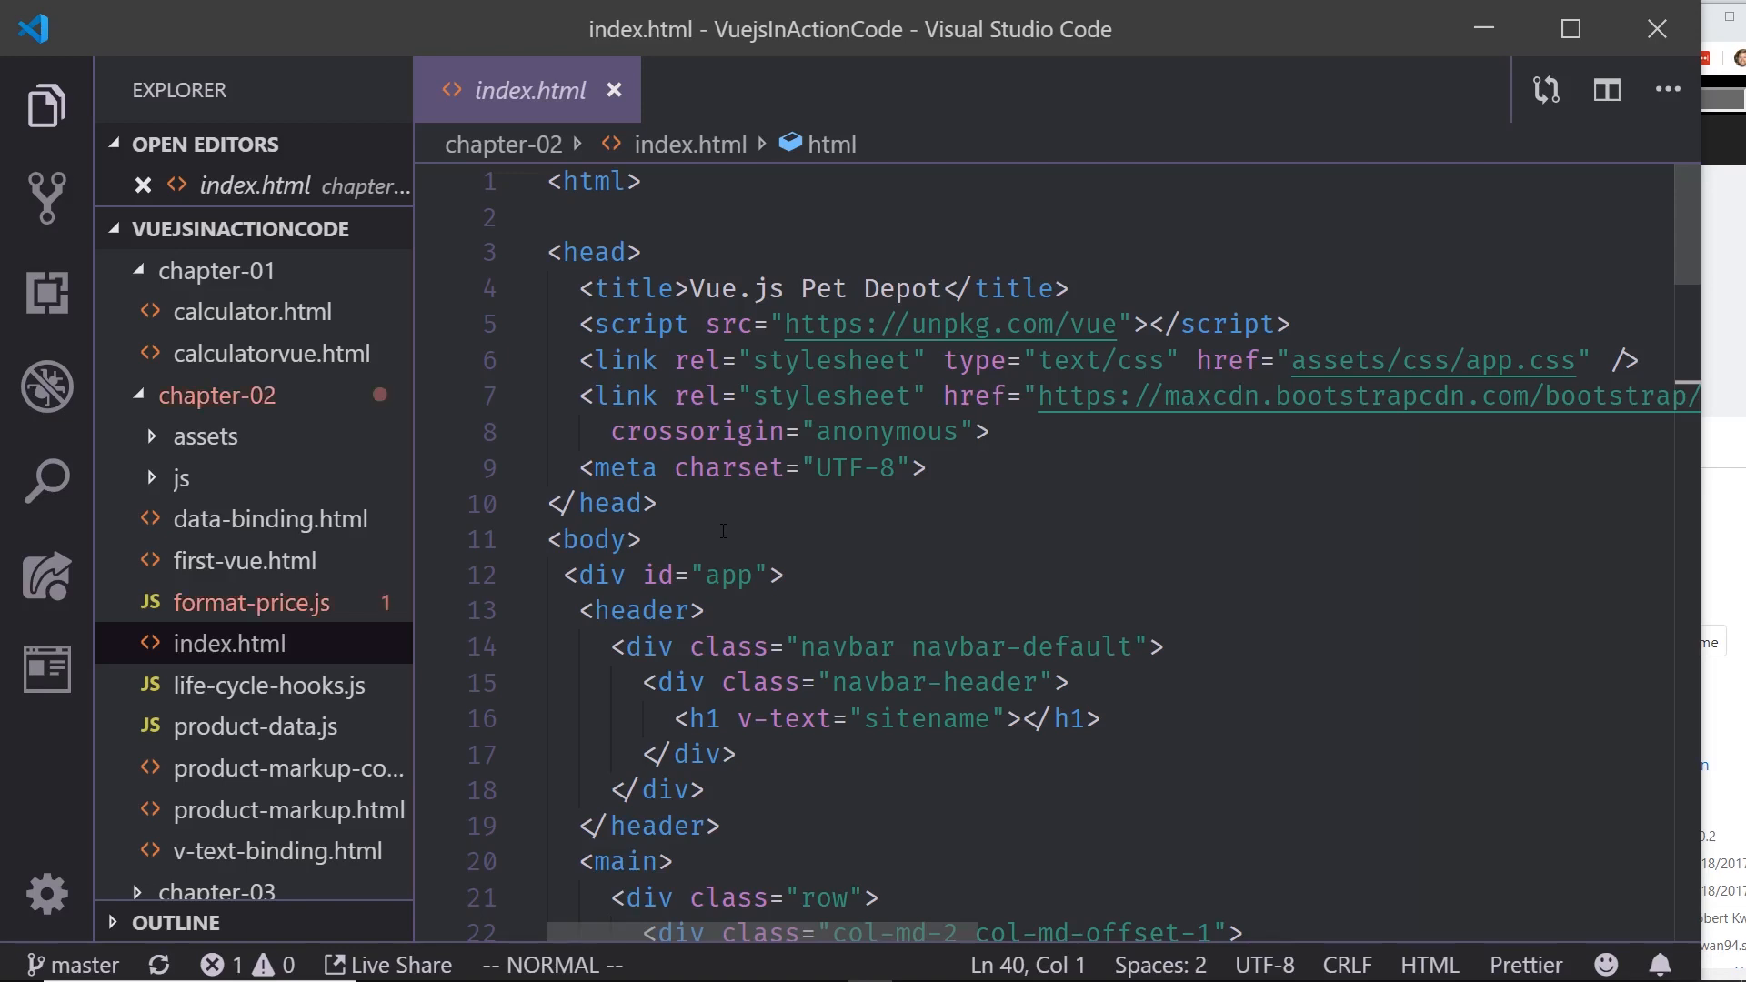
mouse_move(730, 526)
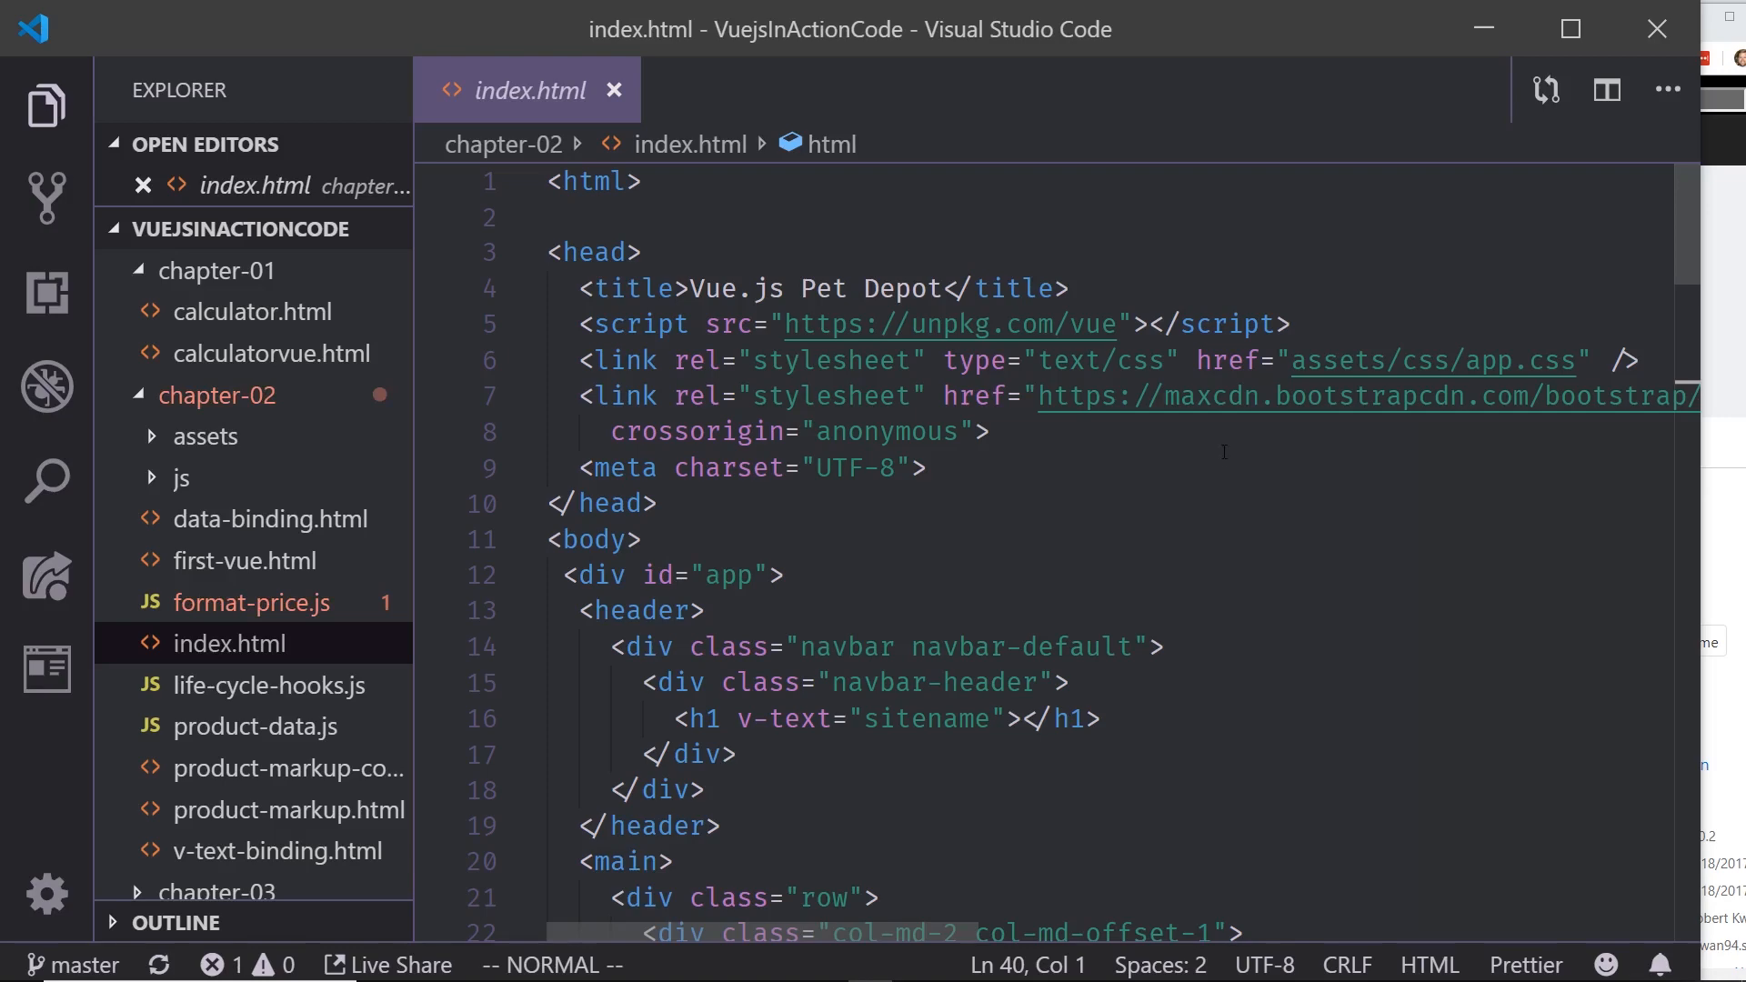
mouse_move(1695, 406)
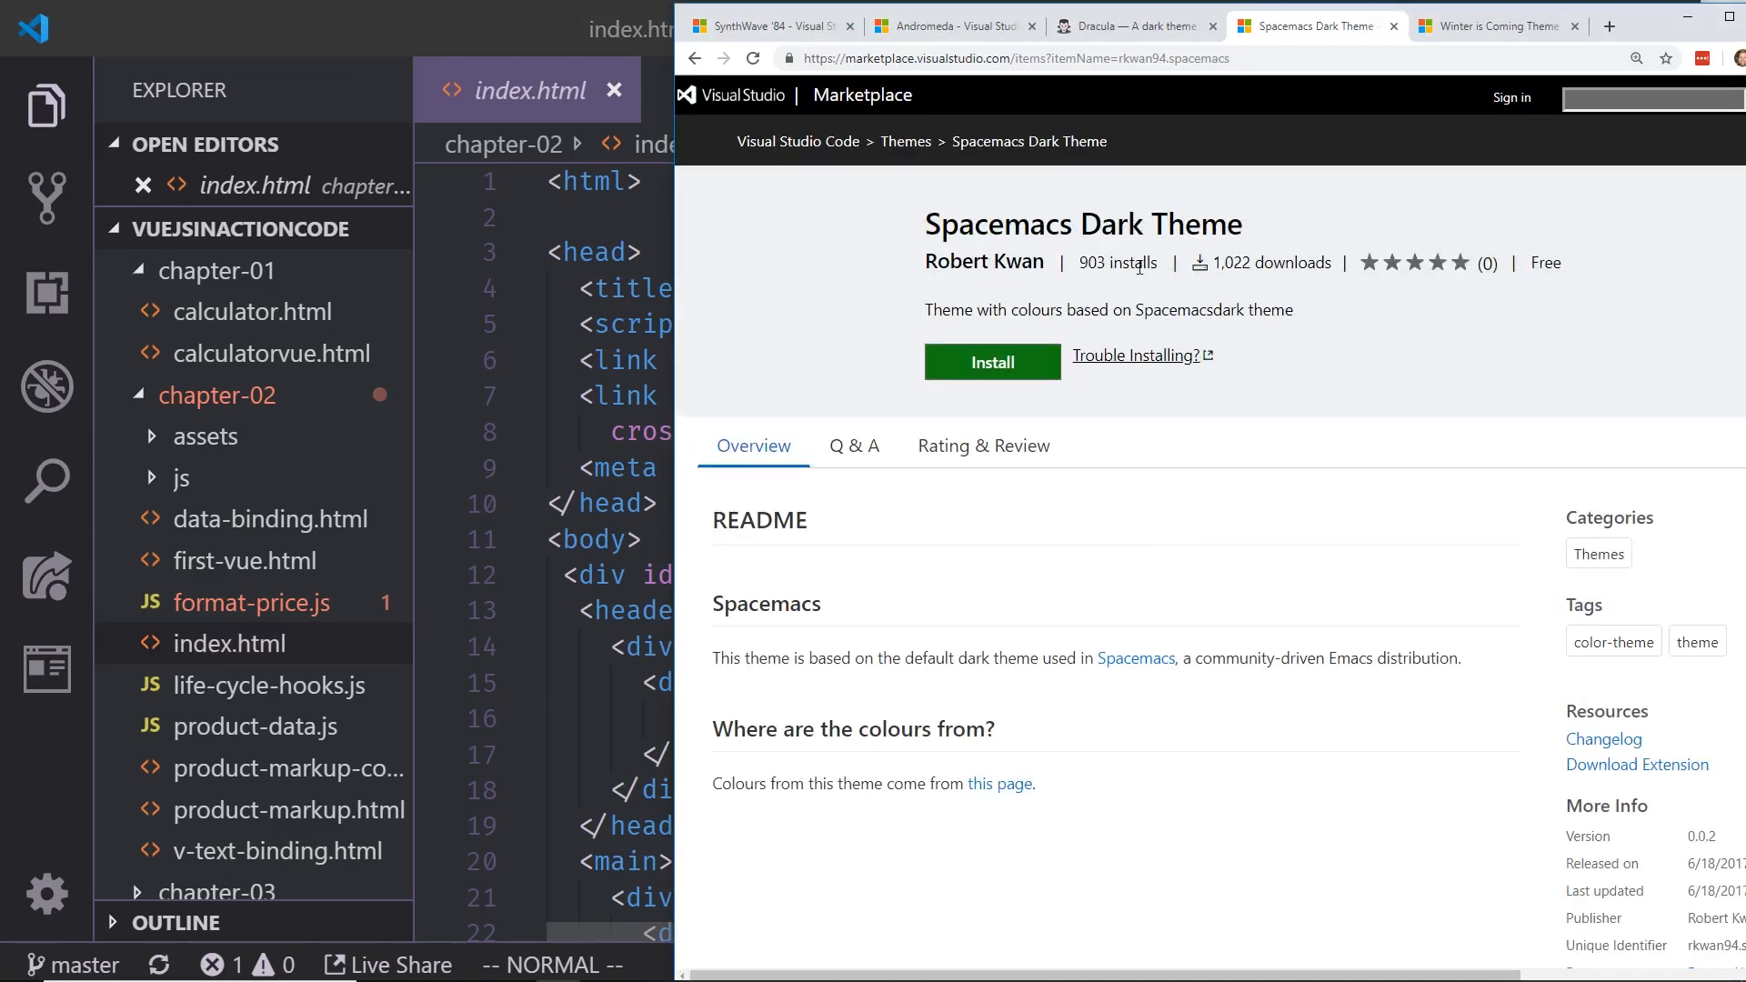
mouse_move(1169, 91)
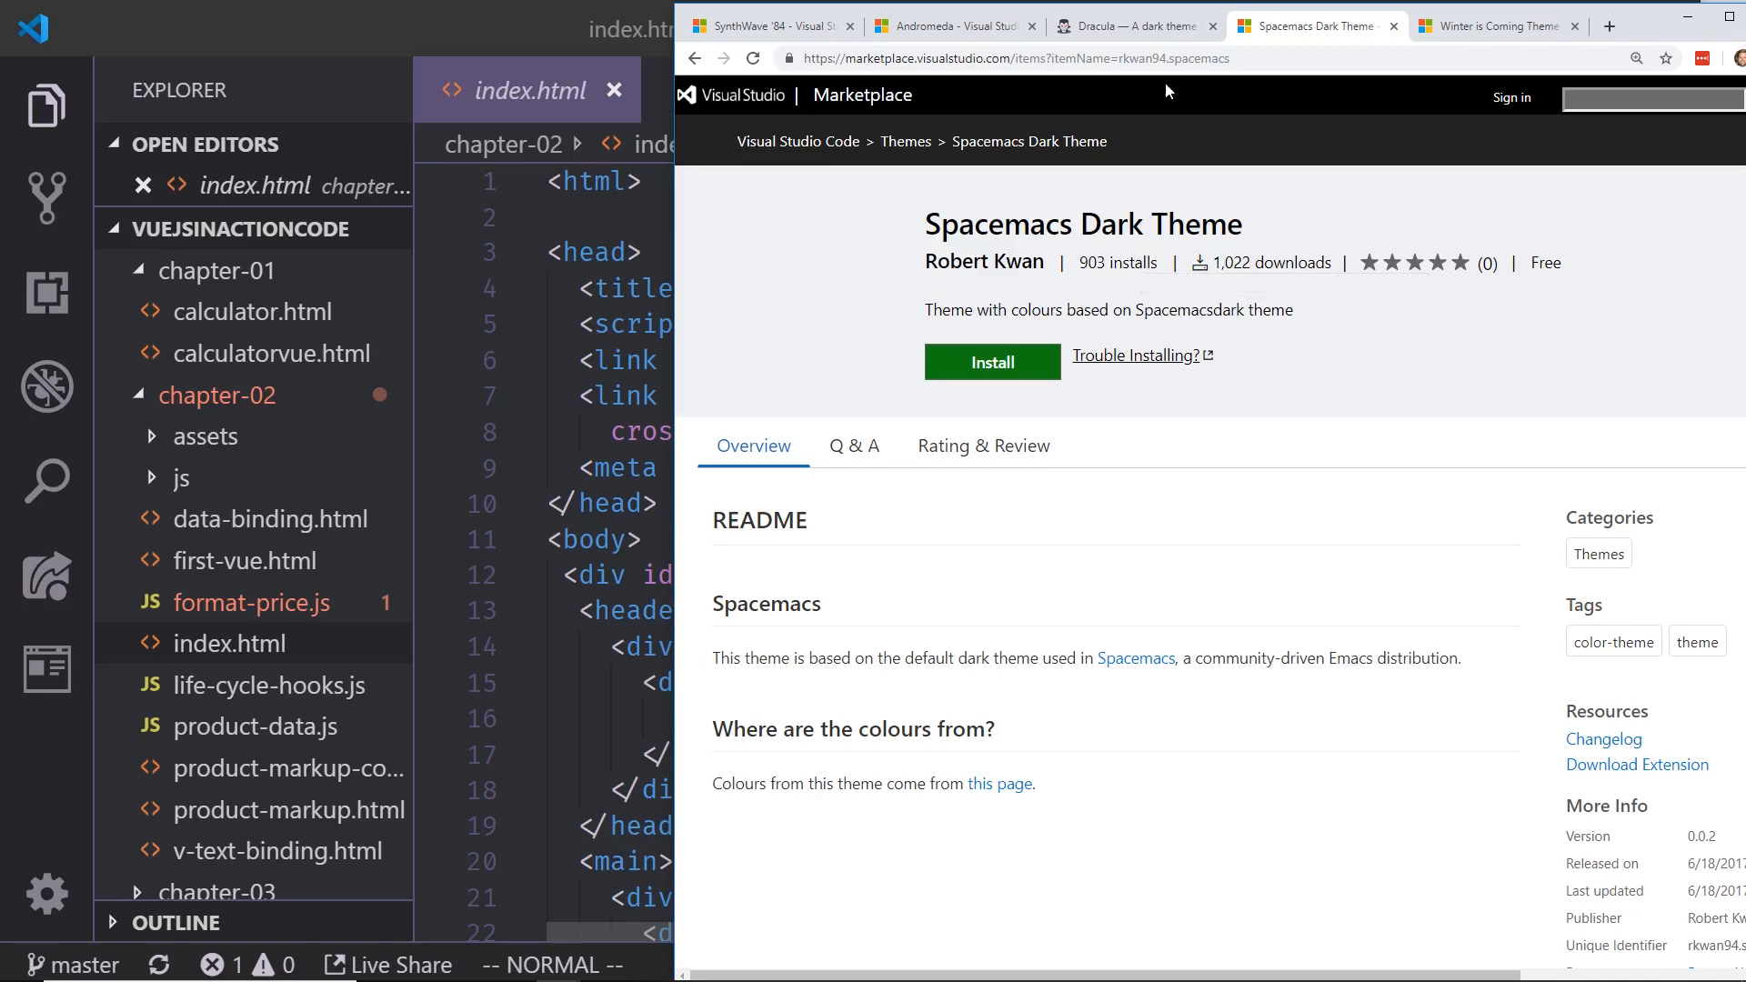
Step: Switch to the Dracula theme website tab and scroll its page
click(1130, 26)
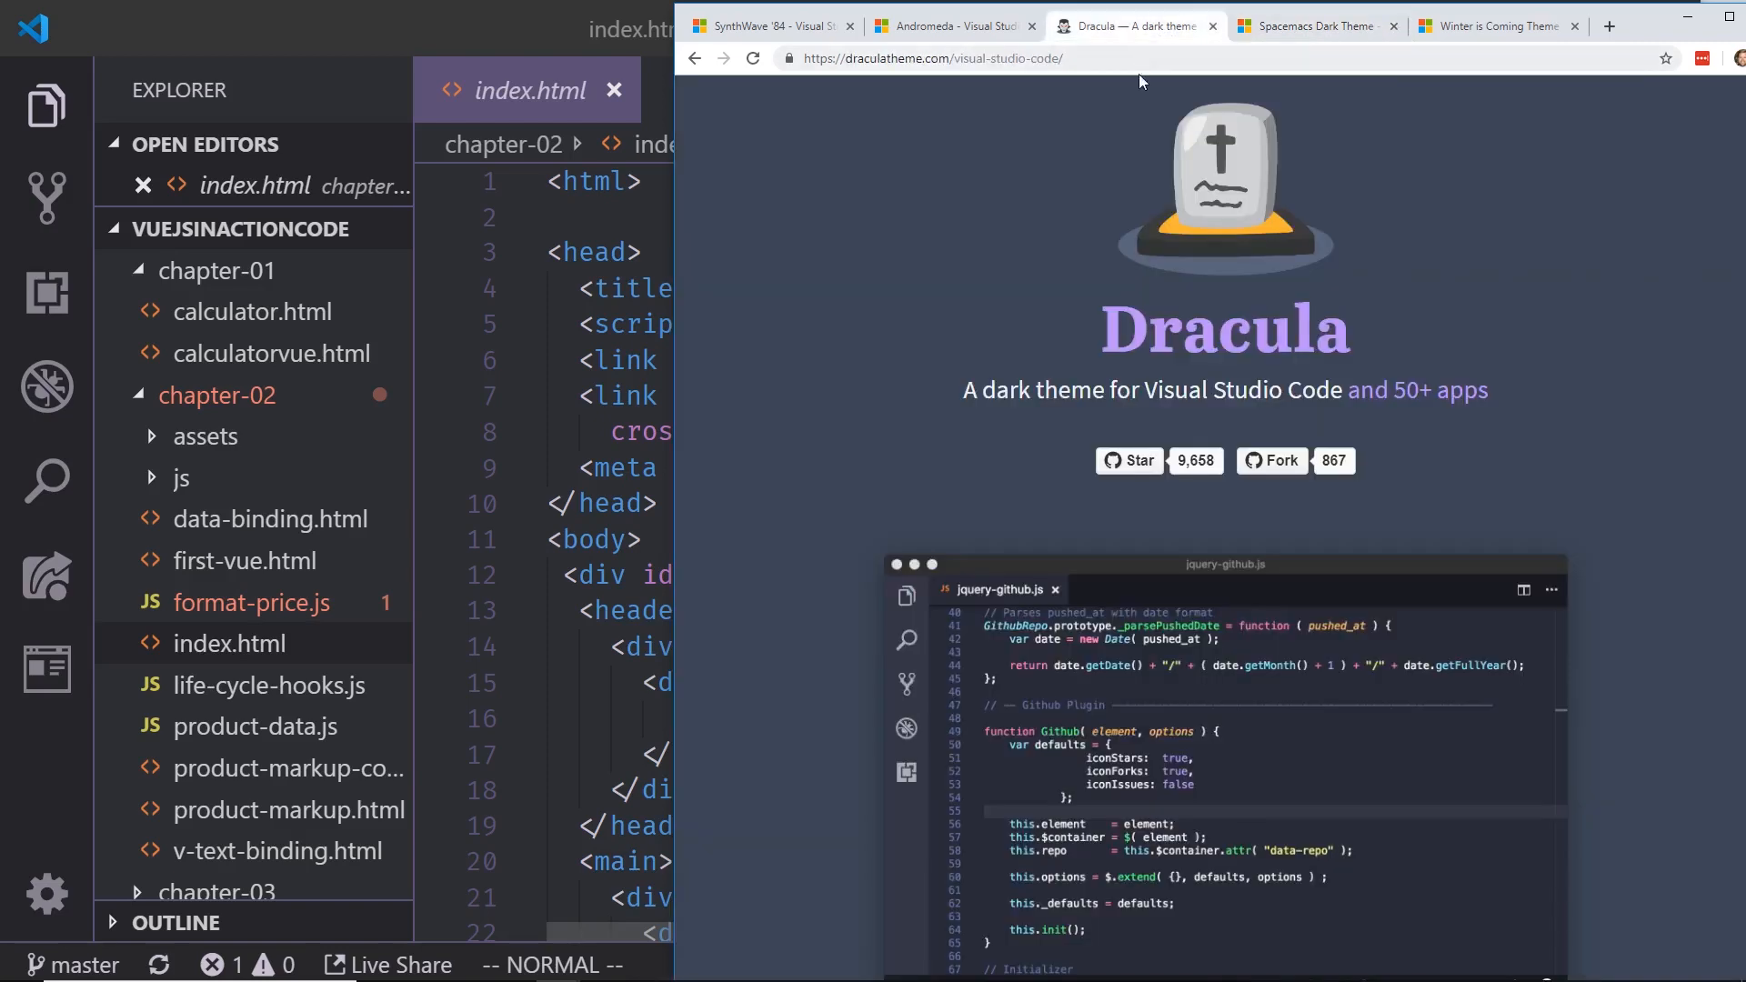
scroll(down, 3)
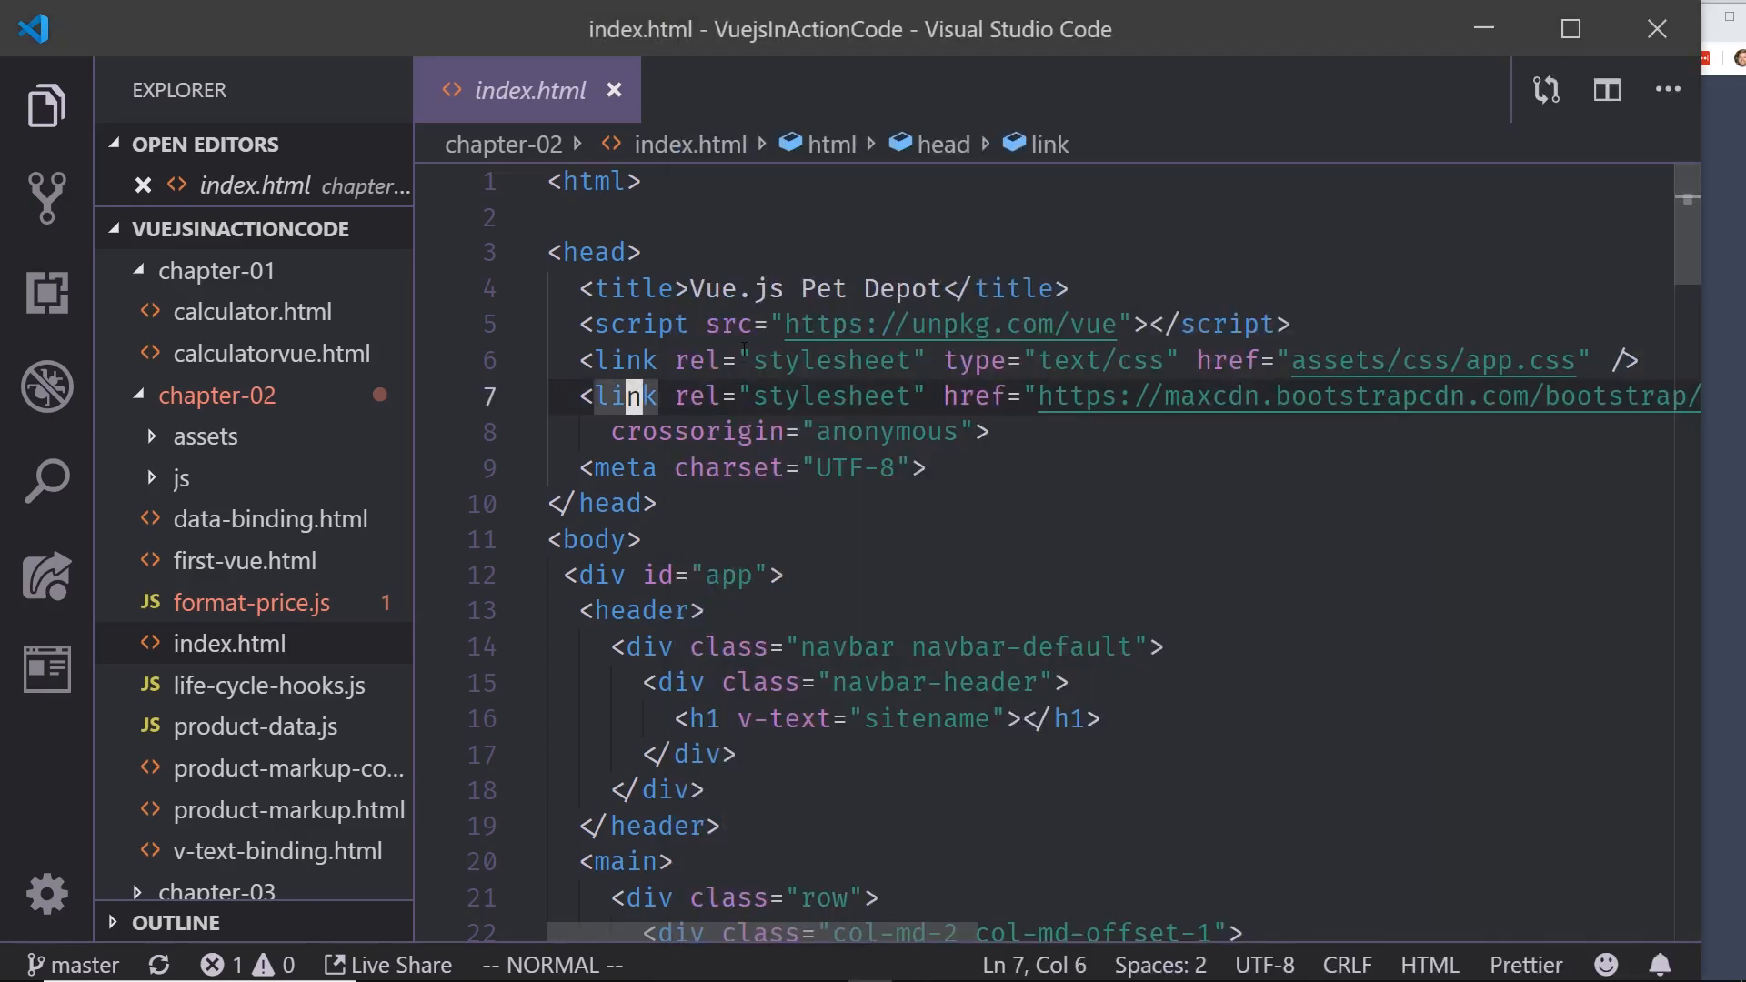
Step: Apply a different dark colour theme, such as Andromeda, via Preferences: Color Theme
key(ctrl+shift+p)
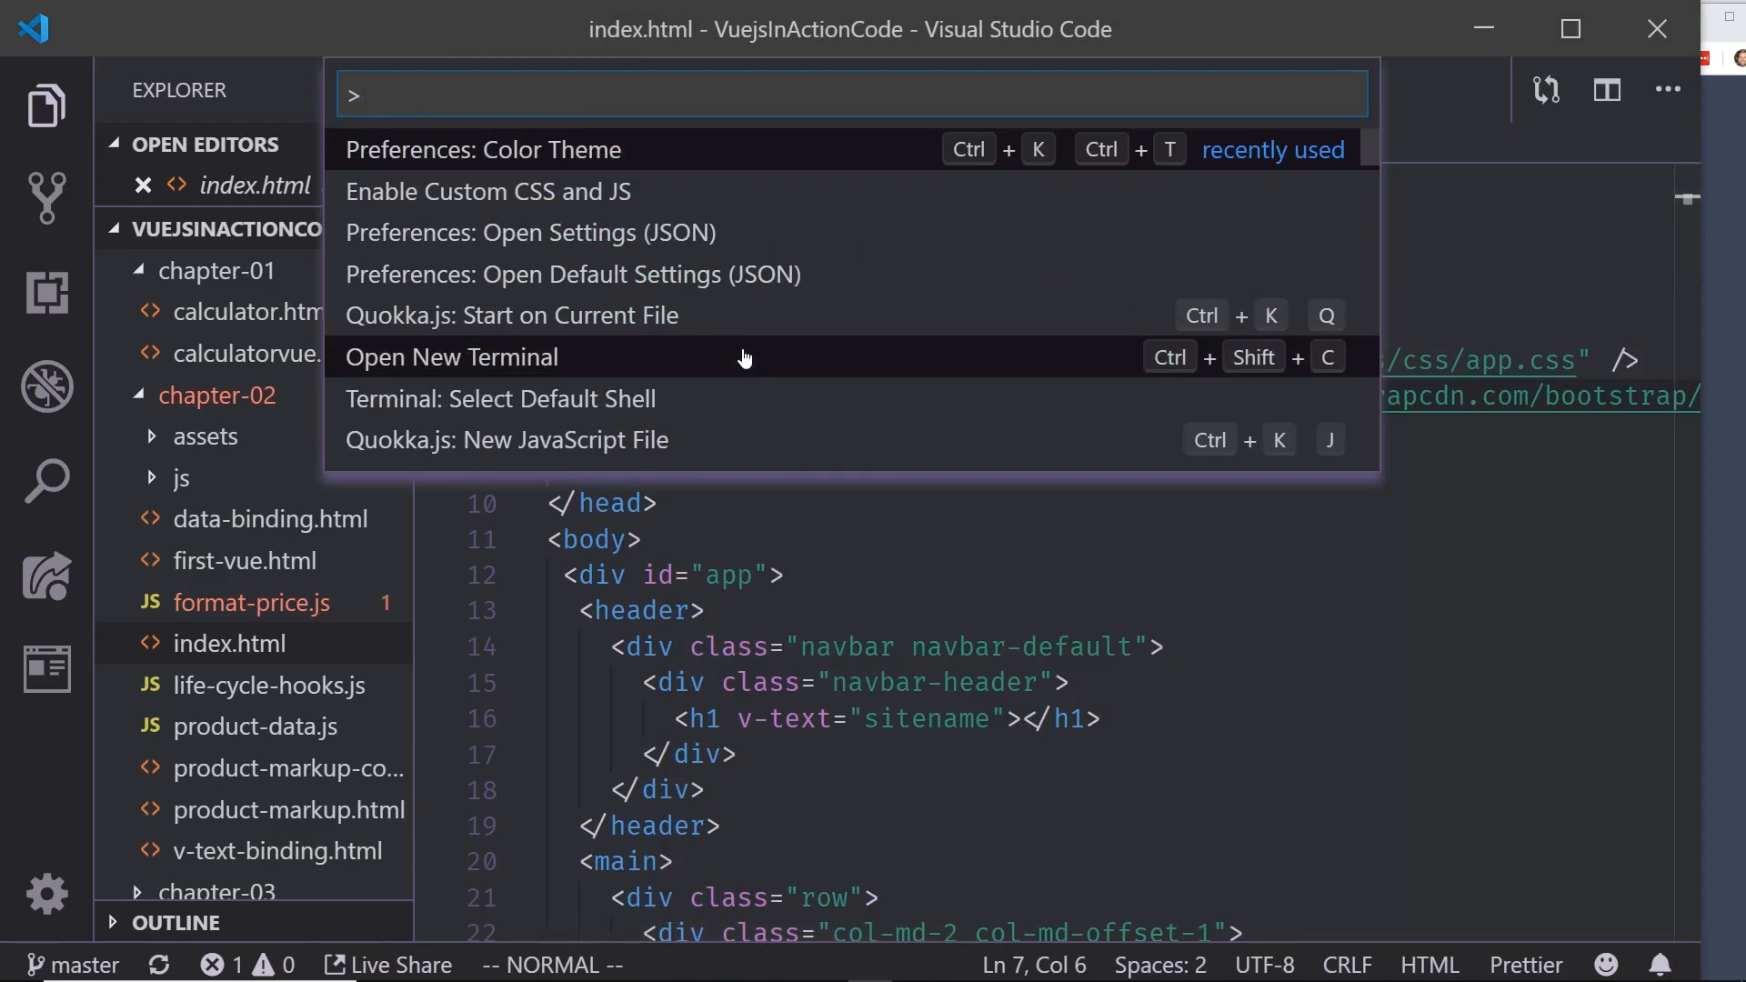
mouse_move(751, 156)
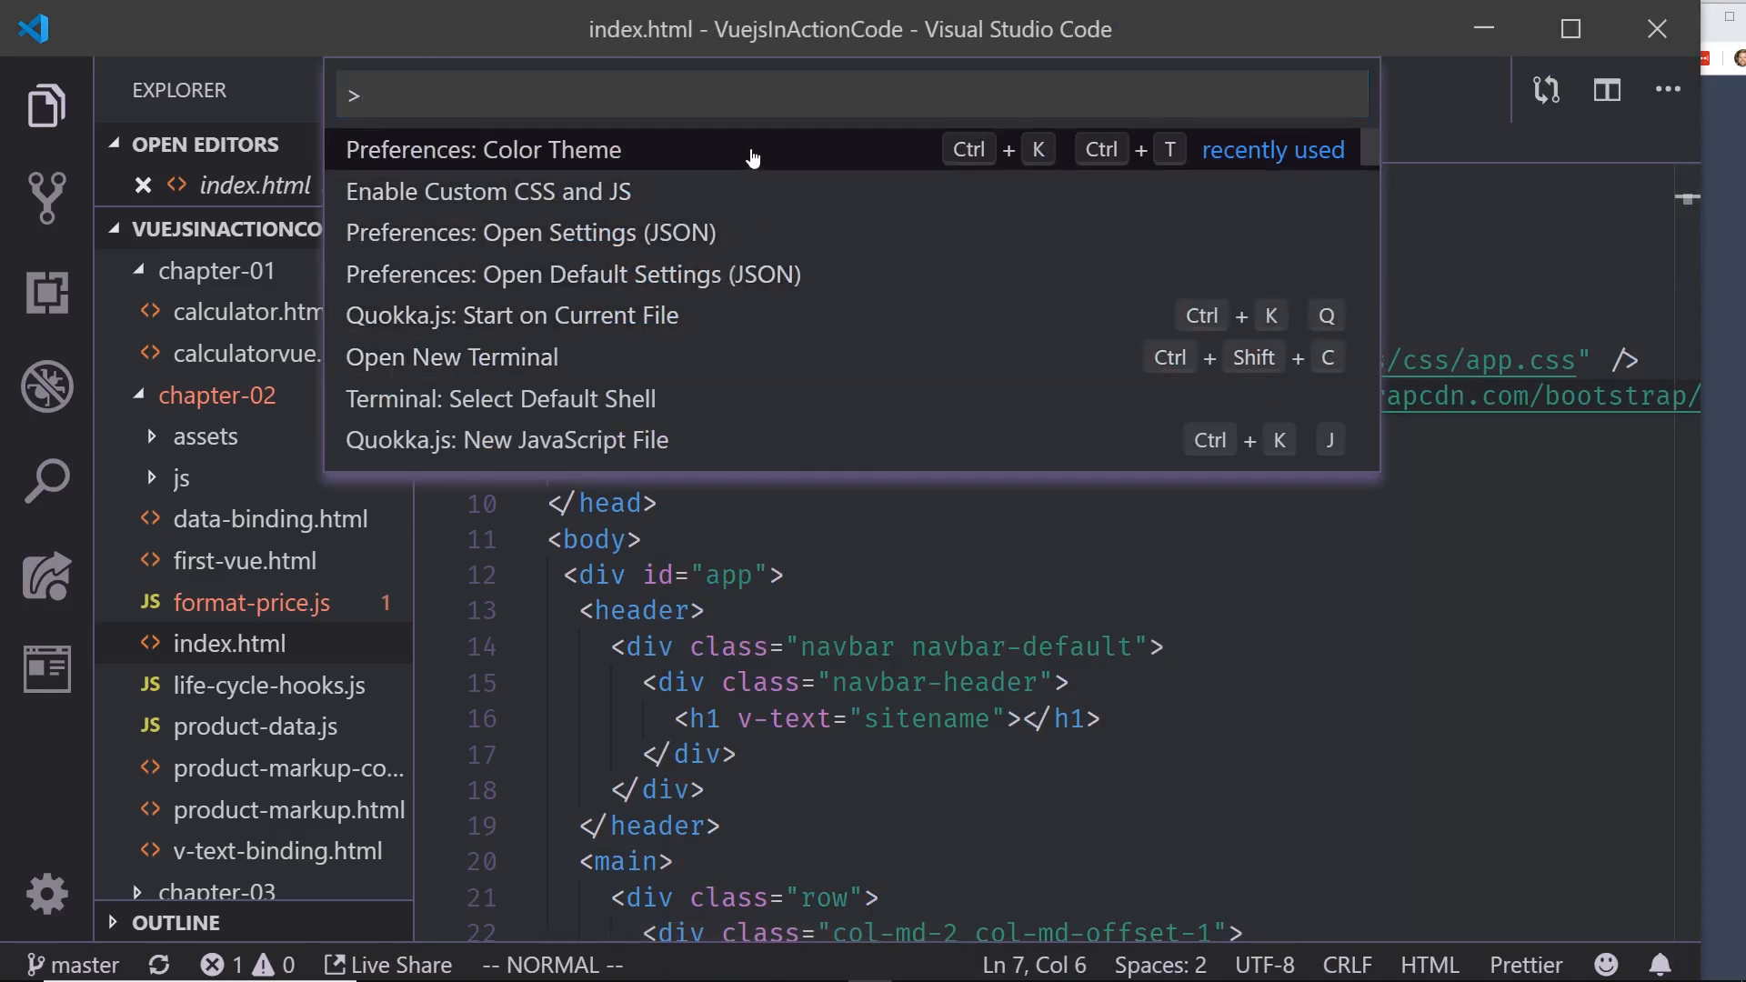
click(483, 149)
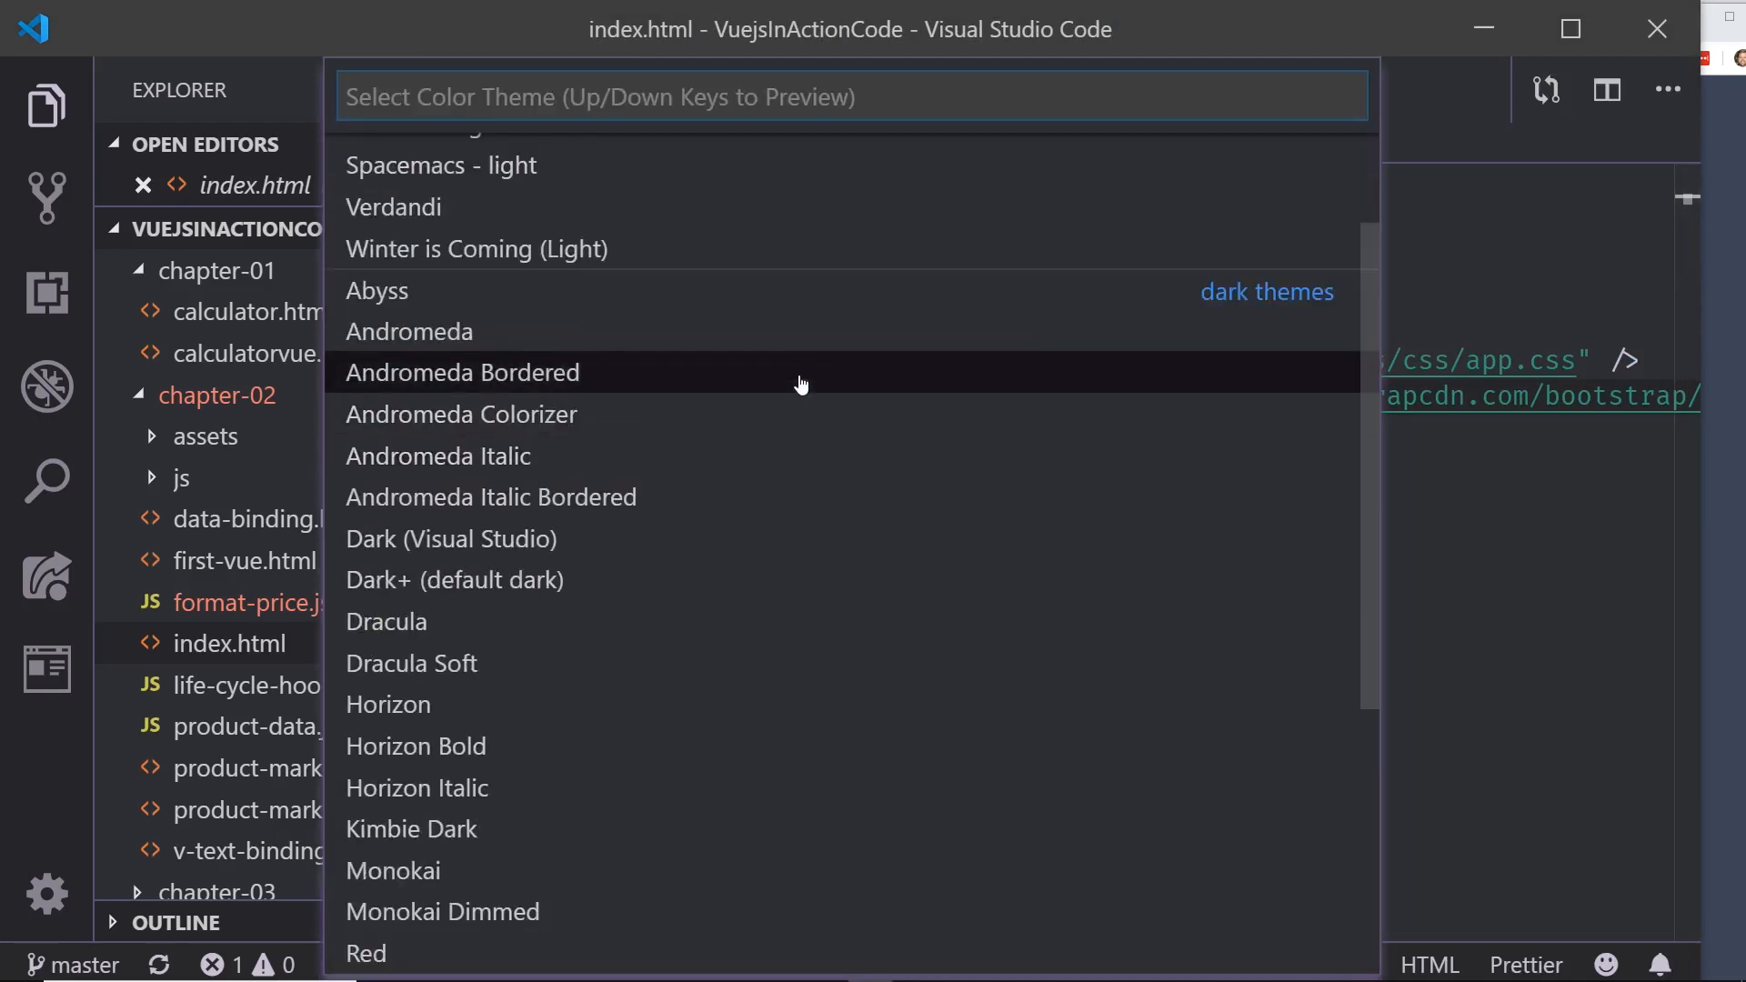
key(Escape)
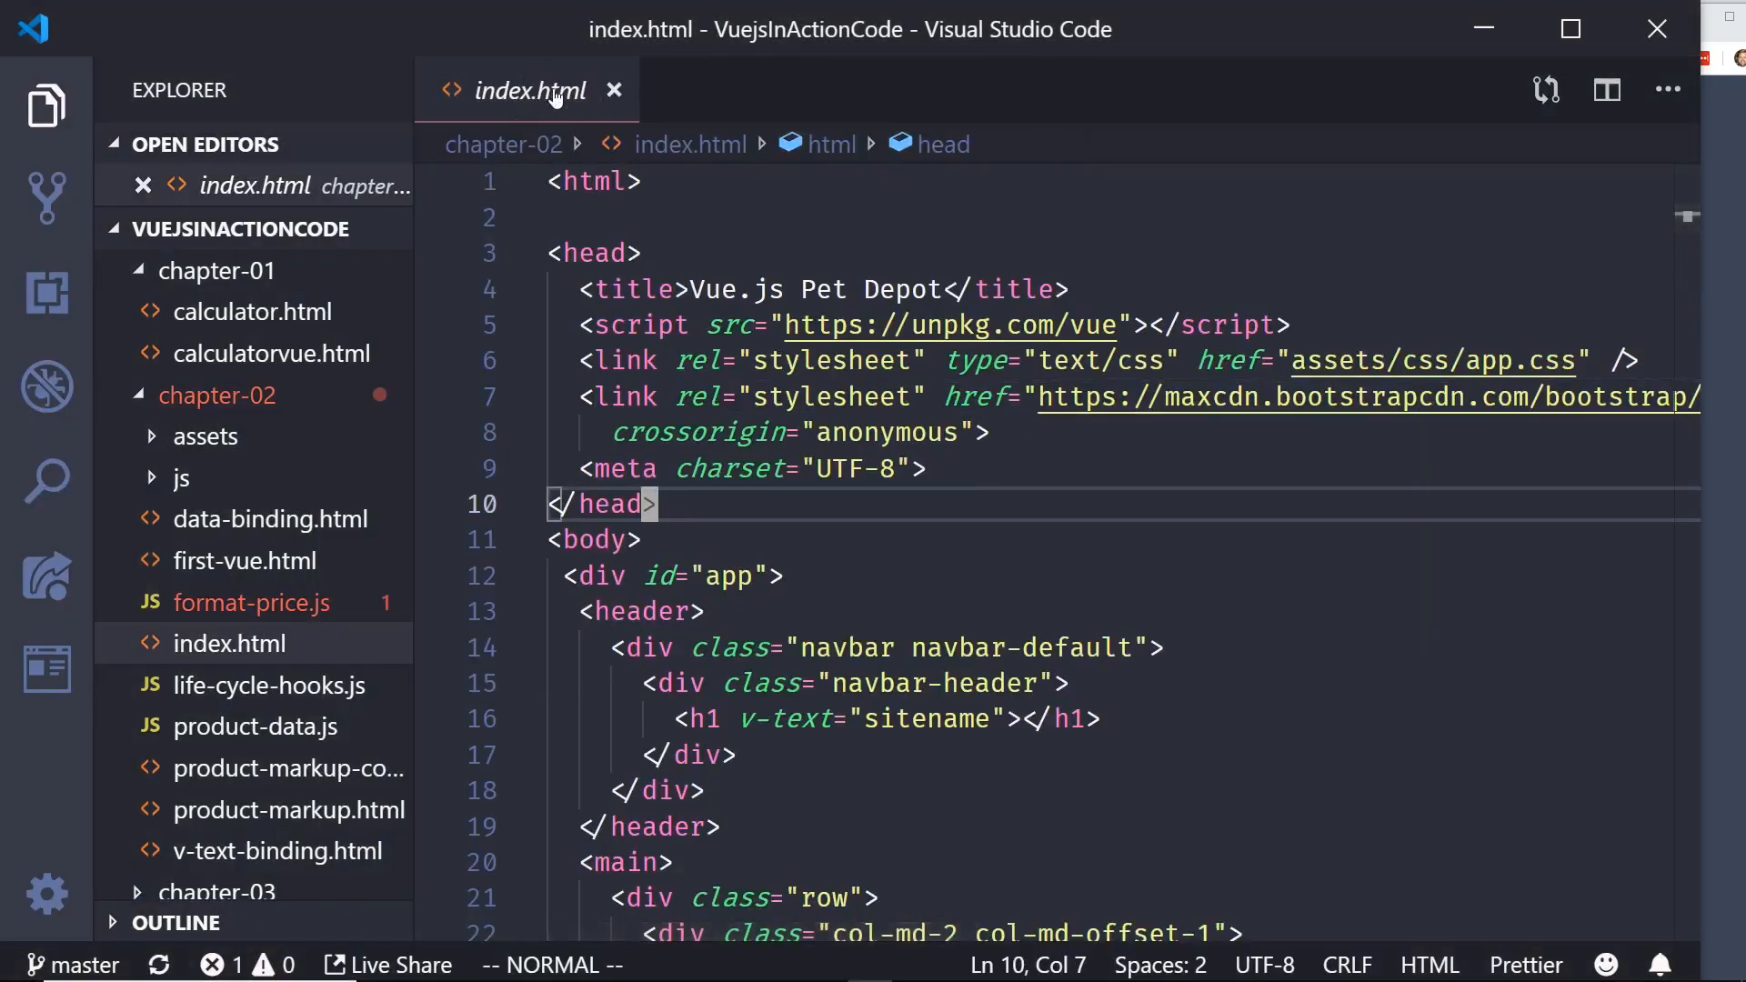
Step: Return to index.html and scroll through its Vue script
click(45, 106)
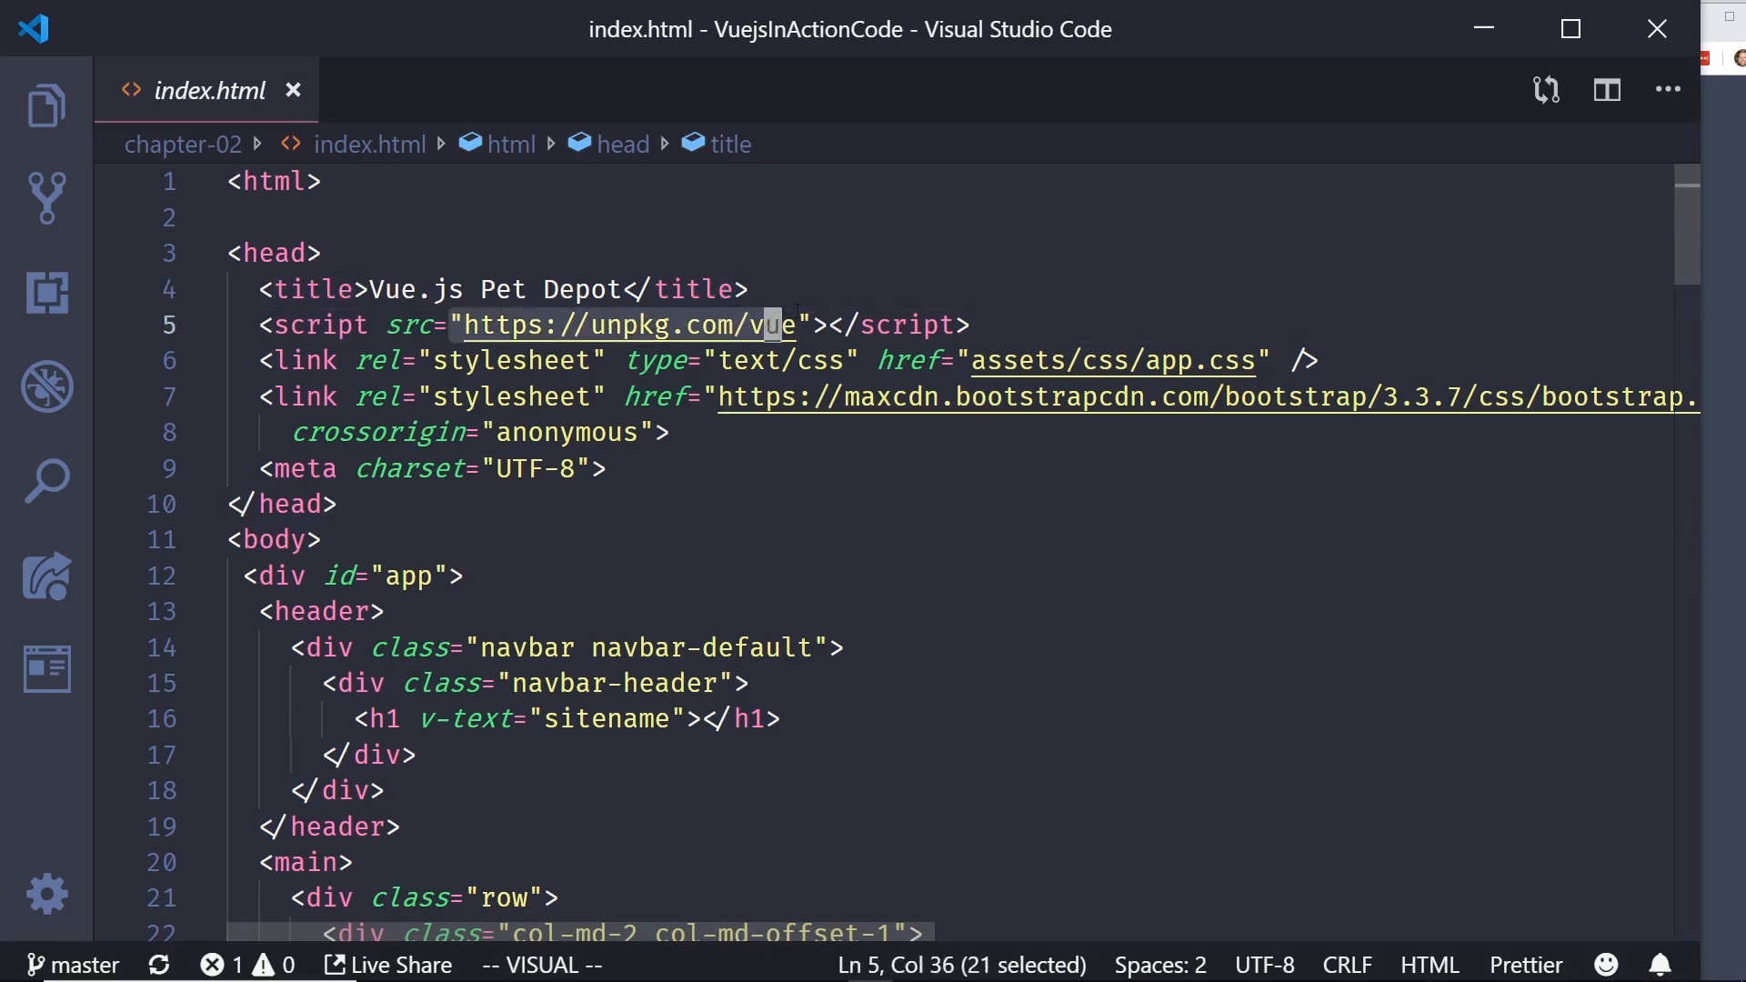
scroll(down, 3)
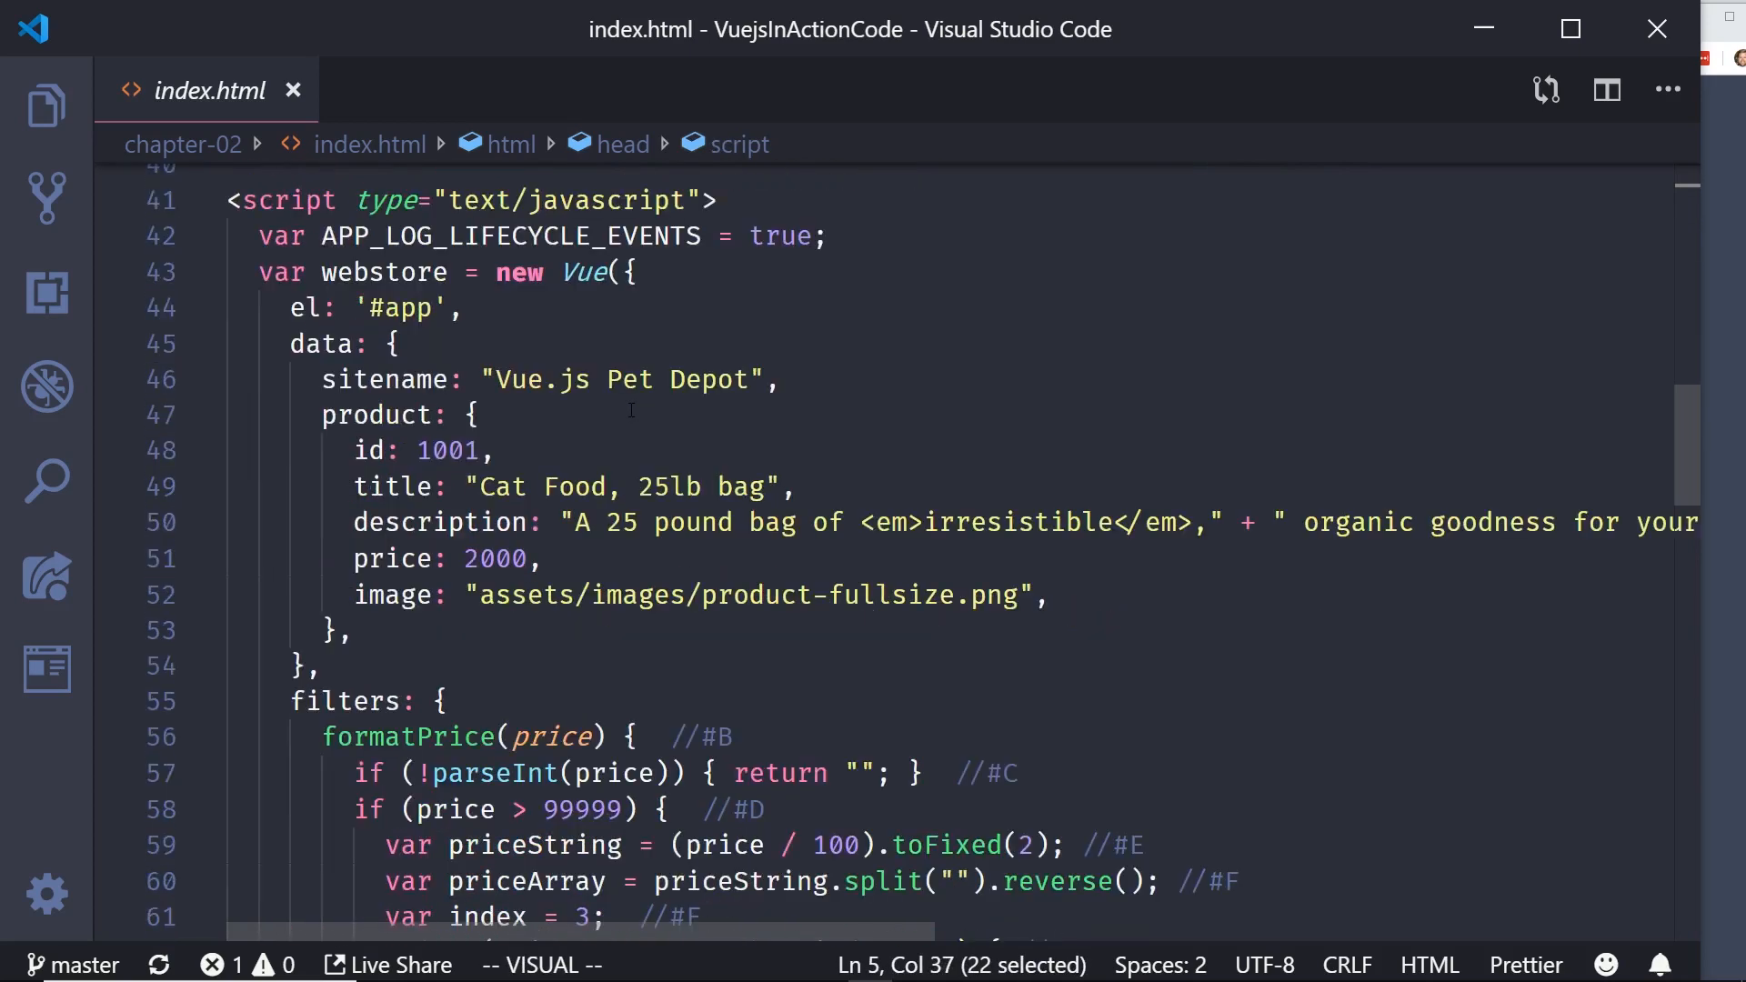
scroll(down, 3)
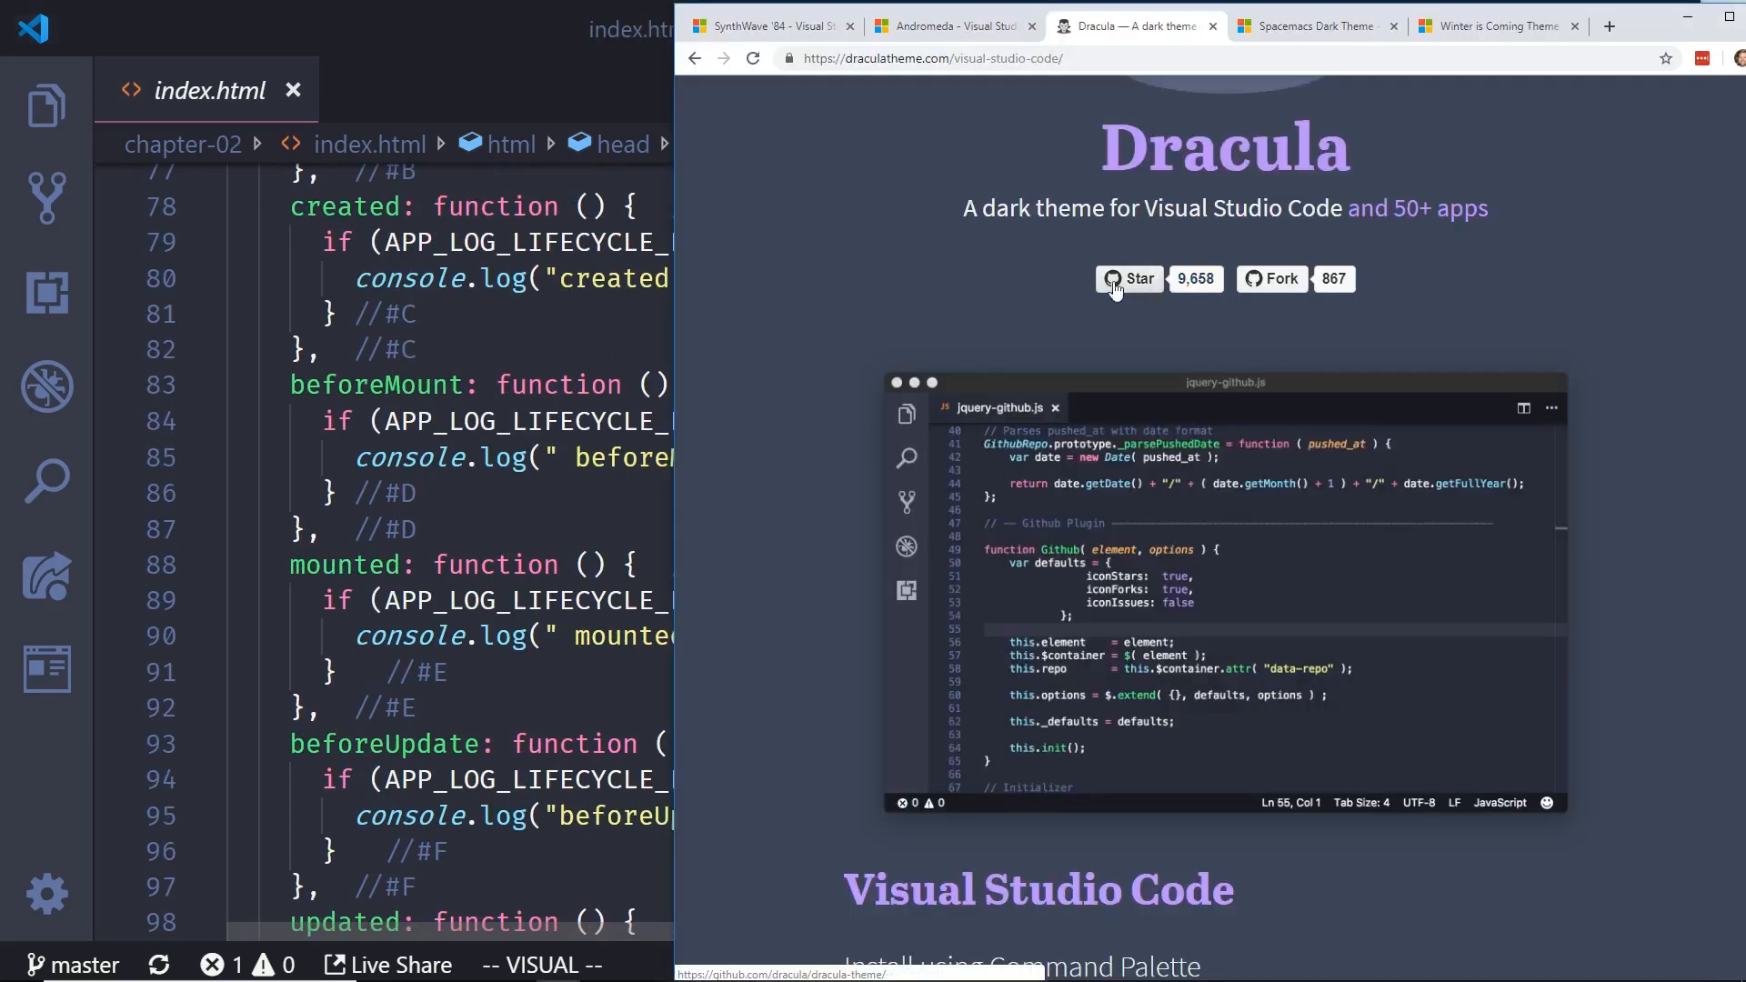
Step: Scroll through the Dracula site's VS Code install and activation sections
scroll(down, 3)
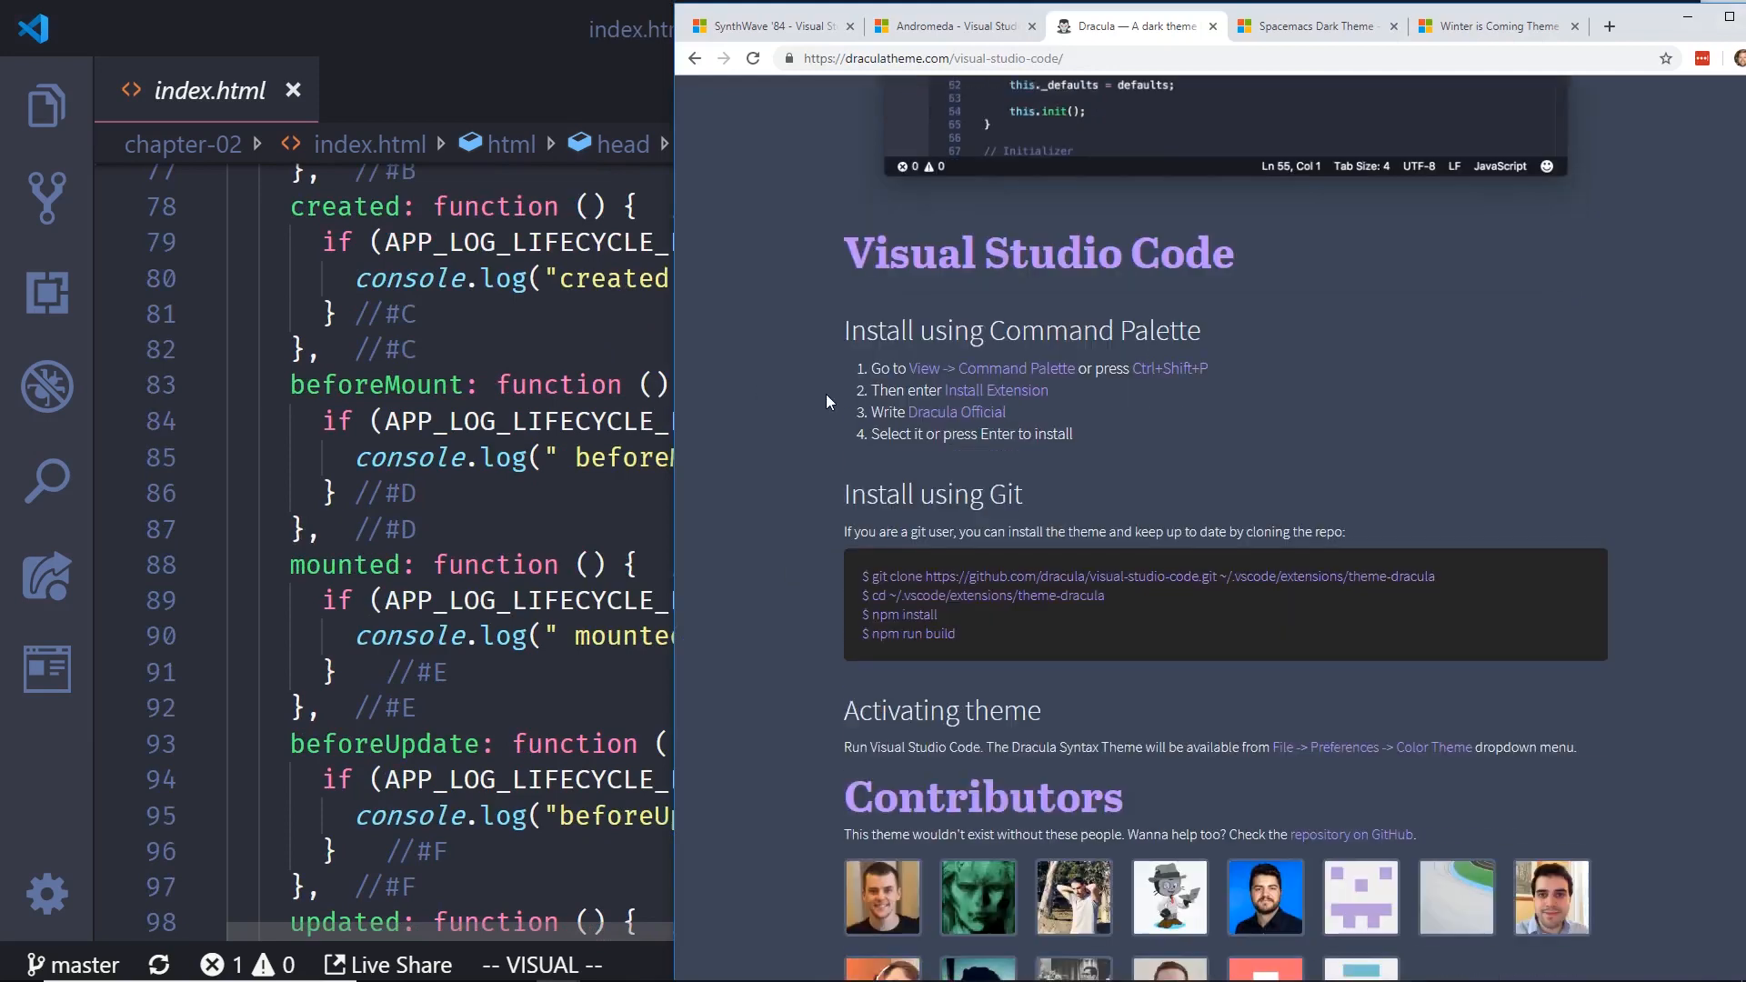
scroll(down, 3)
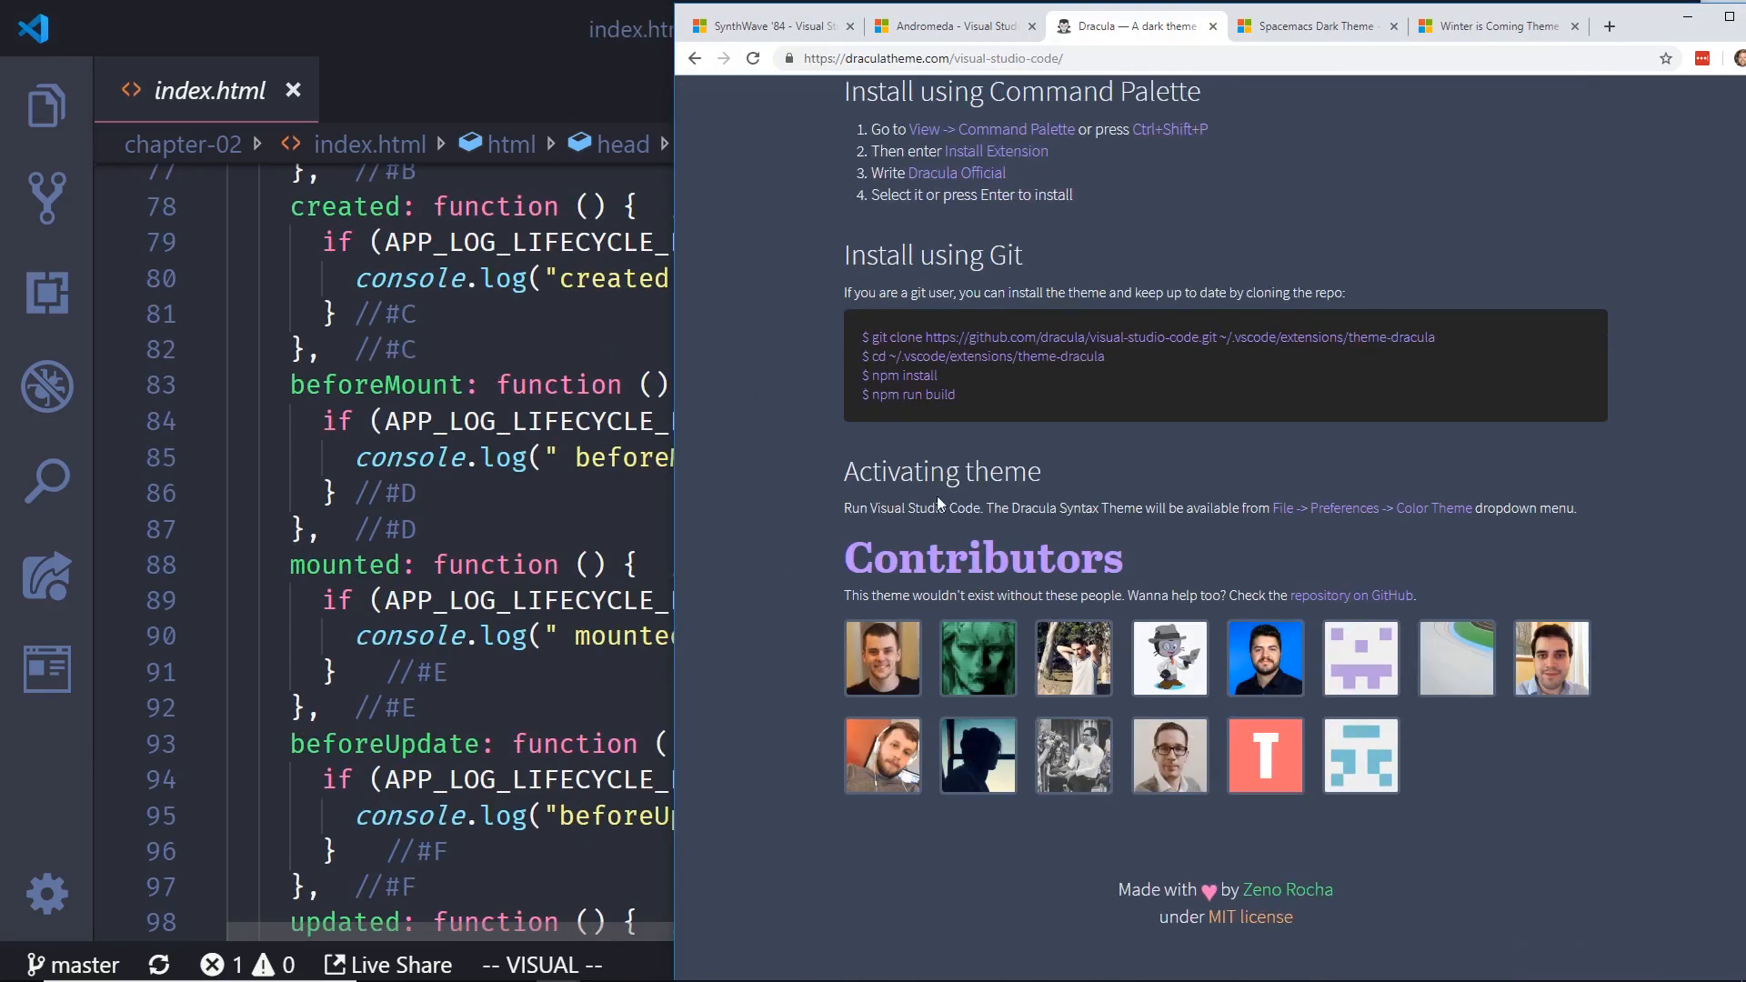
scroll(up, 3)
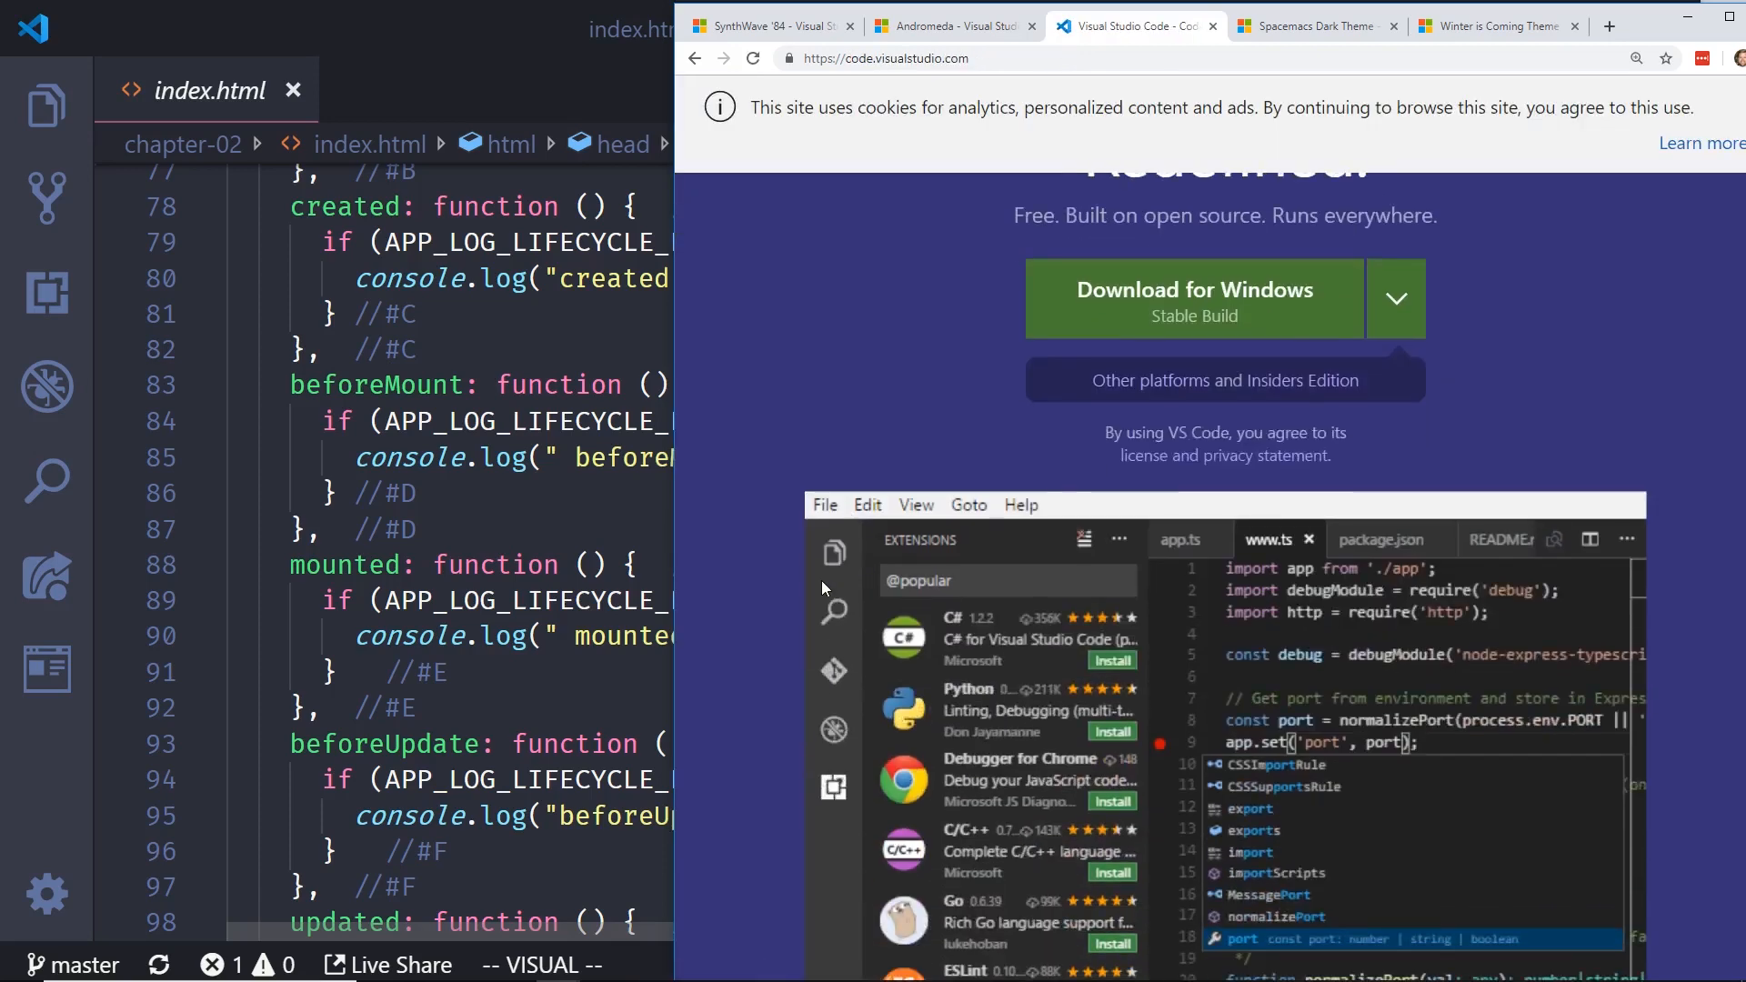
Step: Scroll the dracula-theme README down to the Color Palette section
scroll(down, 3)
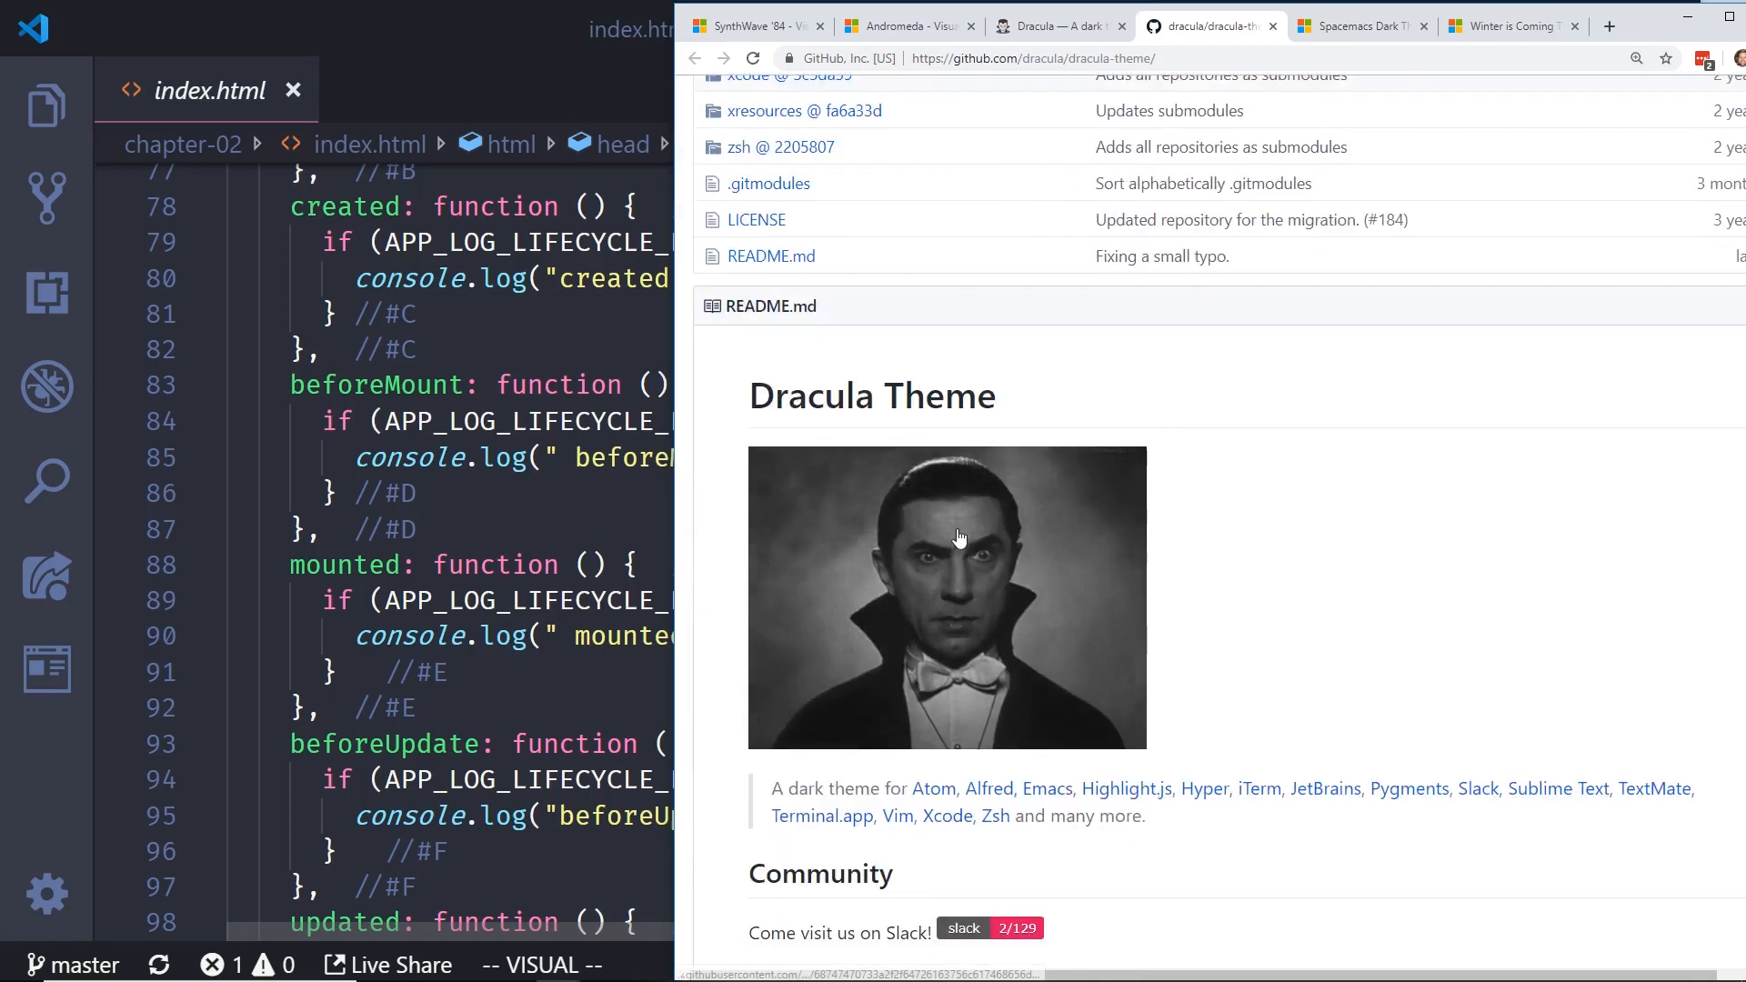
scroll(down, 3)
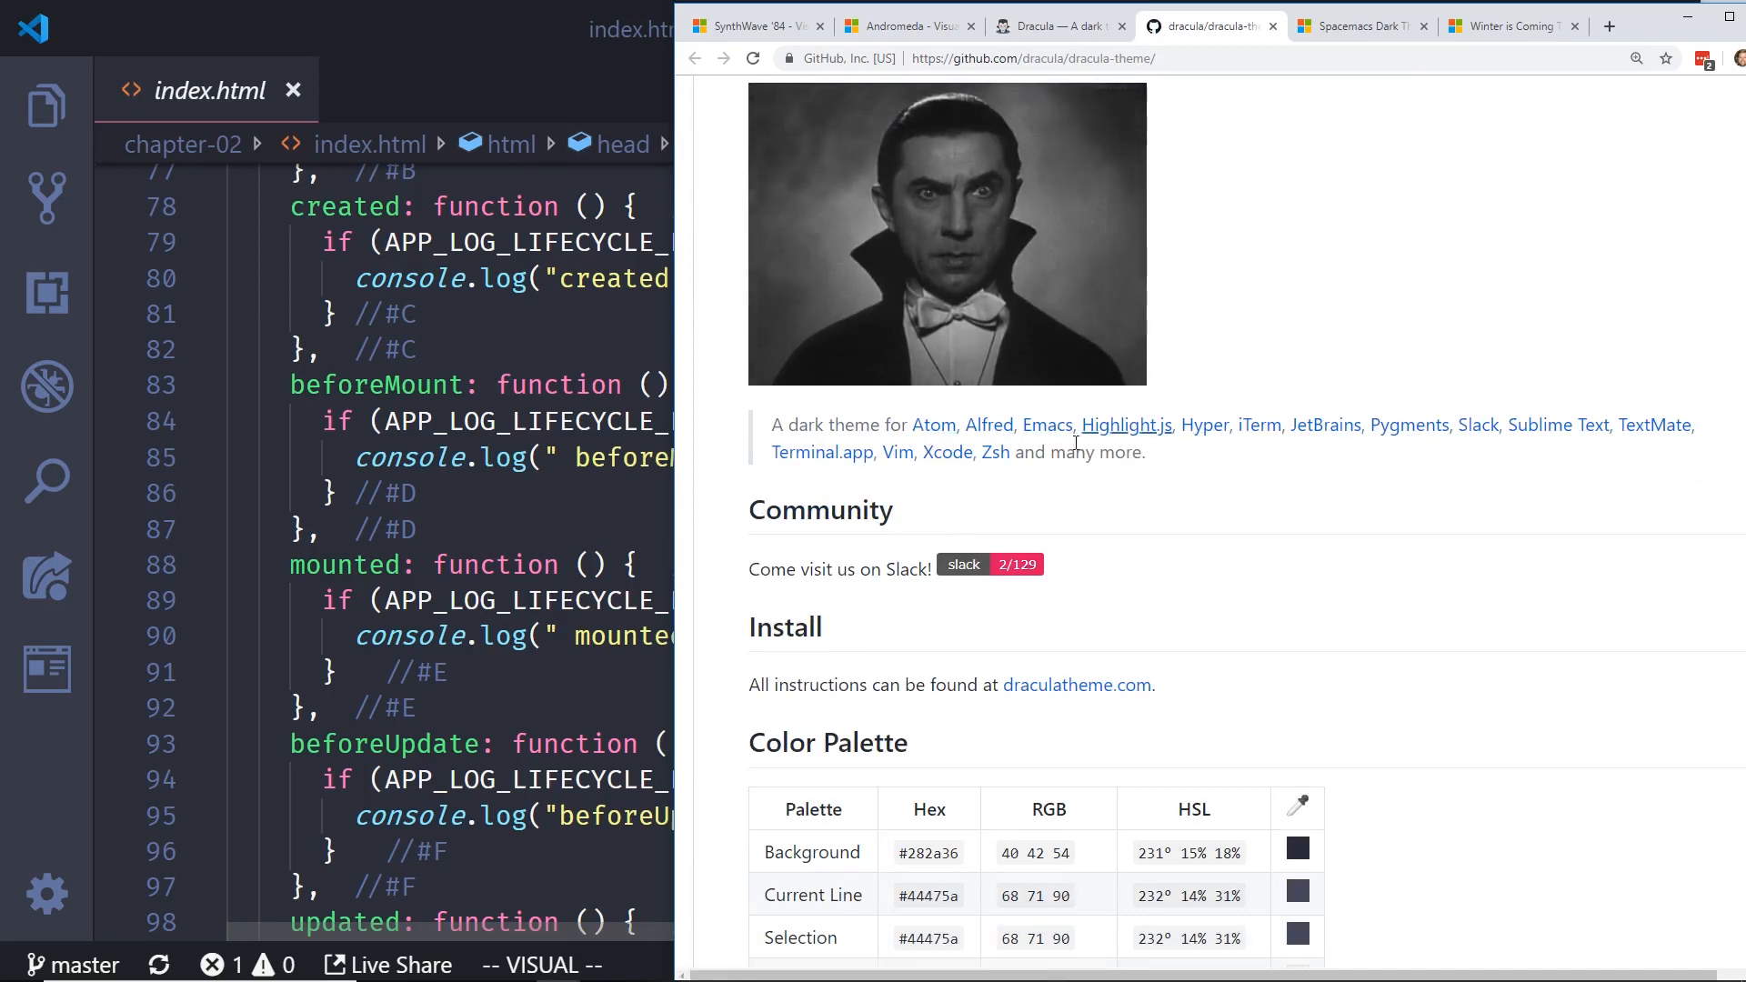
scroll(down, 3)
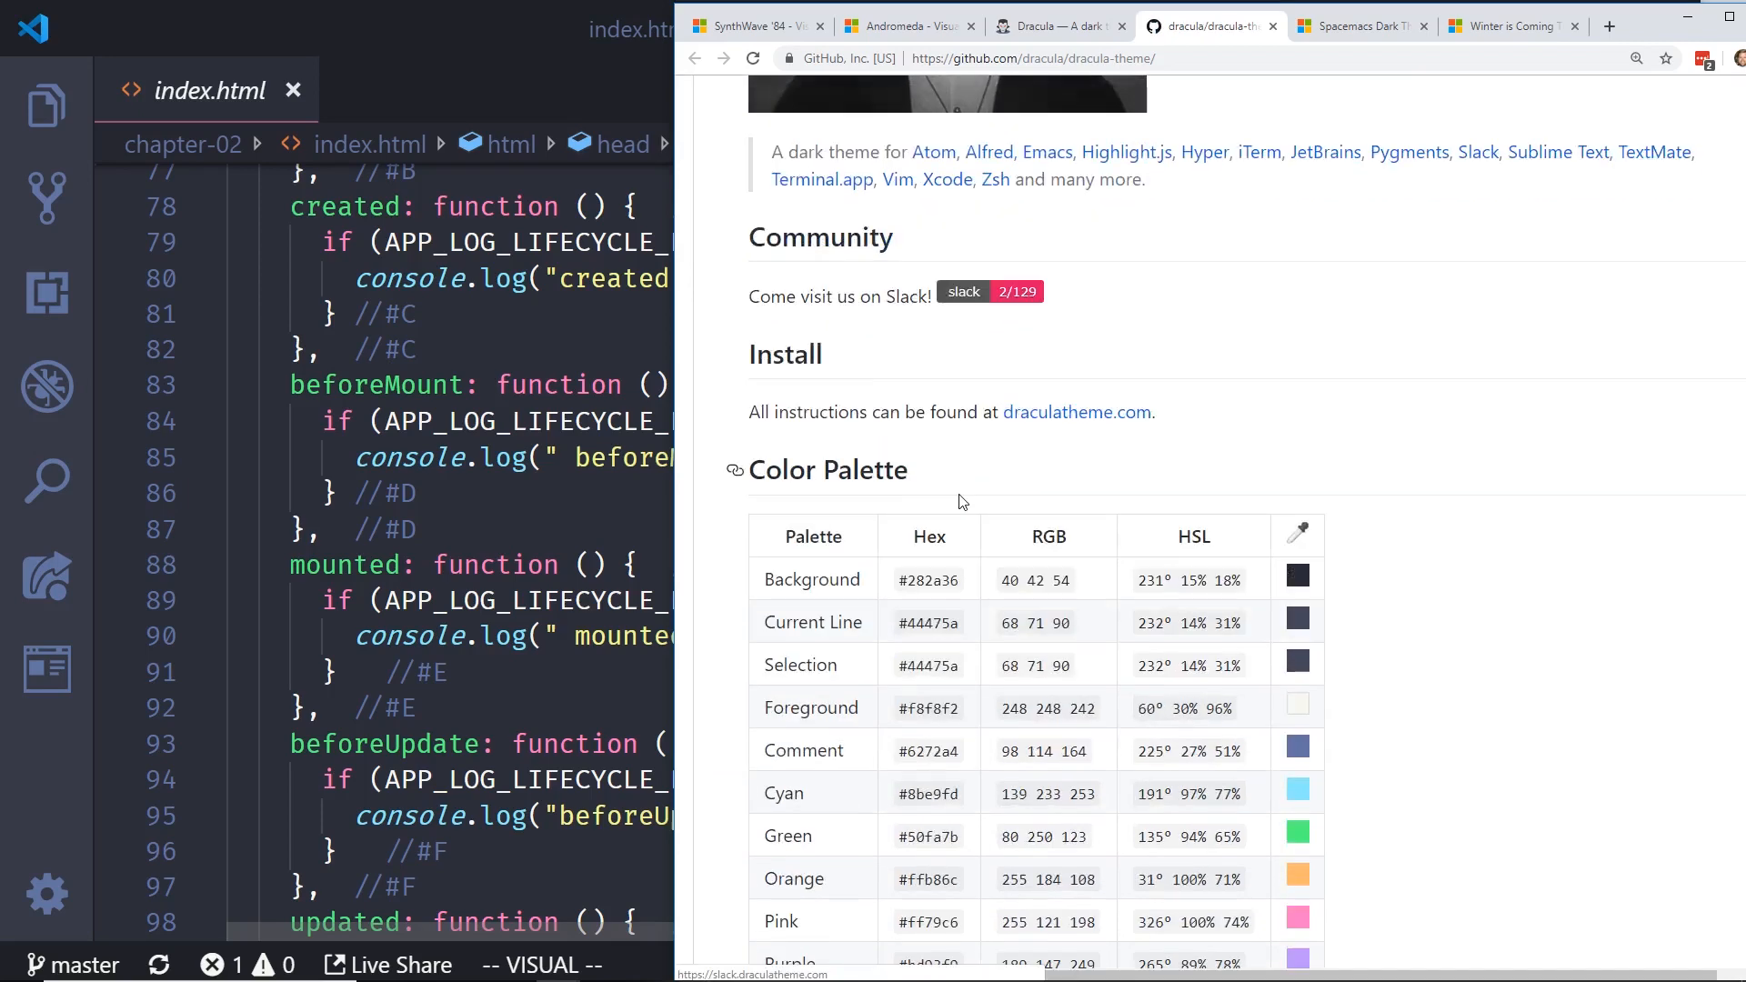
scroll(down, 3)
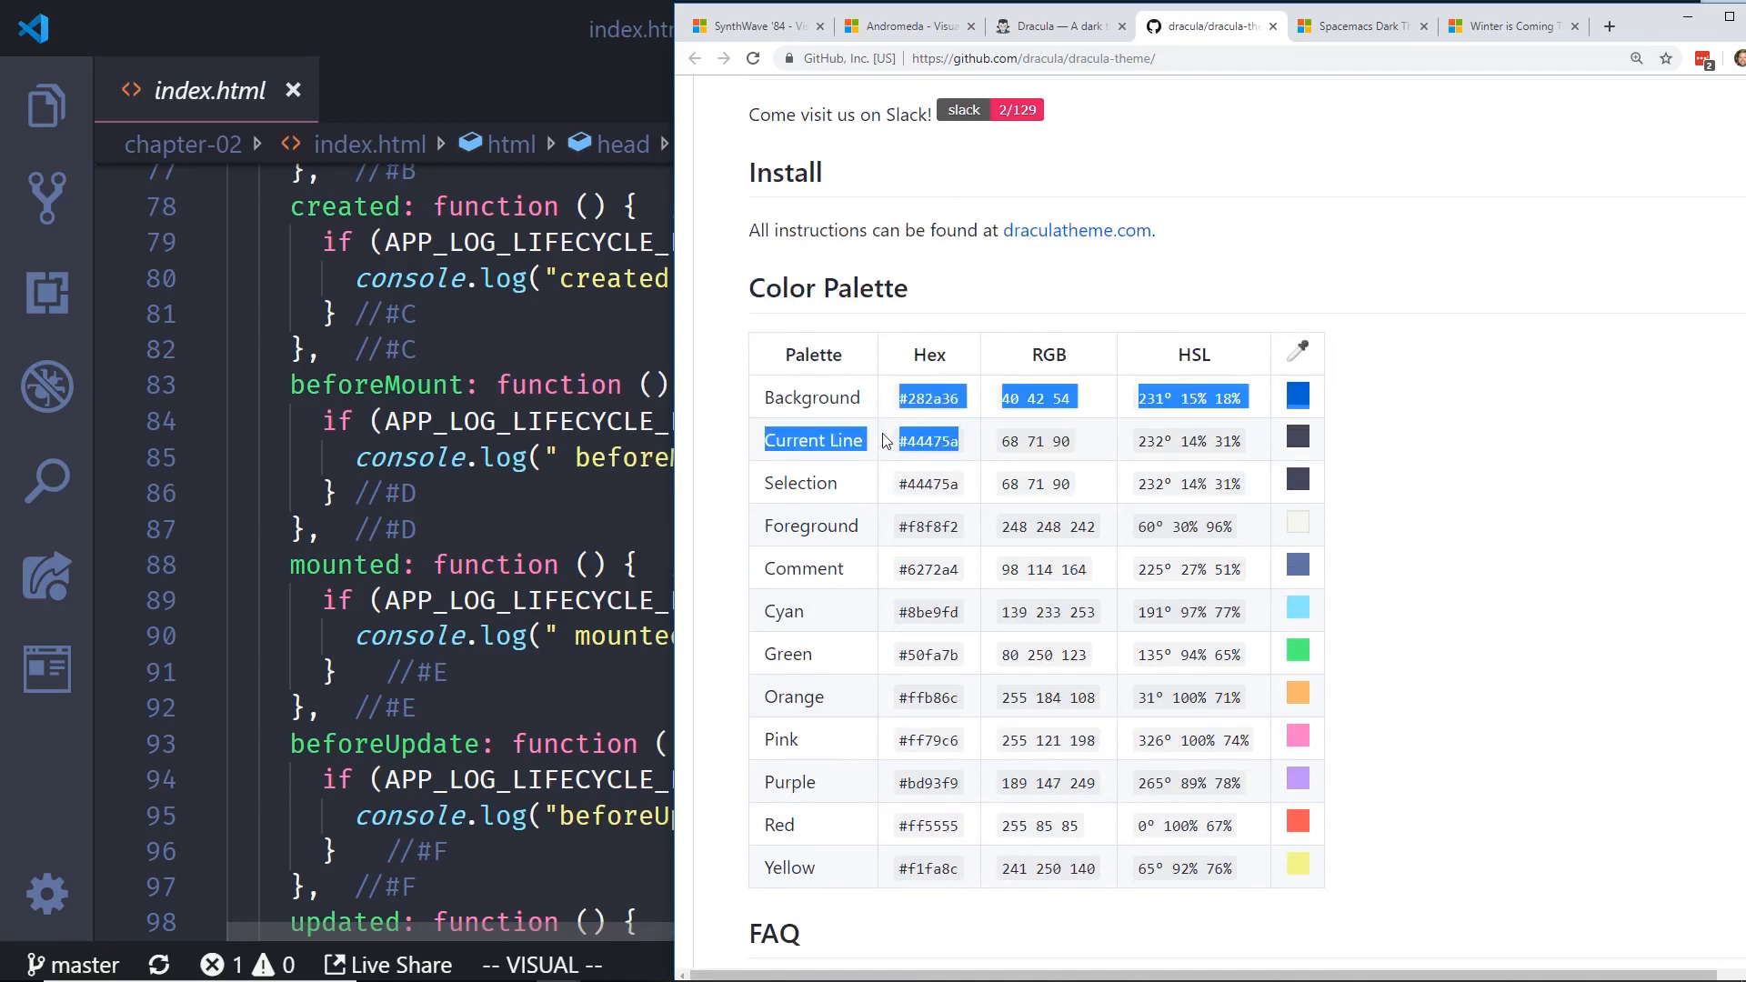
scroll(down, 3)
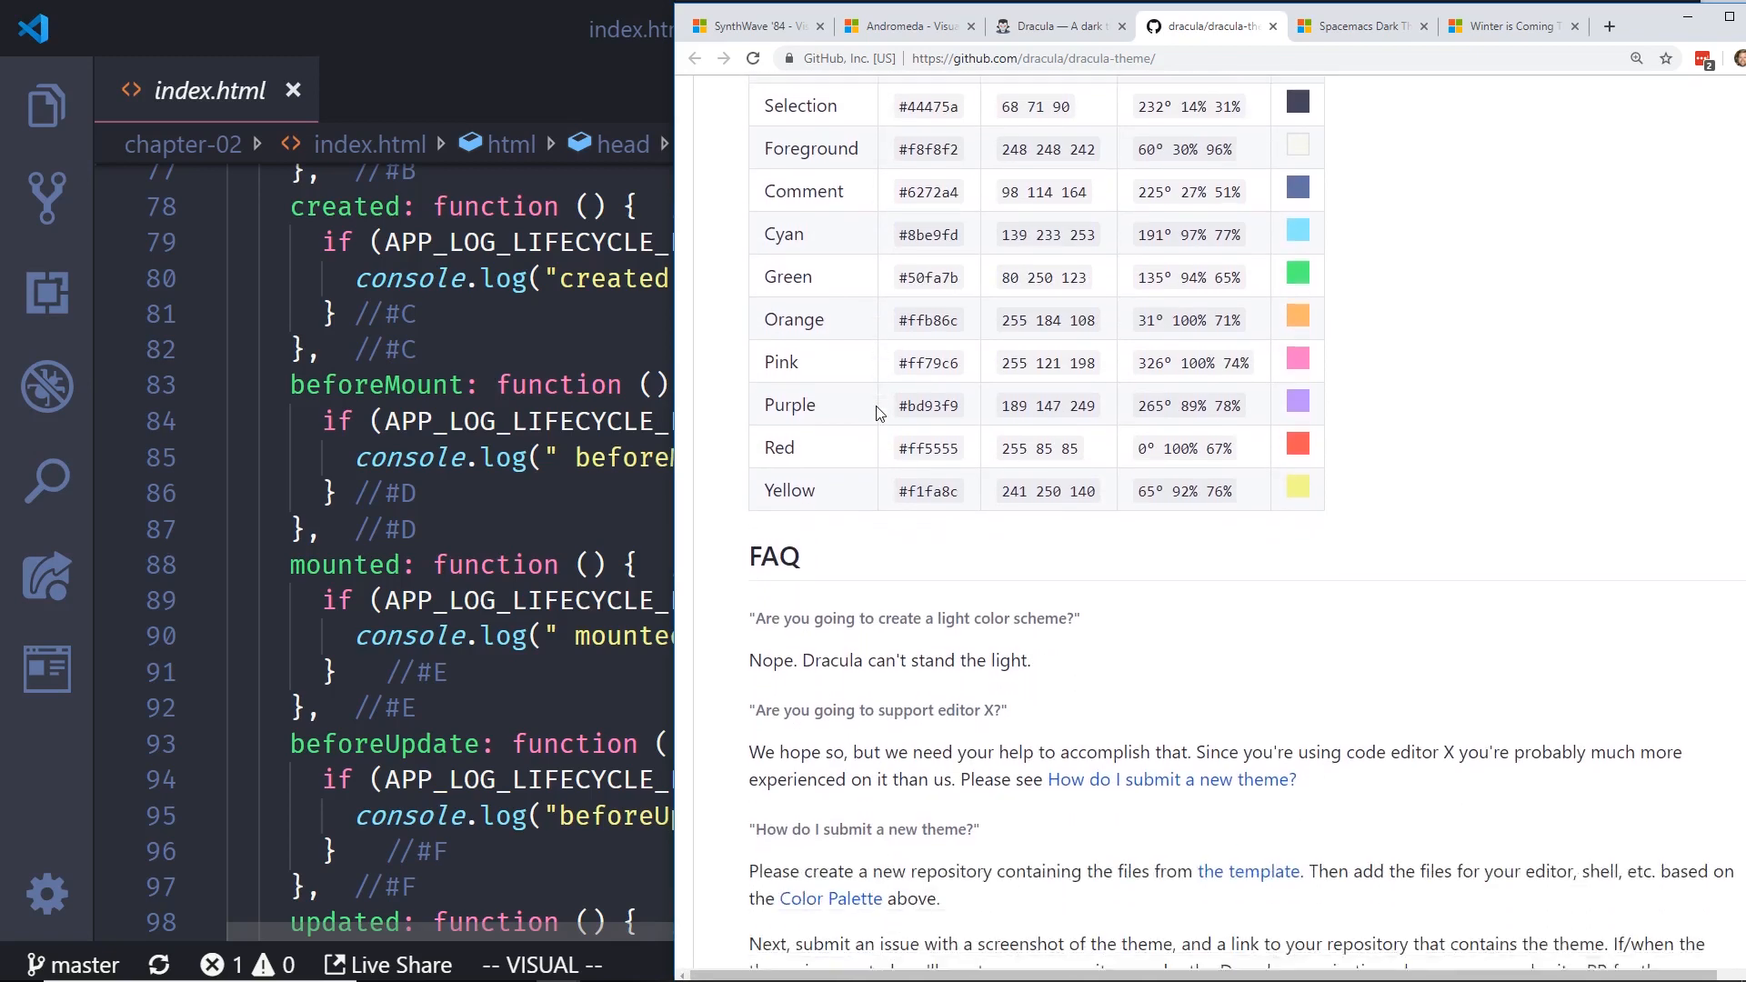
Step: Select text in the FAQ, including the light color scheme question, and keep reading
drag(785, 401, 1024, 401)
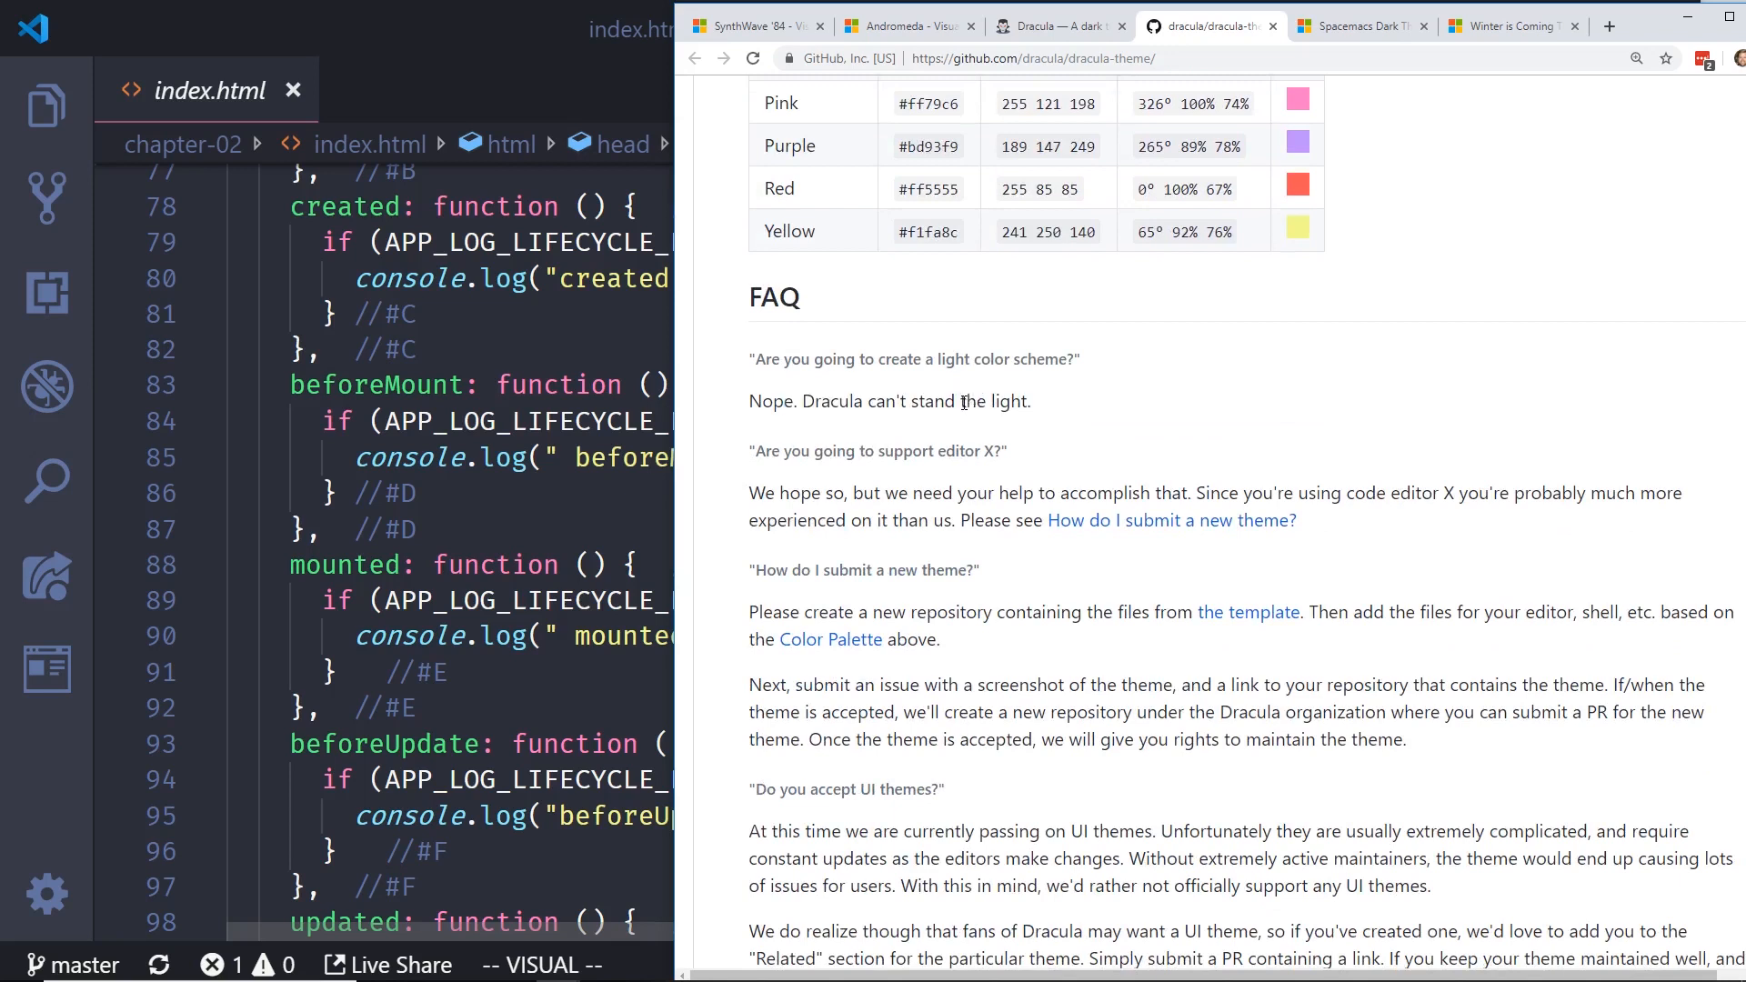
drag(878, 358, 1050, 358)
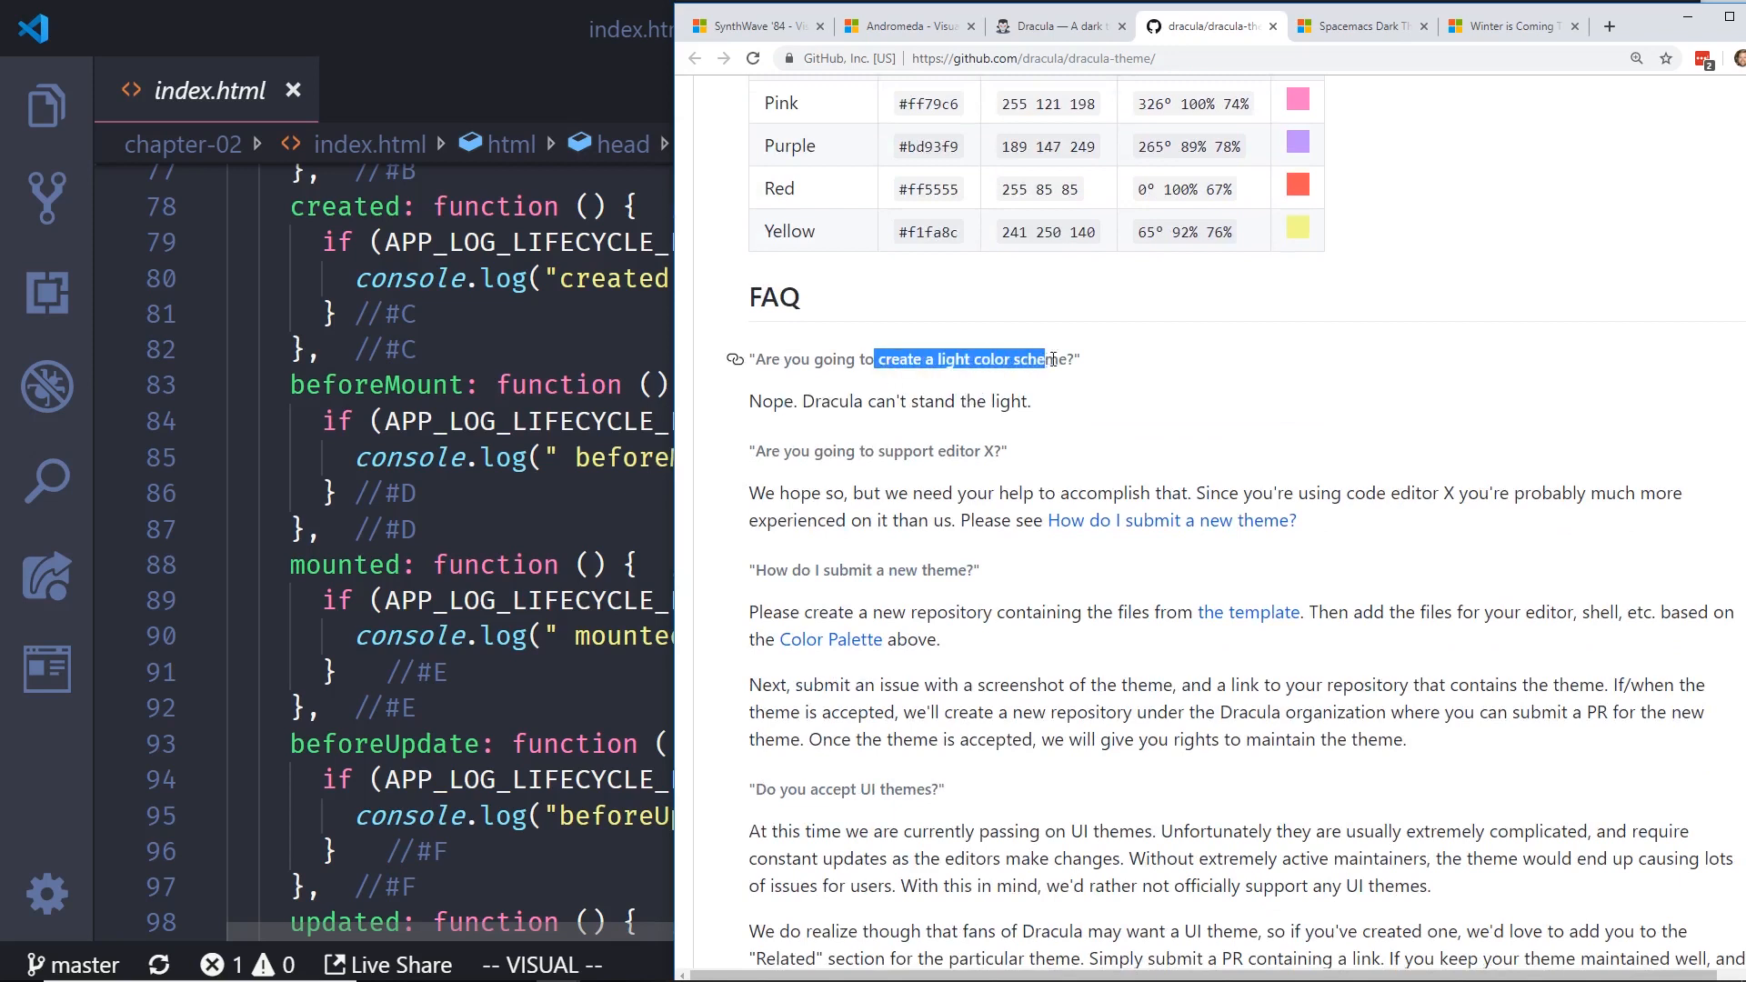
scroll(down, 3)
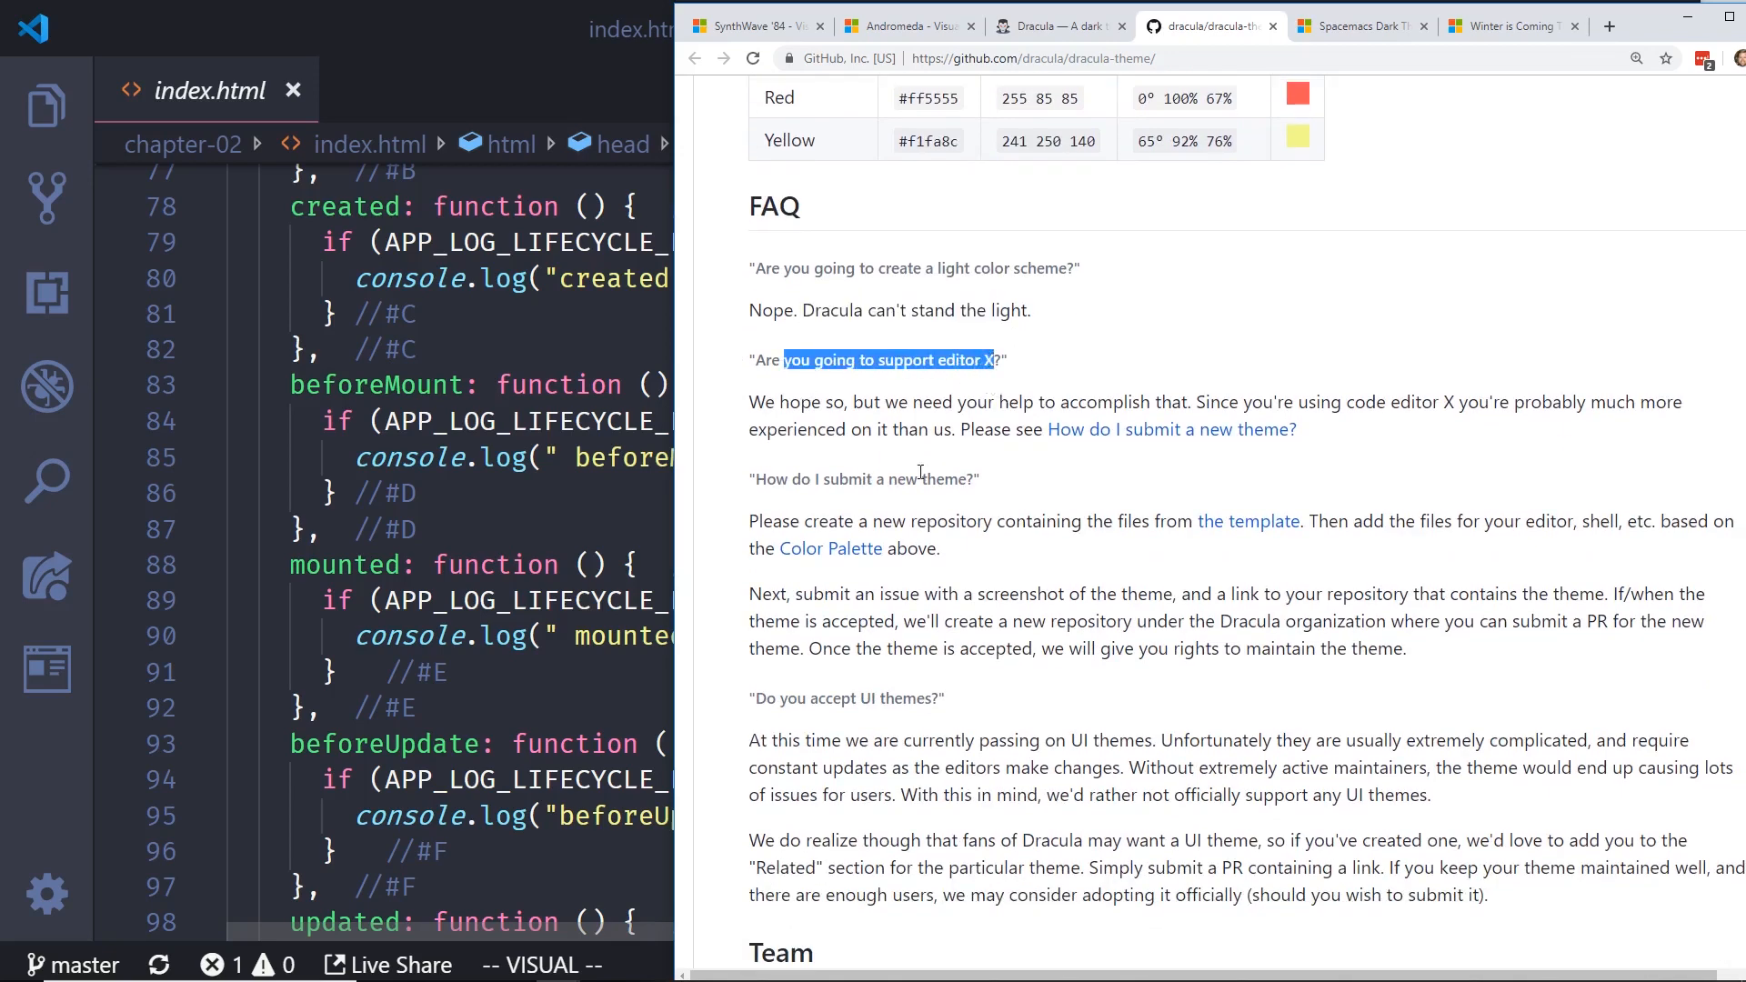
scroll(down, 3)
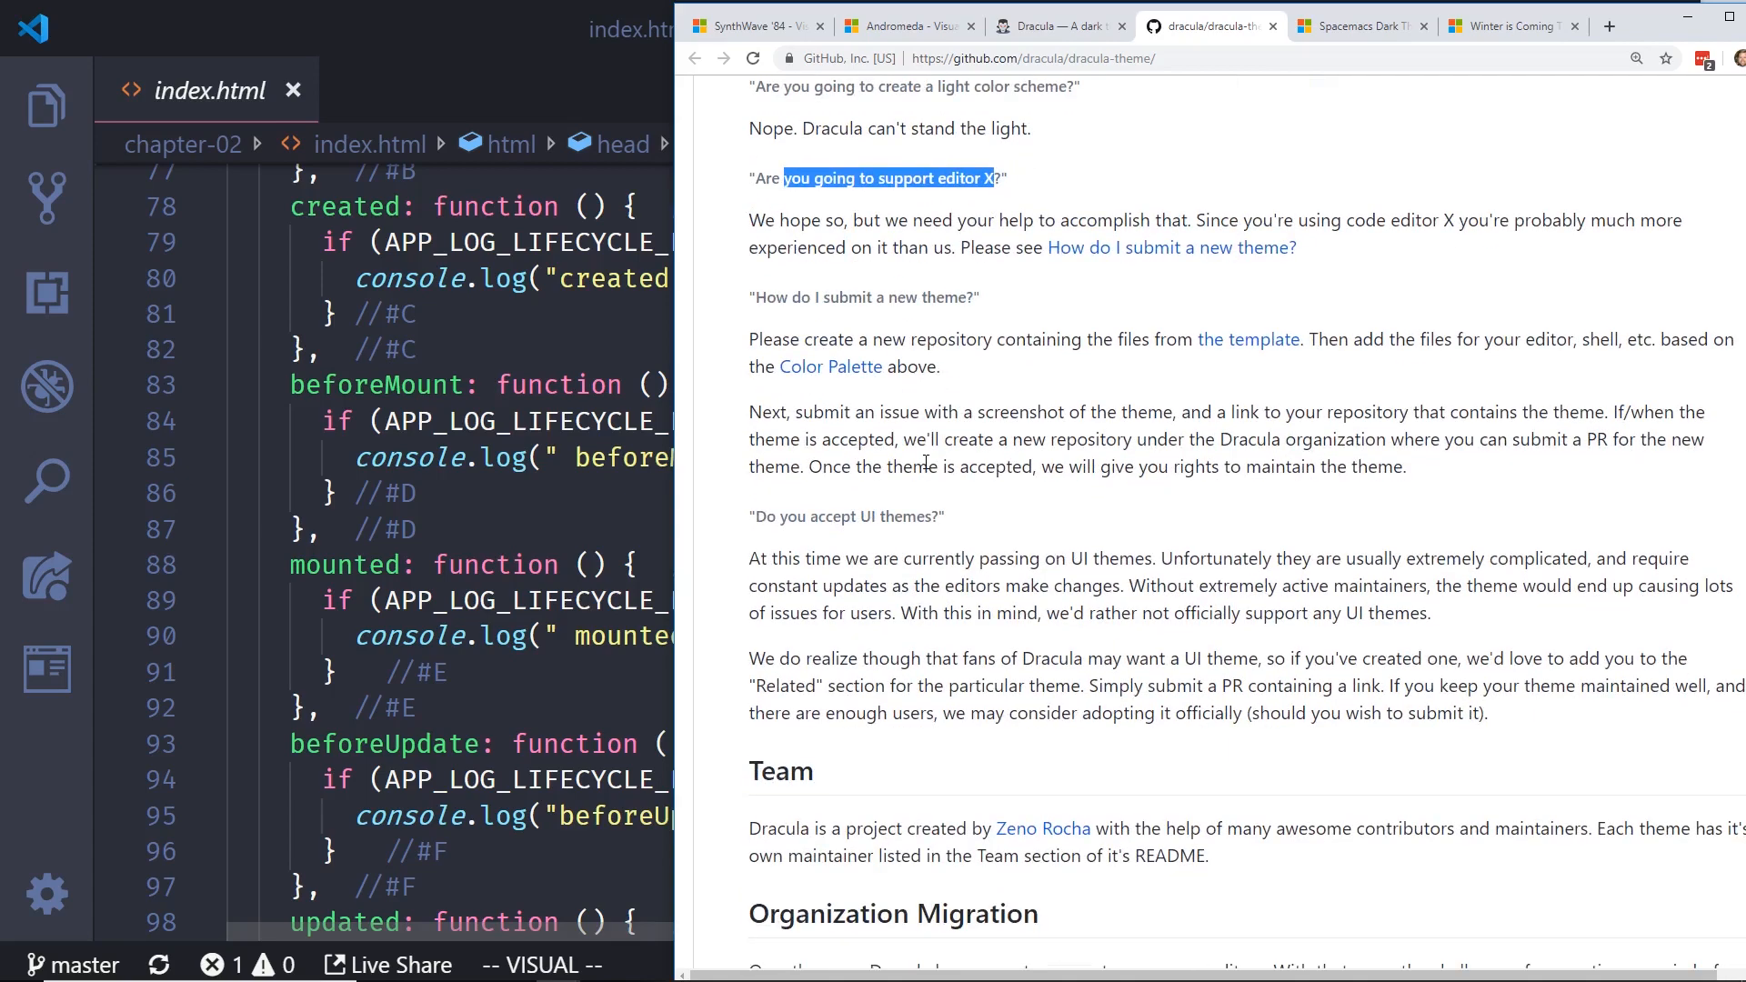
scroll(down, 3)
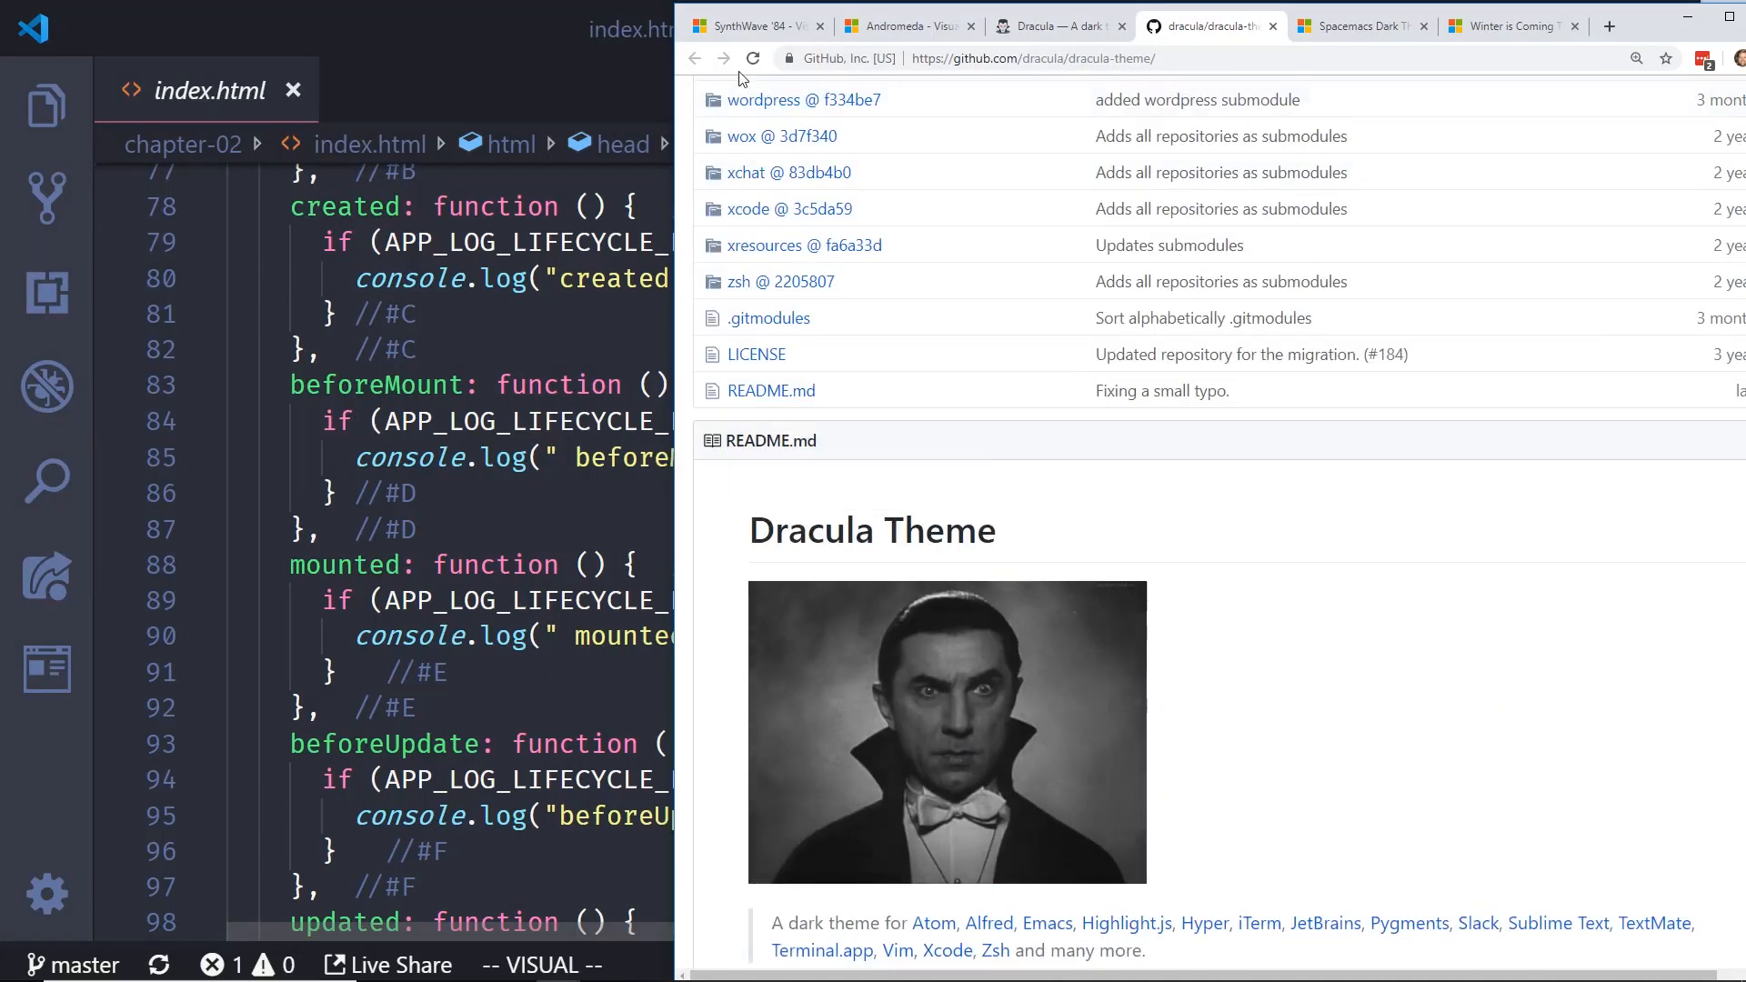
Step: Switch back to the Dracula site tab and scroll to its Command Palette steps
click(1052, 26)
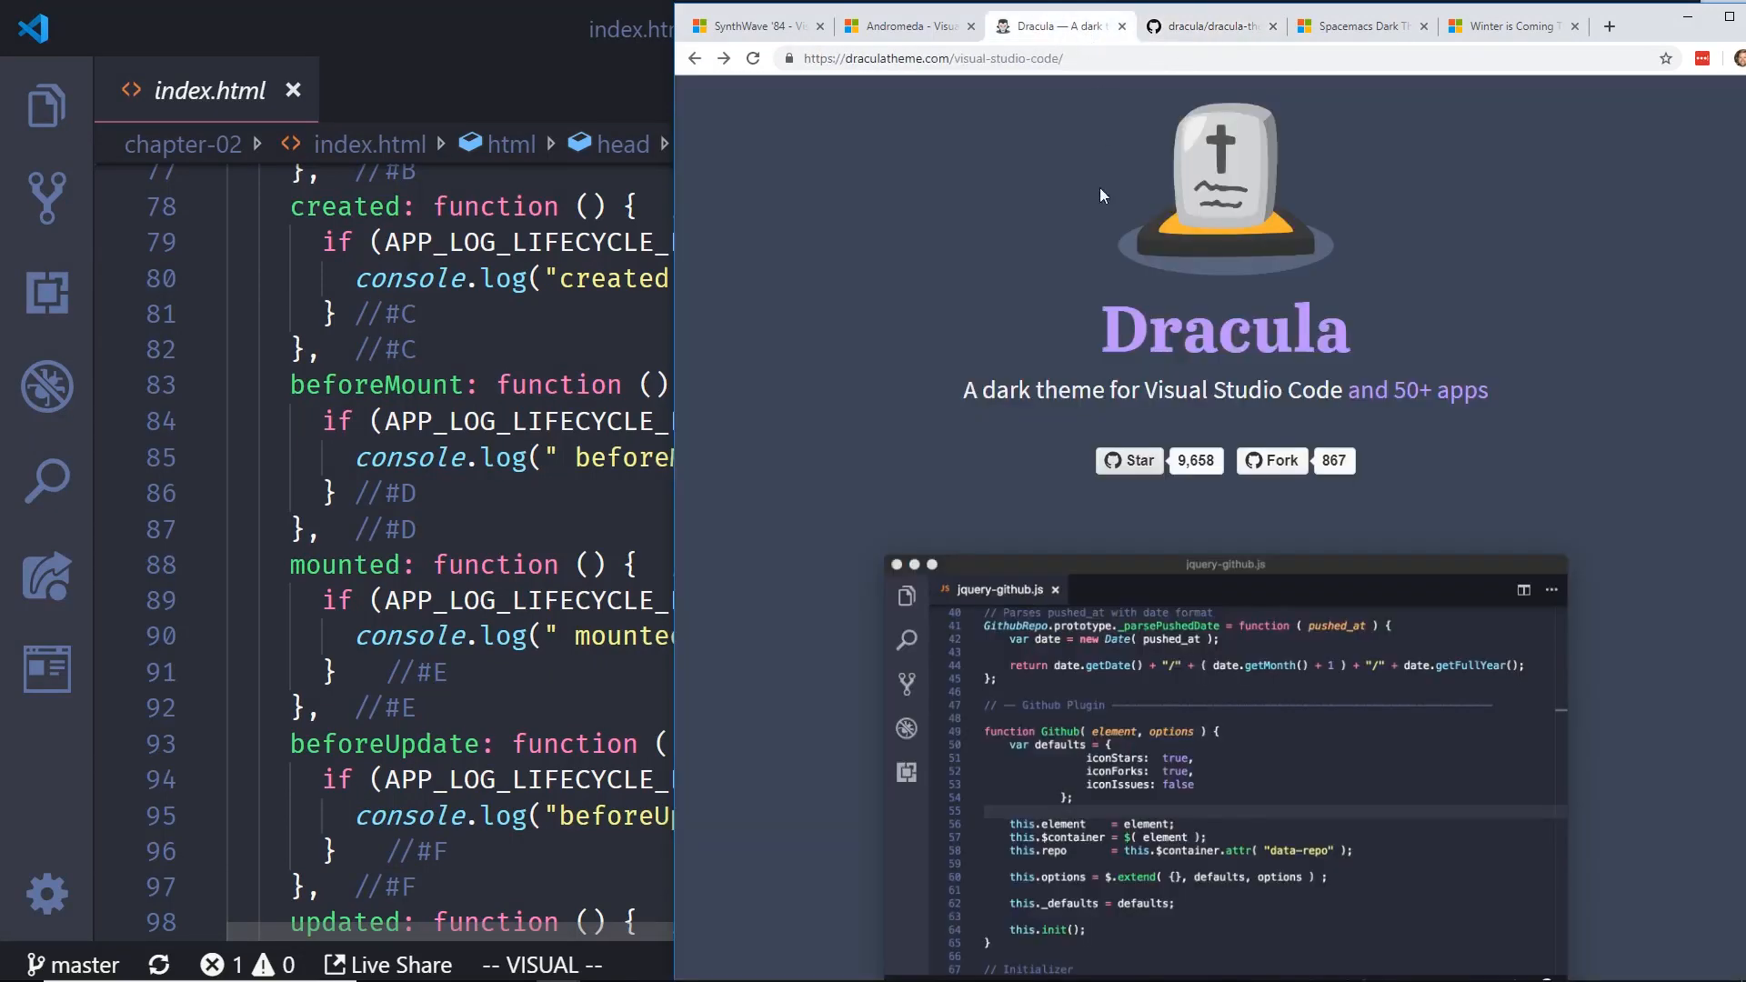
scroll(down, 3)
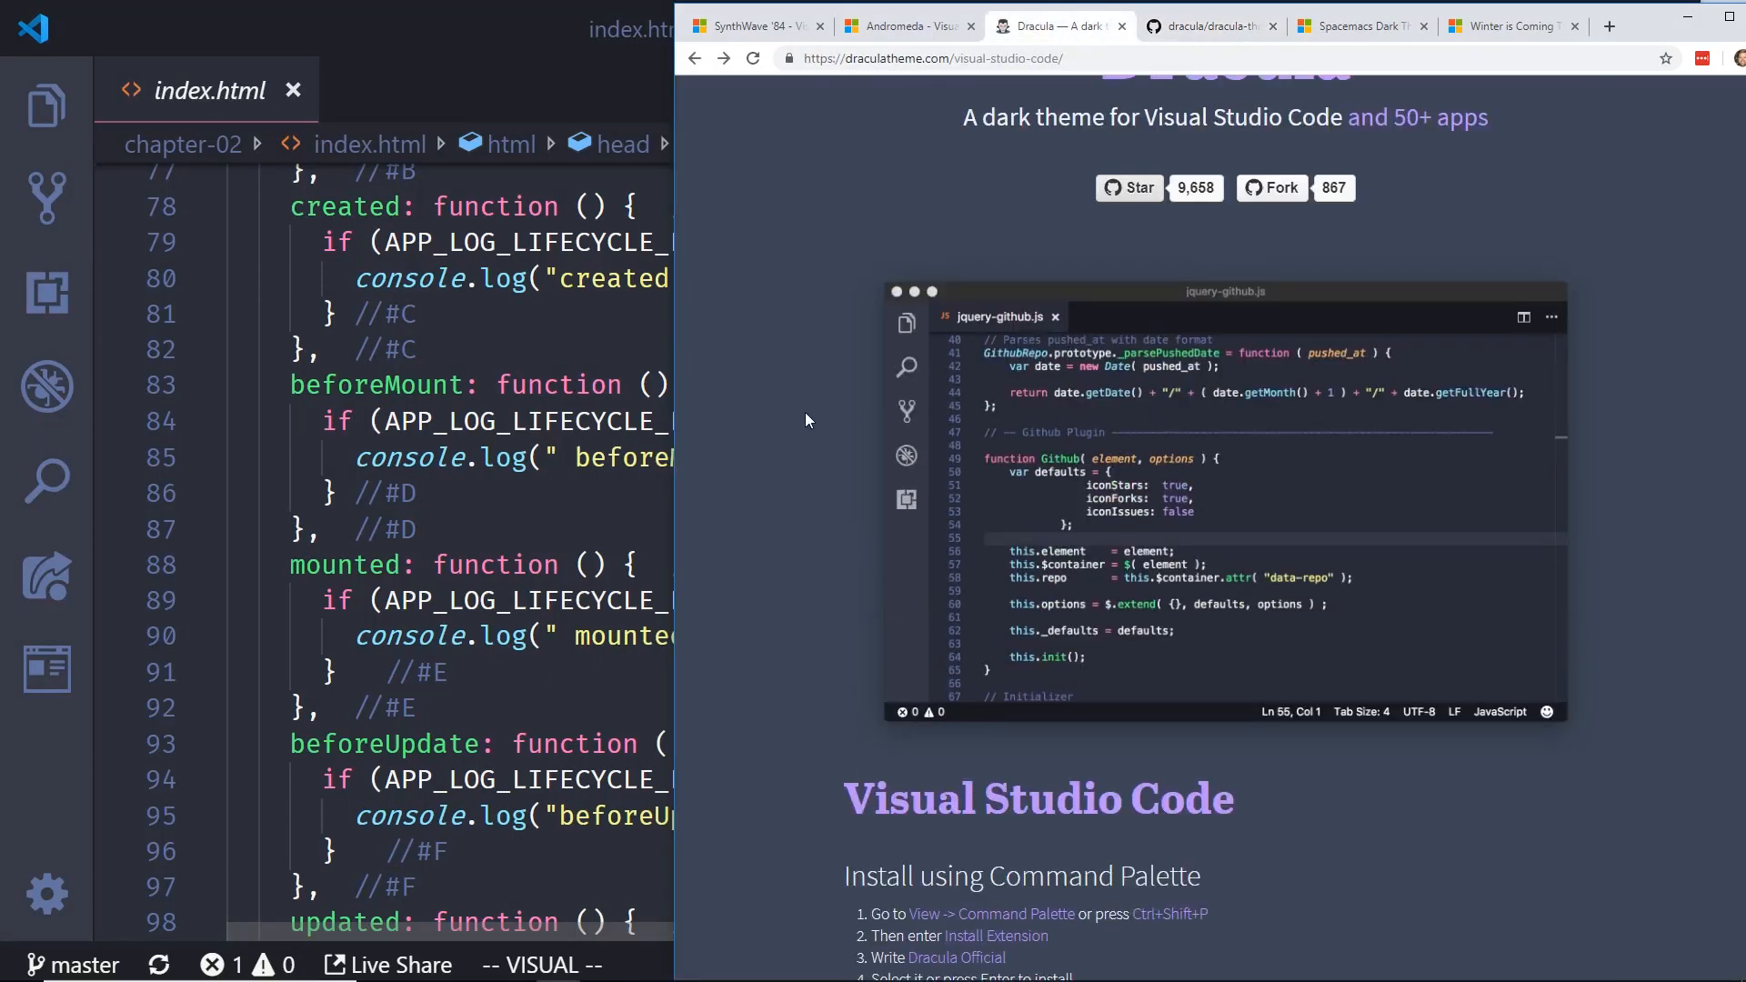
mouse_move(695, 372)
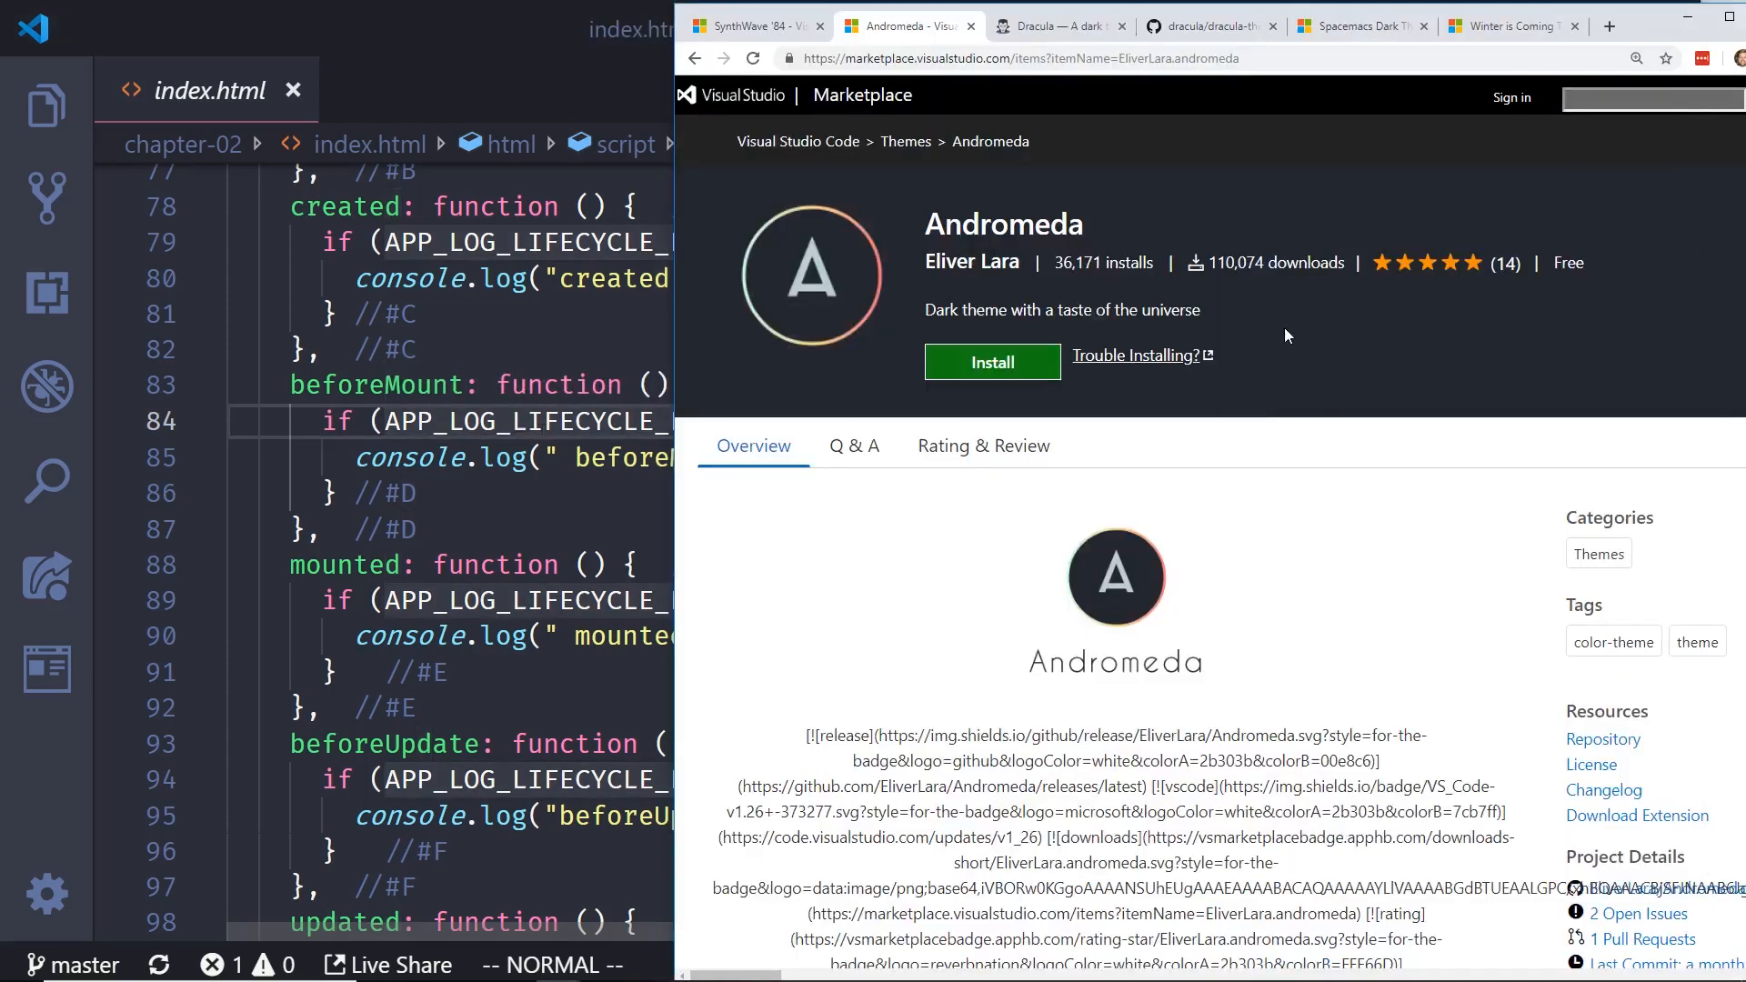
Step: Scroll the Andromeda Marketplace listing and open its '2 Open Issues' on GitHub
scroll(down, 3)
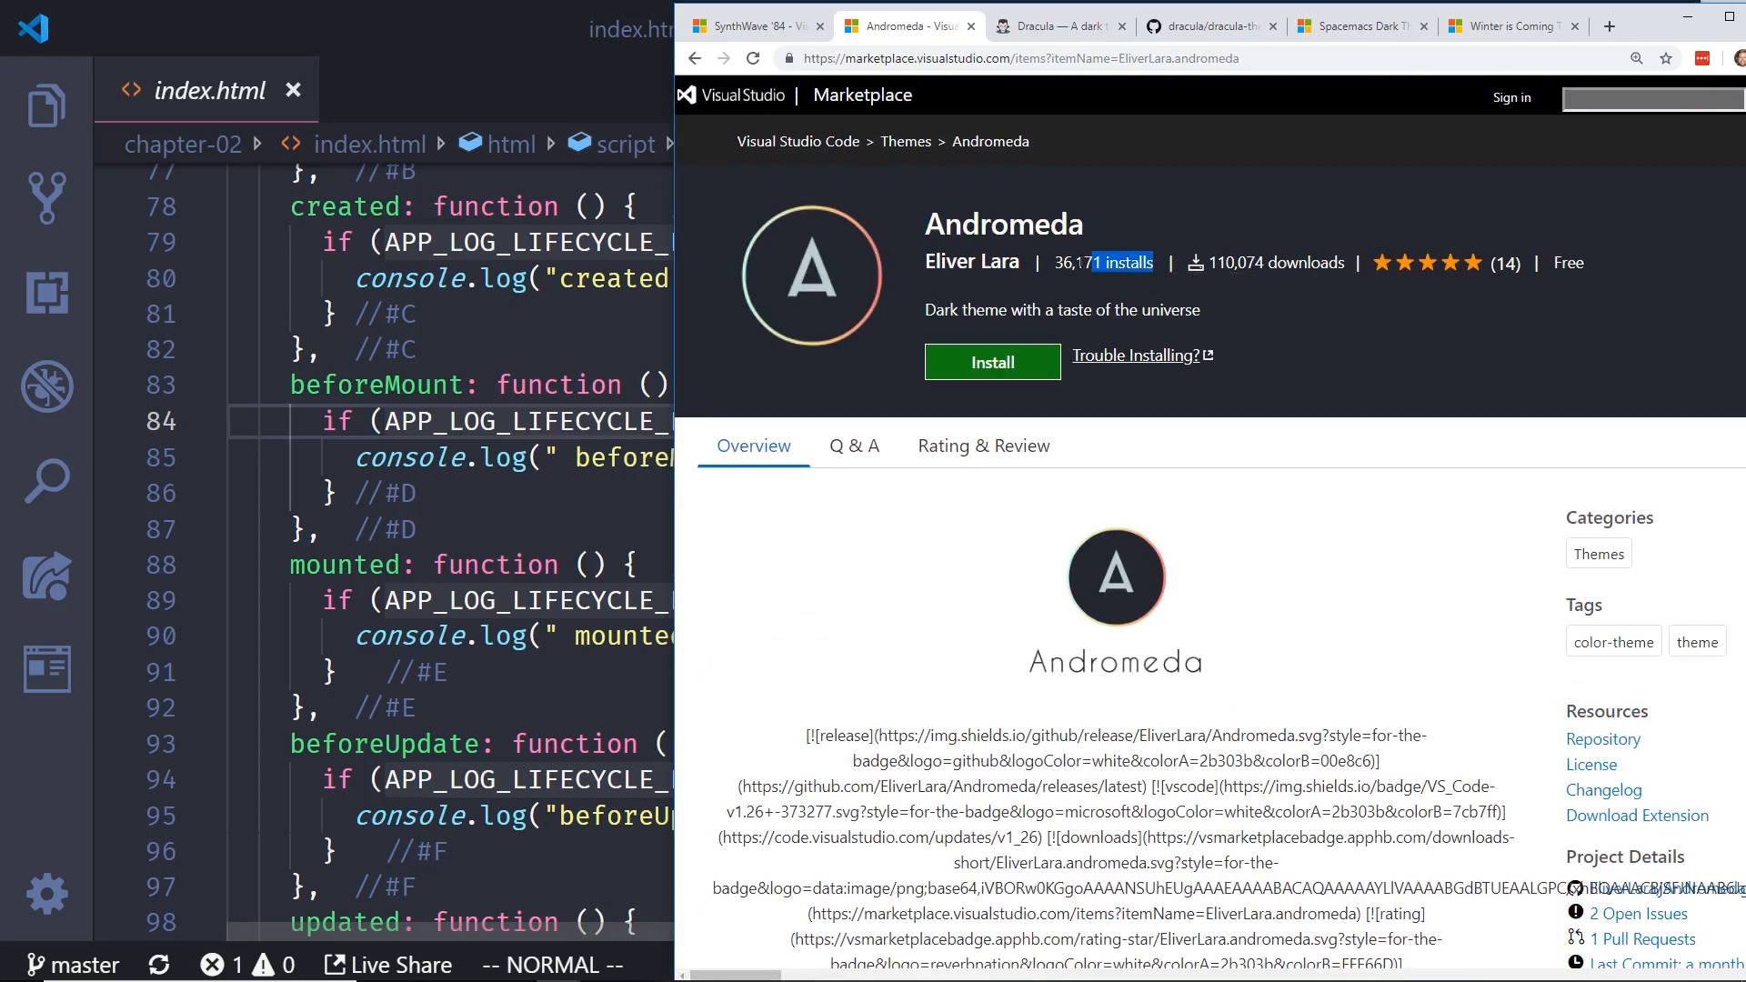
scroll(down, 3)
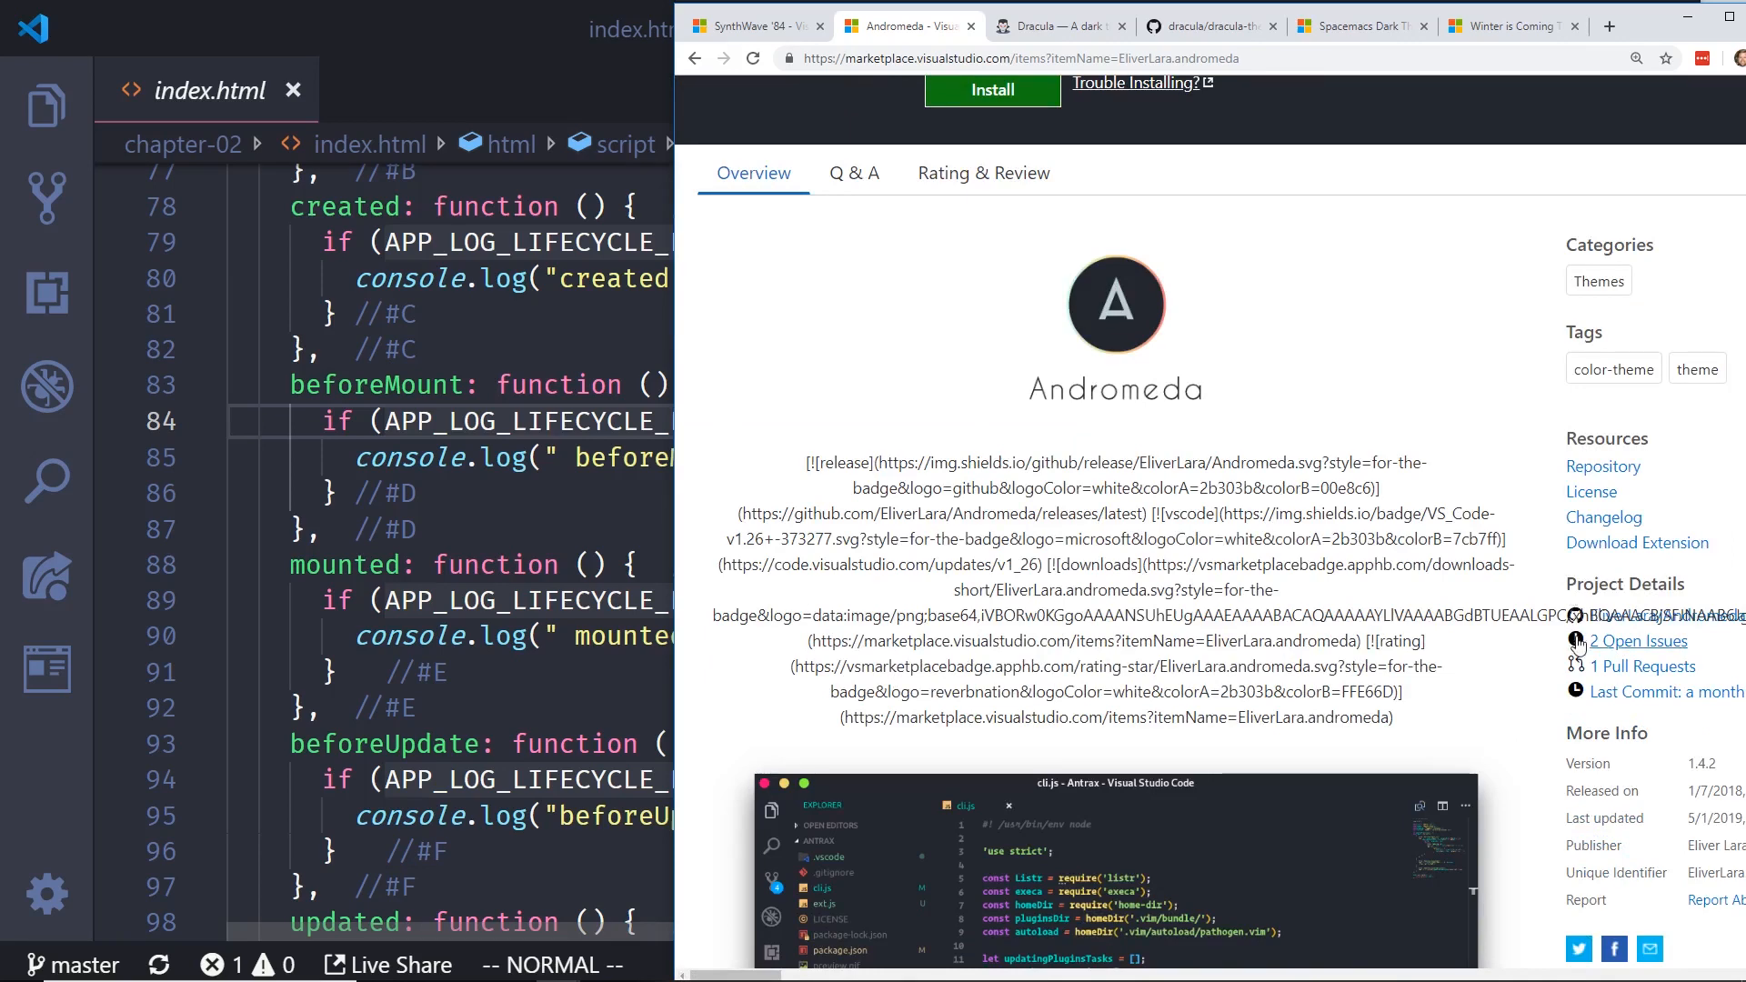
click(1636, 641)
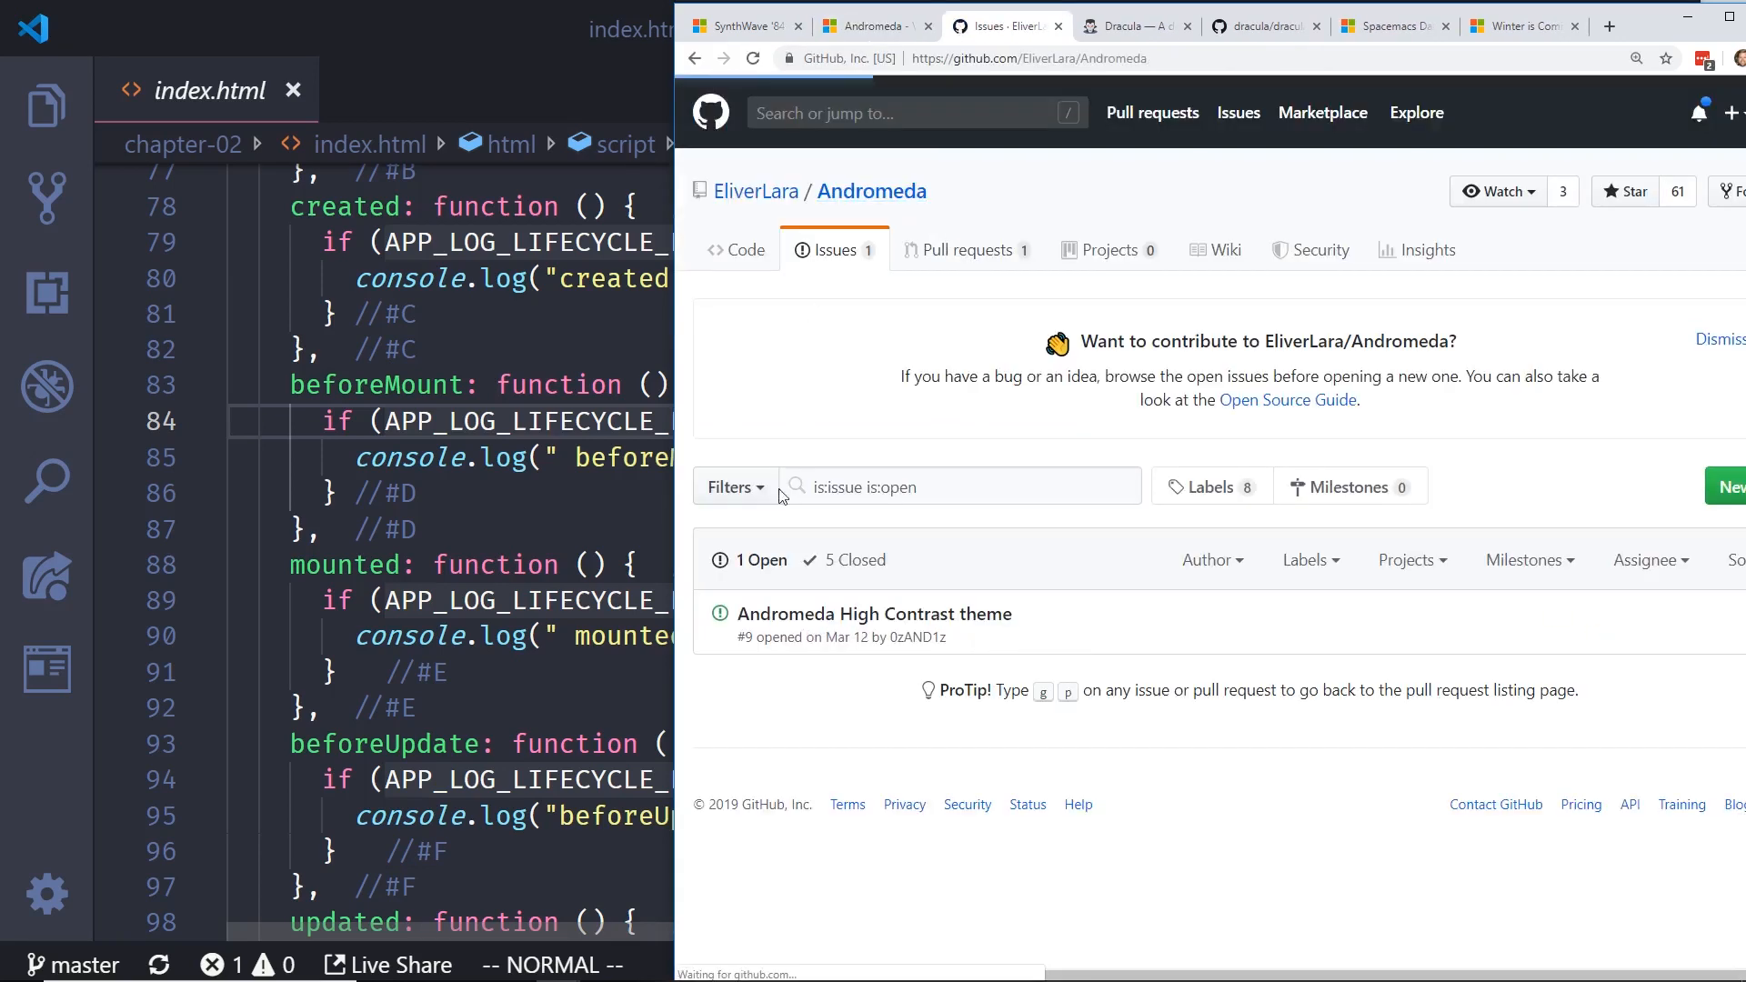
click(734, 249)
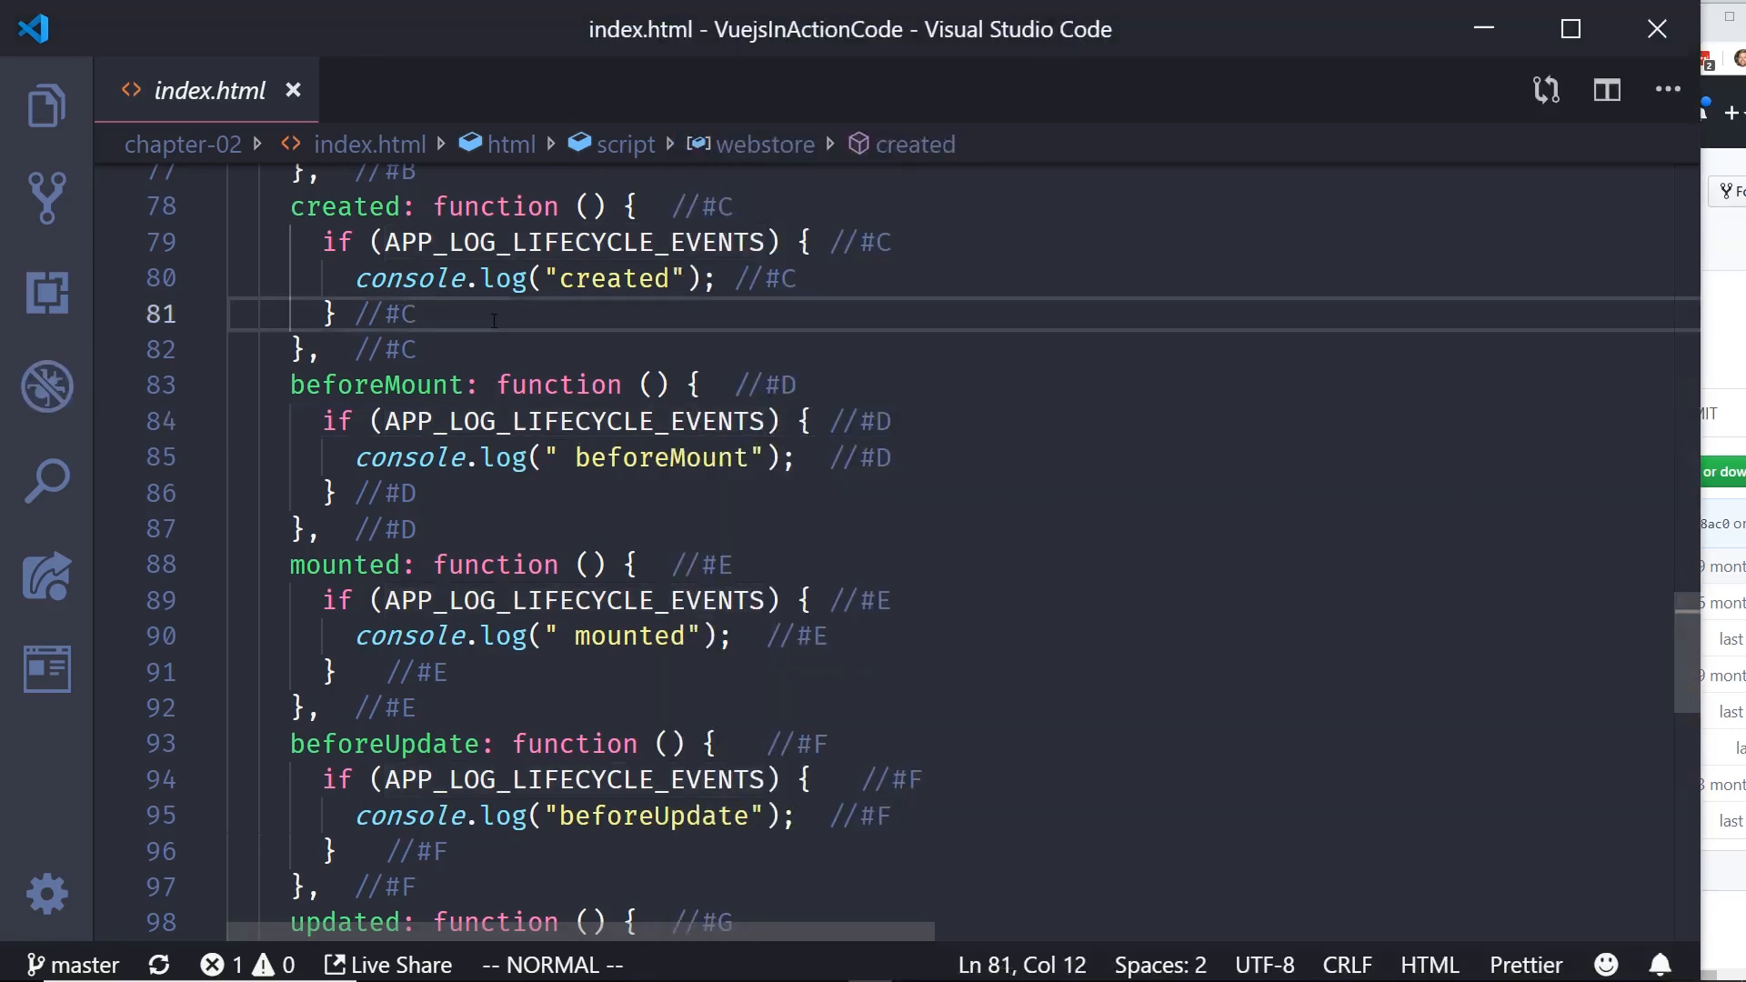
Step: Preview the Andromeda theme variants from the Ctrl+K Ctrl+T colour theme list
key(ctrl+k ctrl+t)
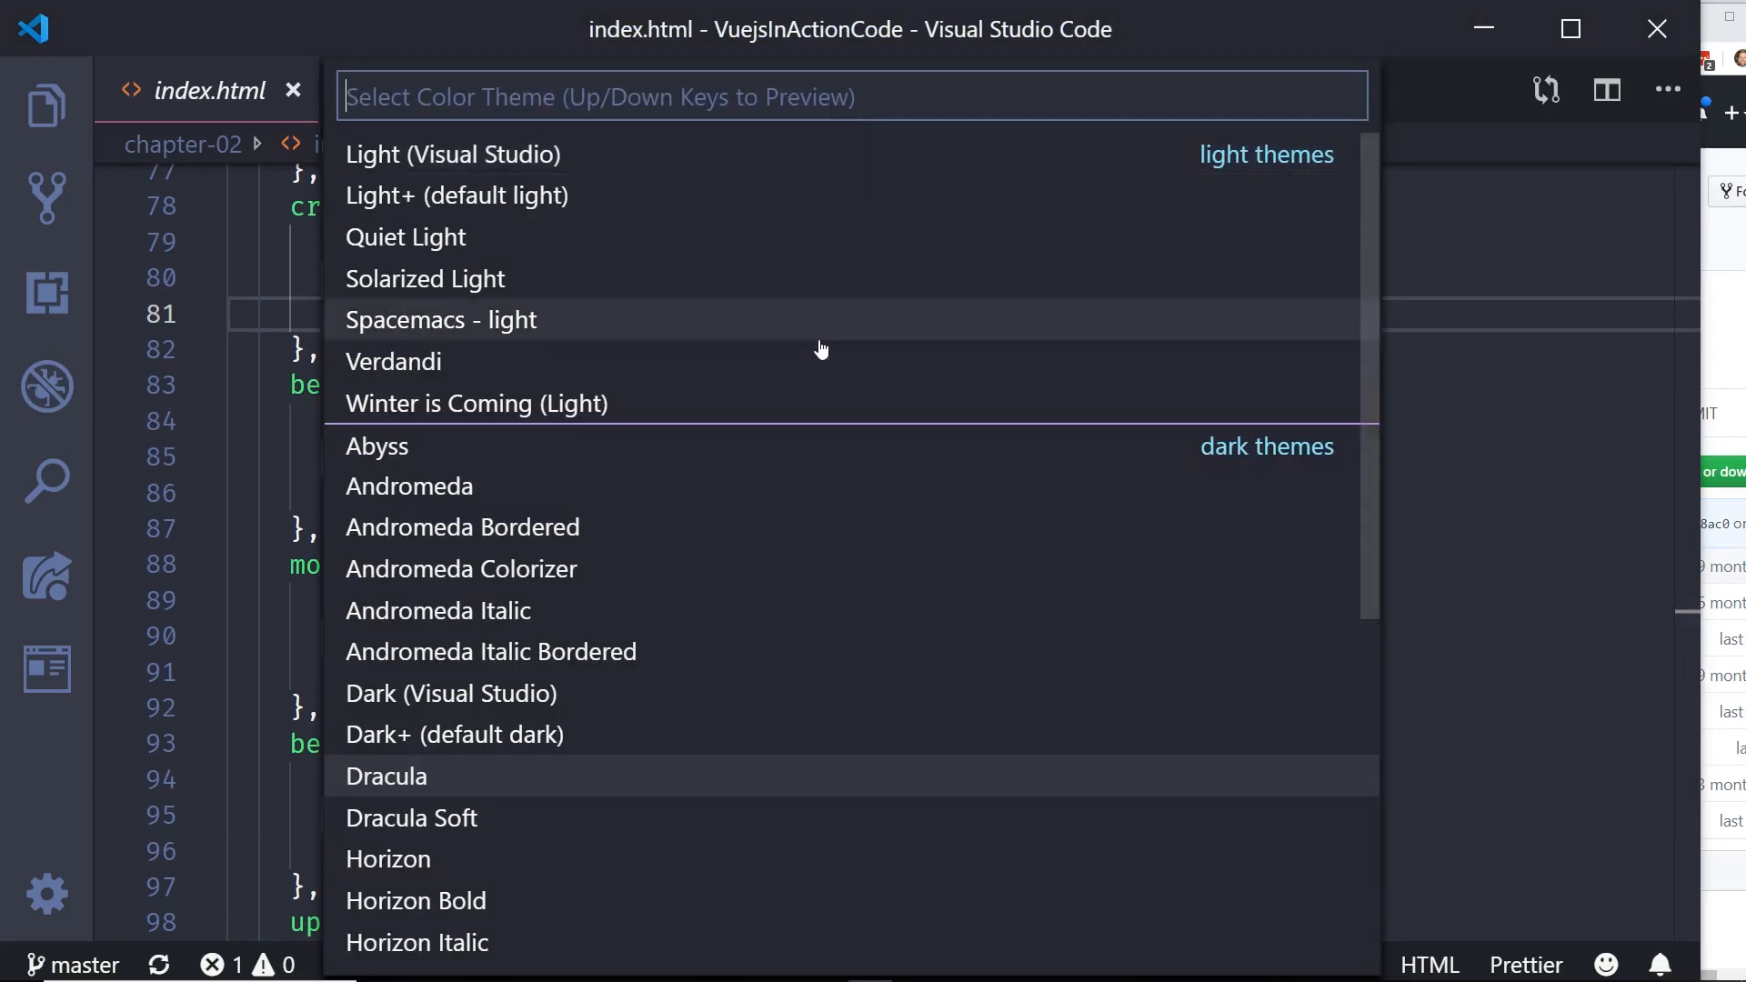
mouse_move(676, 494)
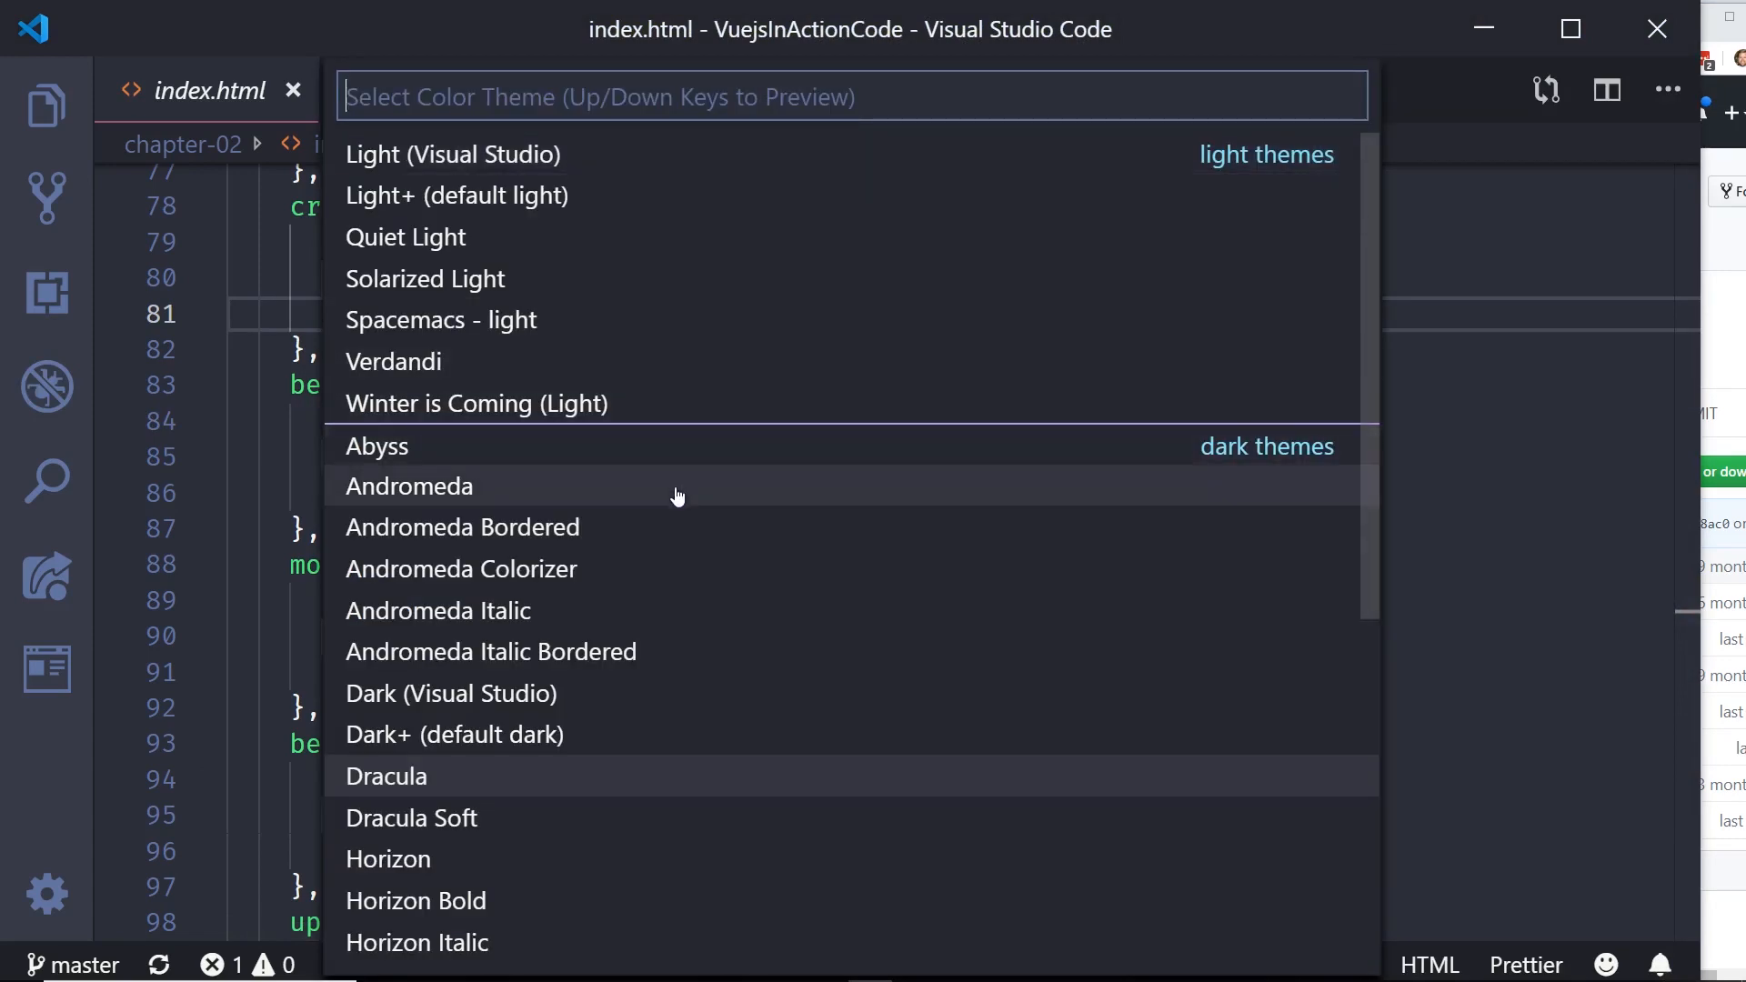
mouse_move(685, 563)
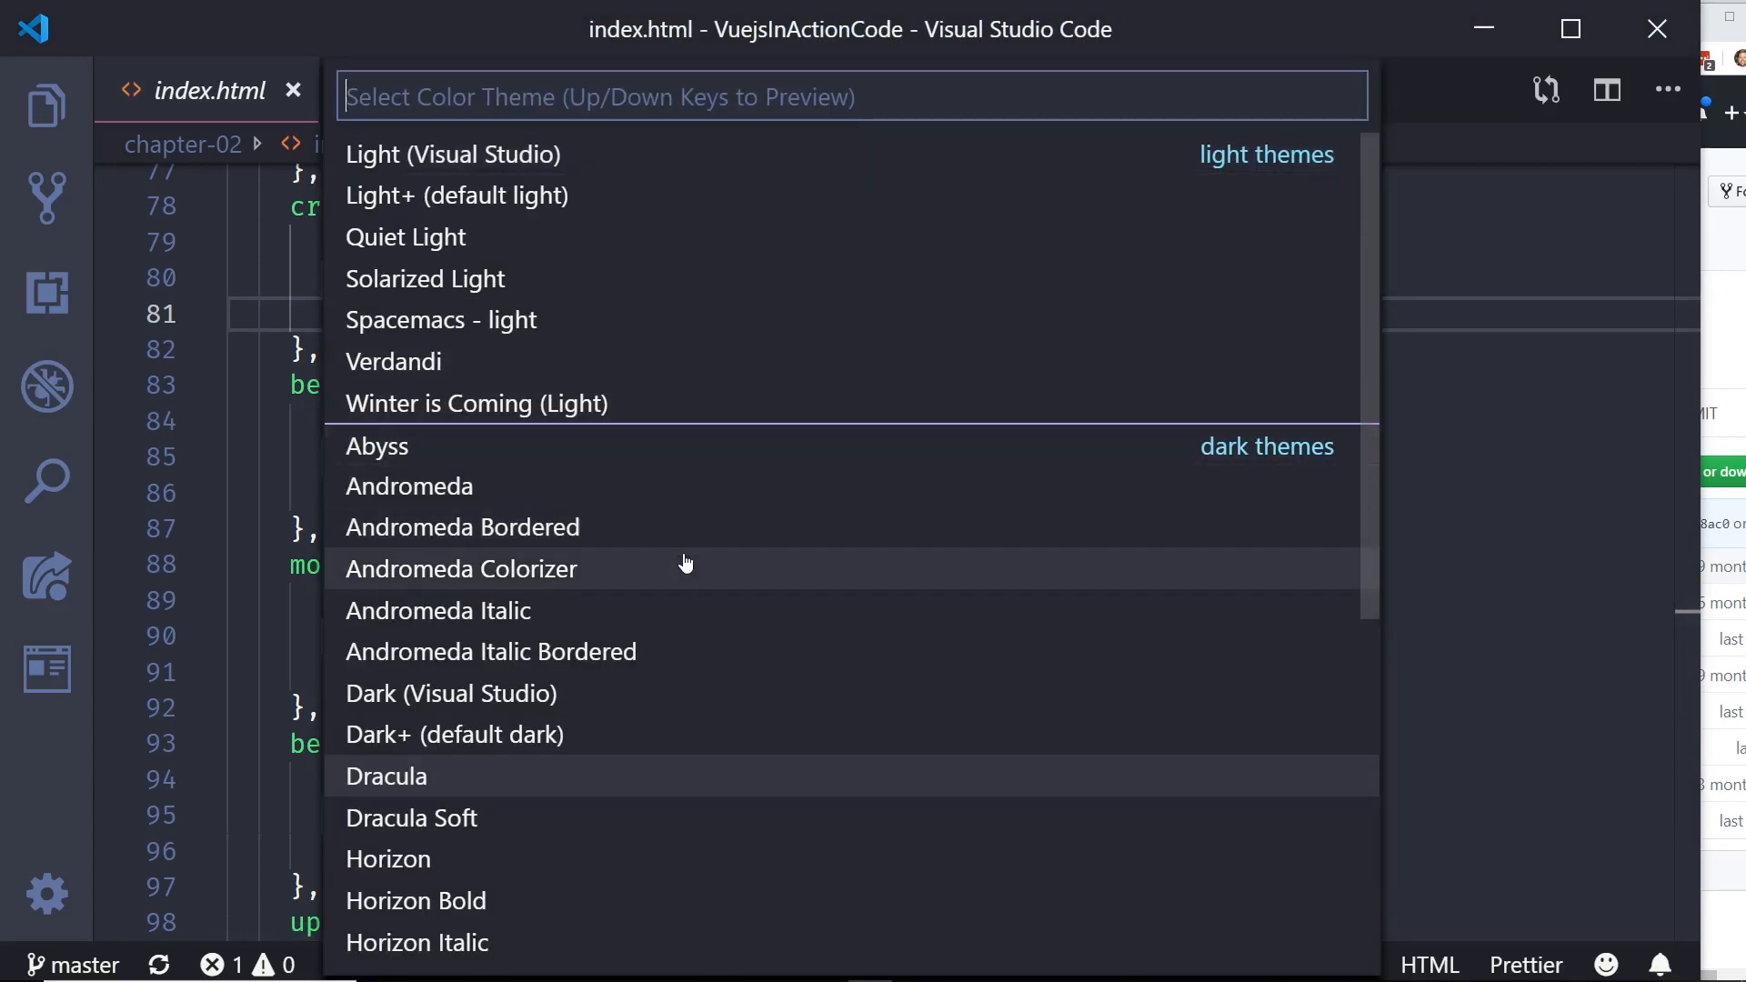
key(Escape)
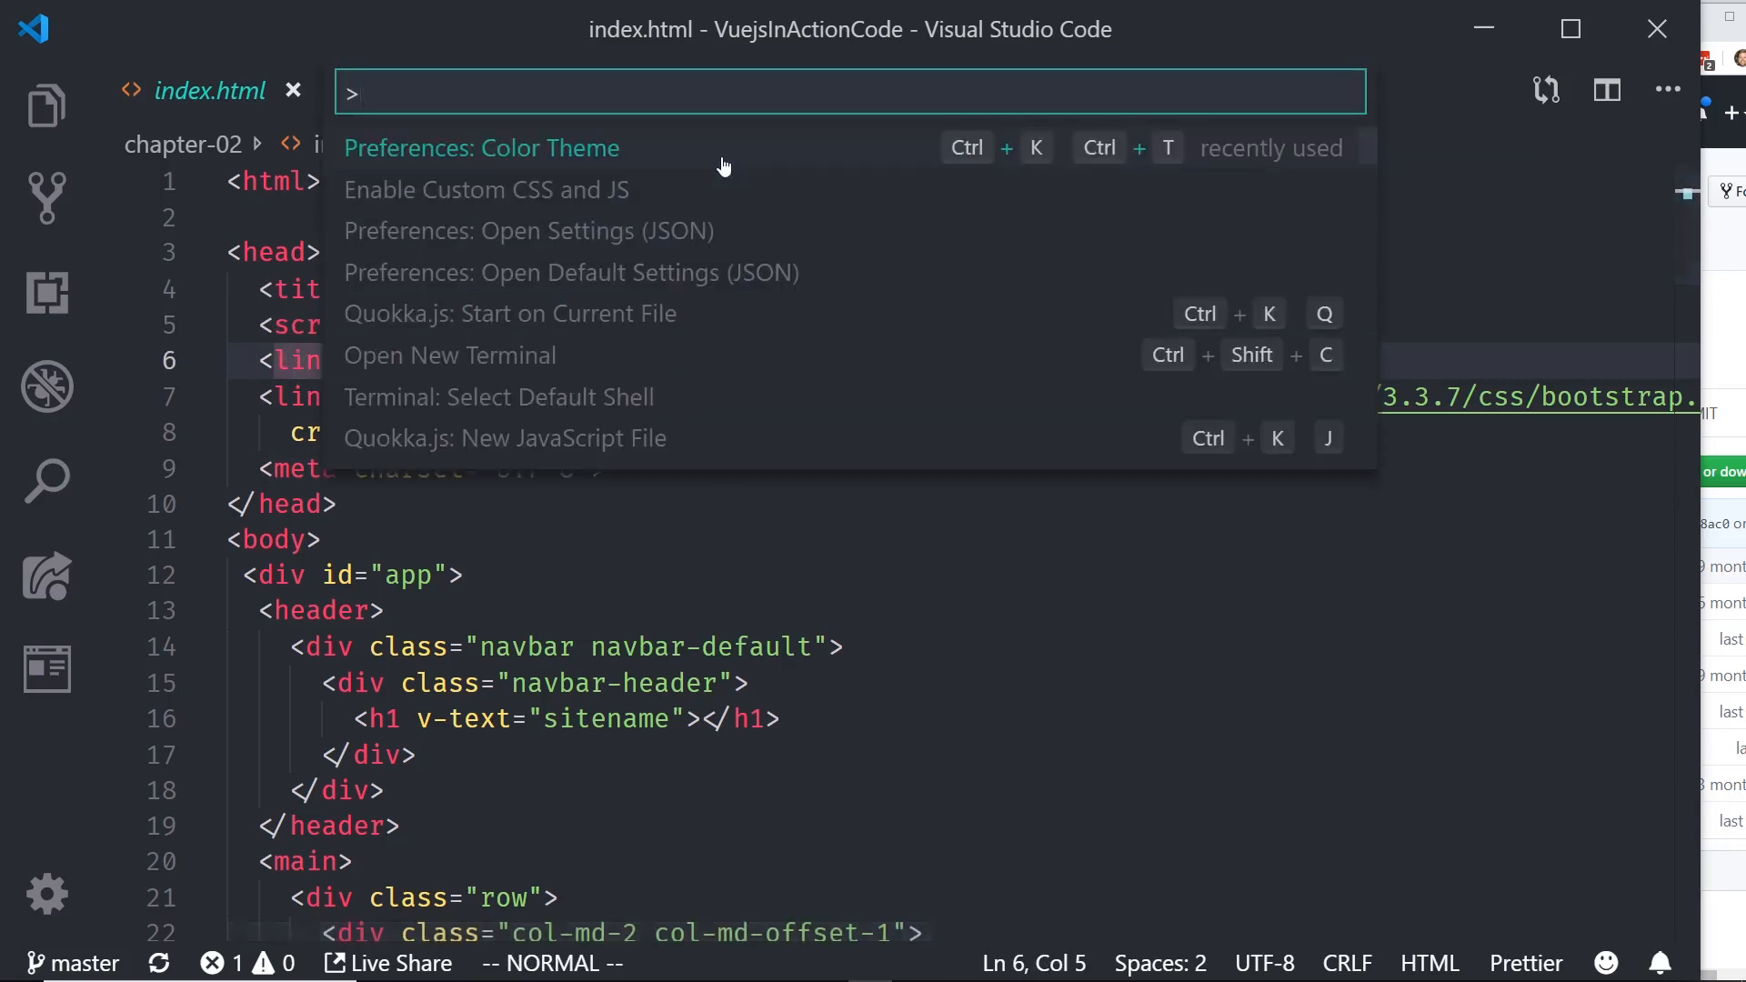
Step: Pick an Andromeda variant from the colour theme list, then revisit the list without changing it
key(Escape)
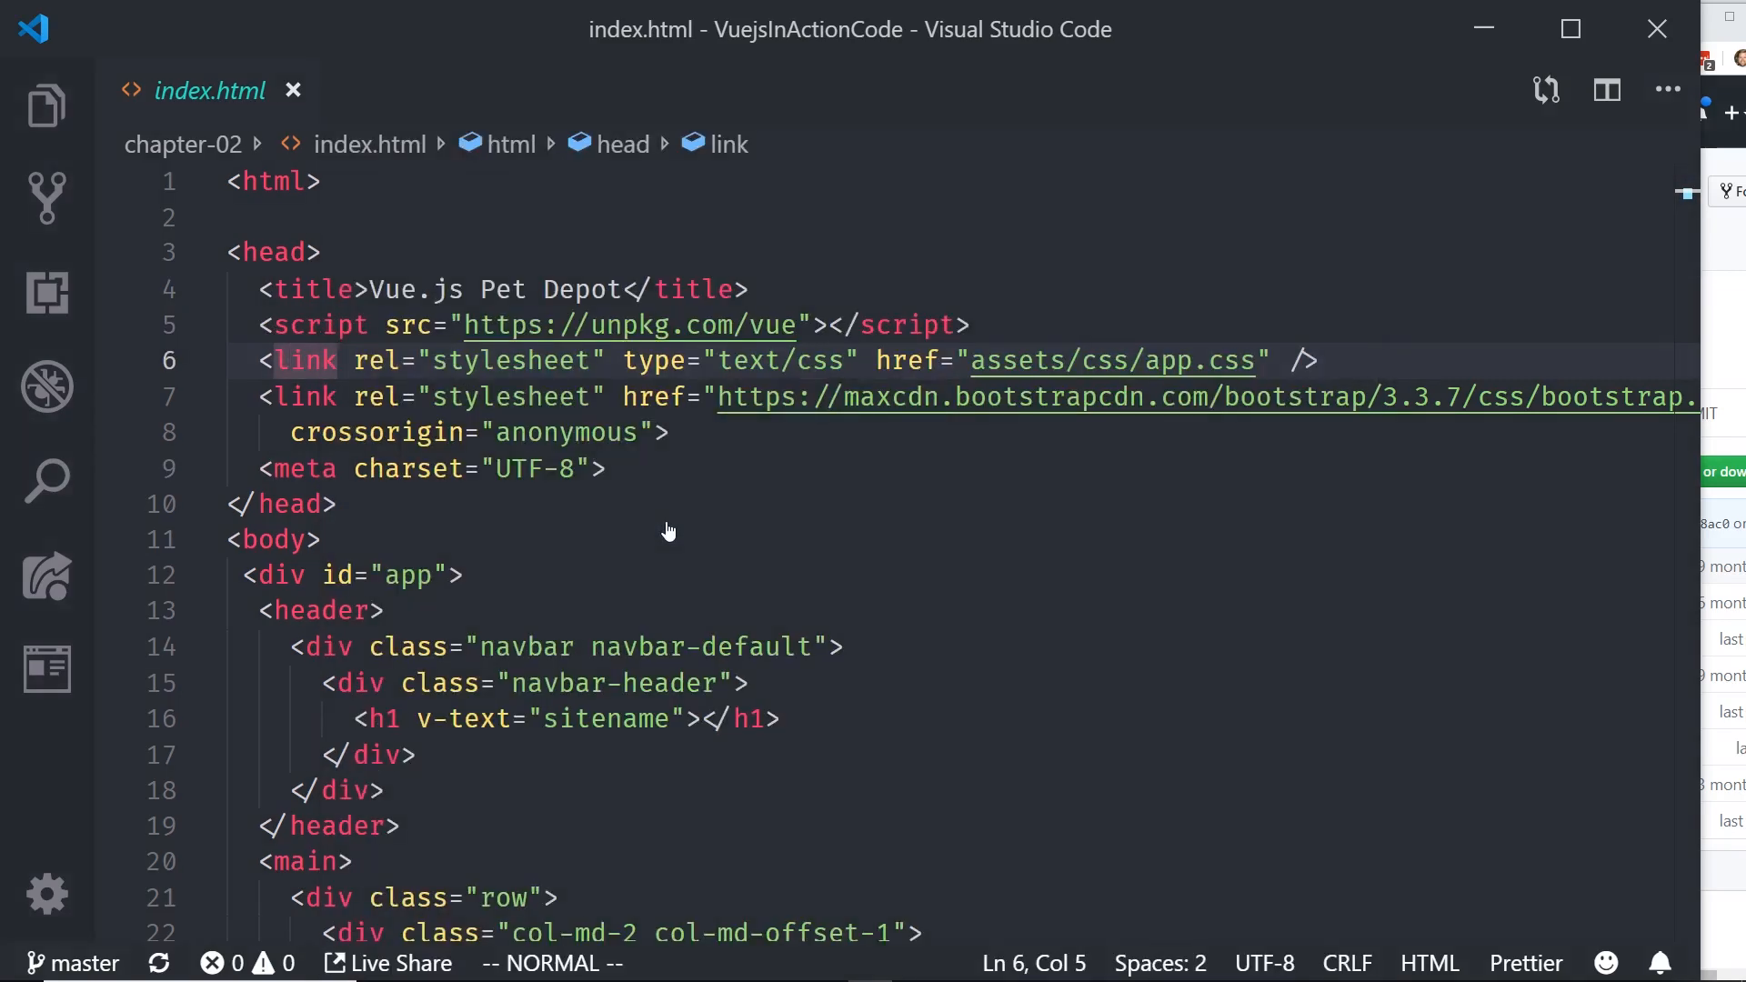
key(ctrl+shift+p)
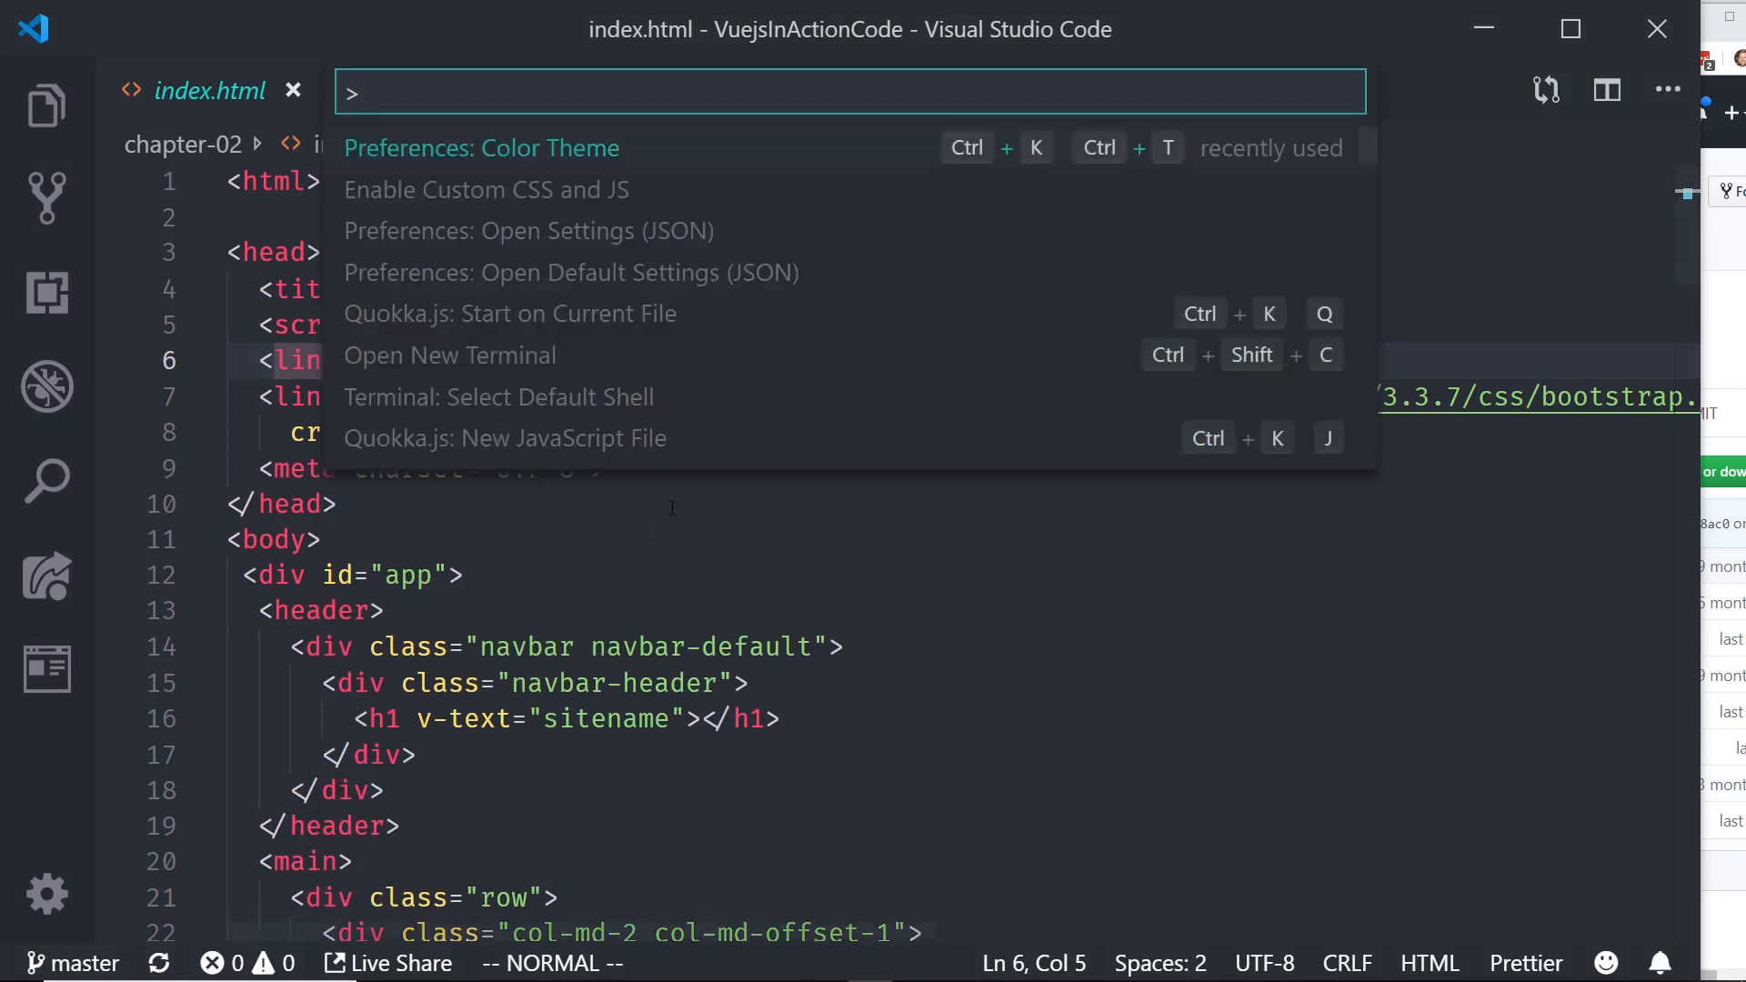
click(481, 148)
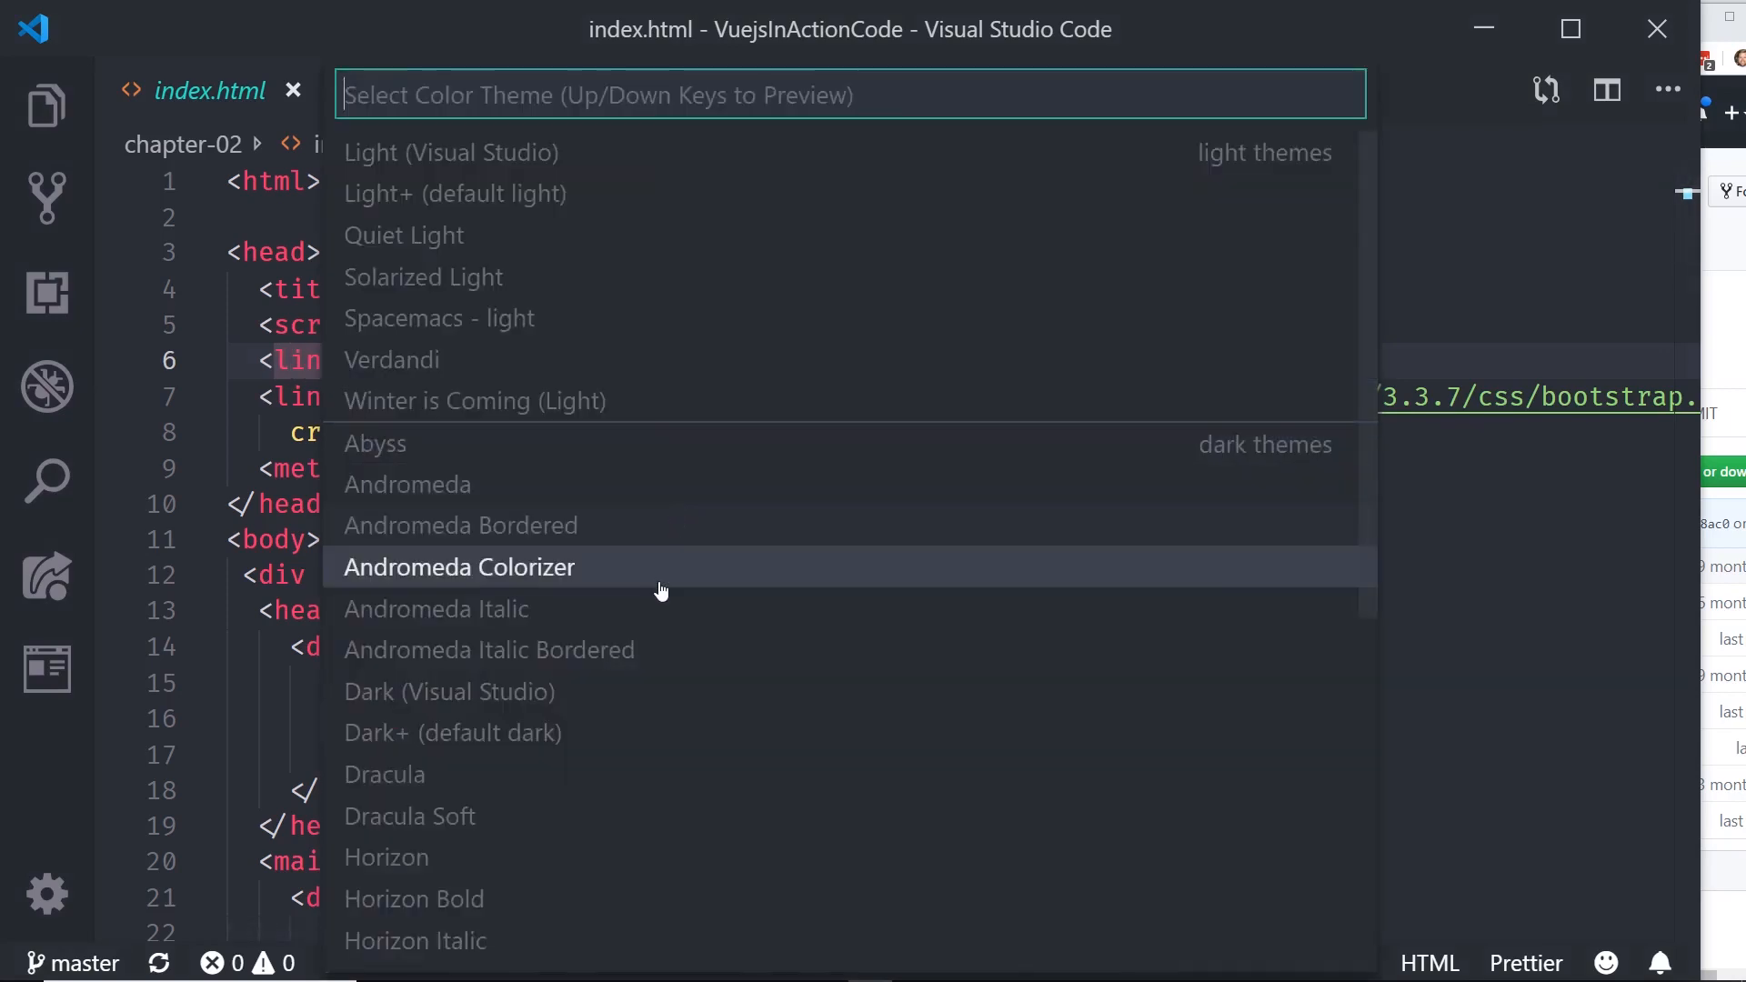
key(Escape)
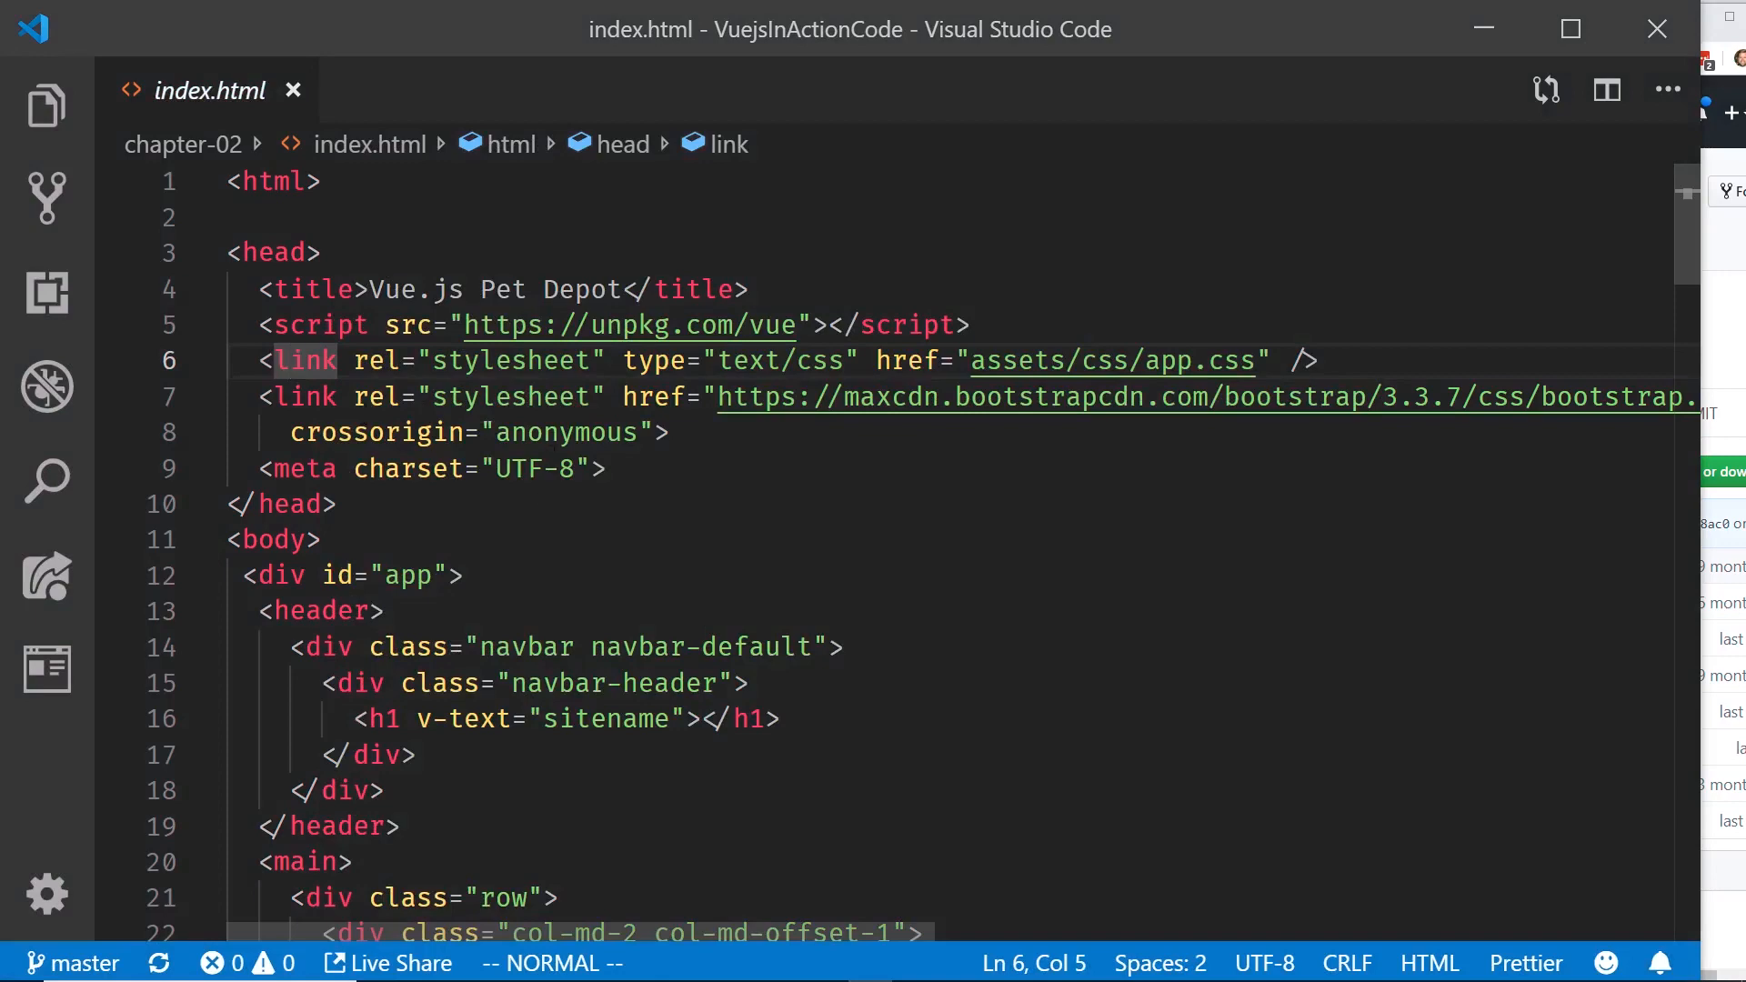
key(ctrl+shift+p)
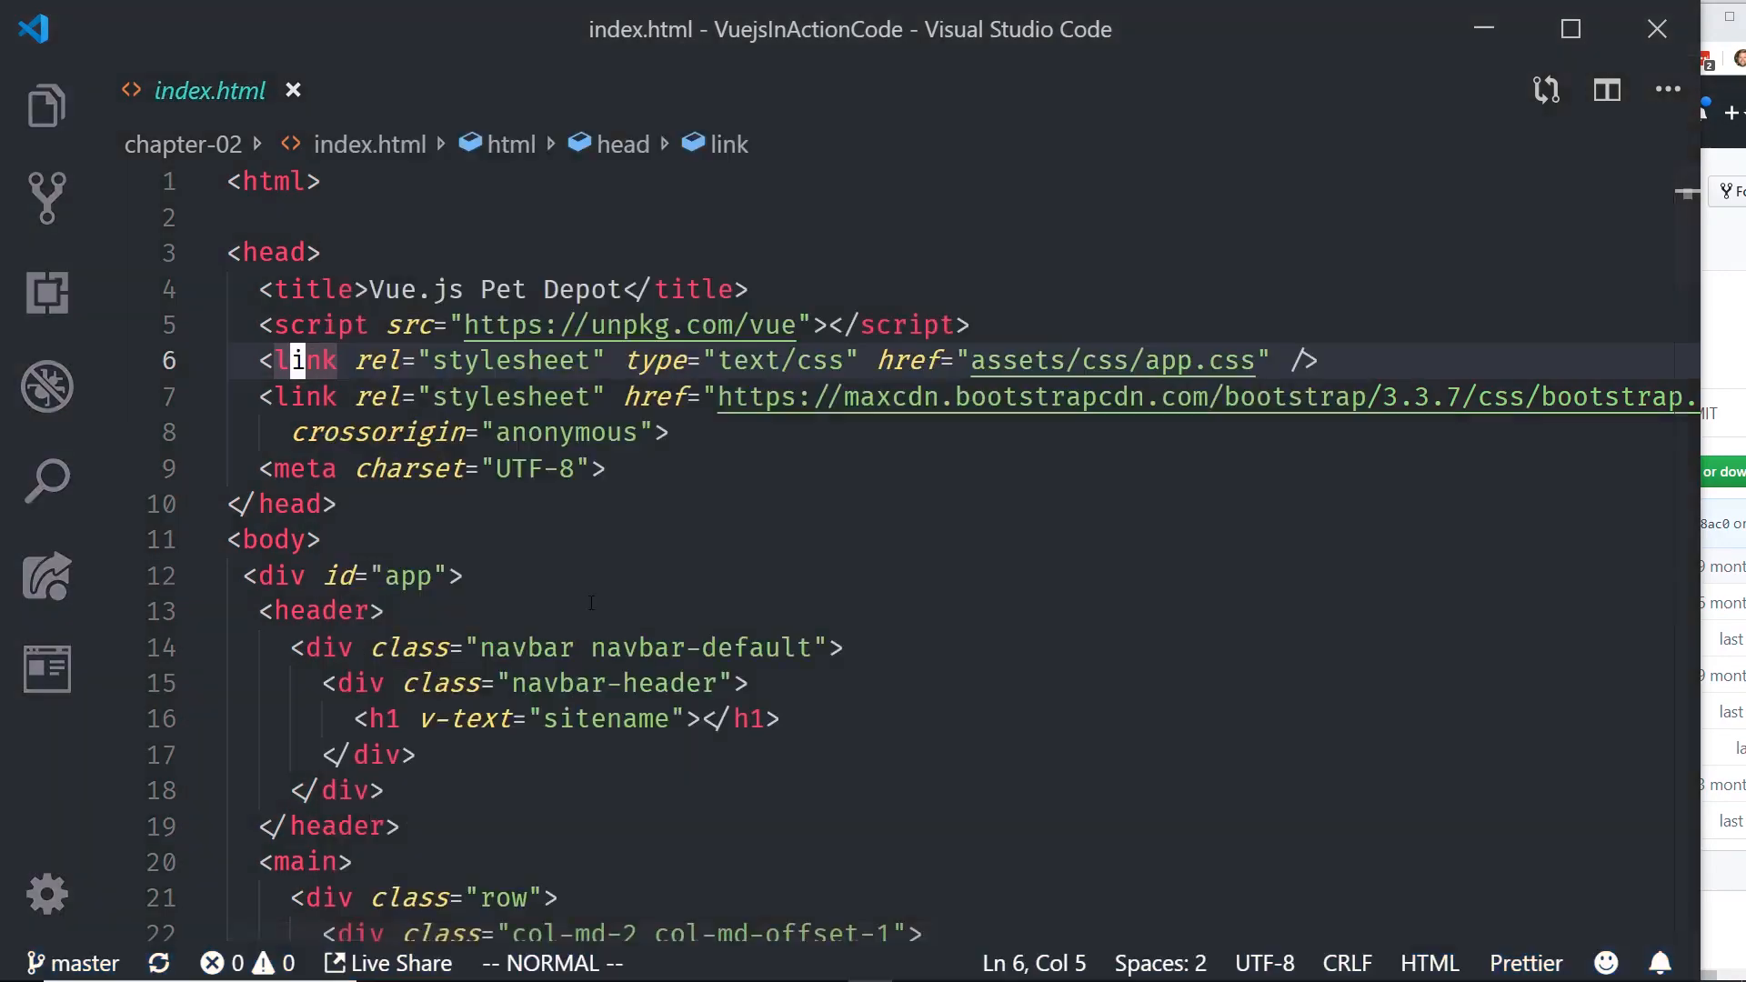
key(ctrl+k ctrl+t)
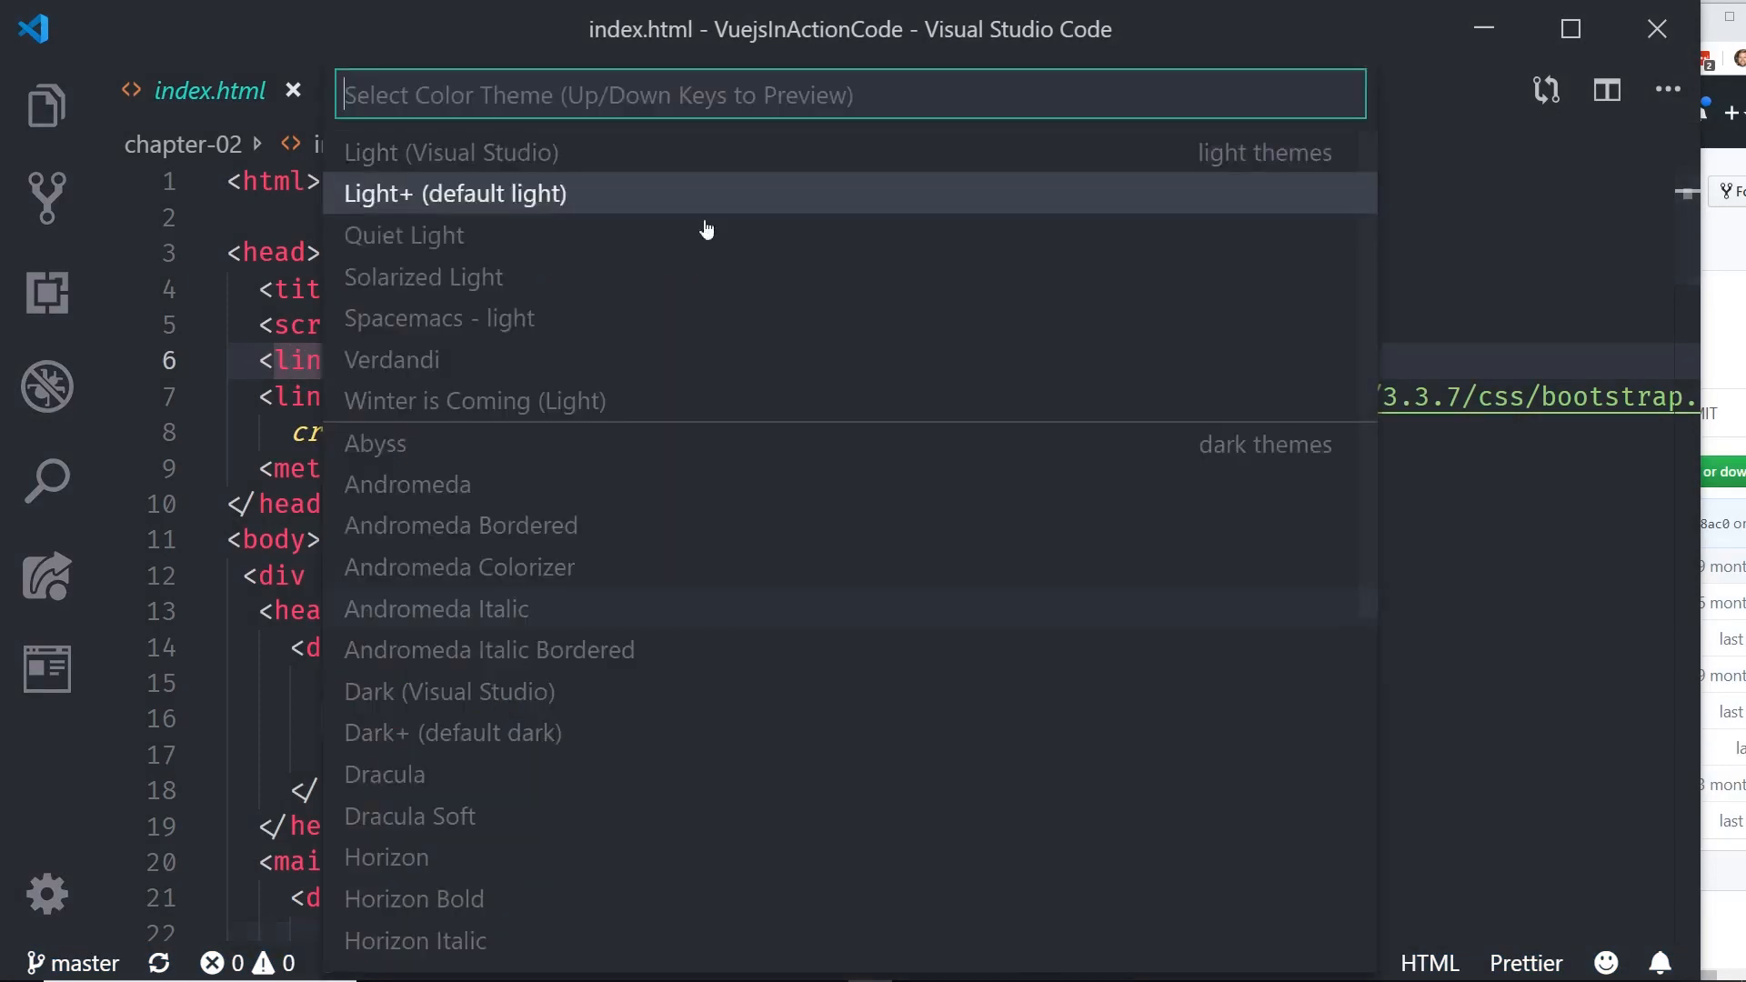
key(Escape)
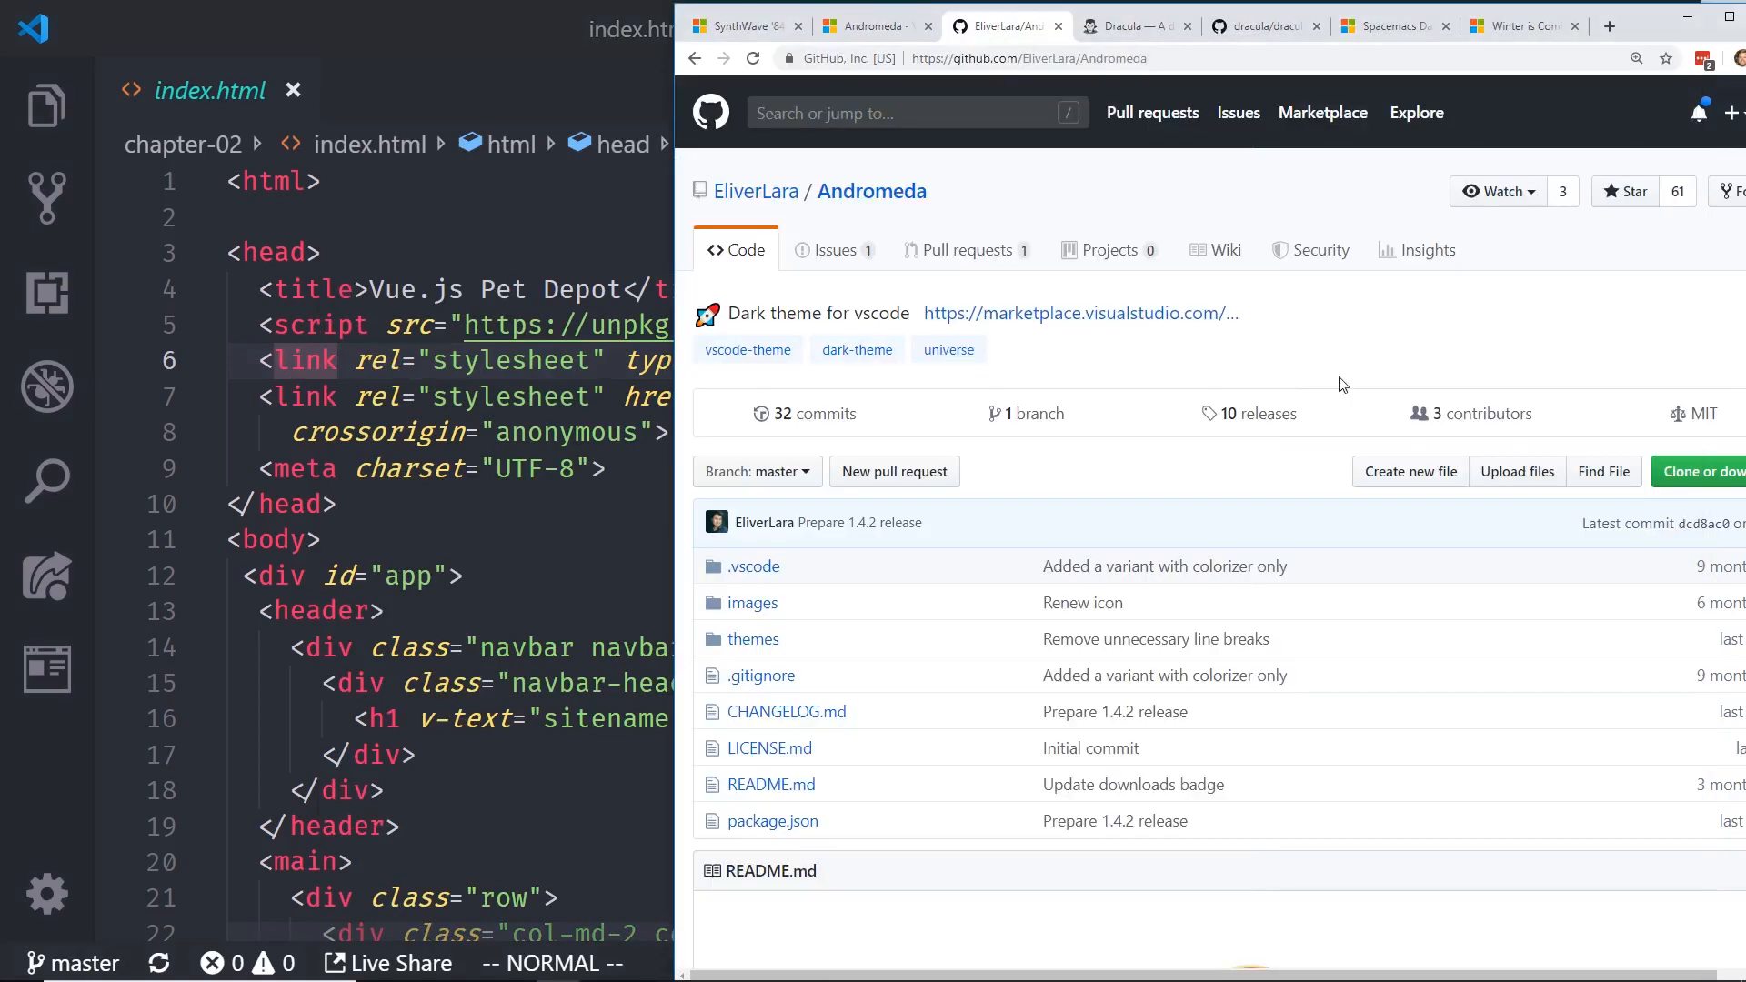
Step: Open Andromeda's Visual Studio Marketplace page from its GitHub repository and scroll through it
click(1080, 312)
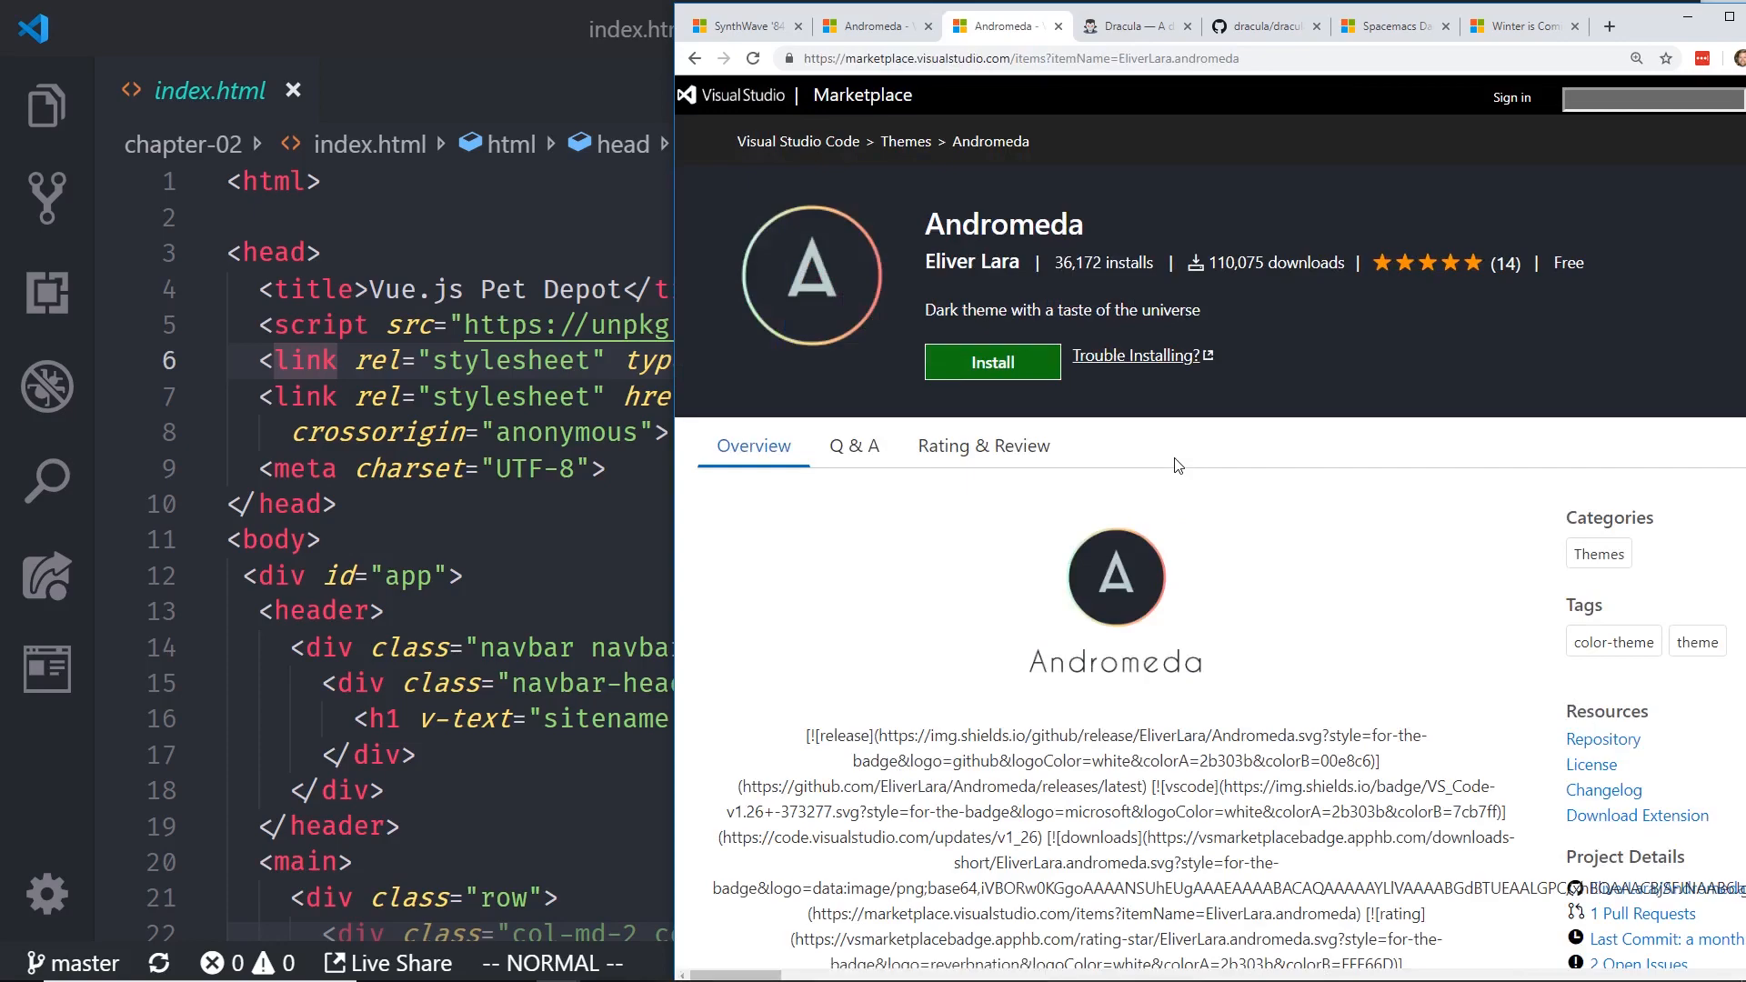
scroll(down, 3)
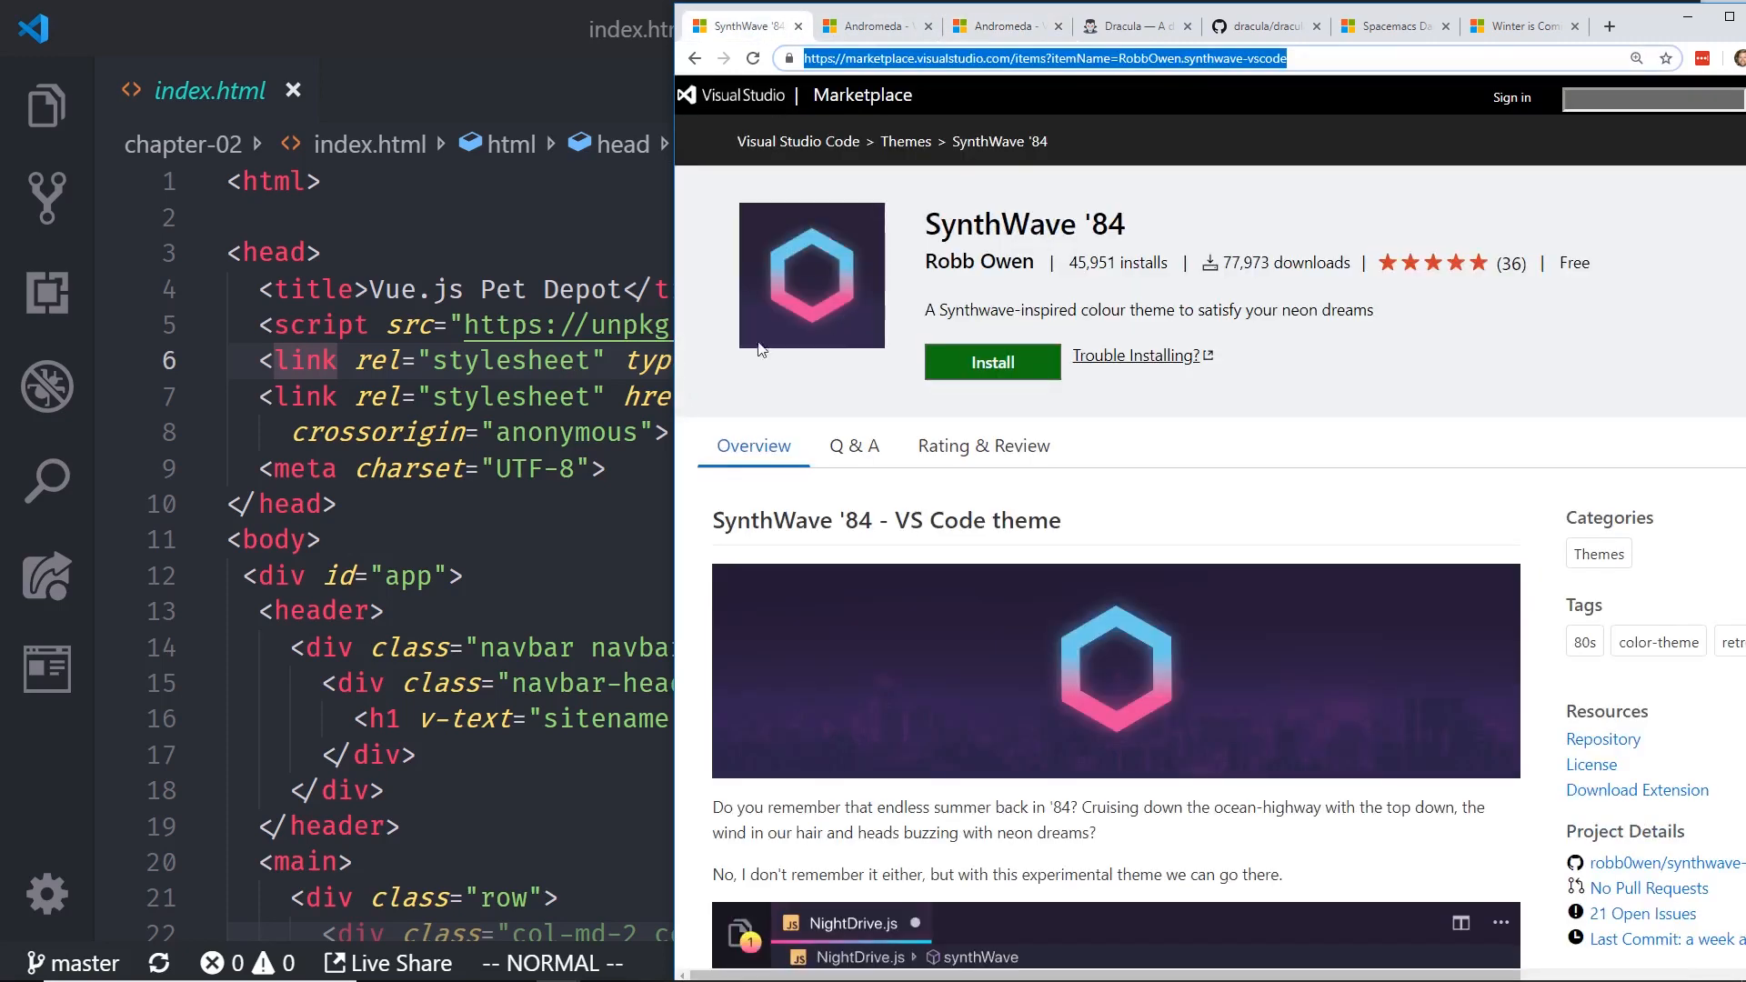
Step: Return to the SynthWave '84 Marketplace page and highlight the description's opening sentence
key(ctrl+shift+p)
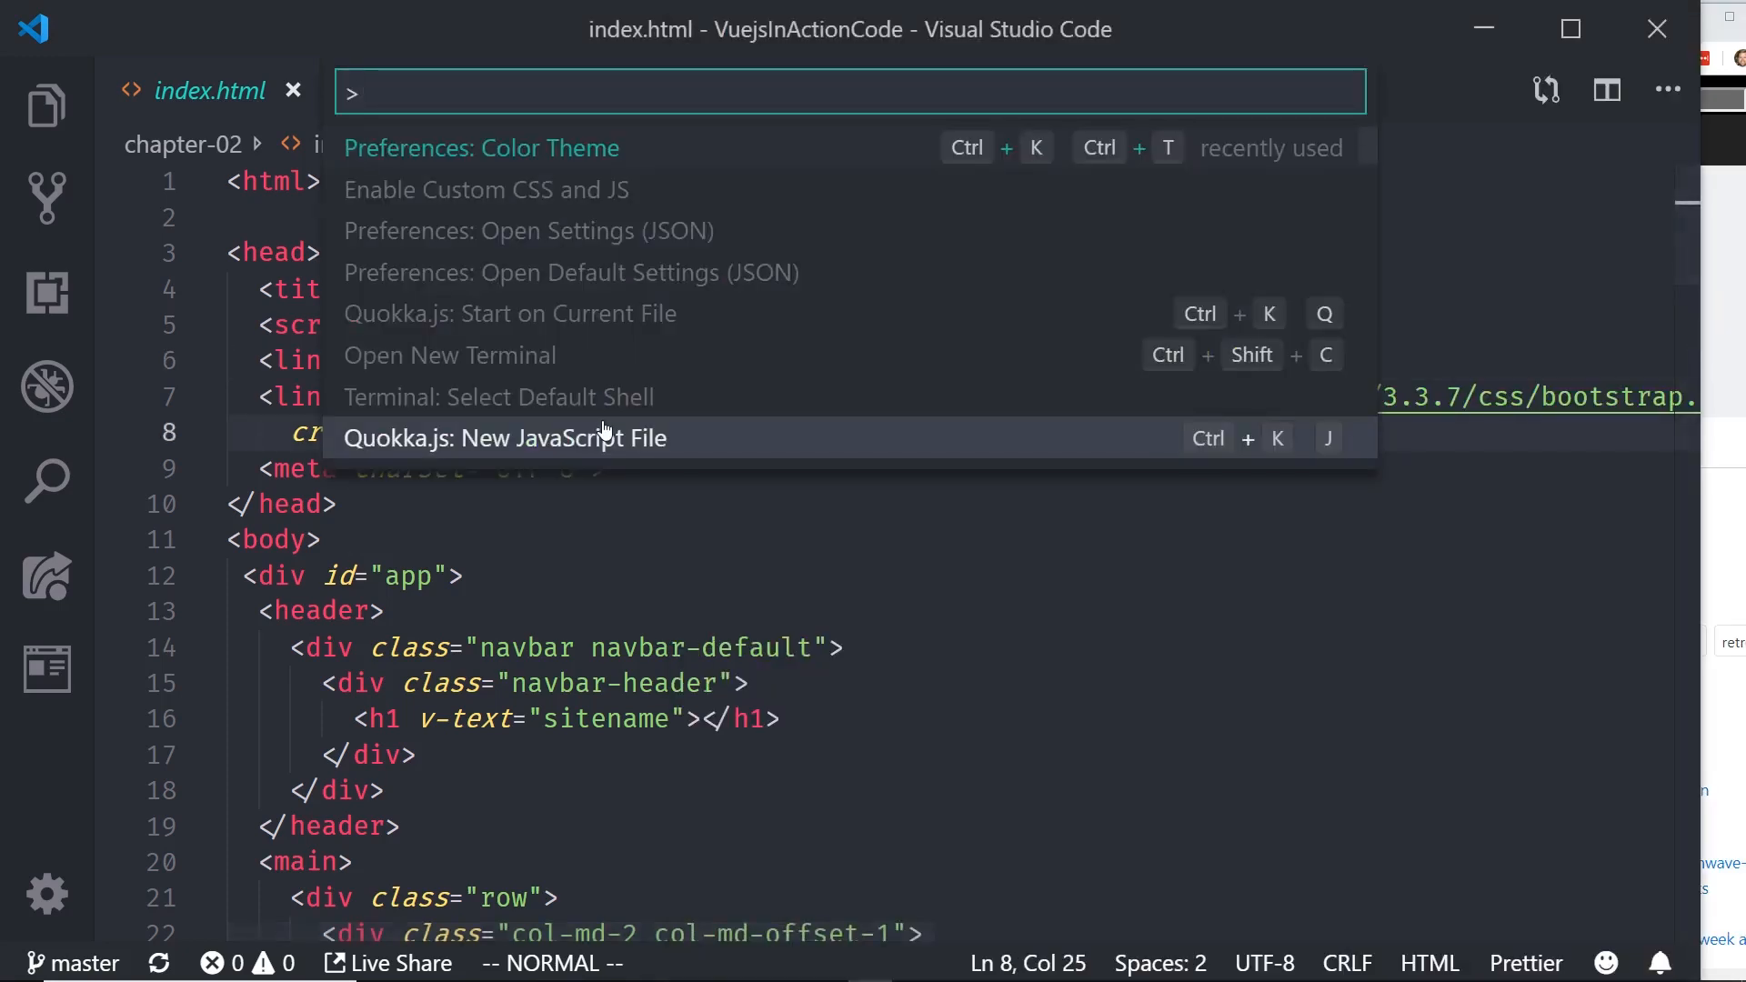
click(482, 148)
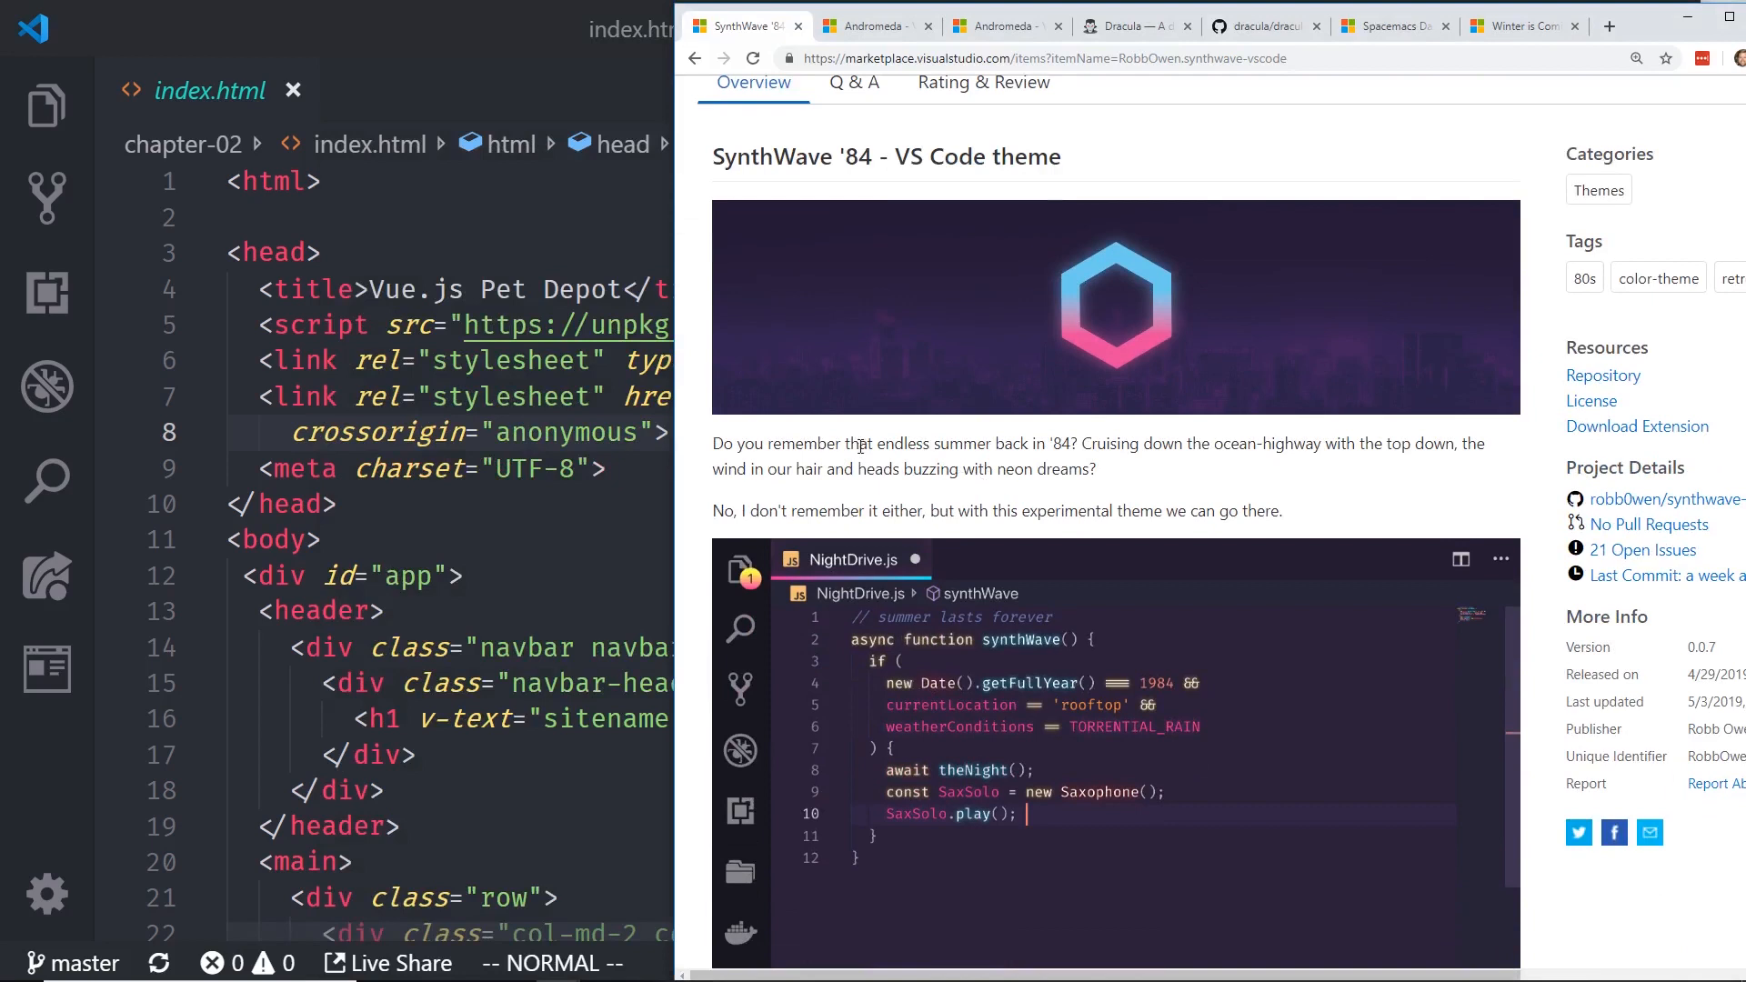
drag(782, 443, 1065, 469)
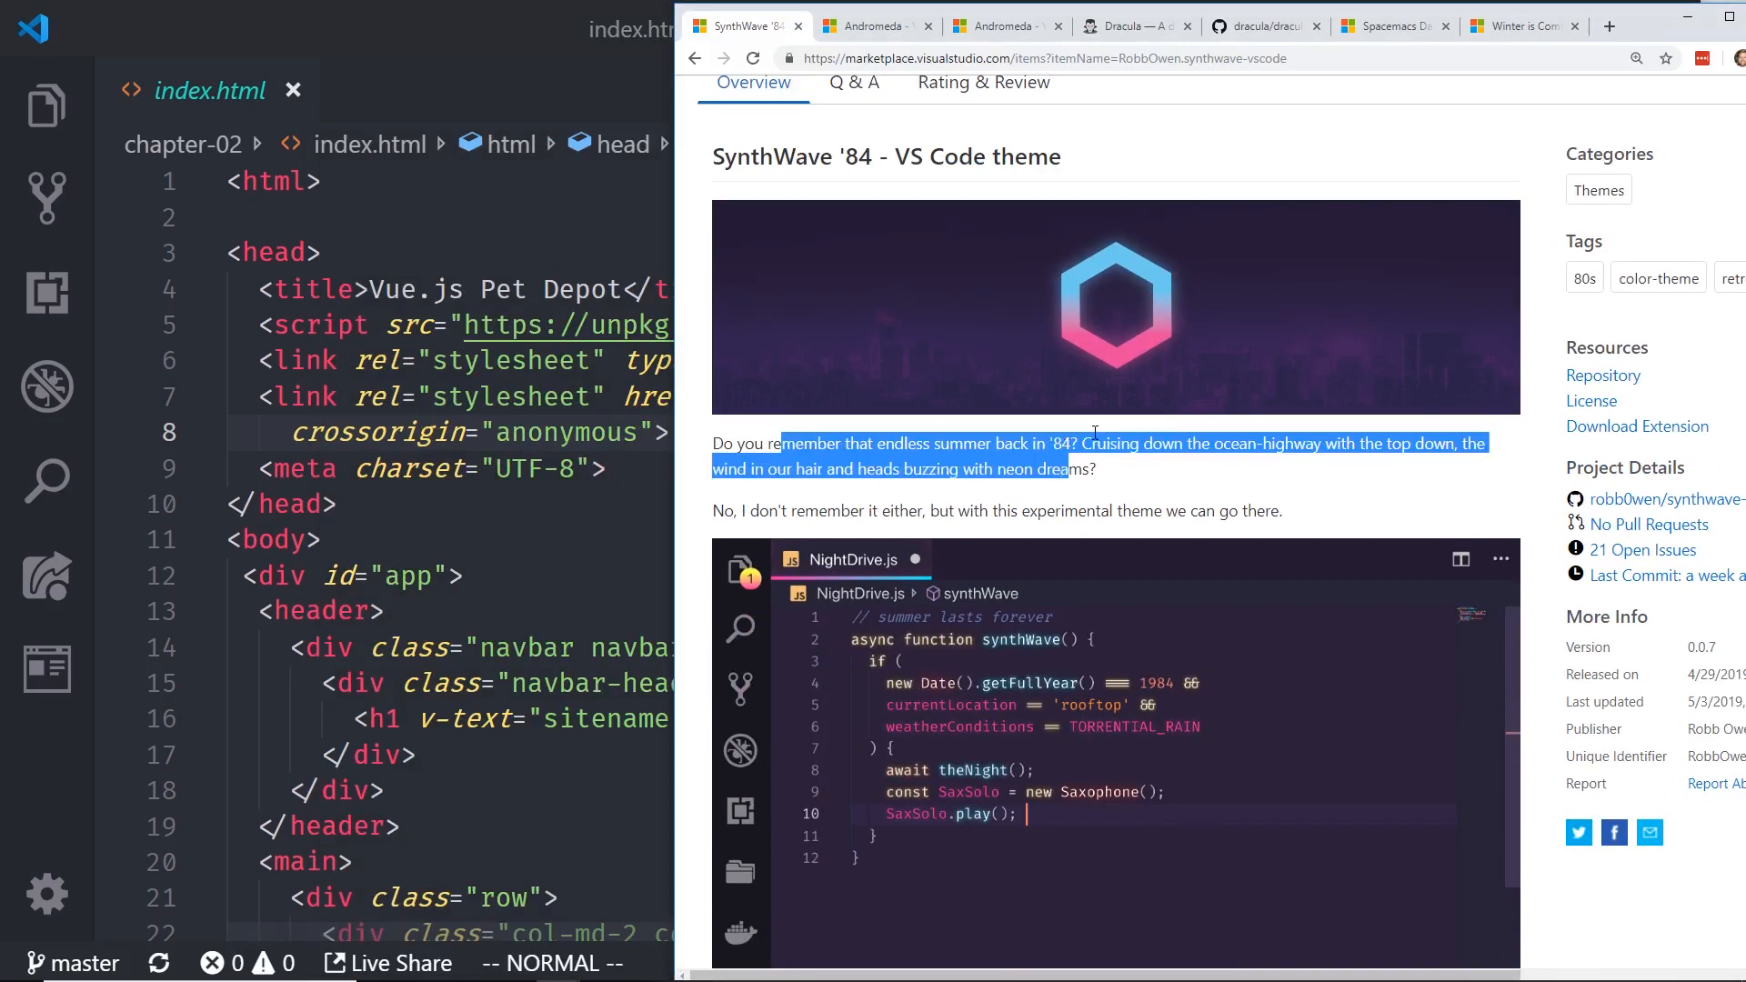
click(1157, 462)
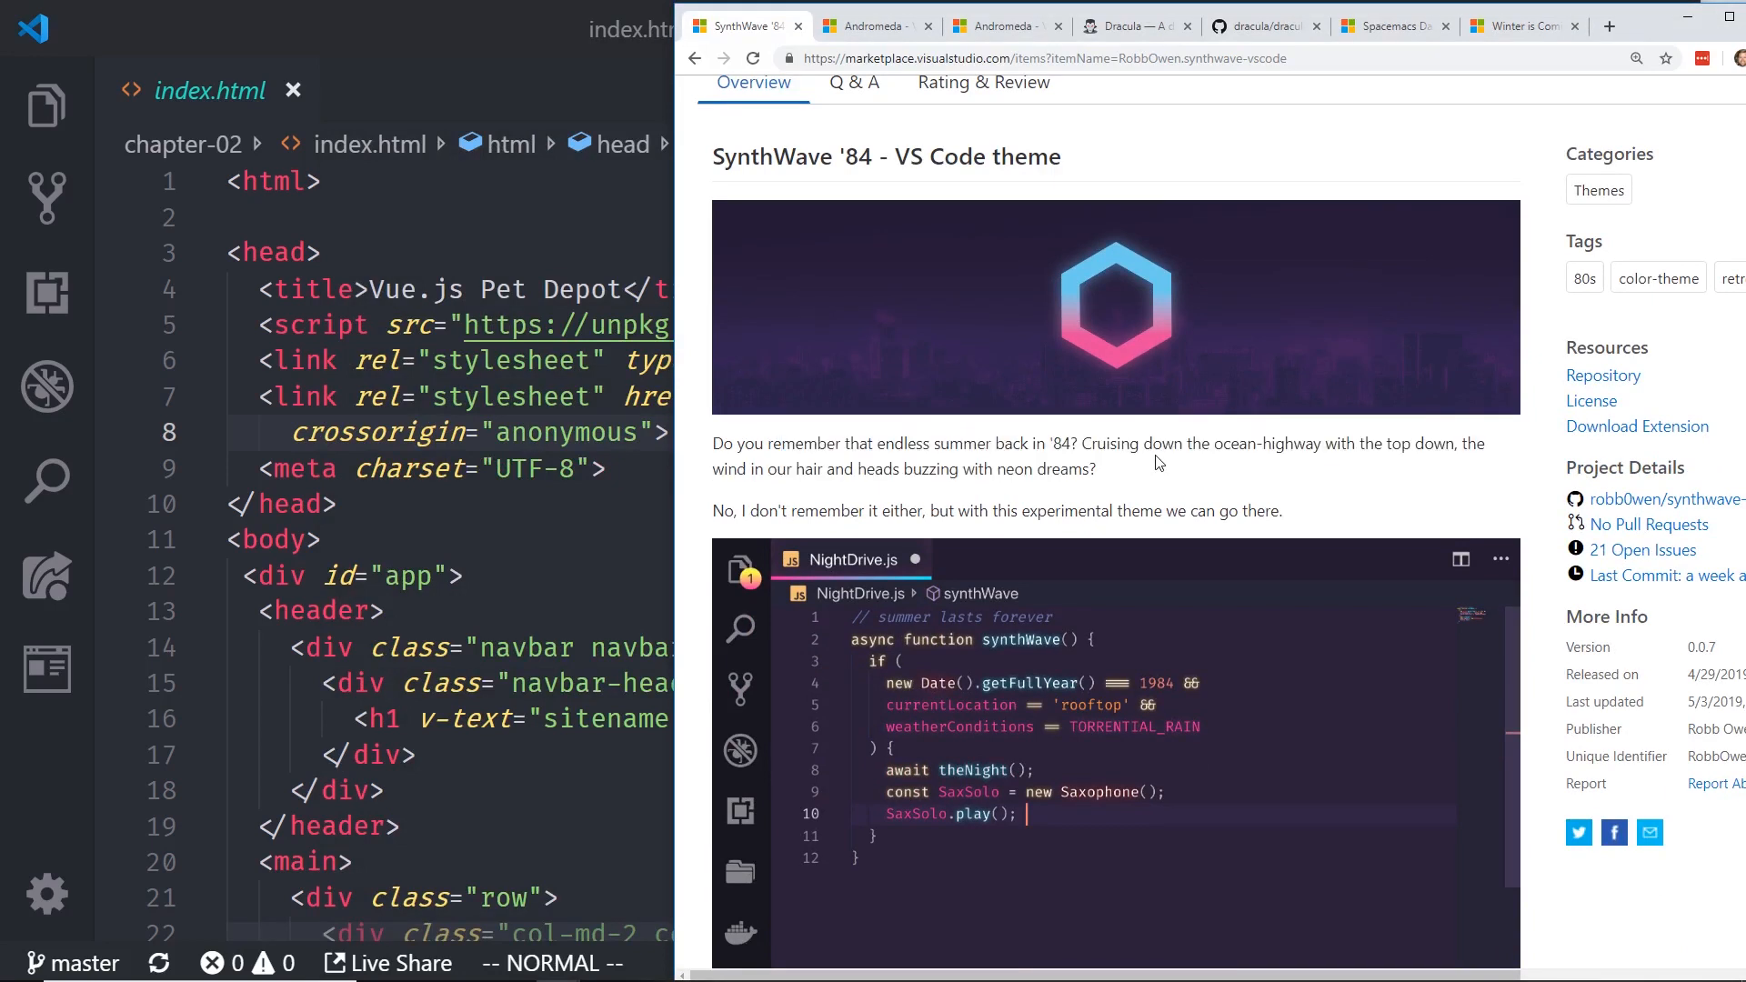
Step: Read the neon dreams and experimental theme sentences, then open the robb0wen/synthwave-vscode repository
drag(804, 469, 1016, 469)
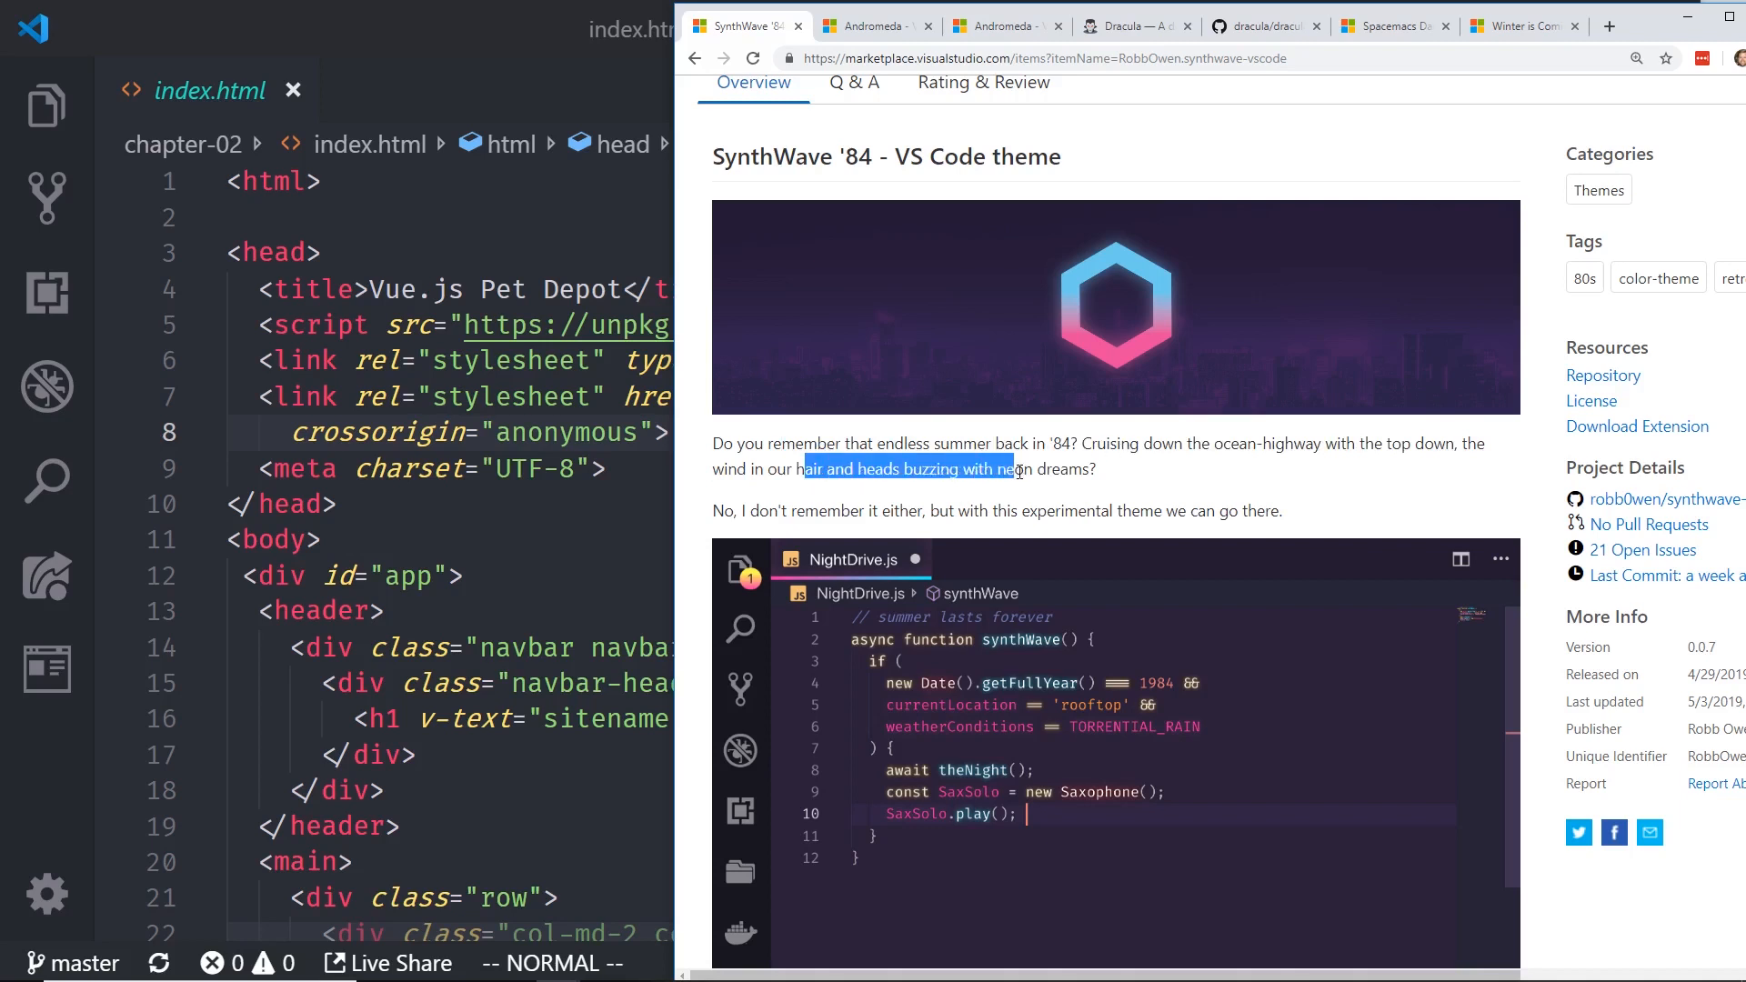
drag(1013, 469, 1085, 469)
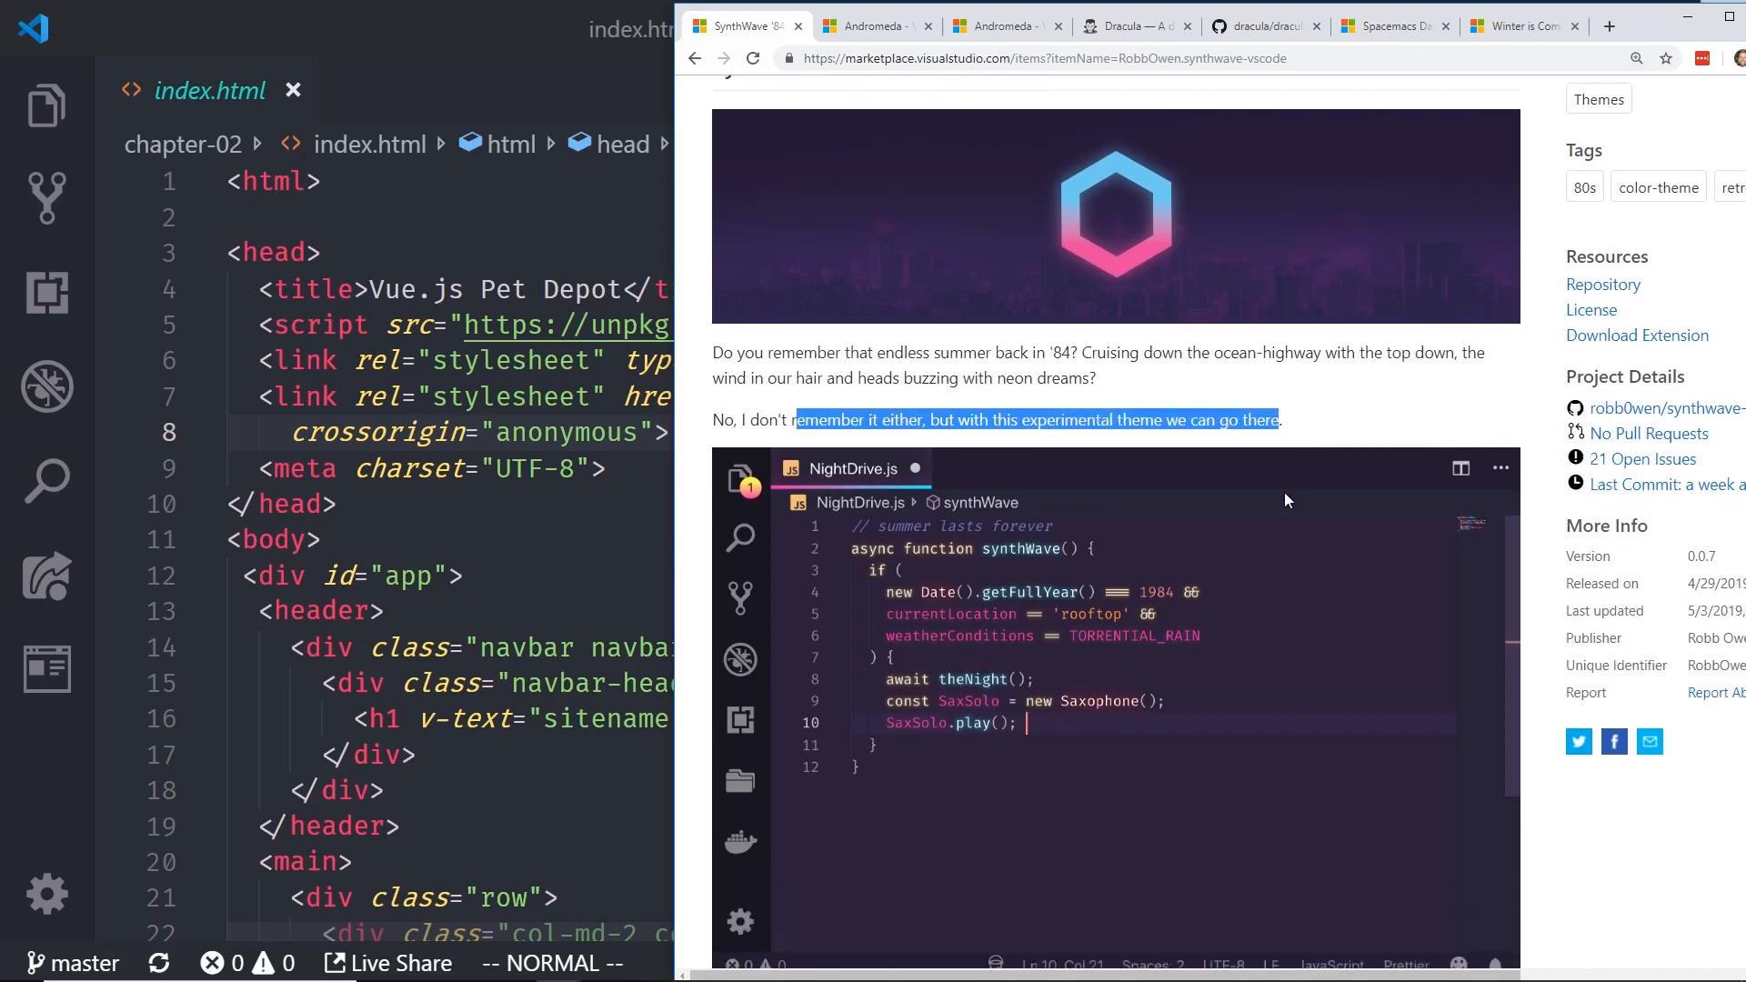
scroll(down, 3)
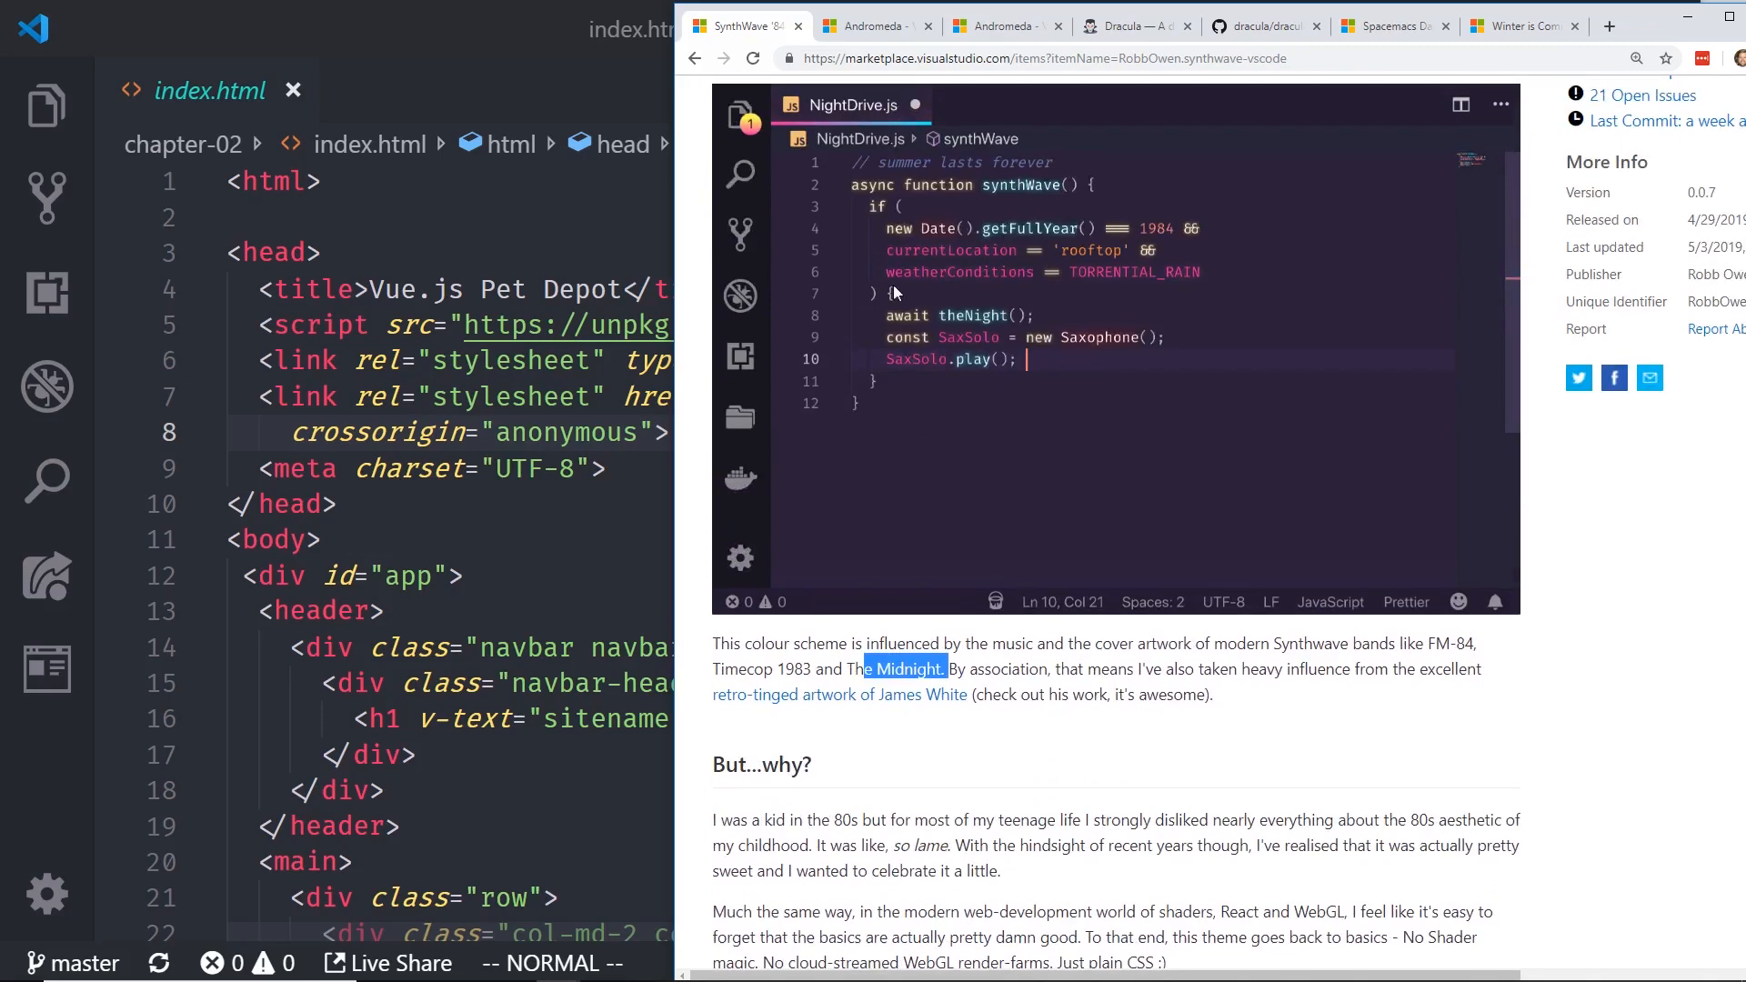
mouse_move(1731, 529)
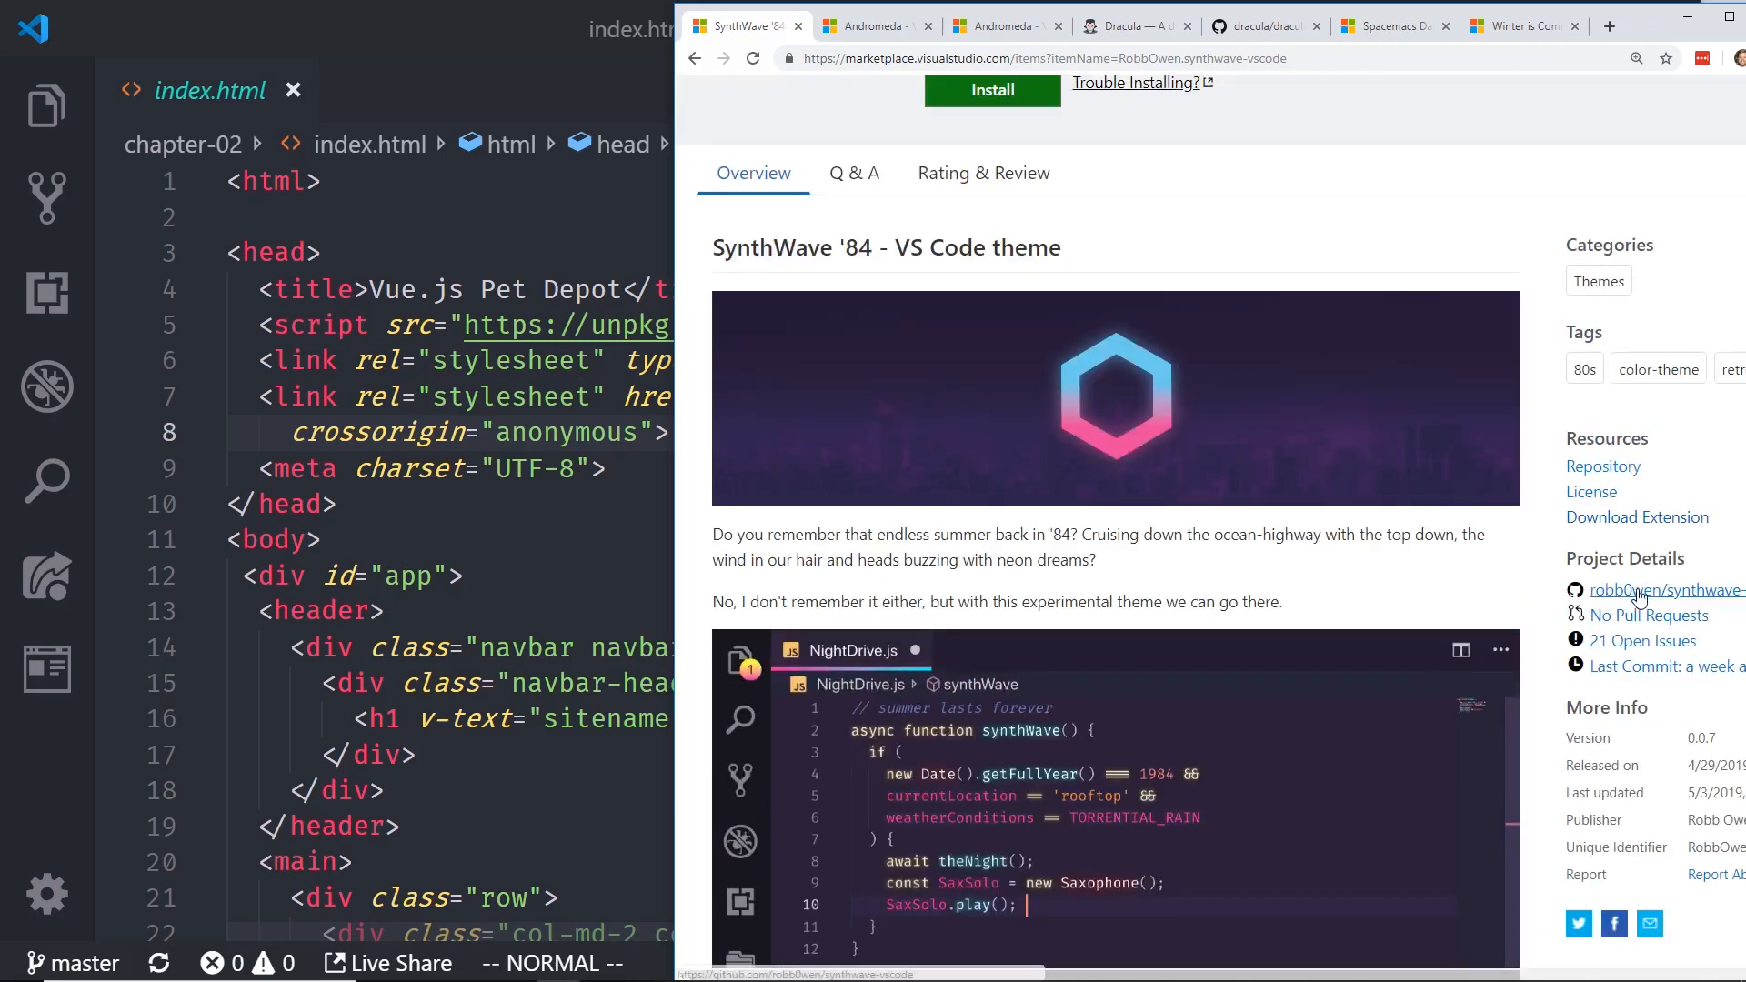
click(1663, 589)
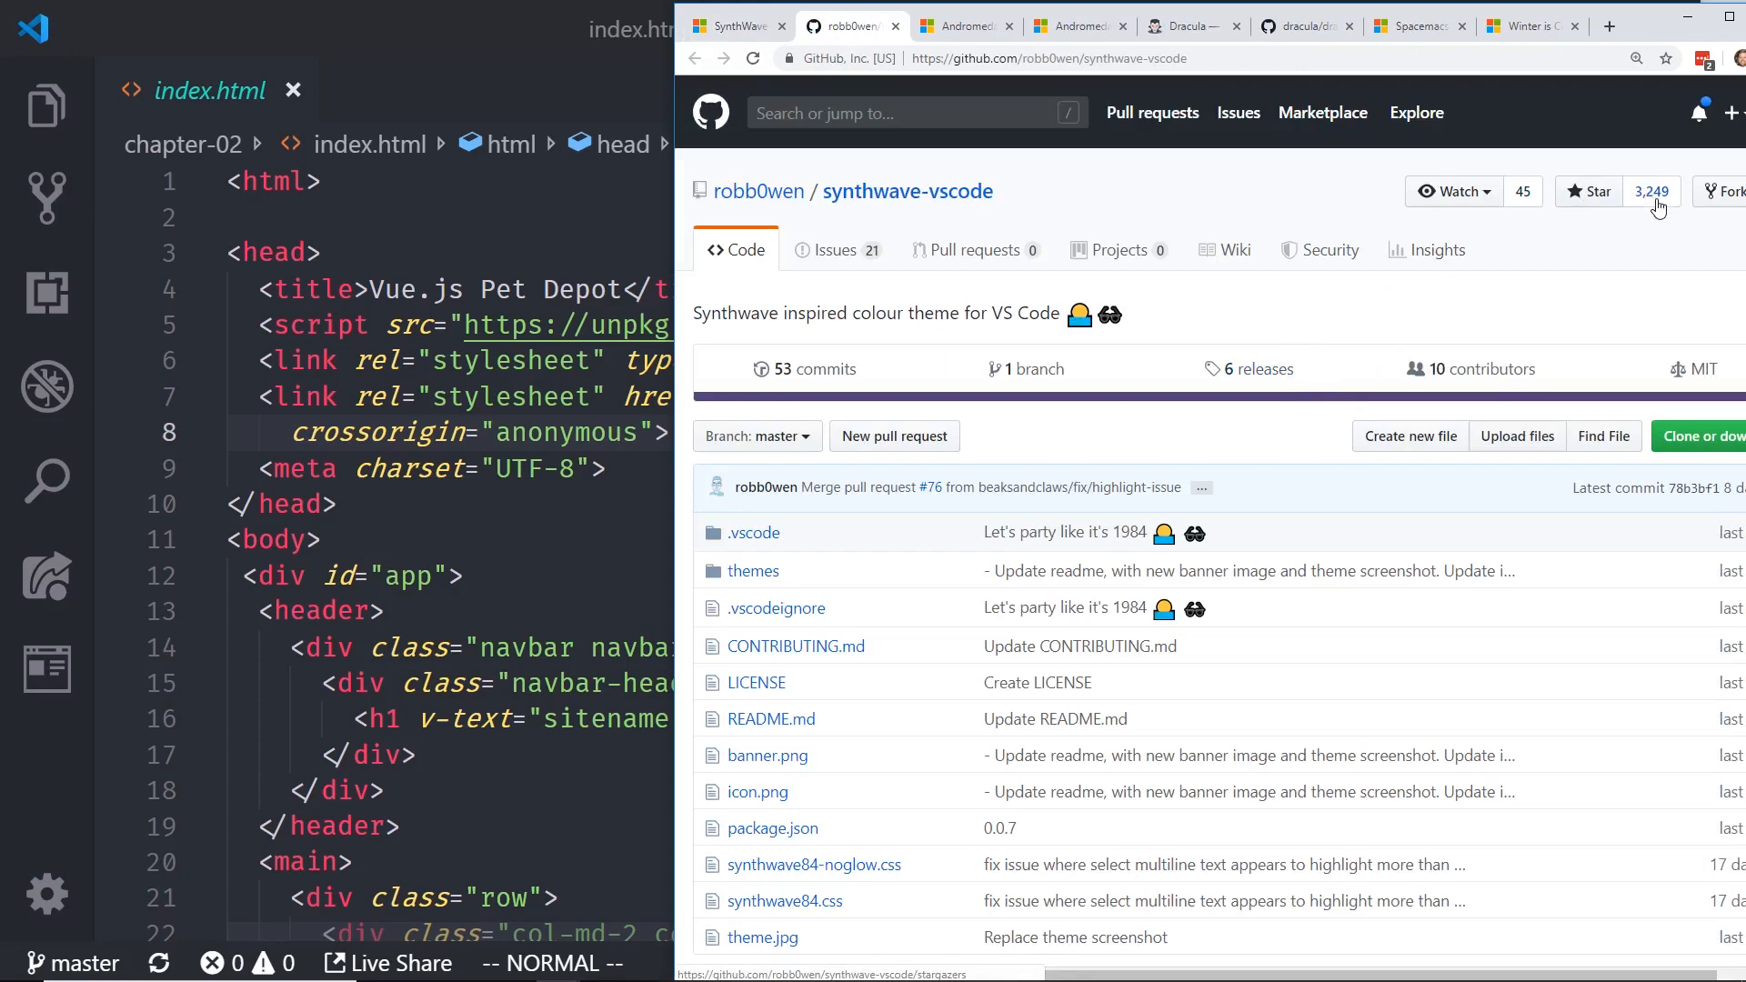
scroll(down, 3)
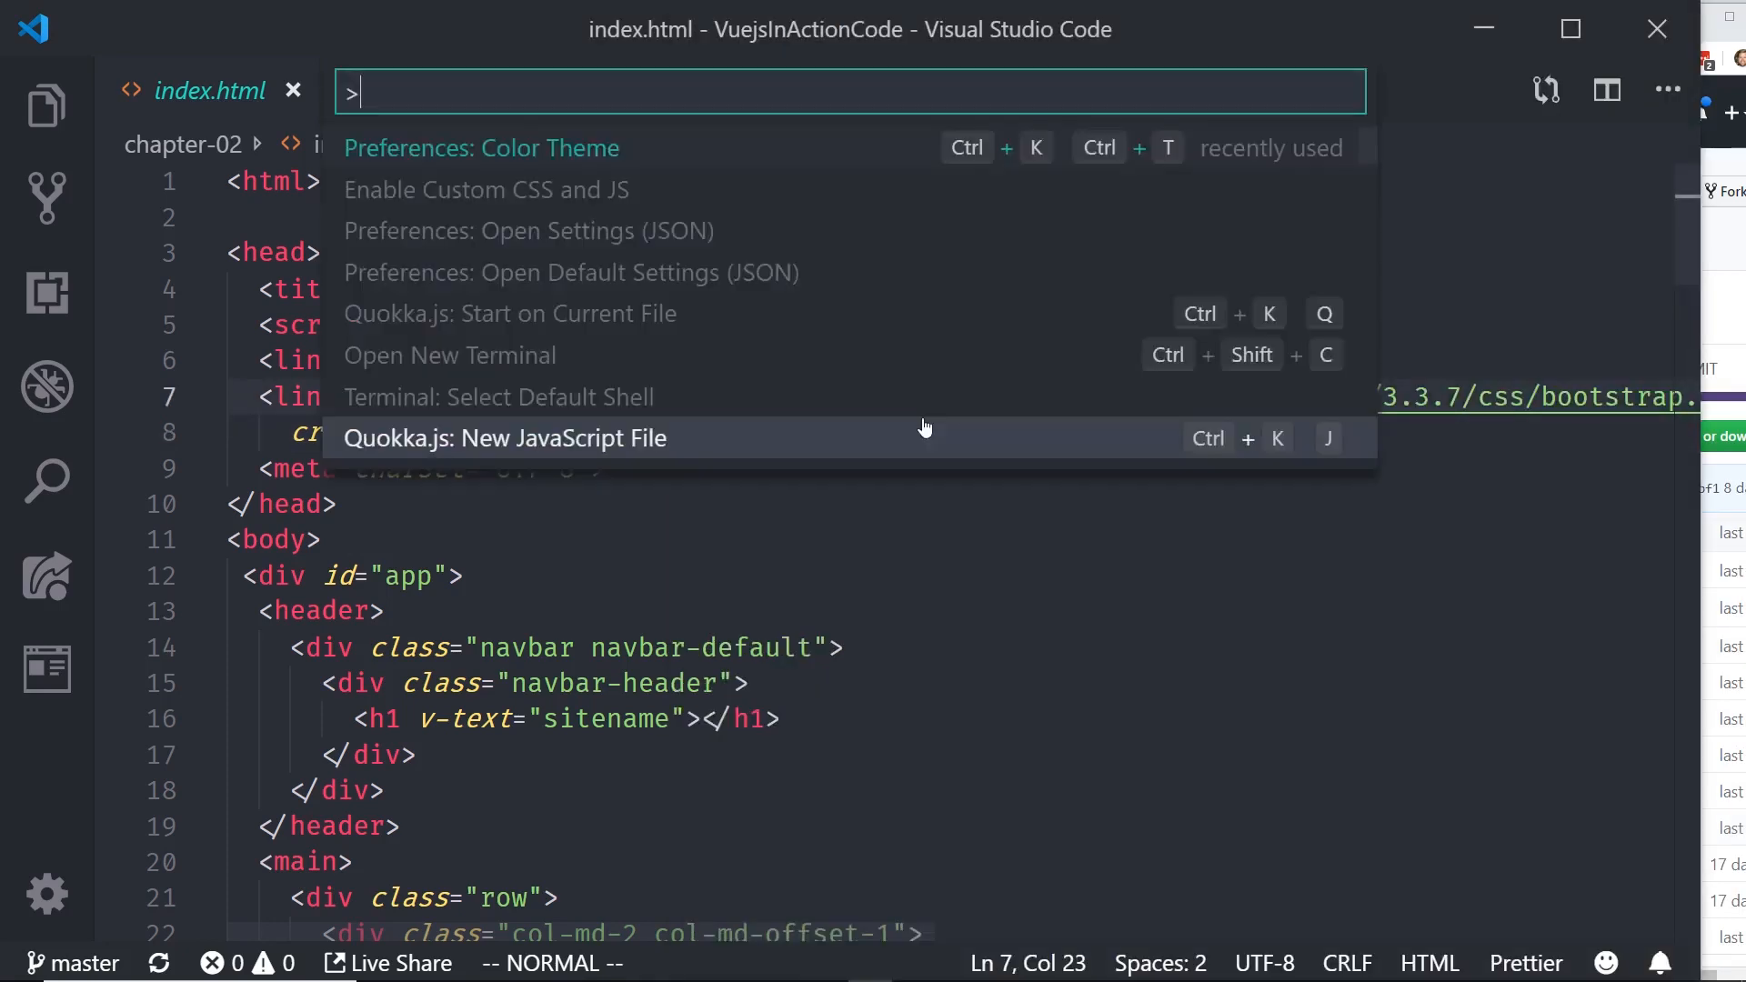
Step: Dismiss the Command Palette so the synthwave-vscode repository page shows again
click(481, 148)
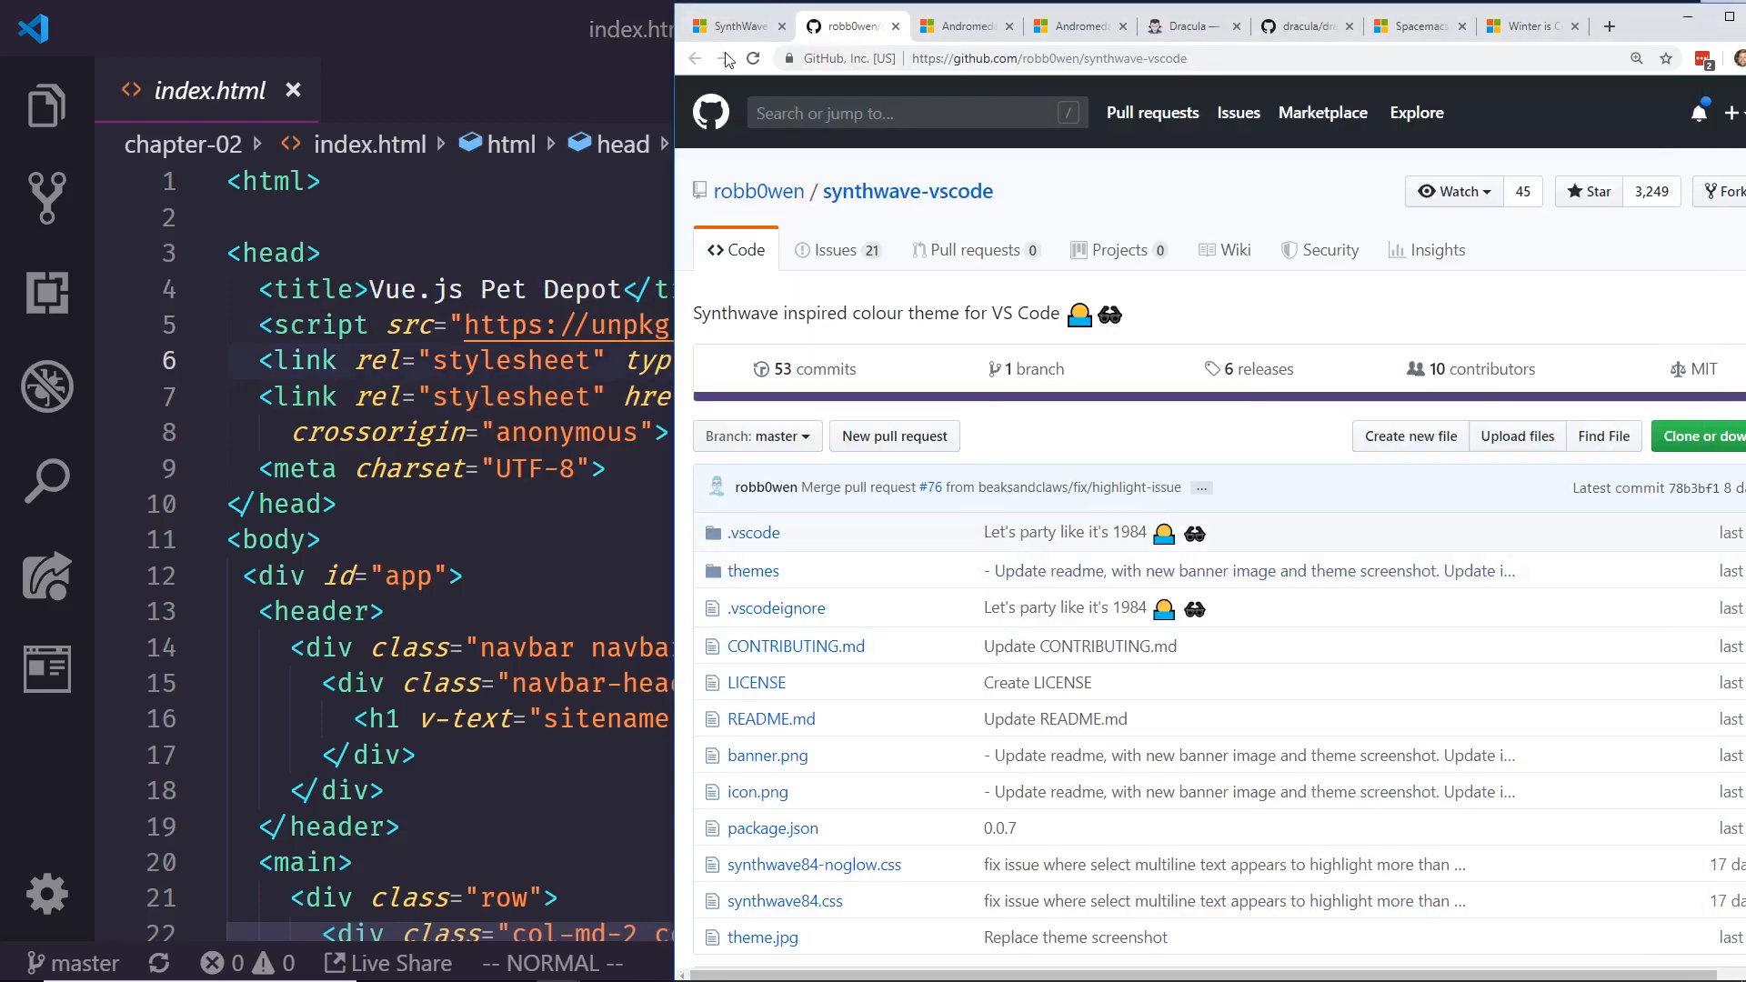
Step: Go back to the SynthWave '84 page and scroll to the settings.json glow instructions
click(735, 25)
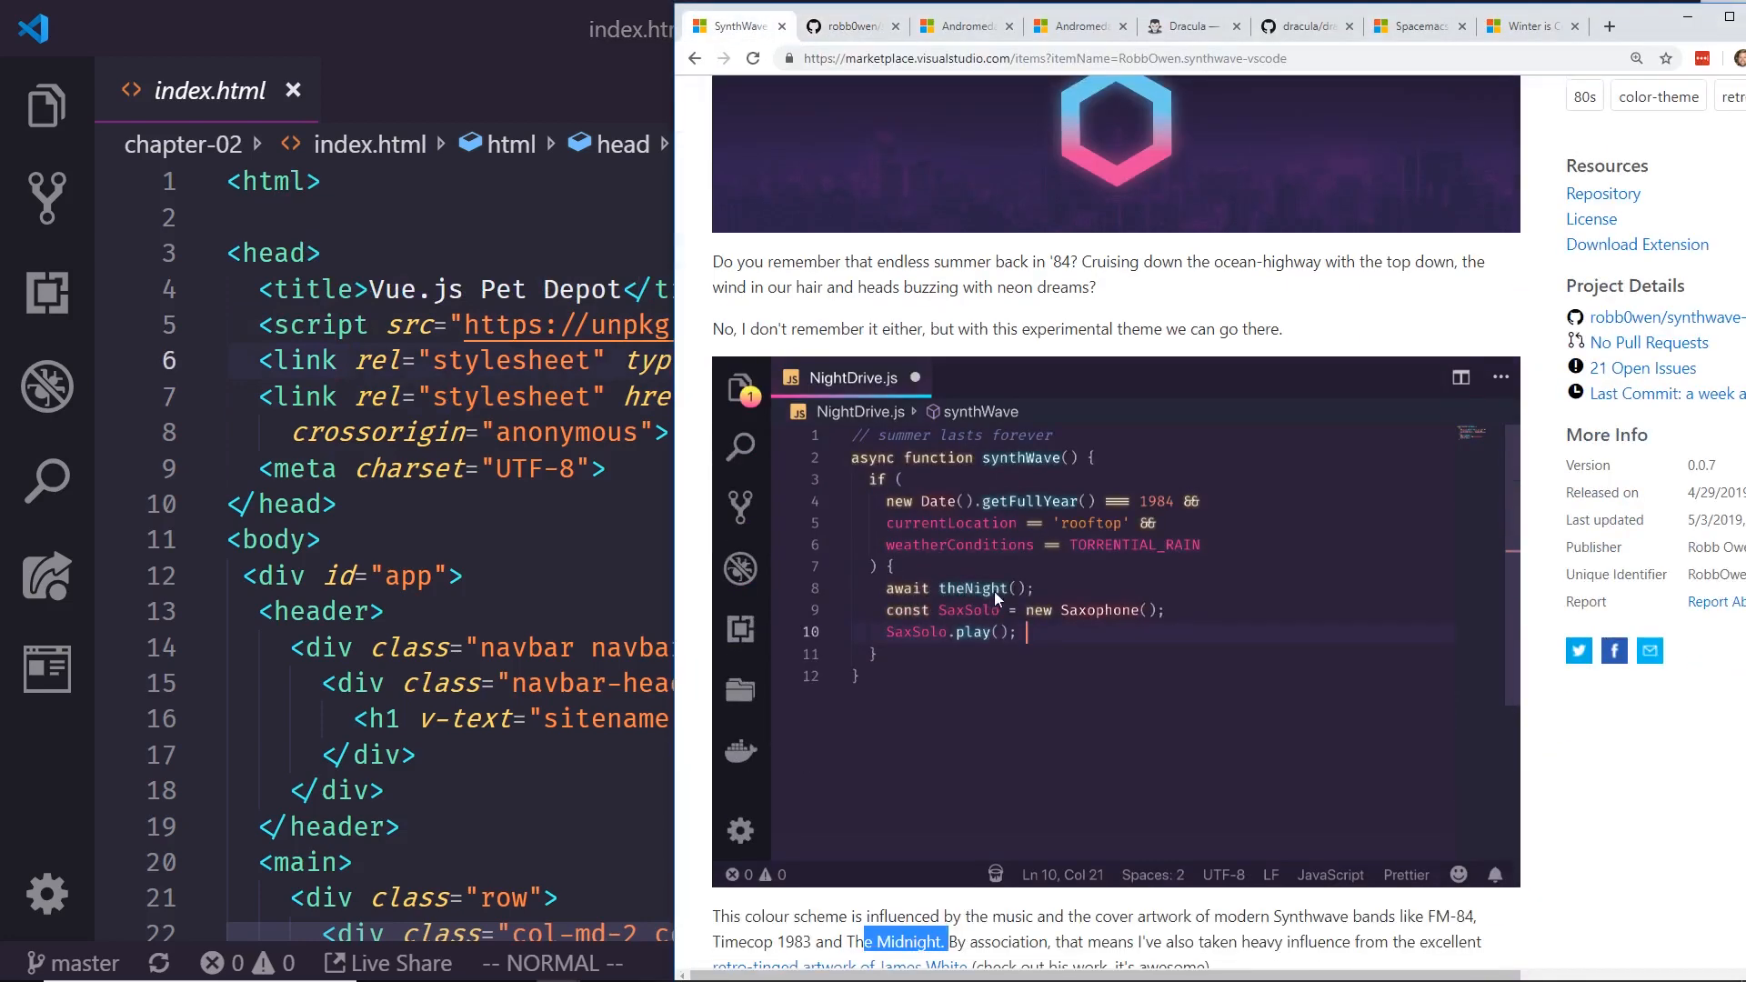
scroll(down, 3)
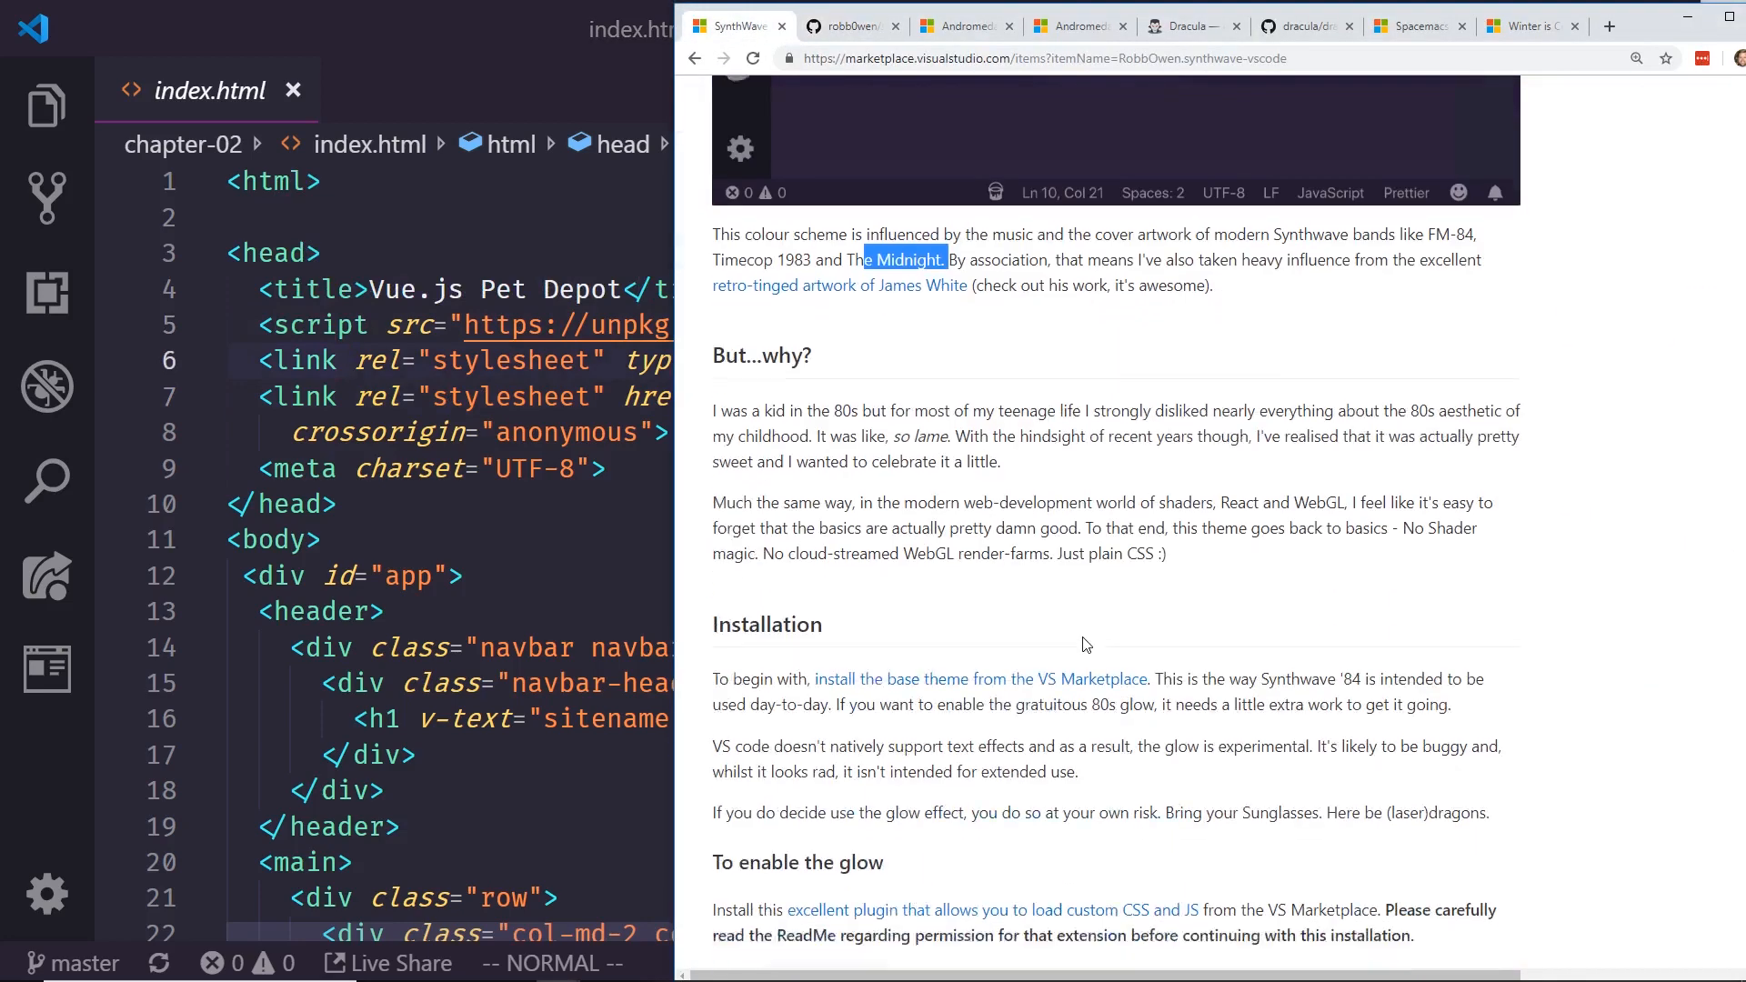
scroll(down, 3)
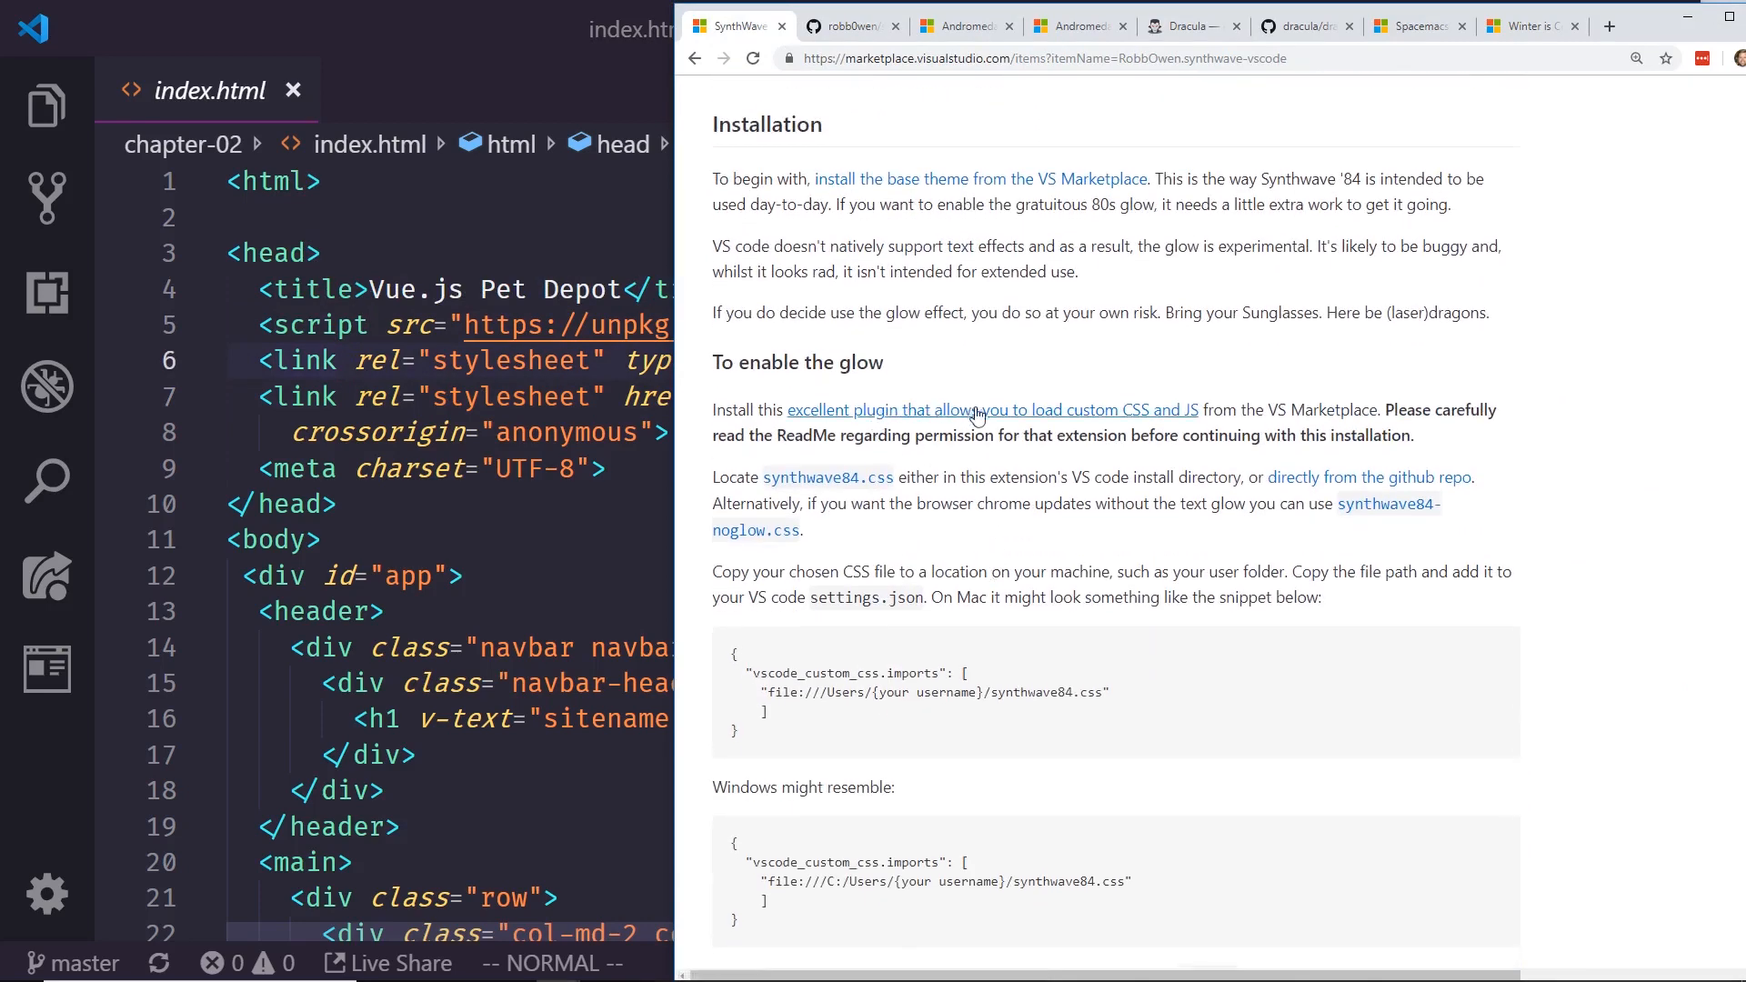
scroll(down, 3)
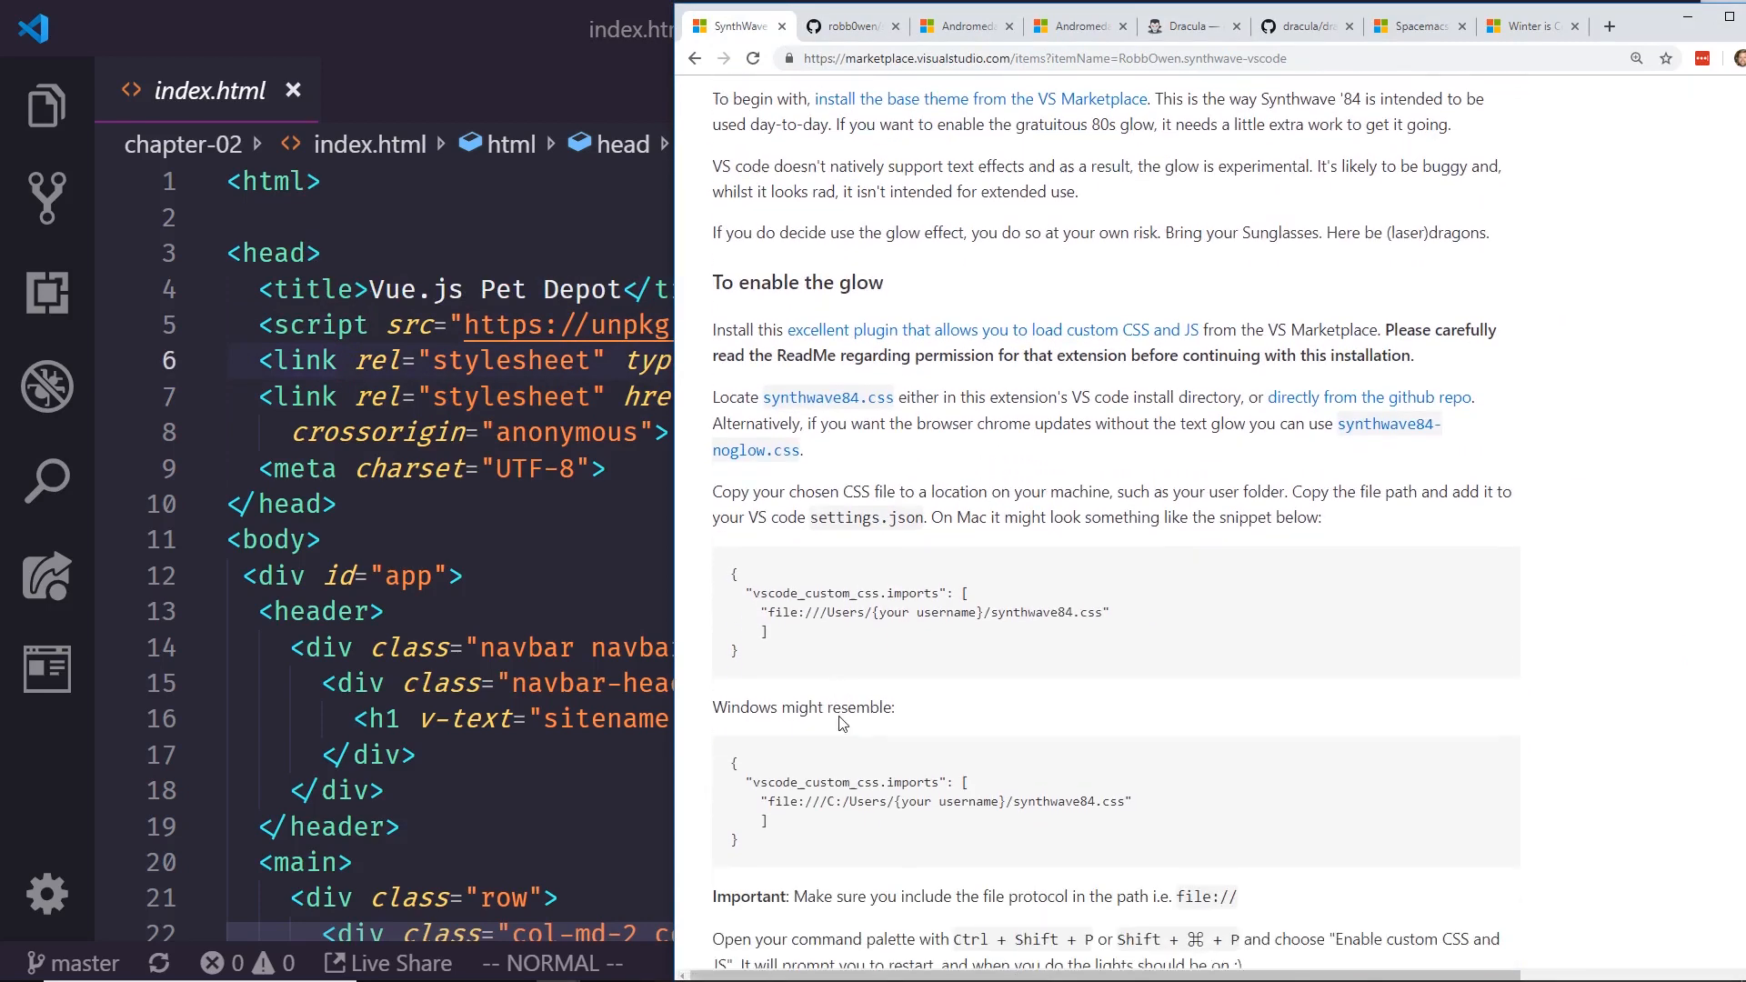
drag(871, 480, 961, 480)
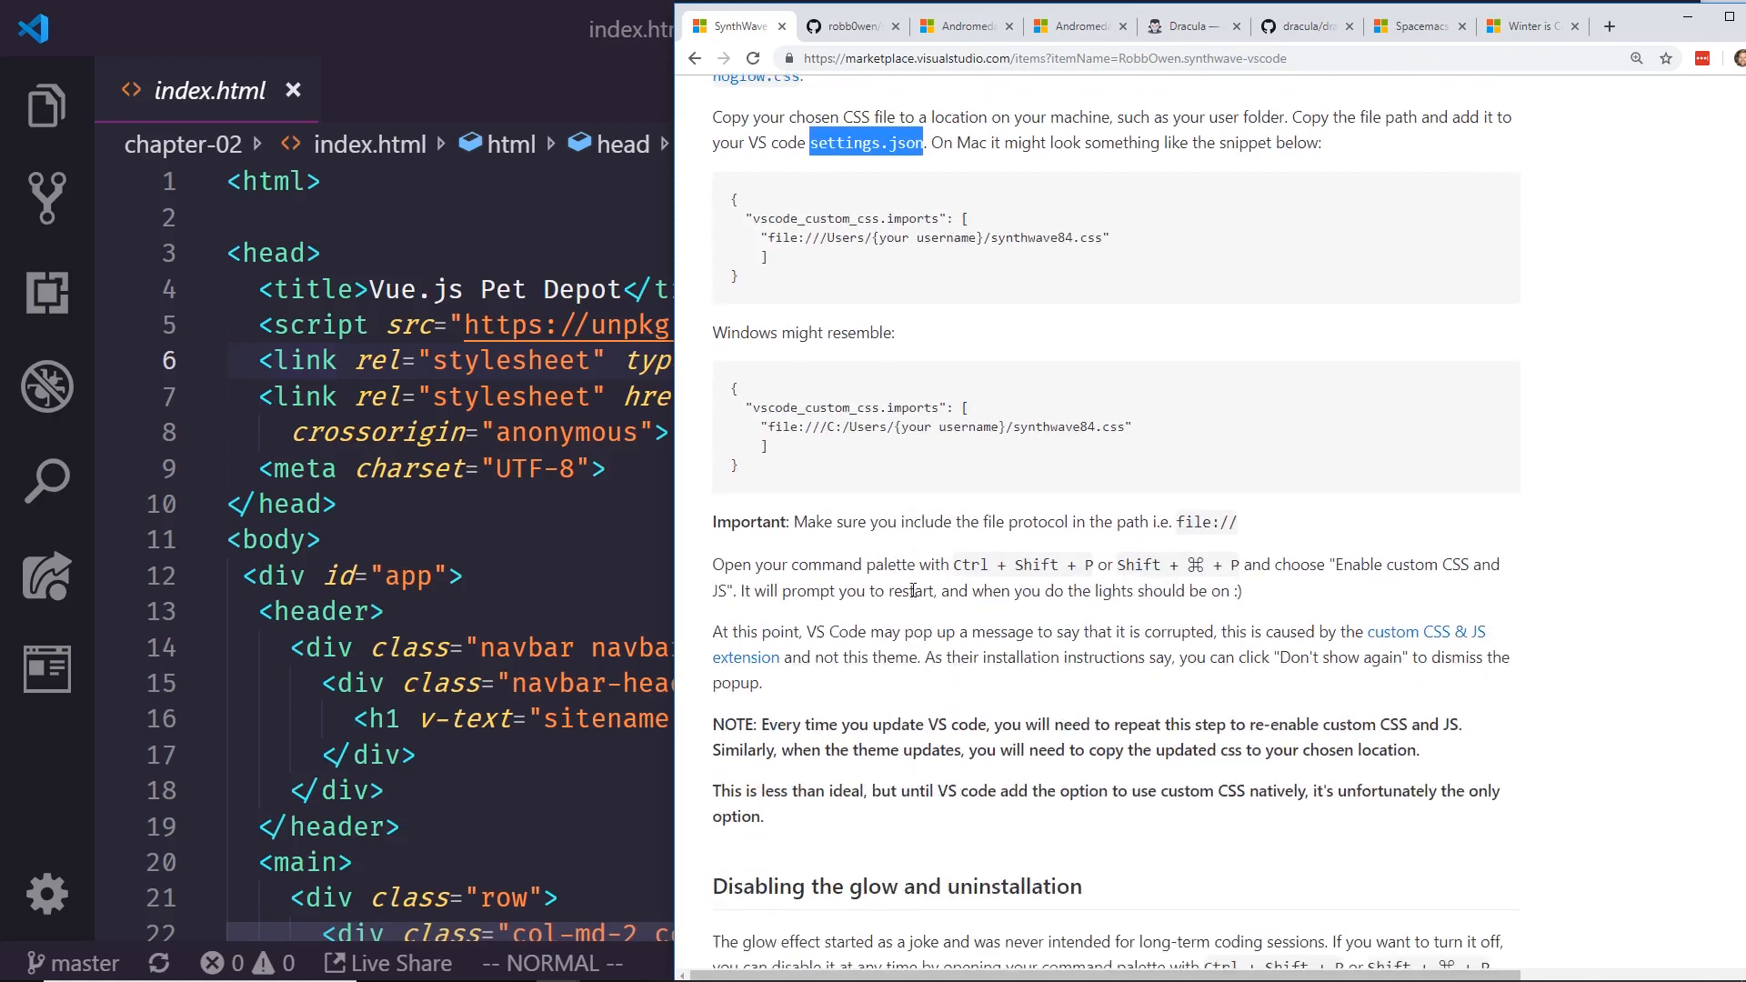
scroll(down, 3)
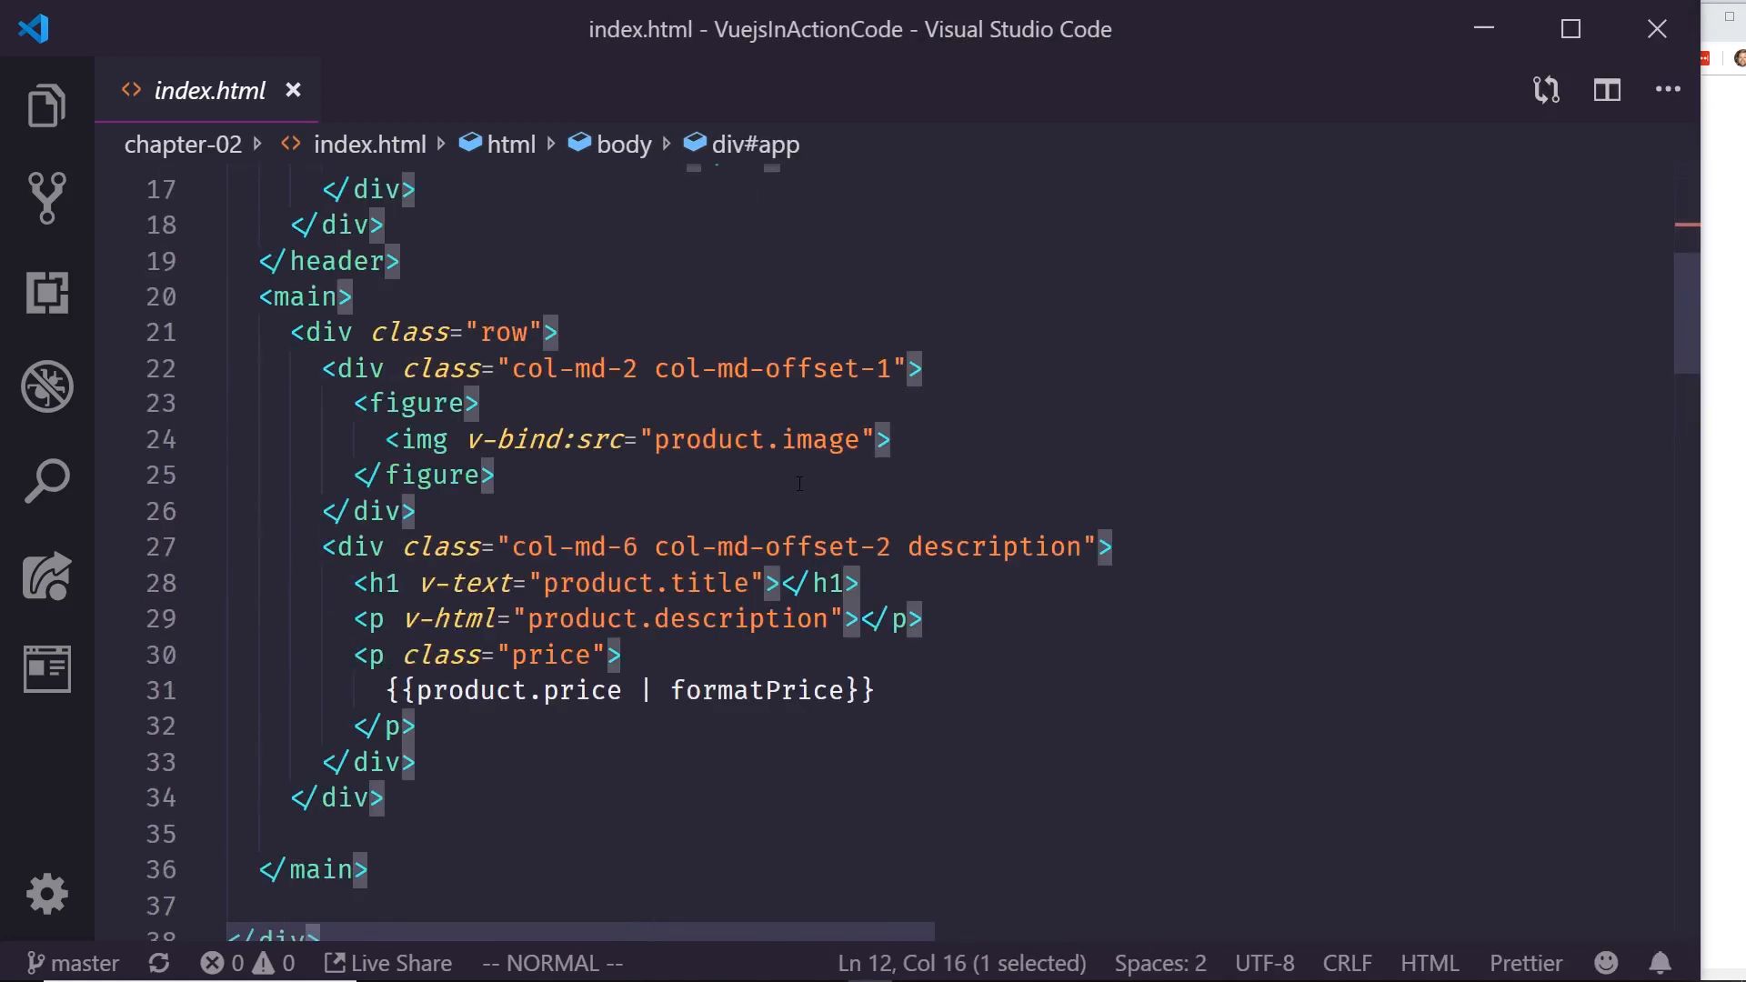
Step: Run 'Enable Custom CSS and JS' and close the corrupt-installation warning after restart
scroll(down, 3)
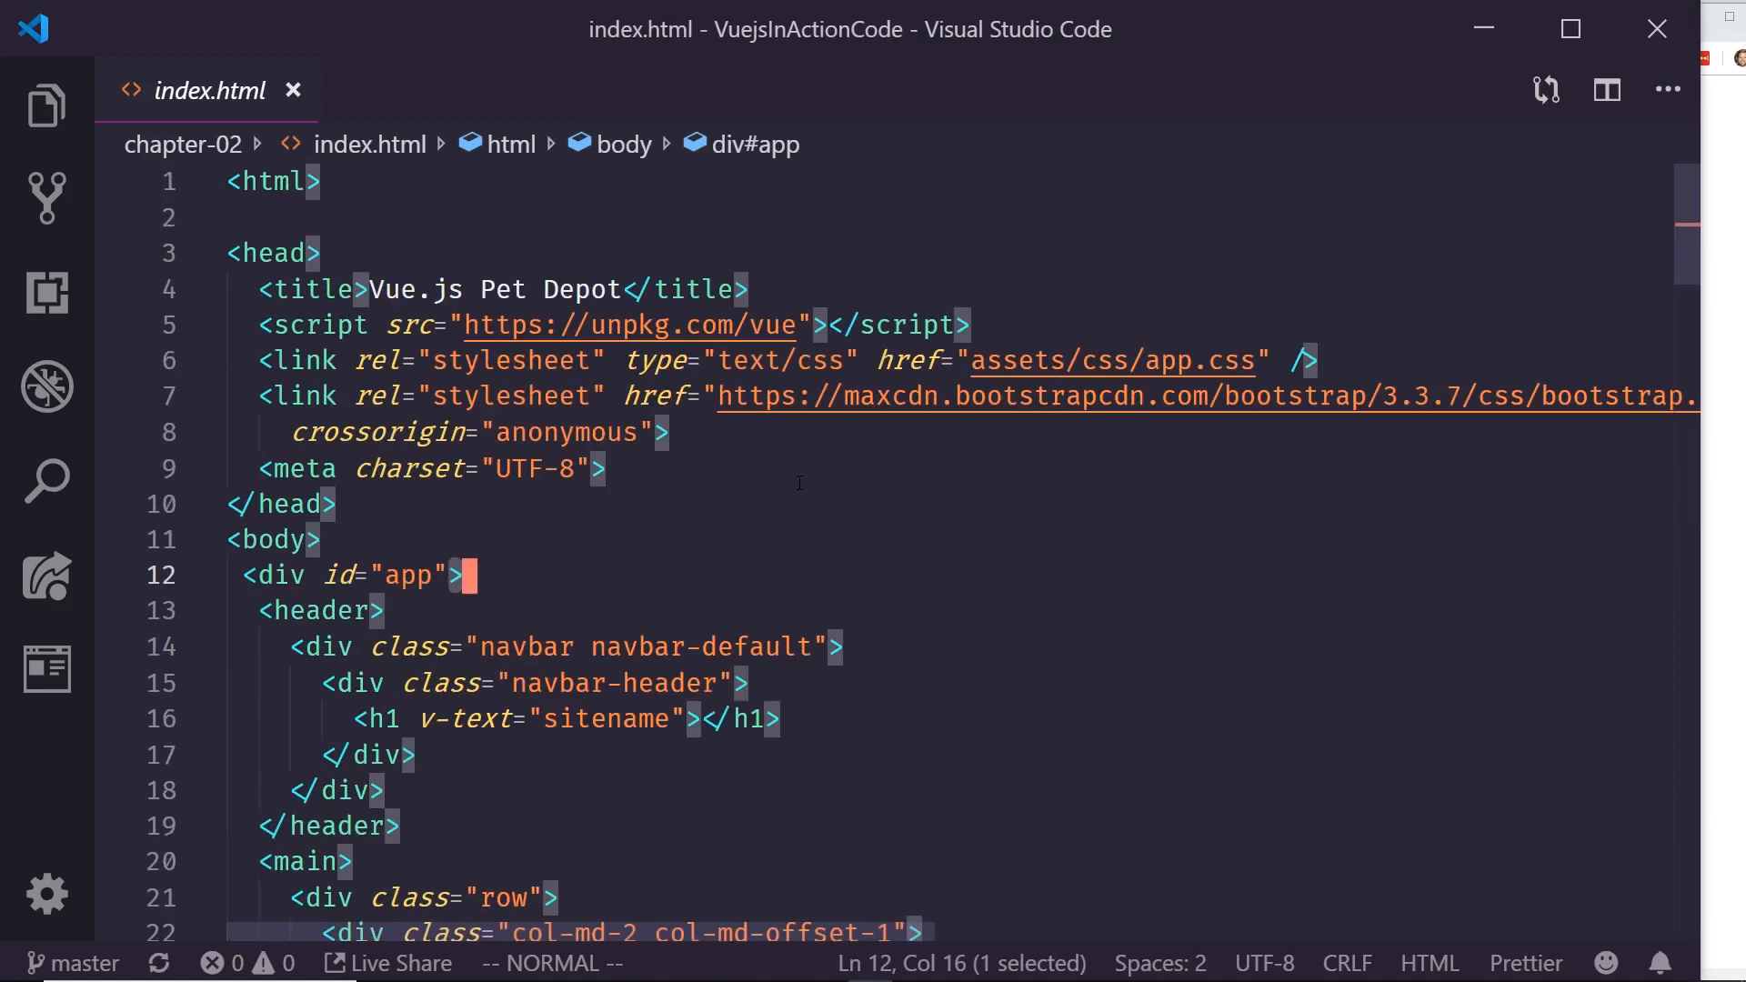
key(ctrl+shift+p)
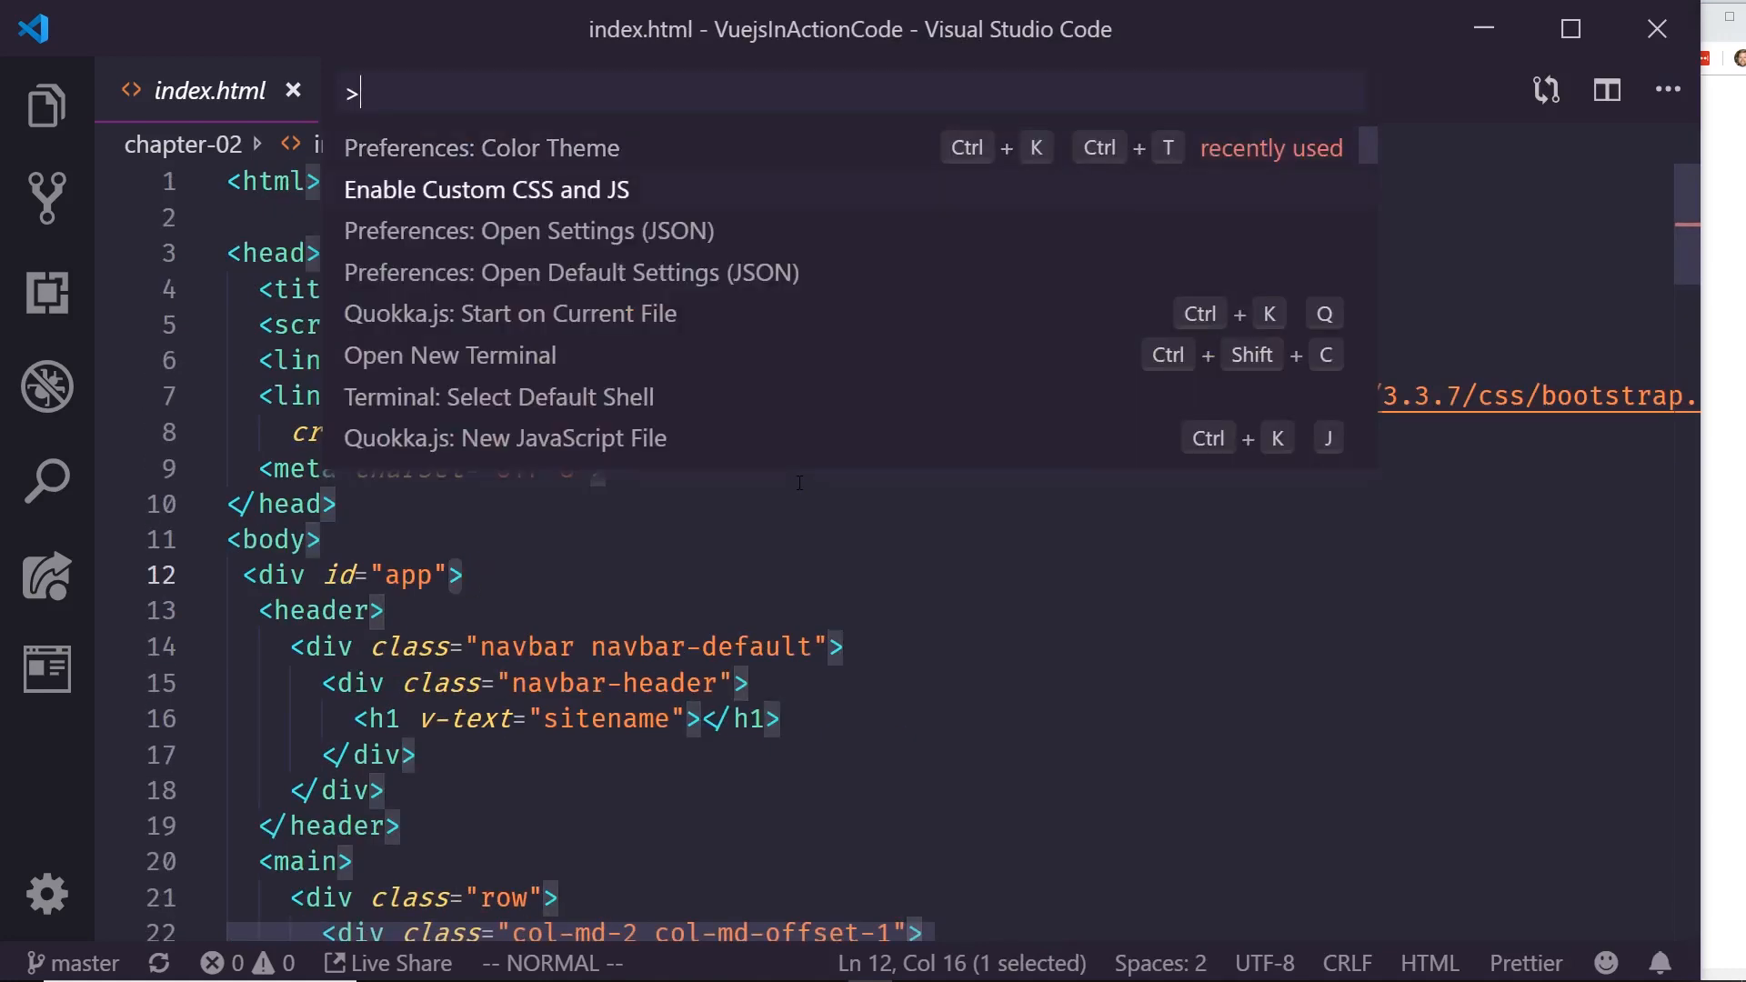
click(486, 189)
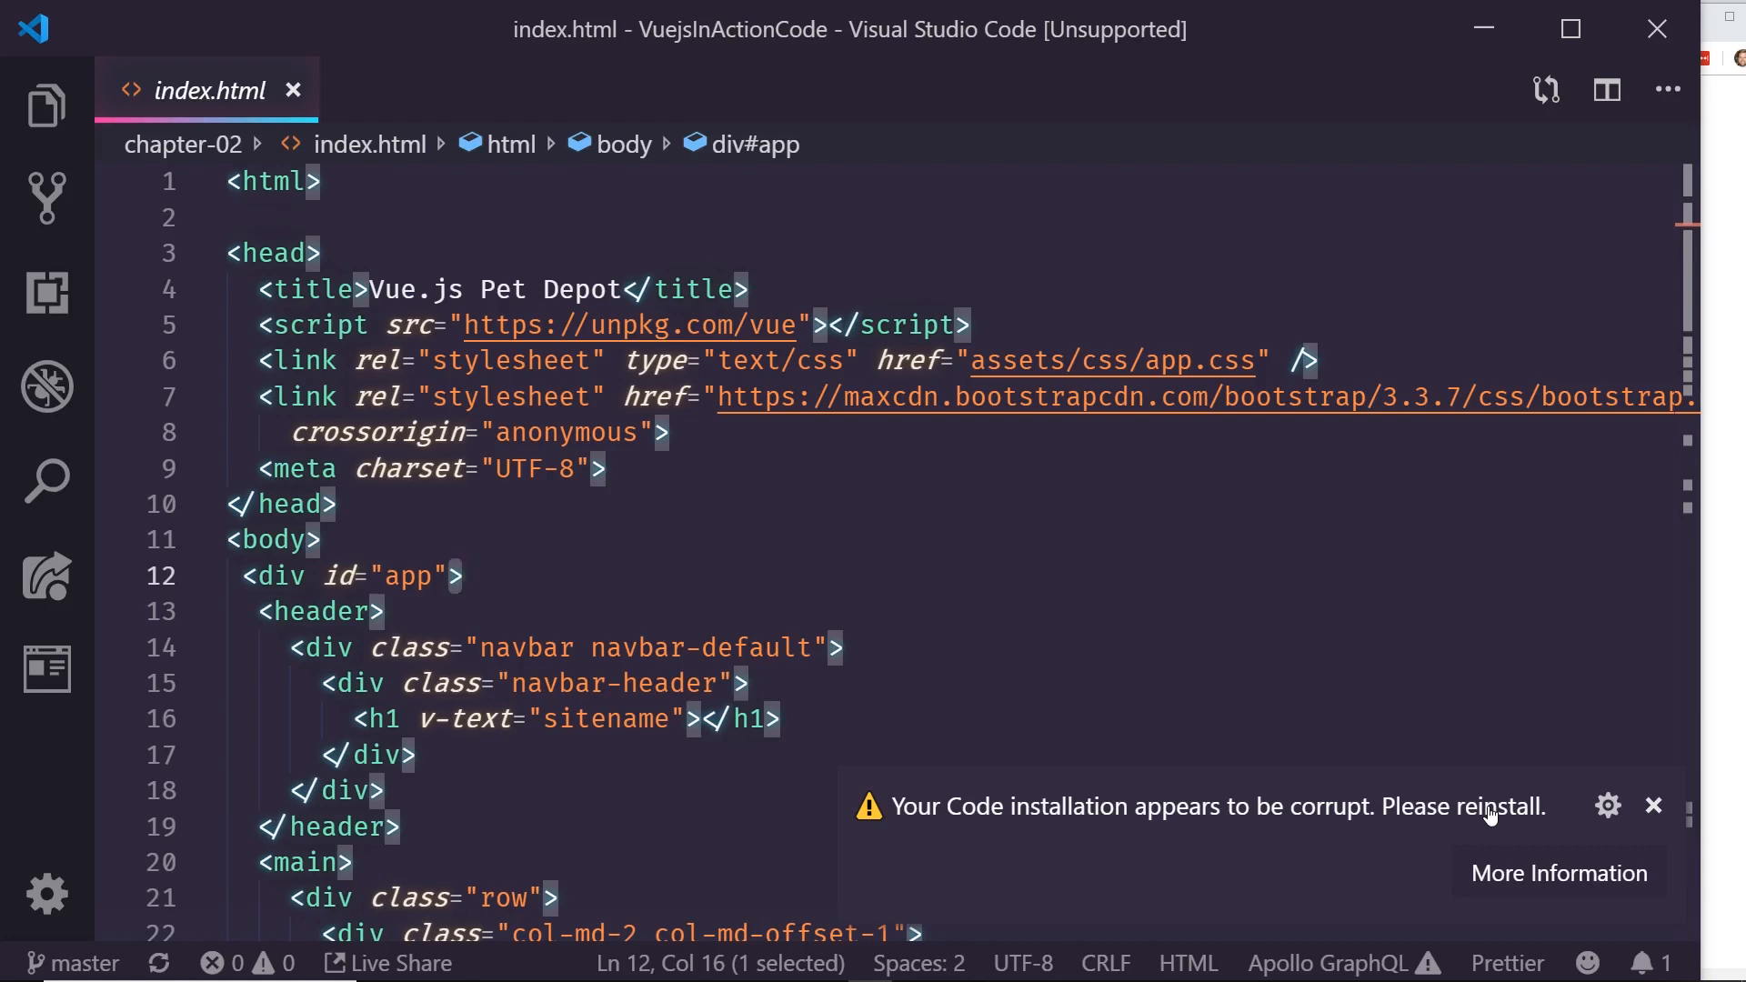
mouse_move(1654, 806)
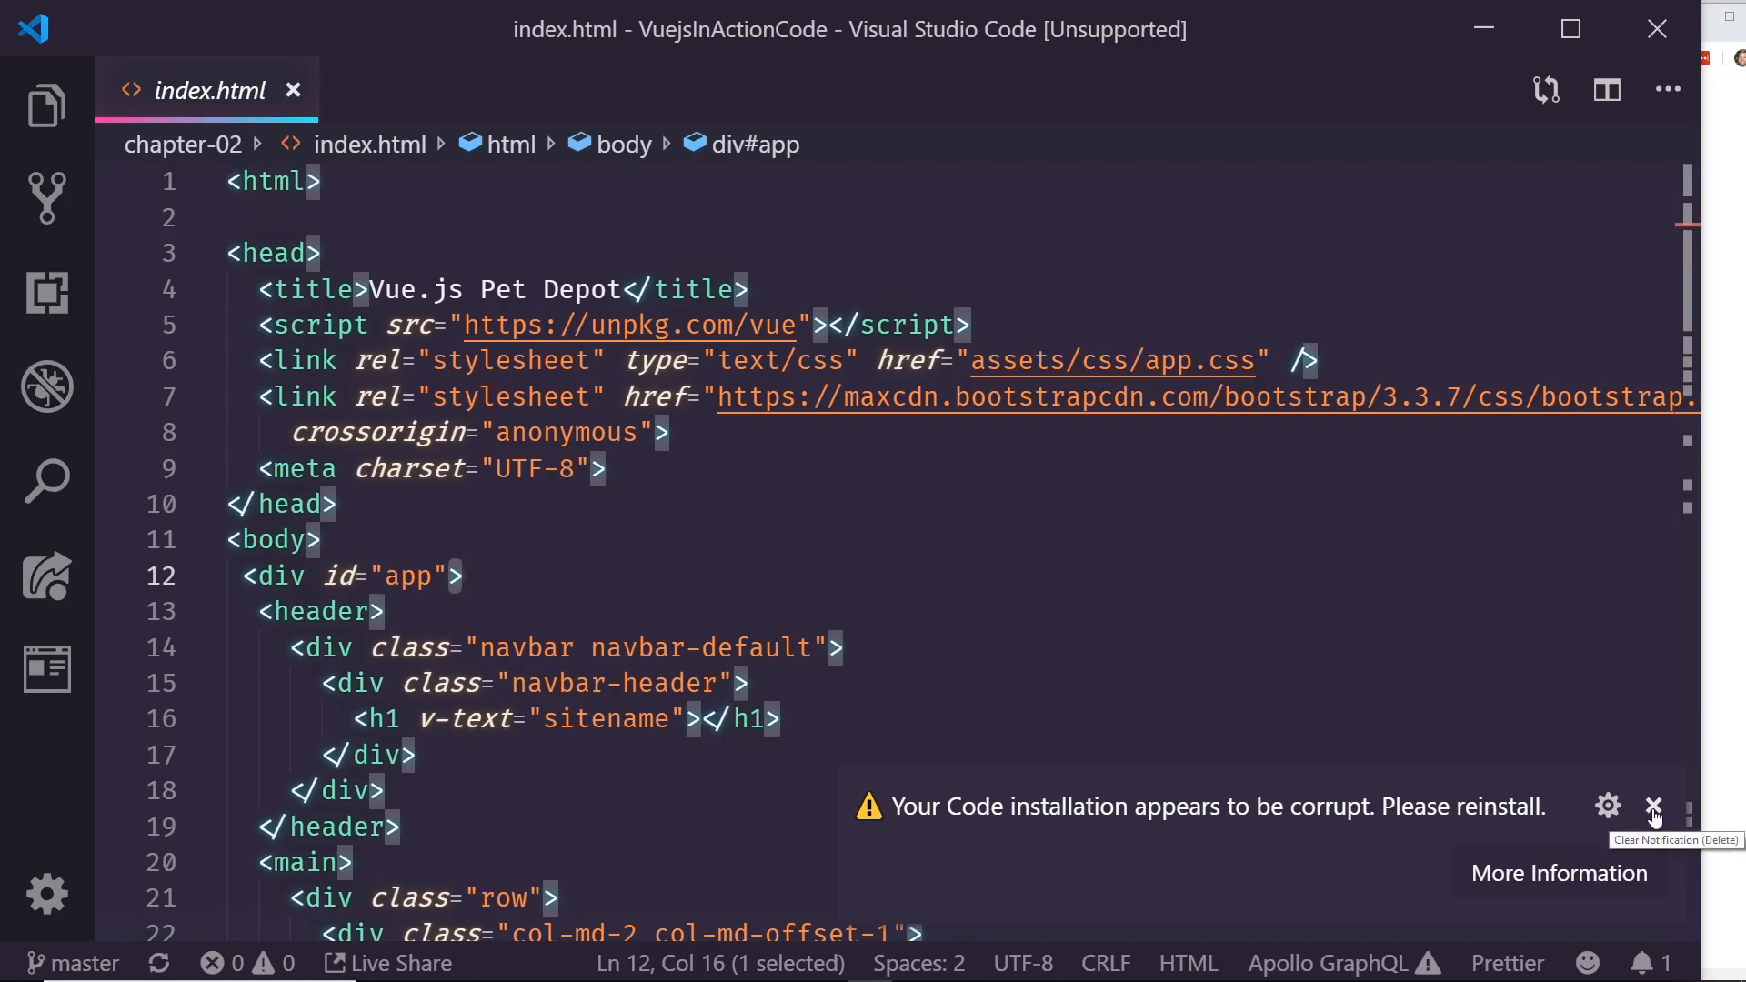
click(1655, 807)
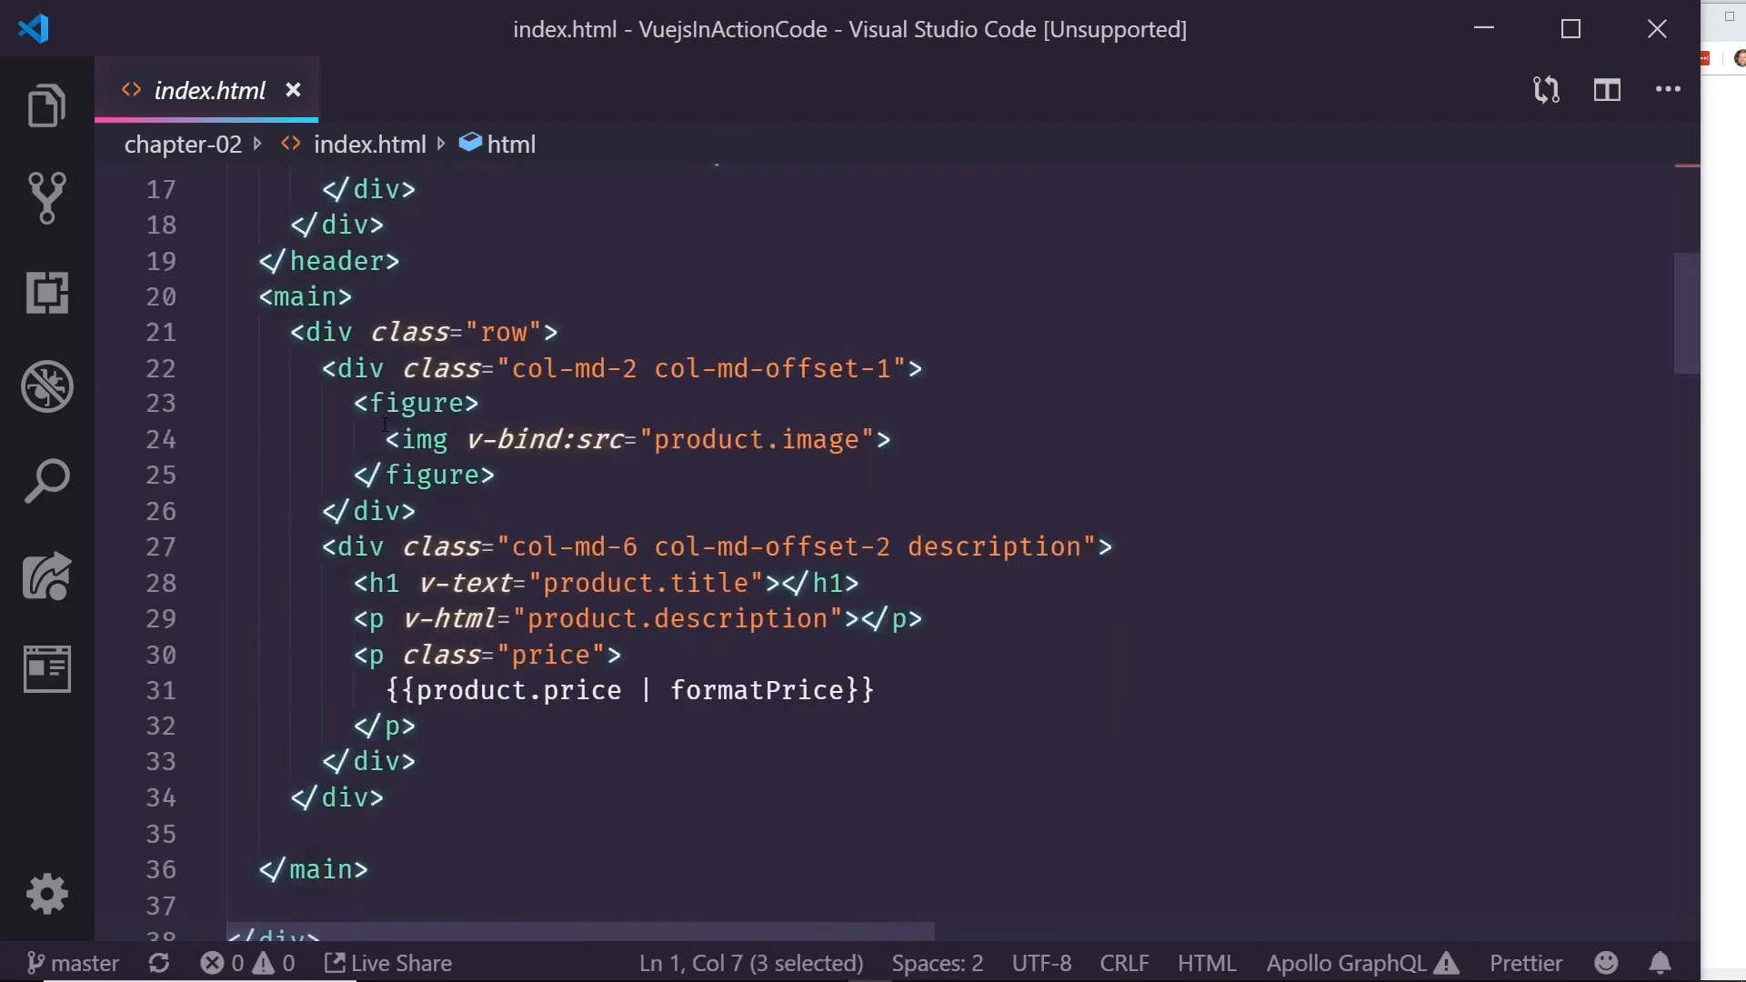
Step: Scroll index.html to the formatPrice filter and select the word toFixed
scroll(down, 3)
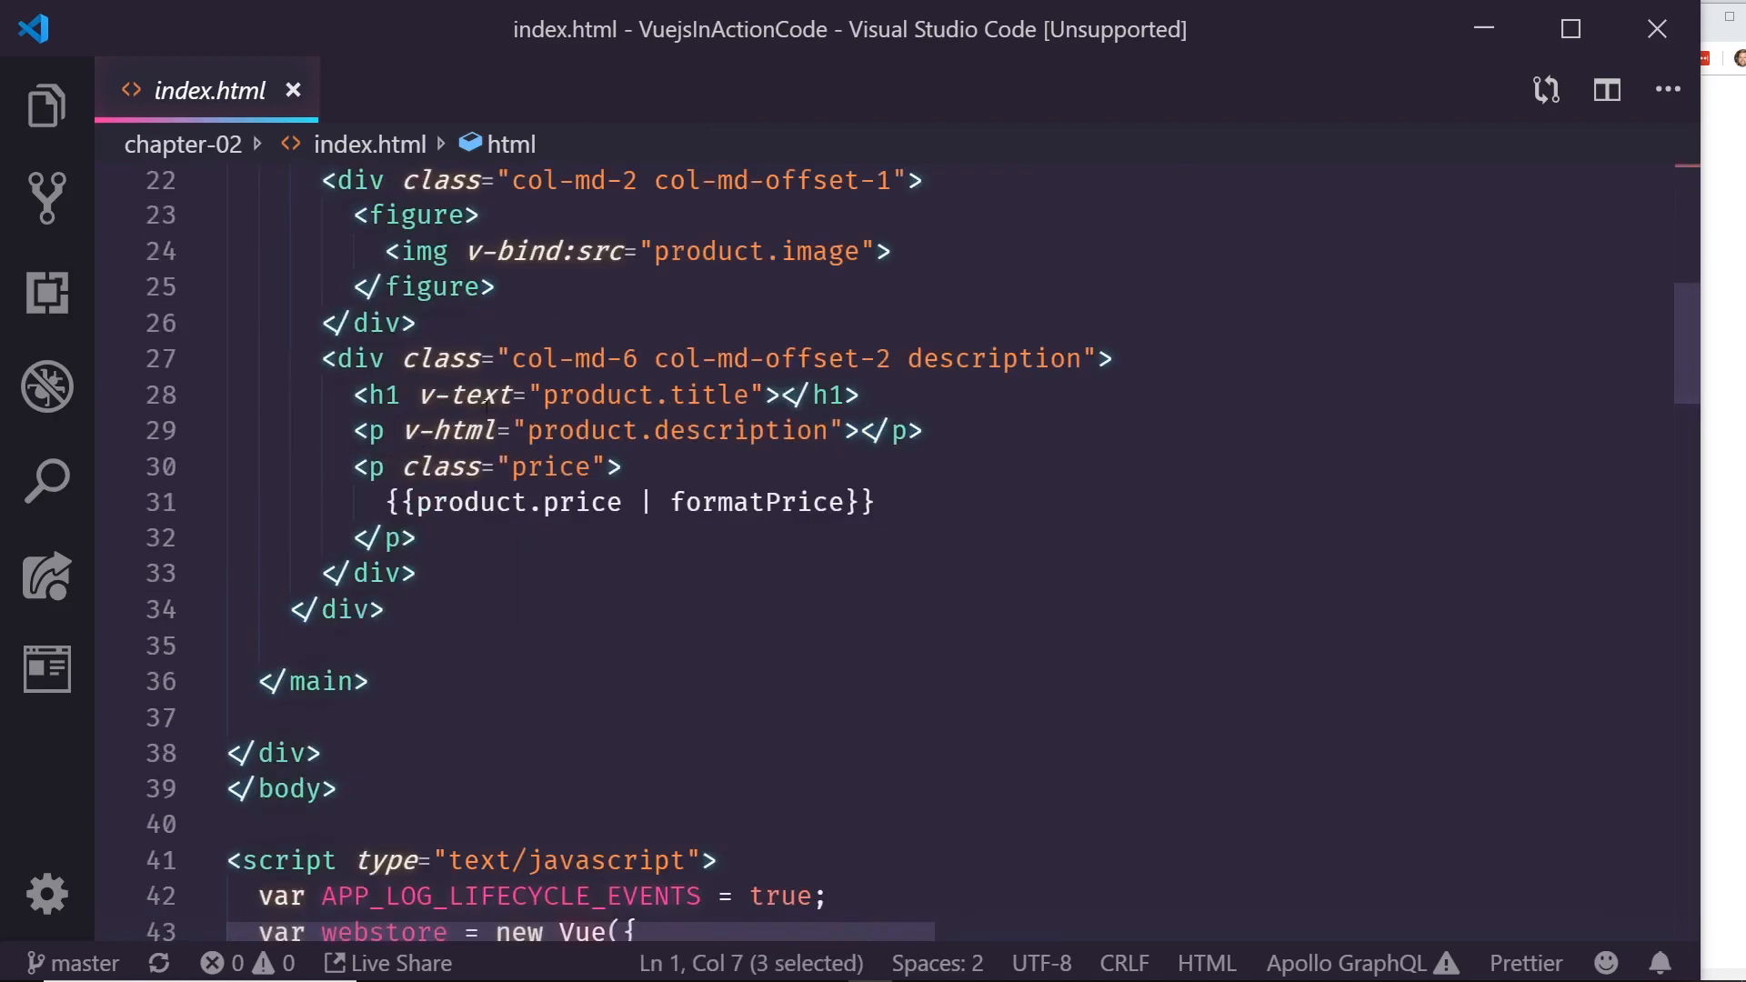
scroll(down, 3)
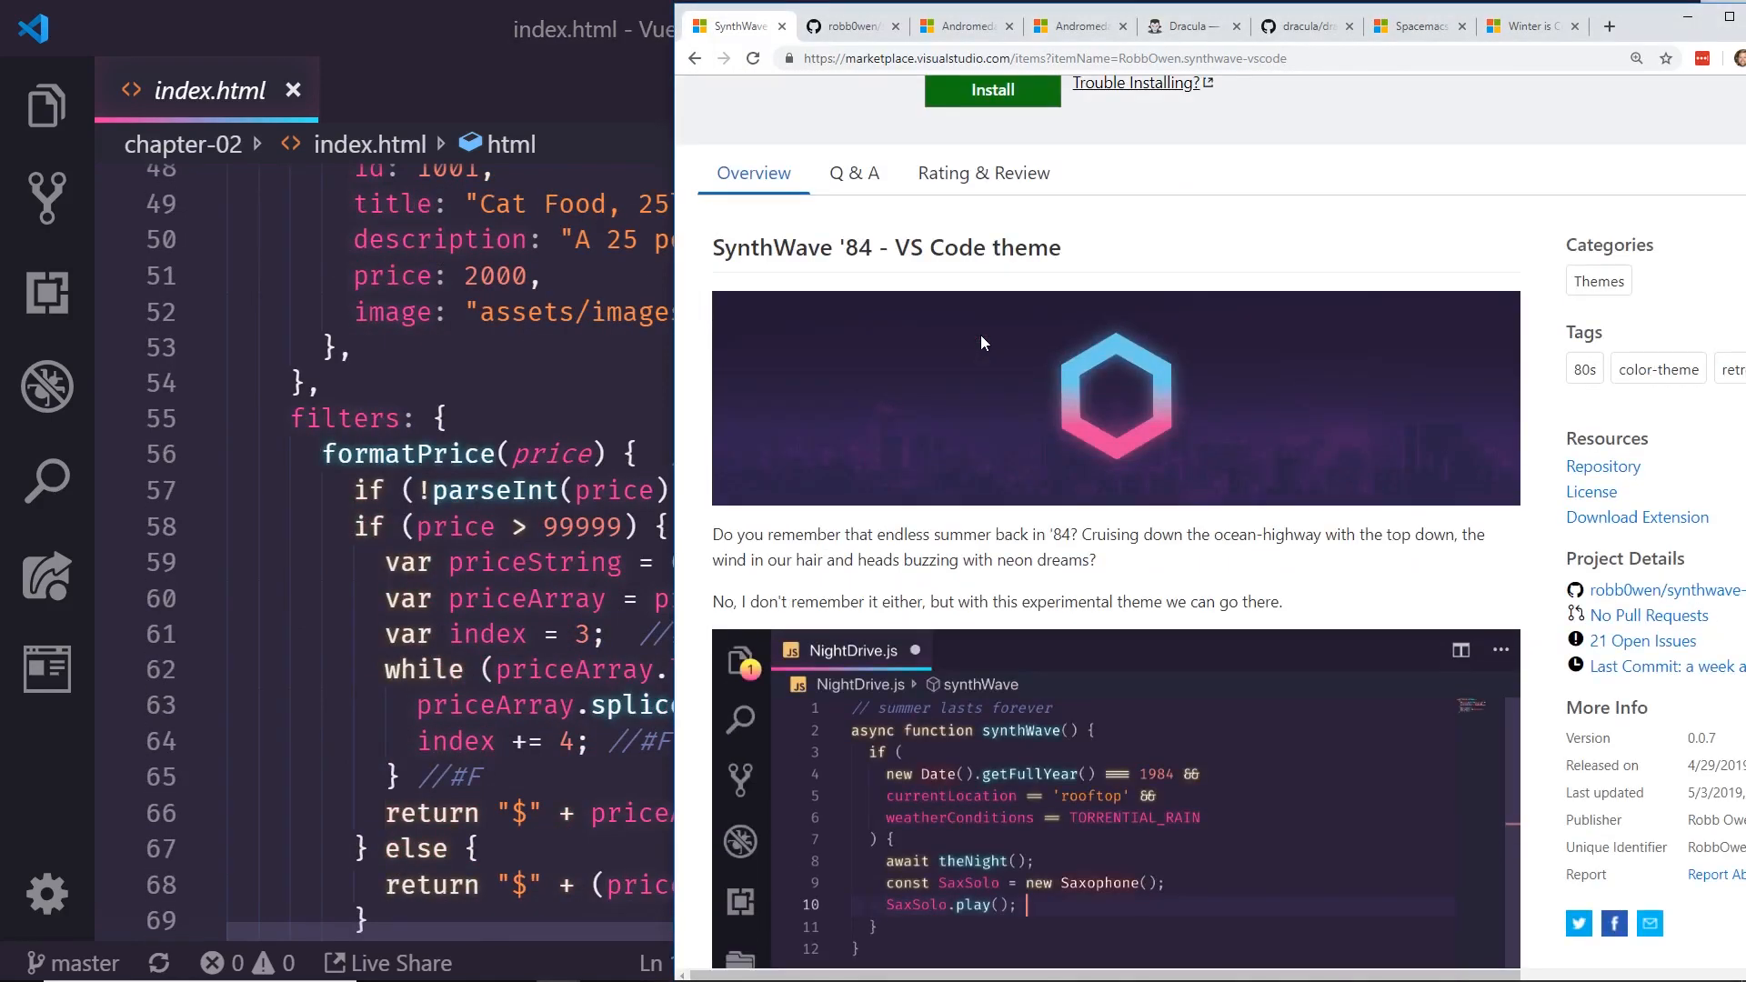
scroll(down, 3)
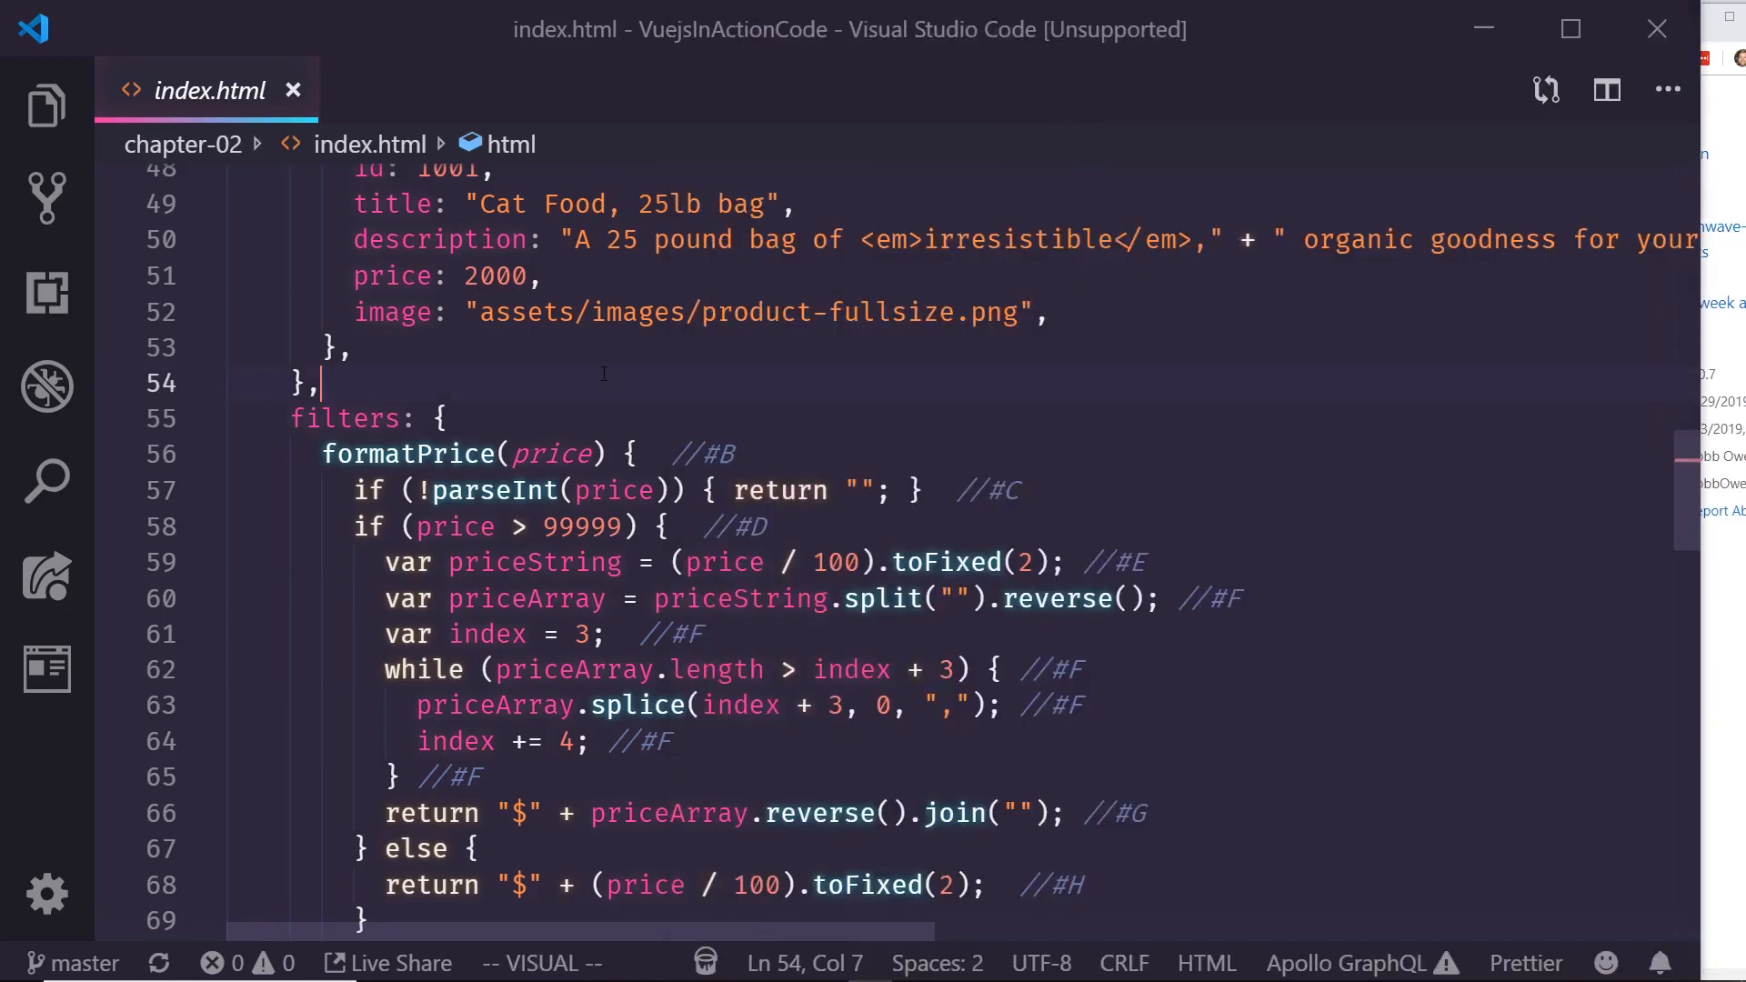
double_click(495, 490)
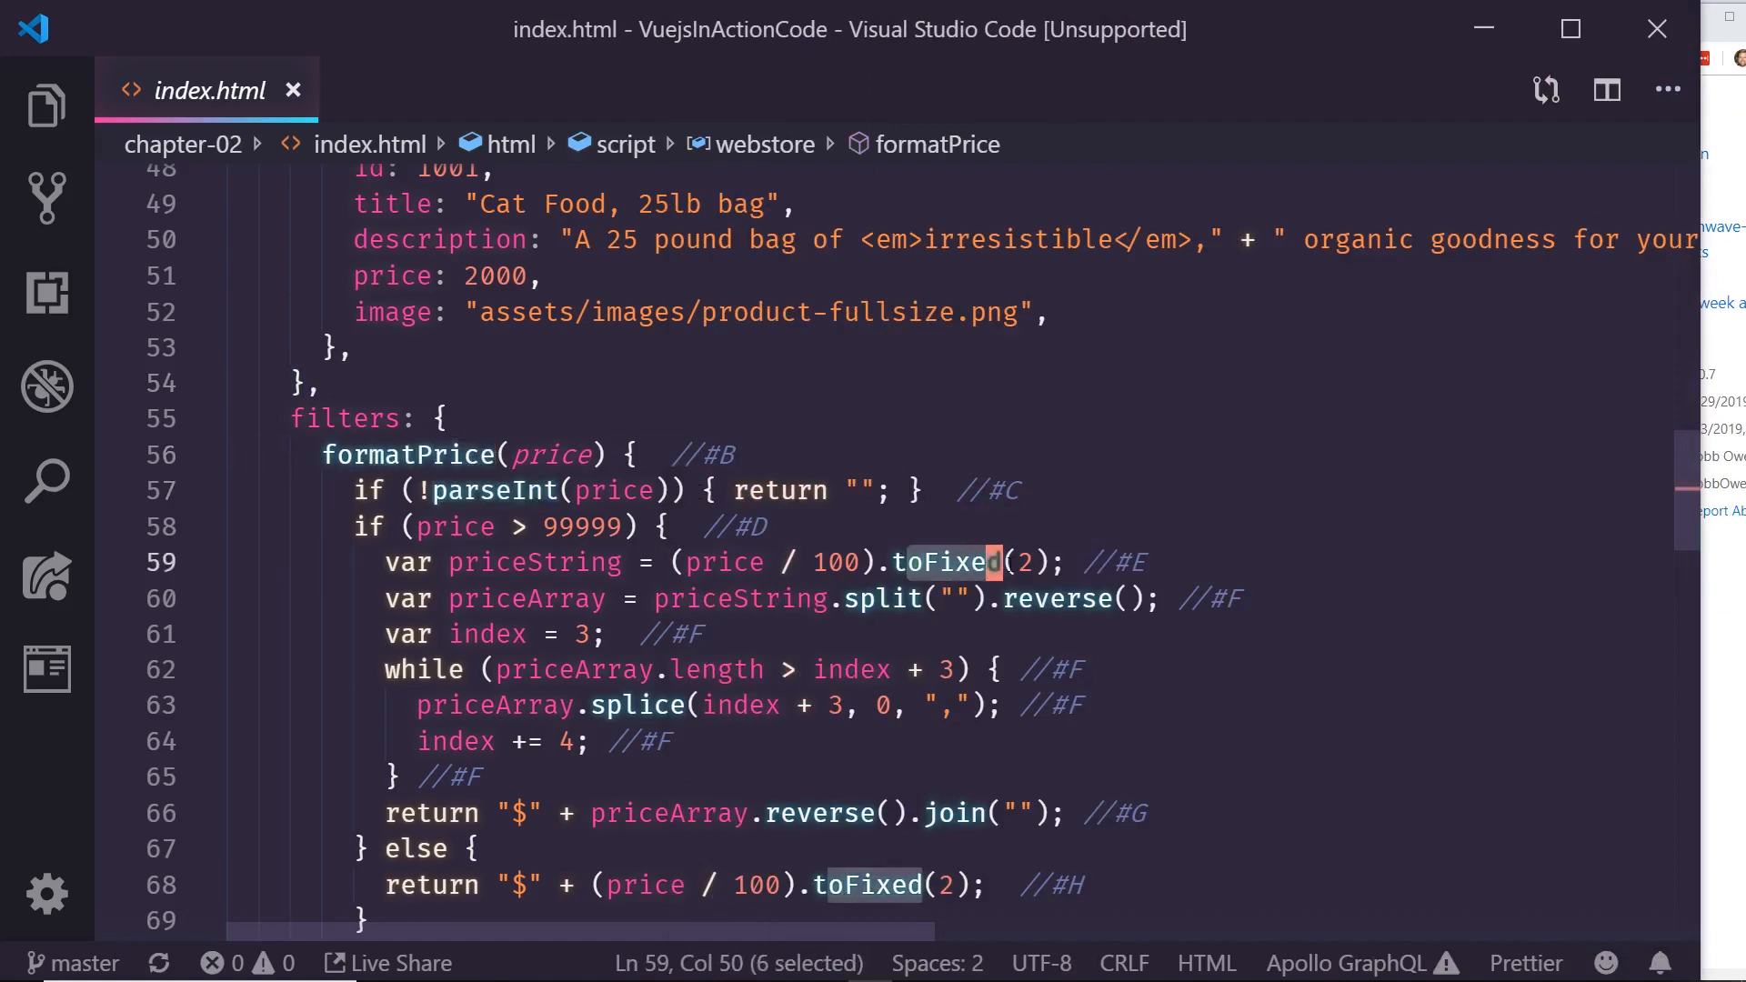
scroll(down, 3)
text(!==)
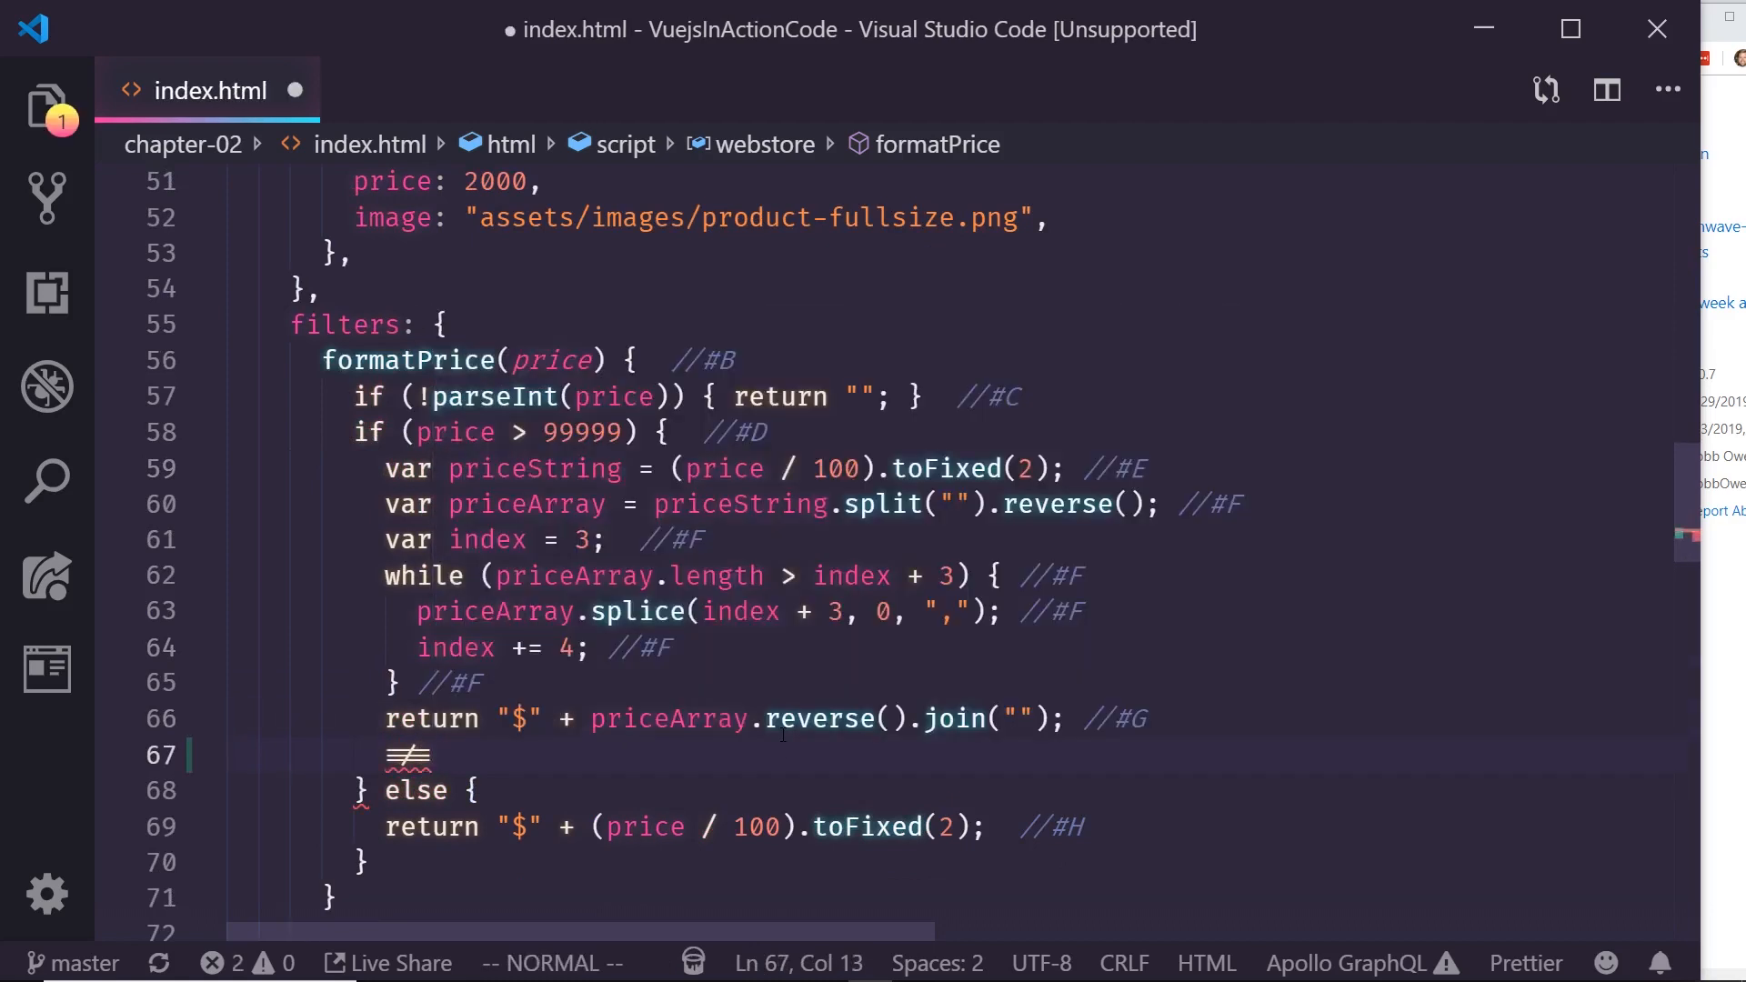
Step: Search the Command Palette ('prefe', 'liga', 'customer') and open the user settings JSON
key(ctrl+shift+p)
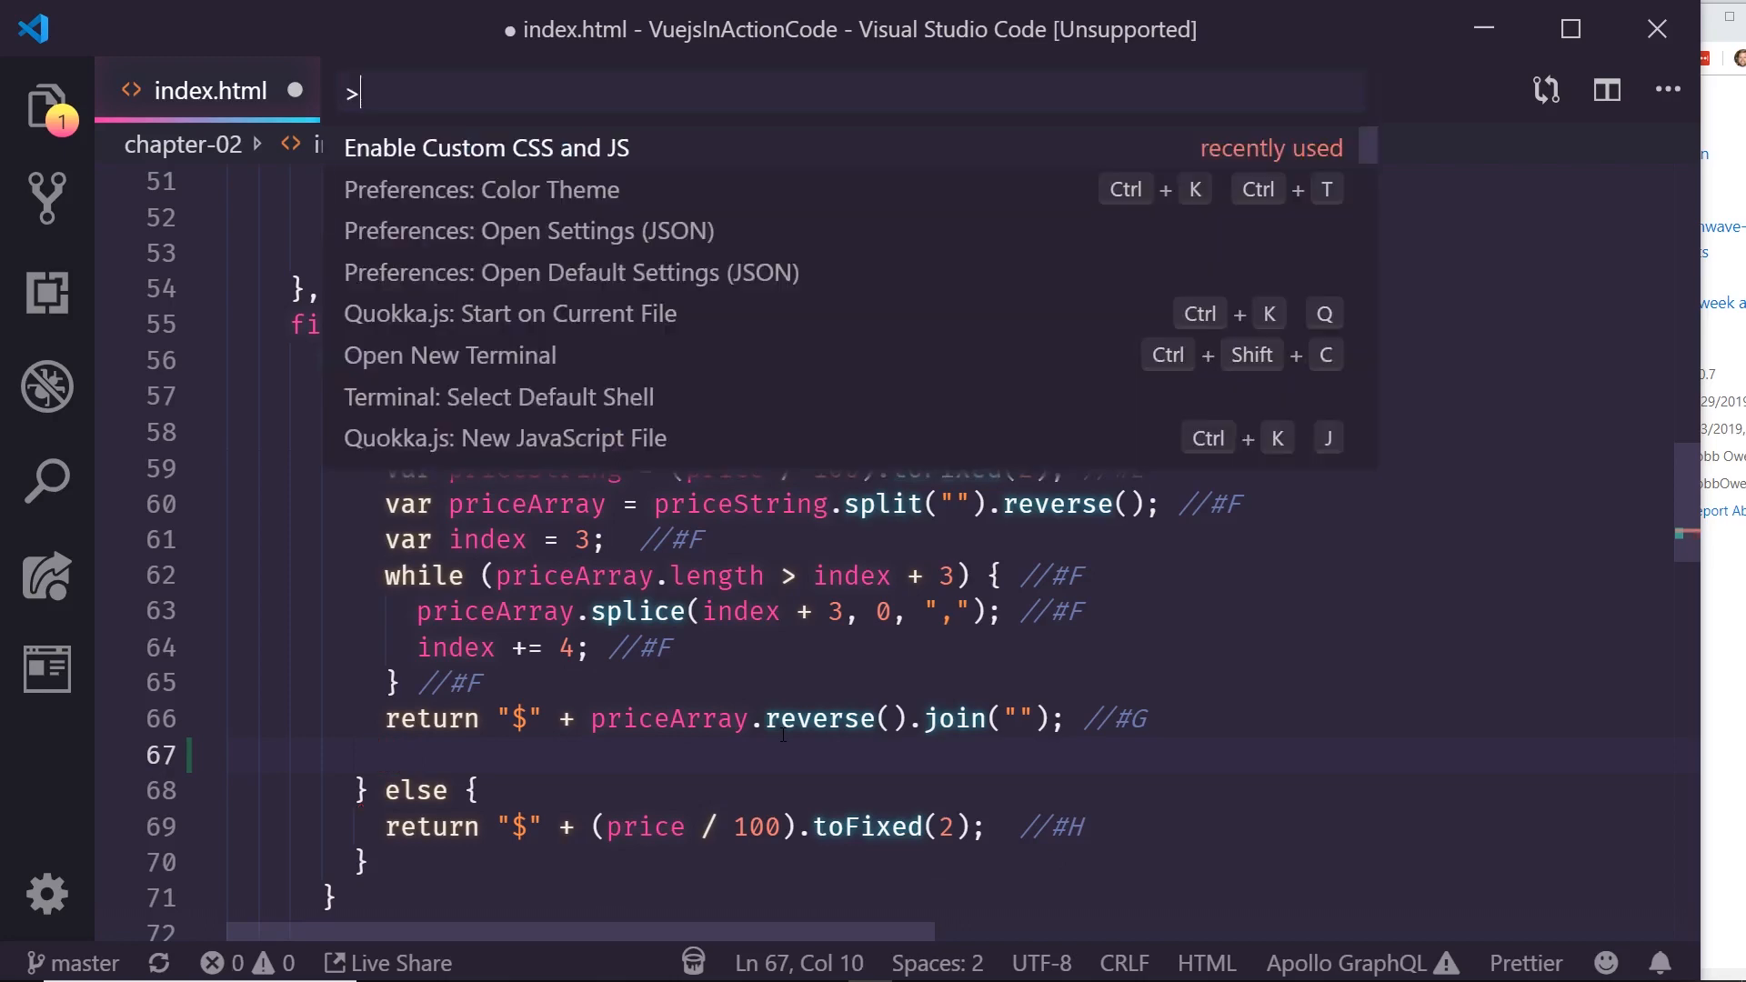
text(prefe)
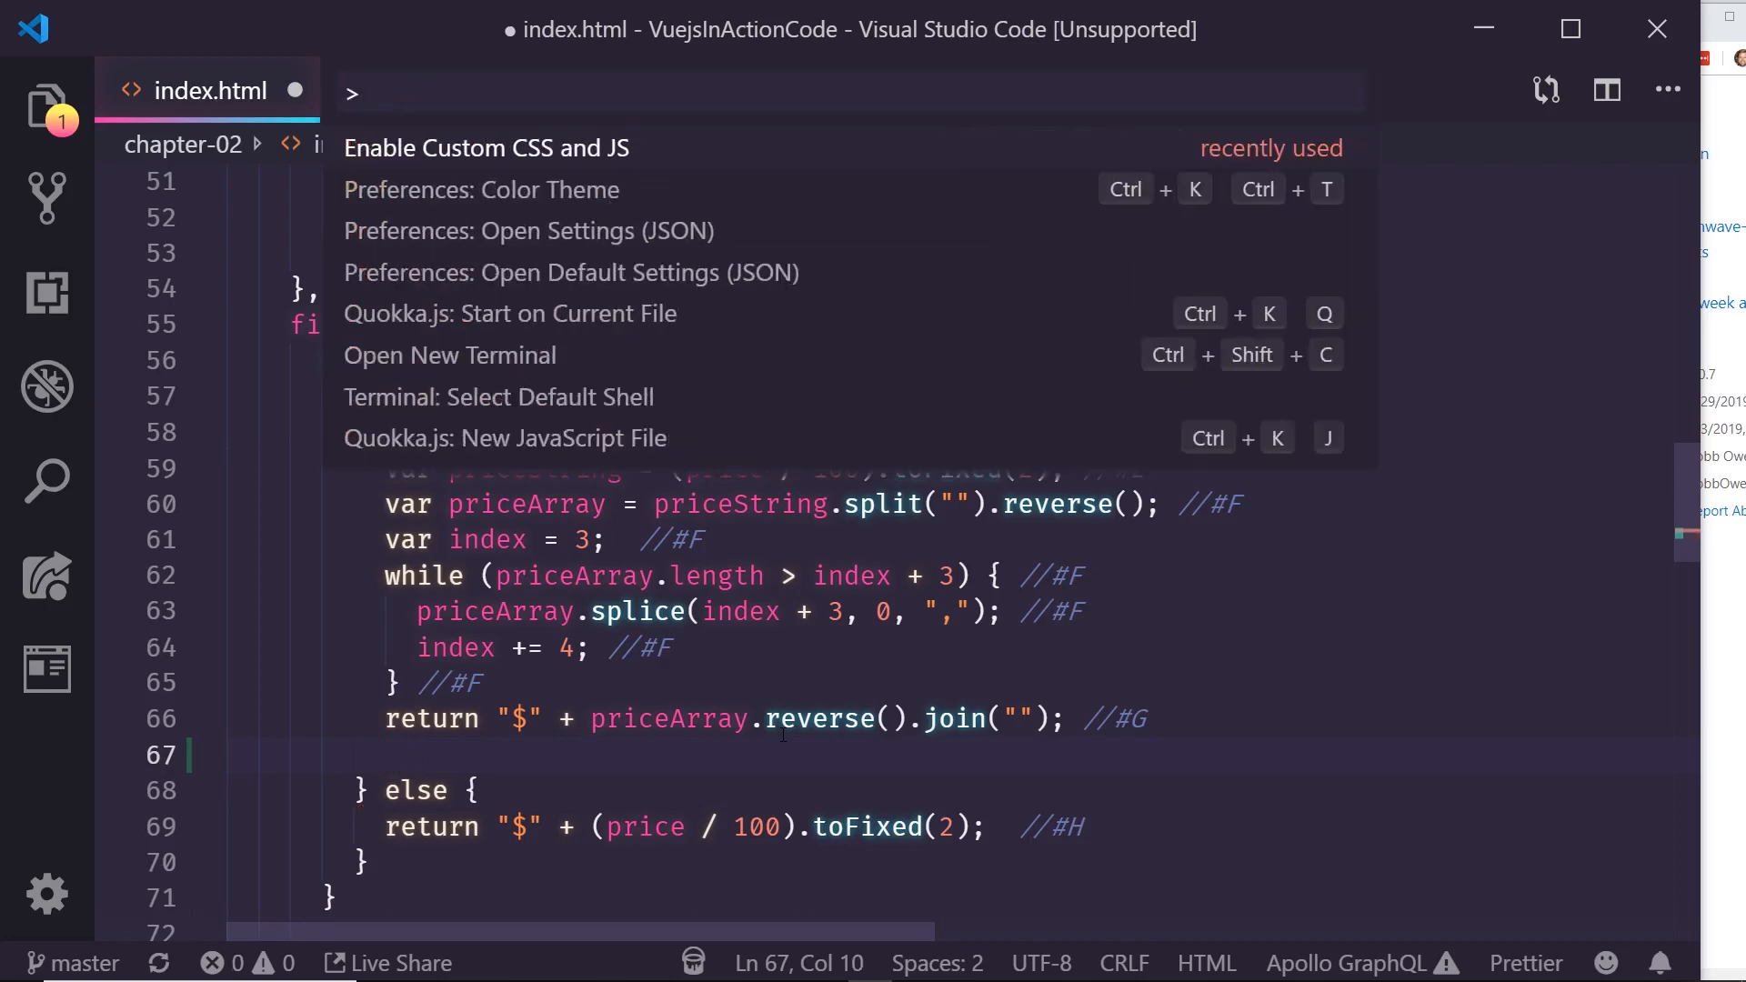
text(liga)
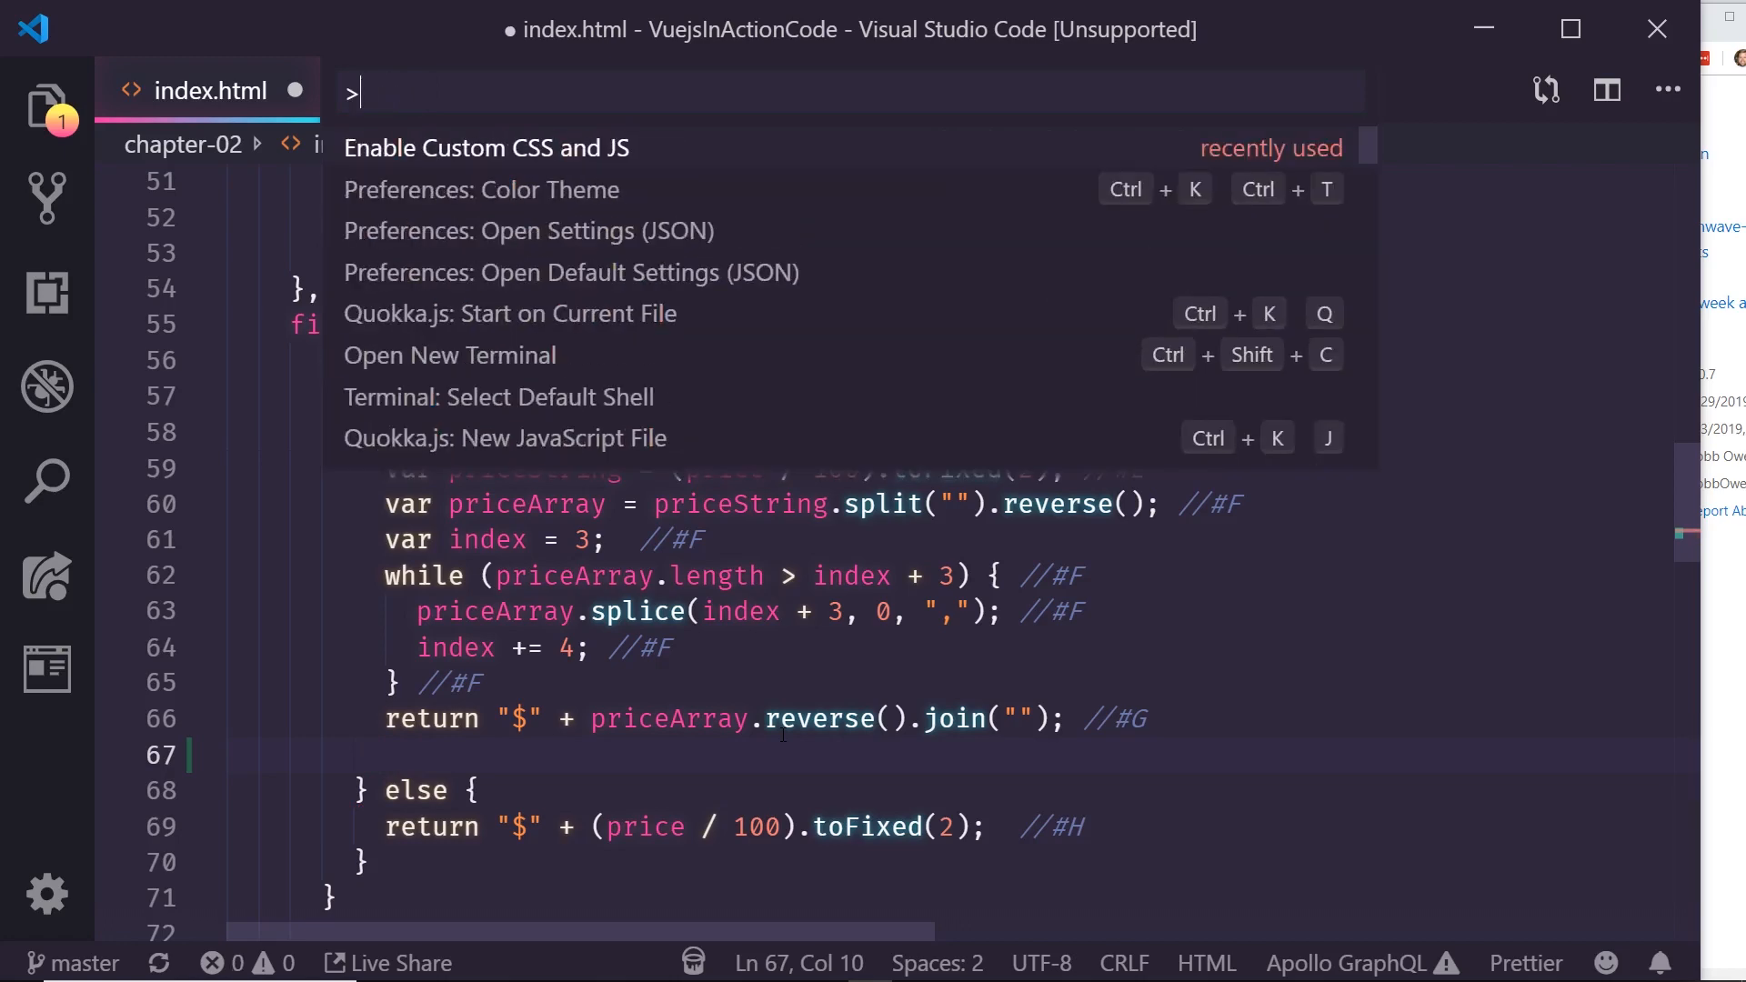
text(customer)
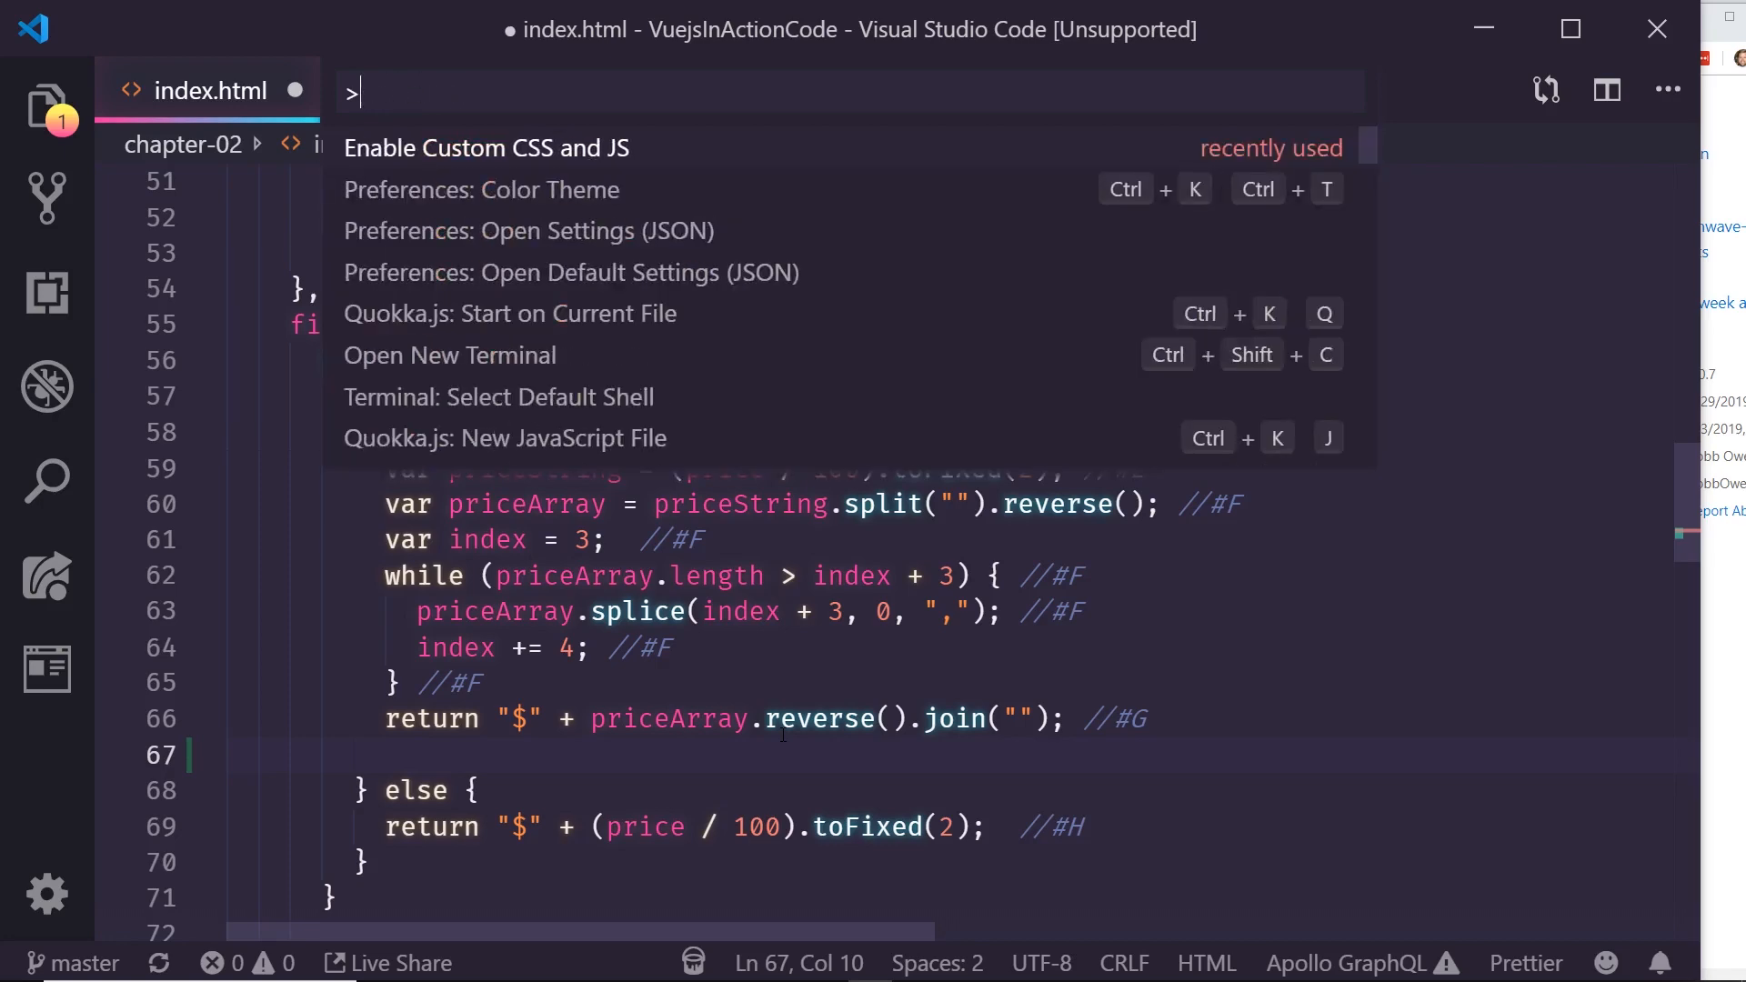
click(529, 230)
text(/lig)
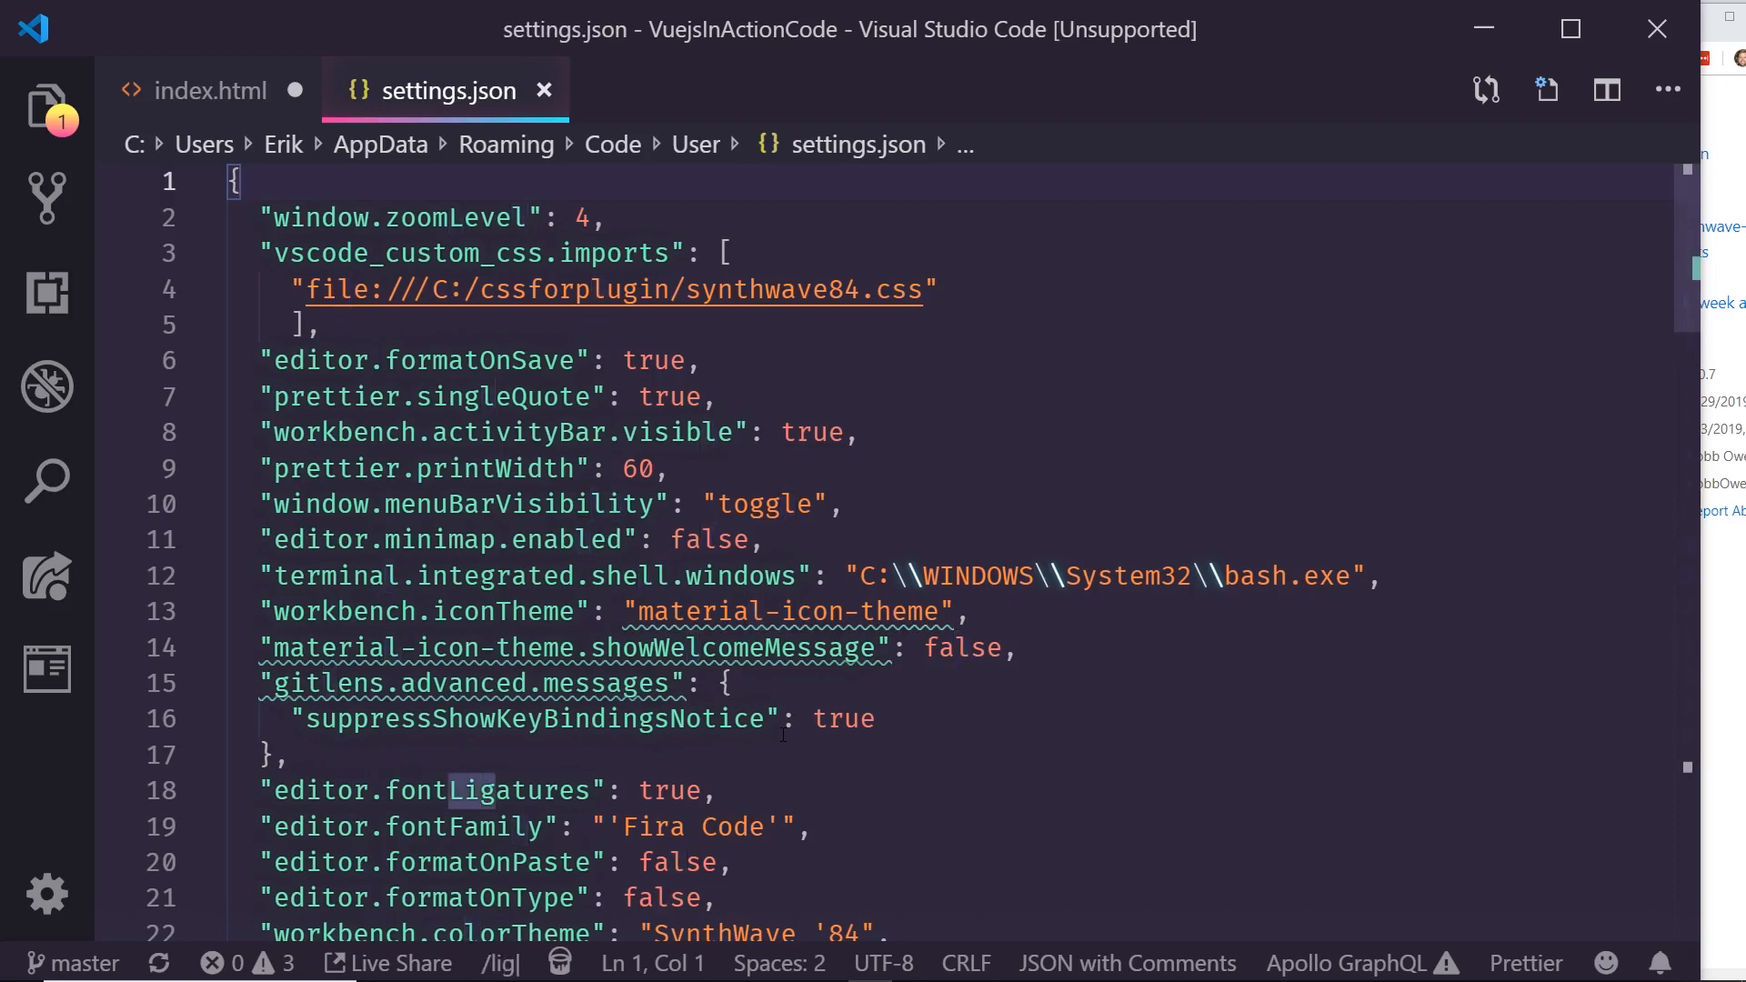
Step: Select the editor.fontLigatures and Fira Code fontFamily entries in settings.json
double_click(432, 790)
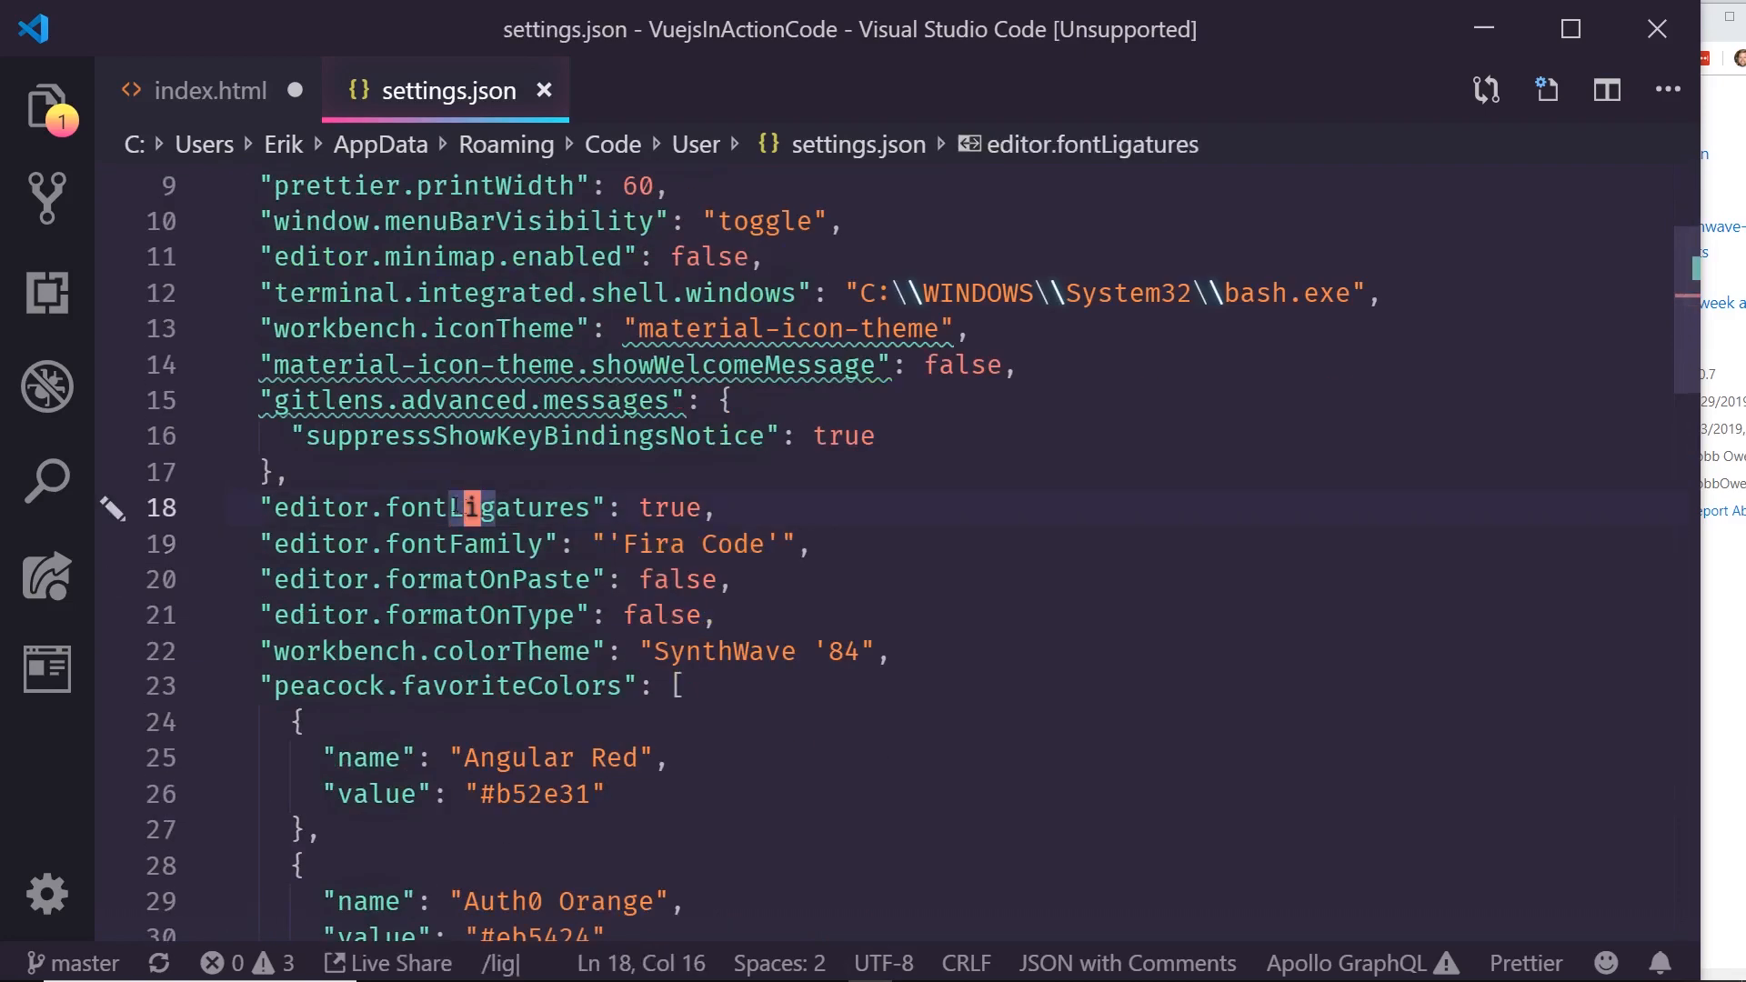
double_click(734, 544)
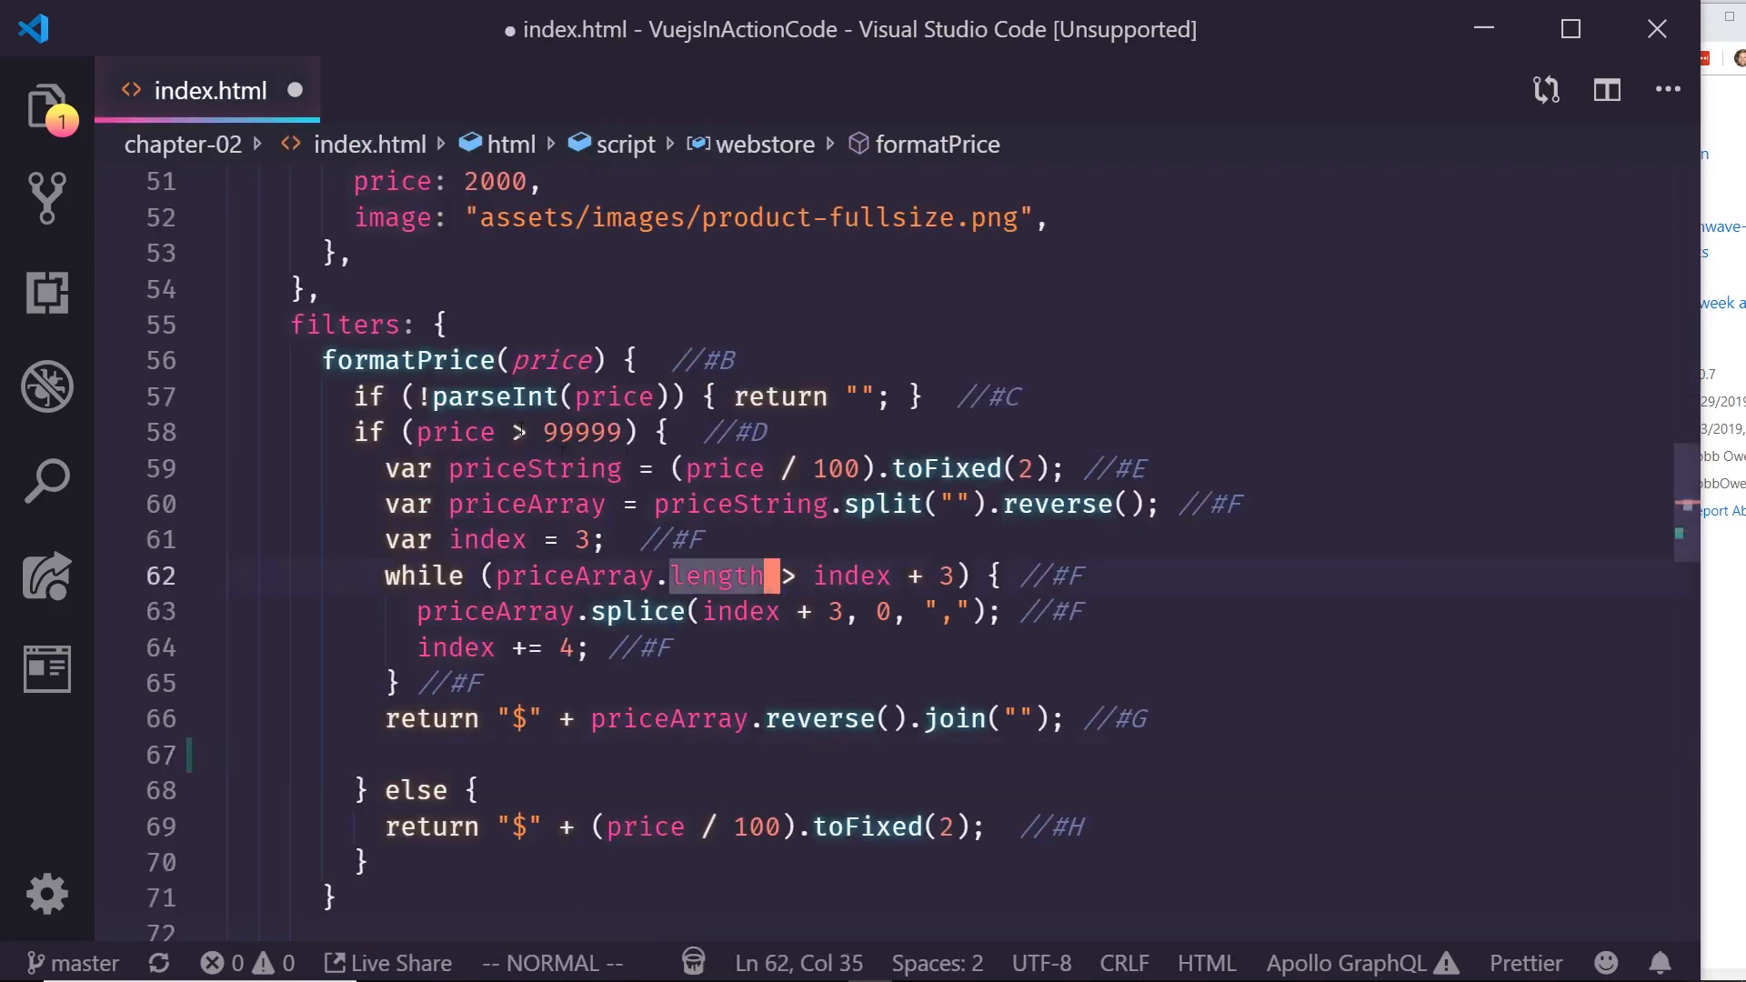
Step: Place the caret in the priceString assignment on line 59 and delete a character
click(523, 502)
text(==)
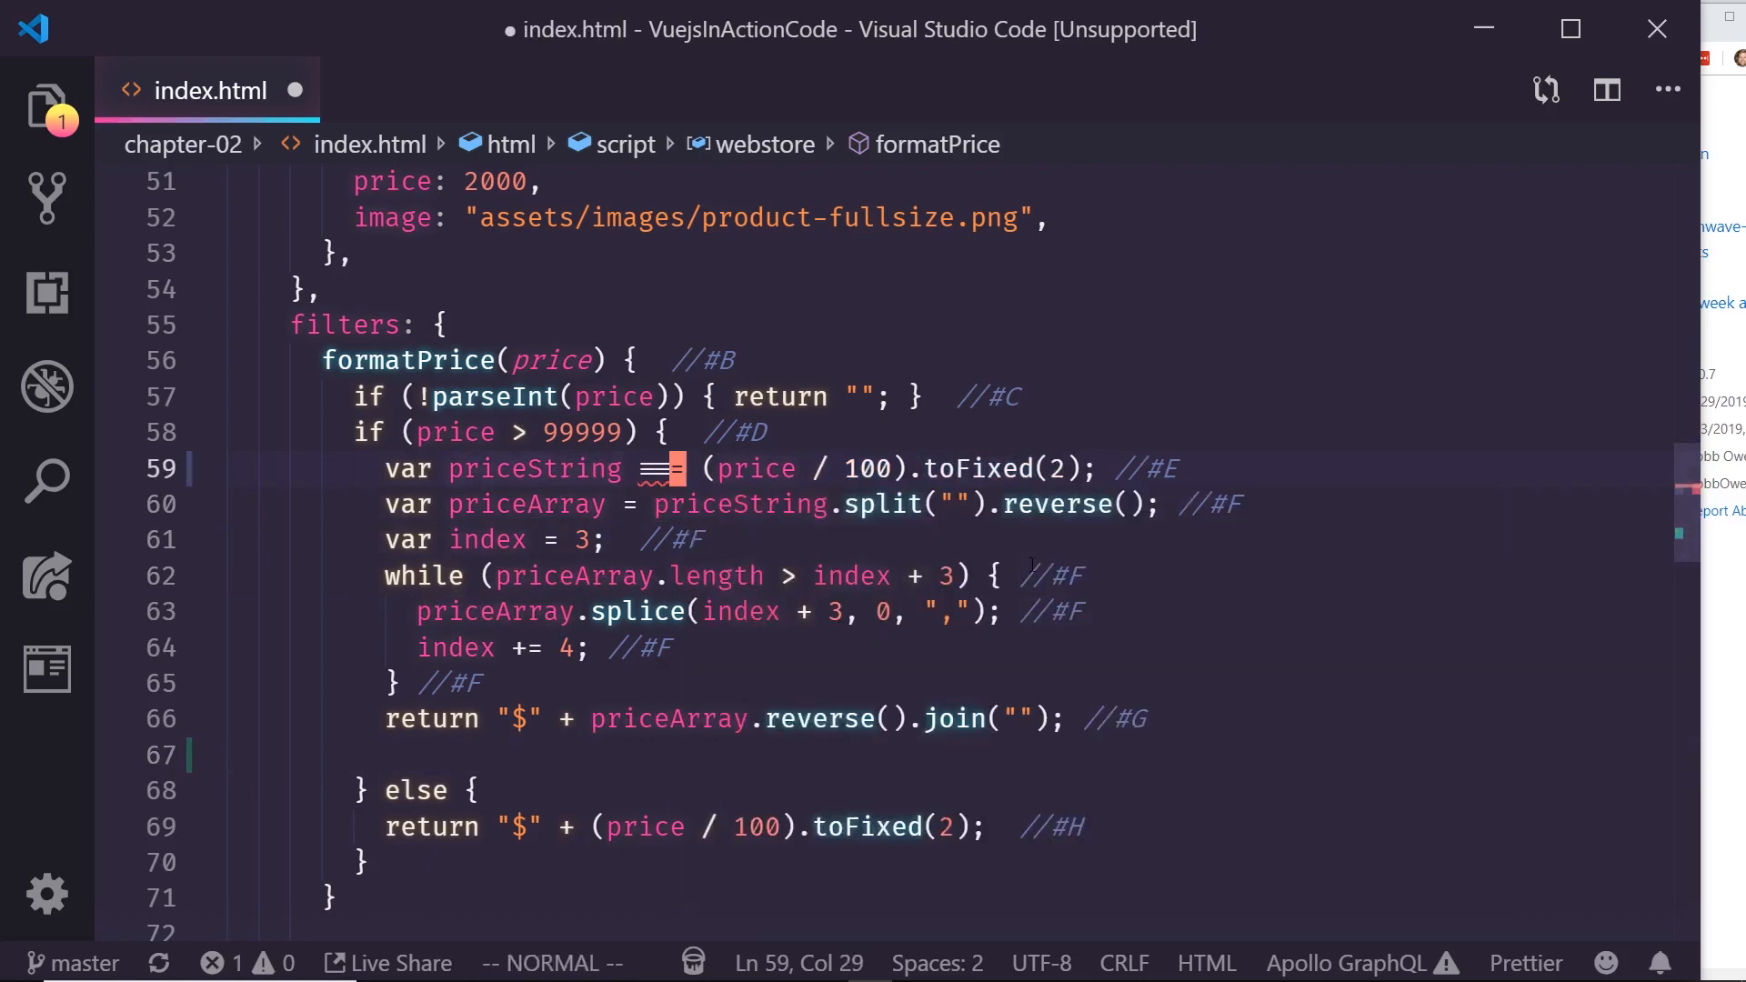
key(Backspace)
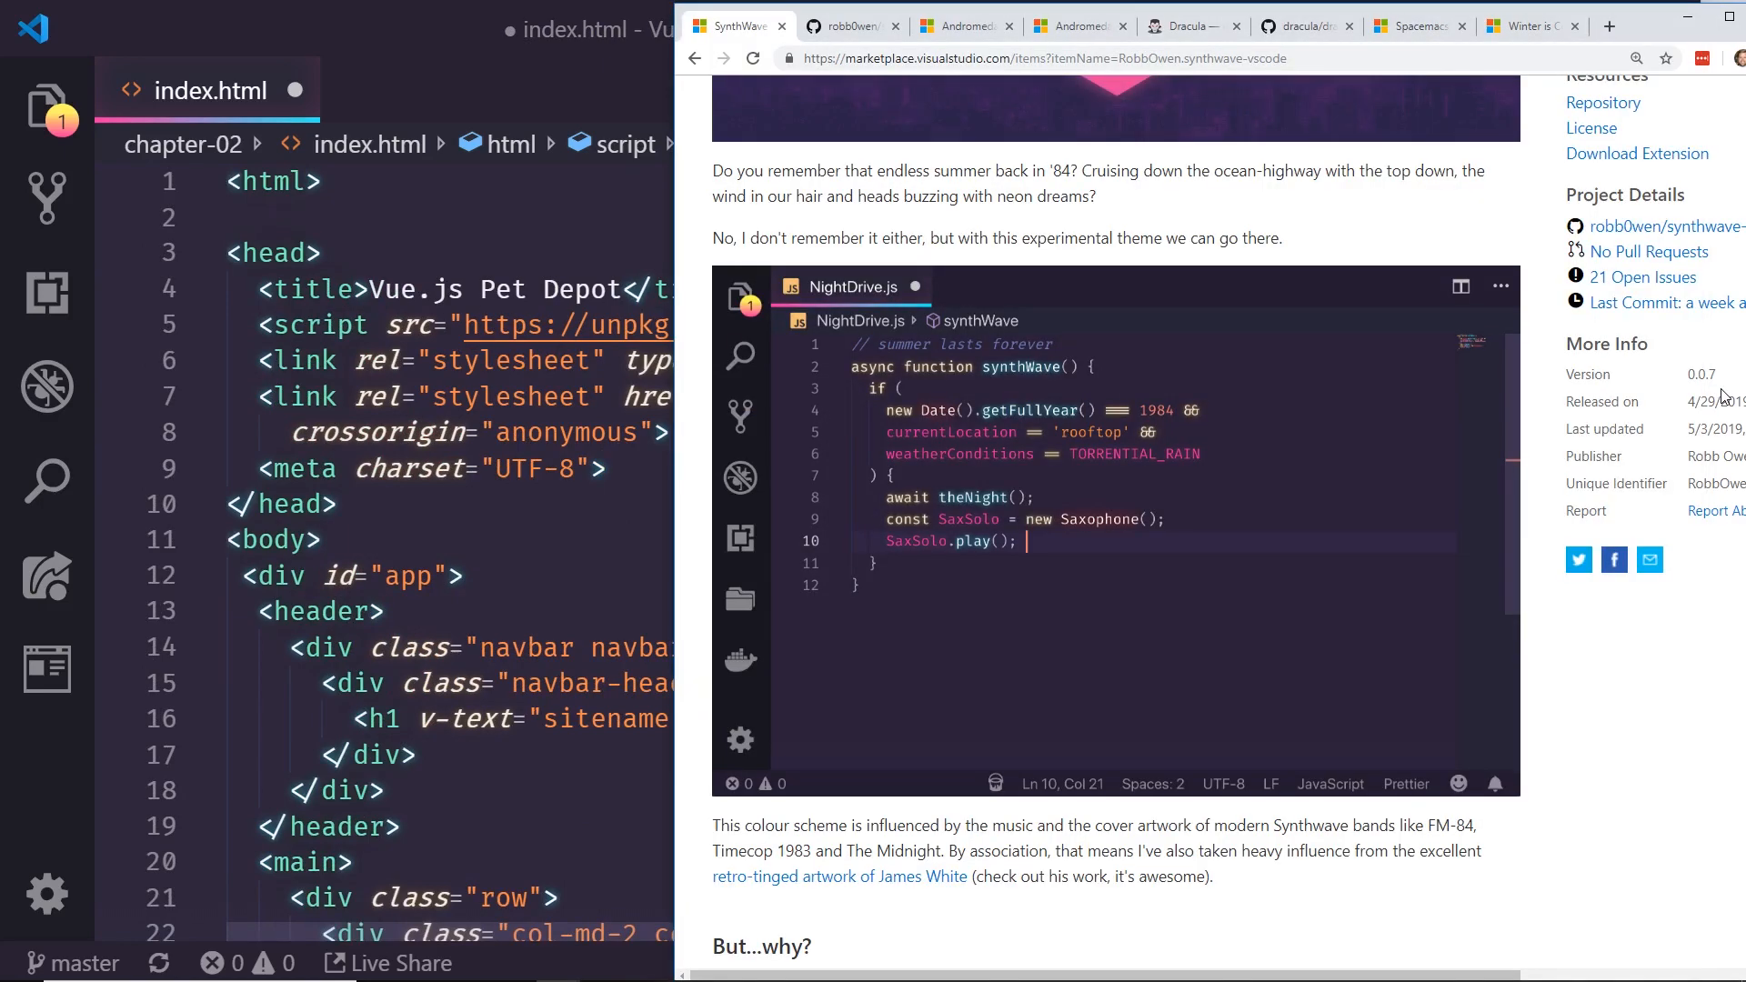
Step: Scroll the SynthWave '84 Marketplace page down to its 'To enable the glow' instructions
scroll(down, 3)
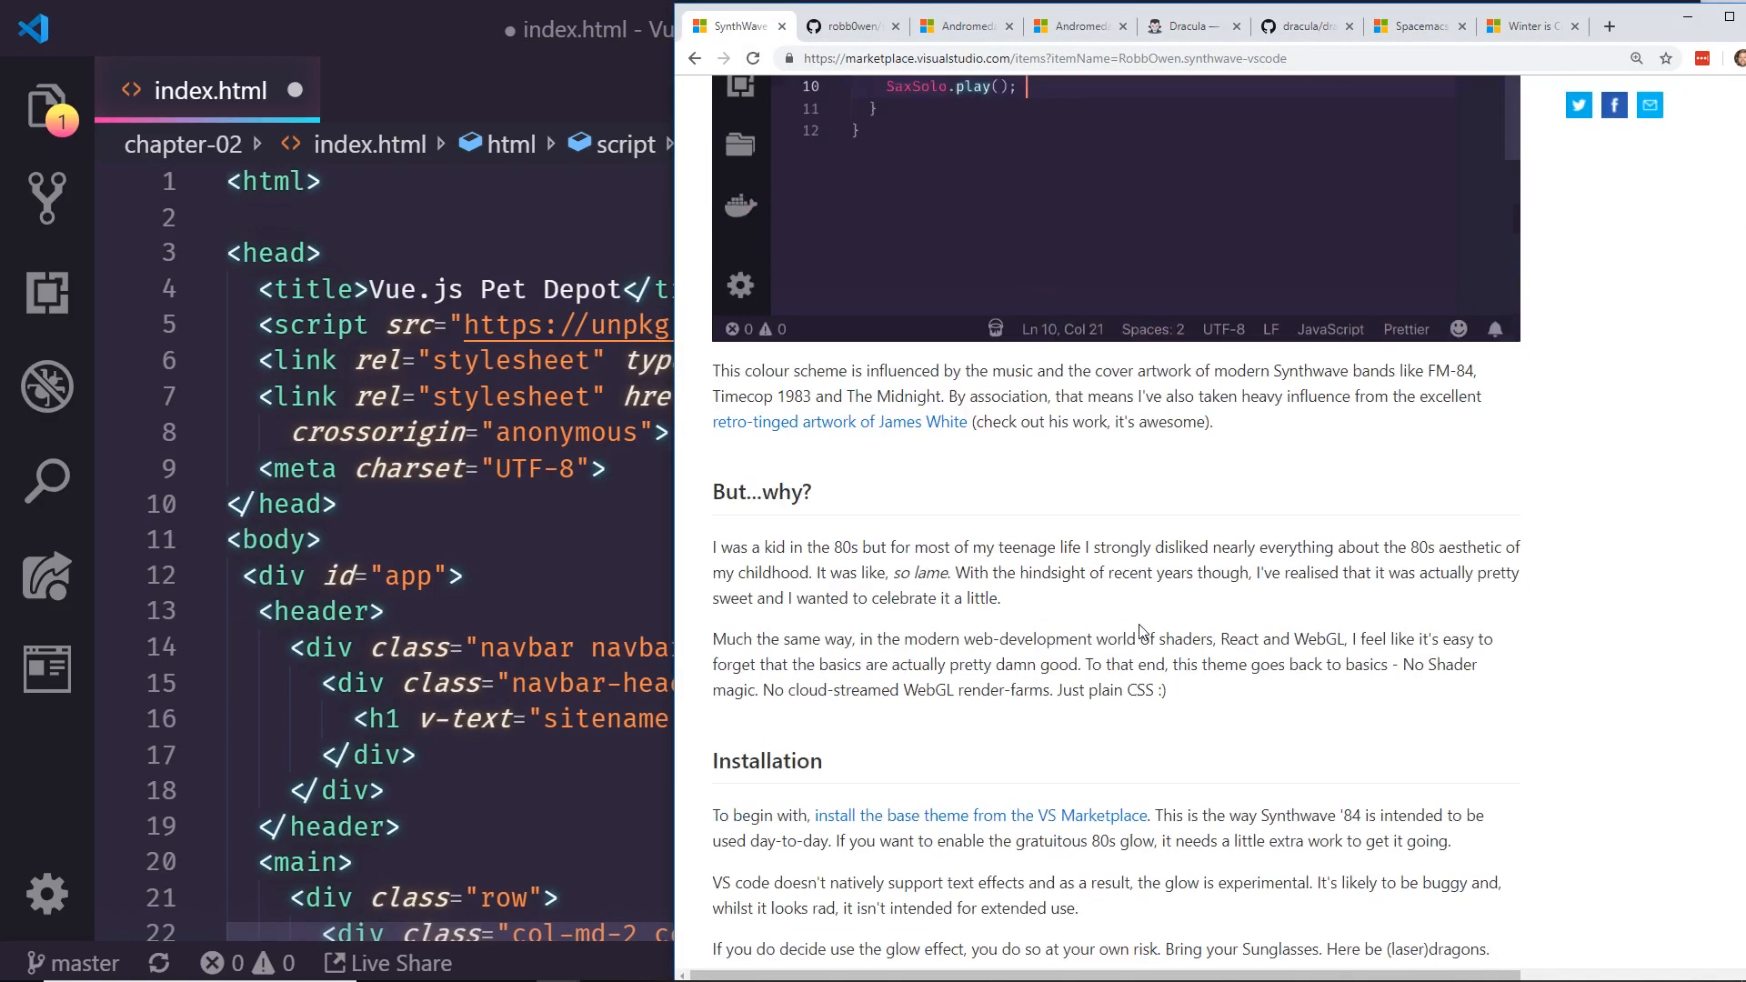
scroll(down, 3)
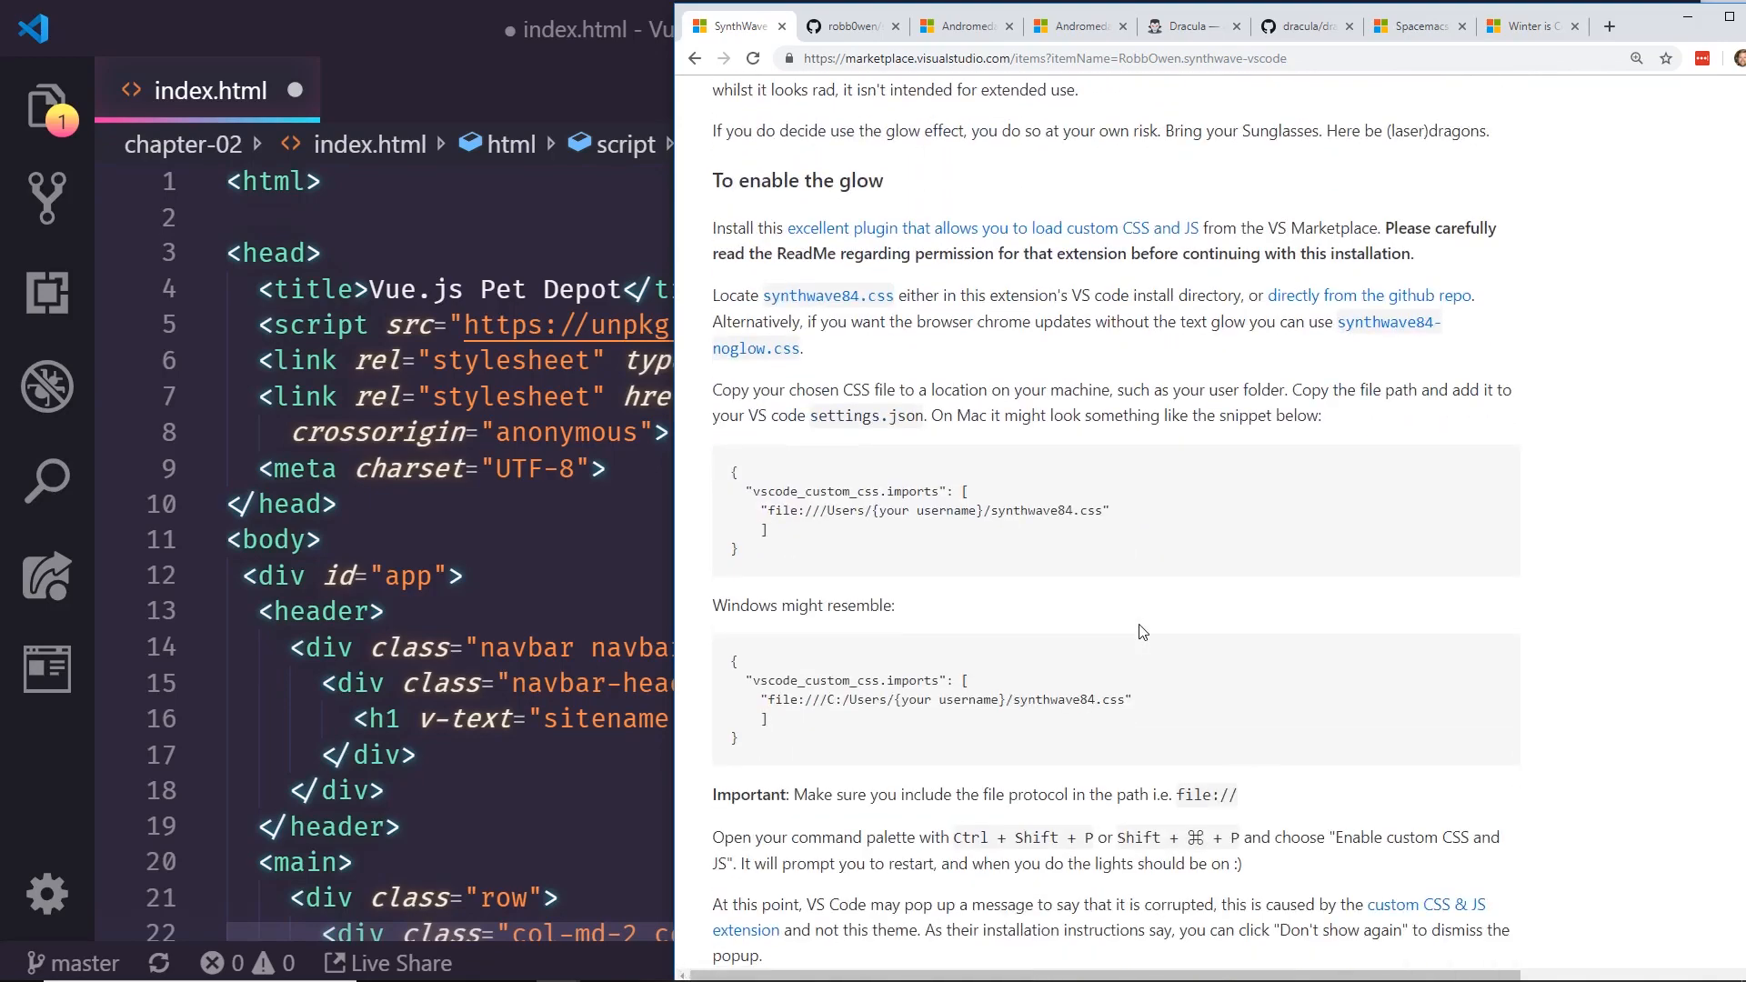
scroll(down, 3)
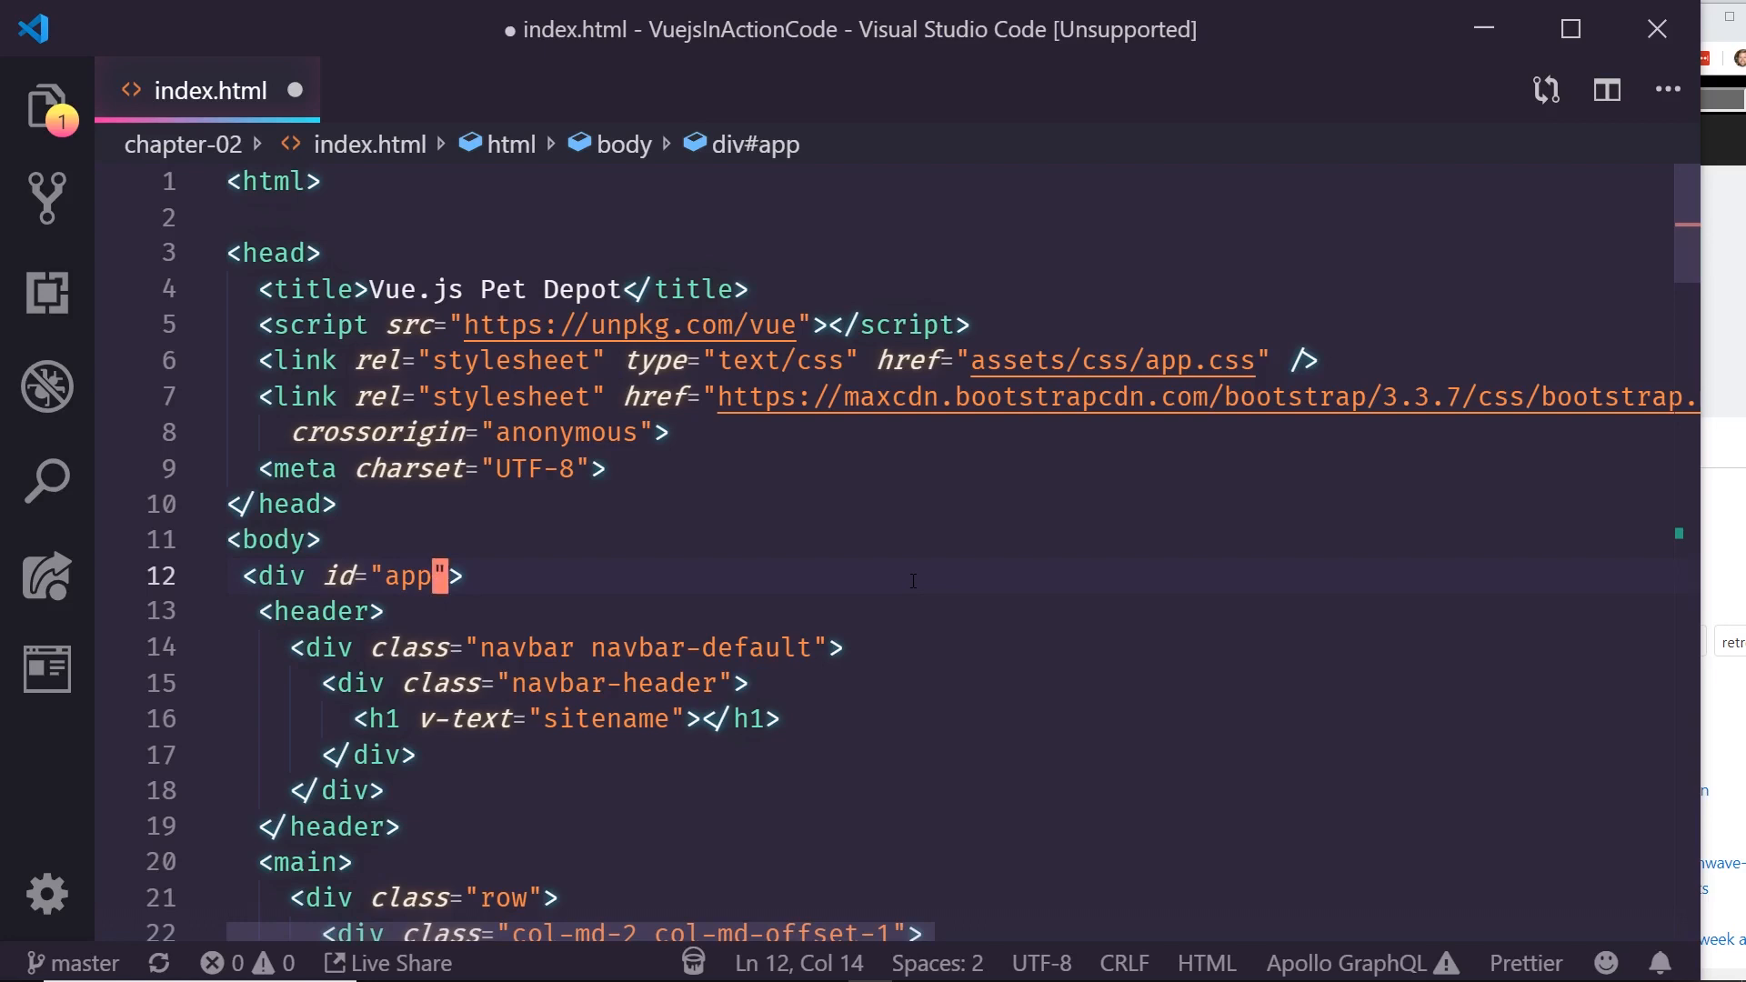
mouse_move(754, 690)
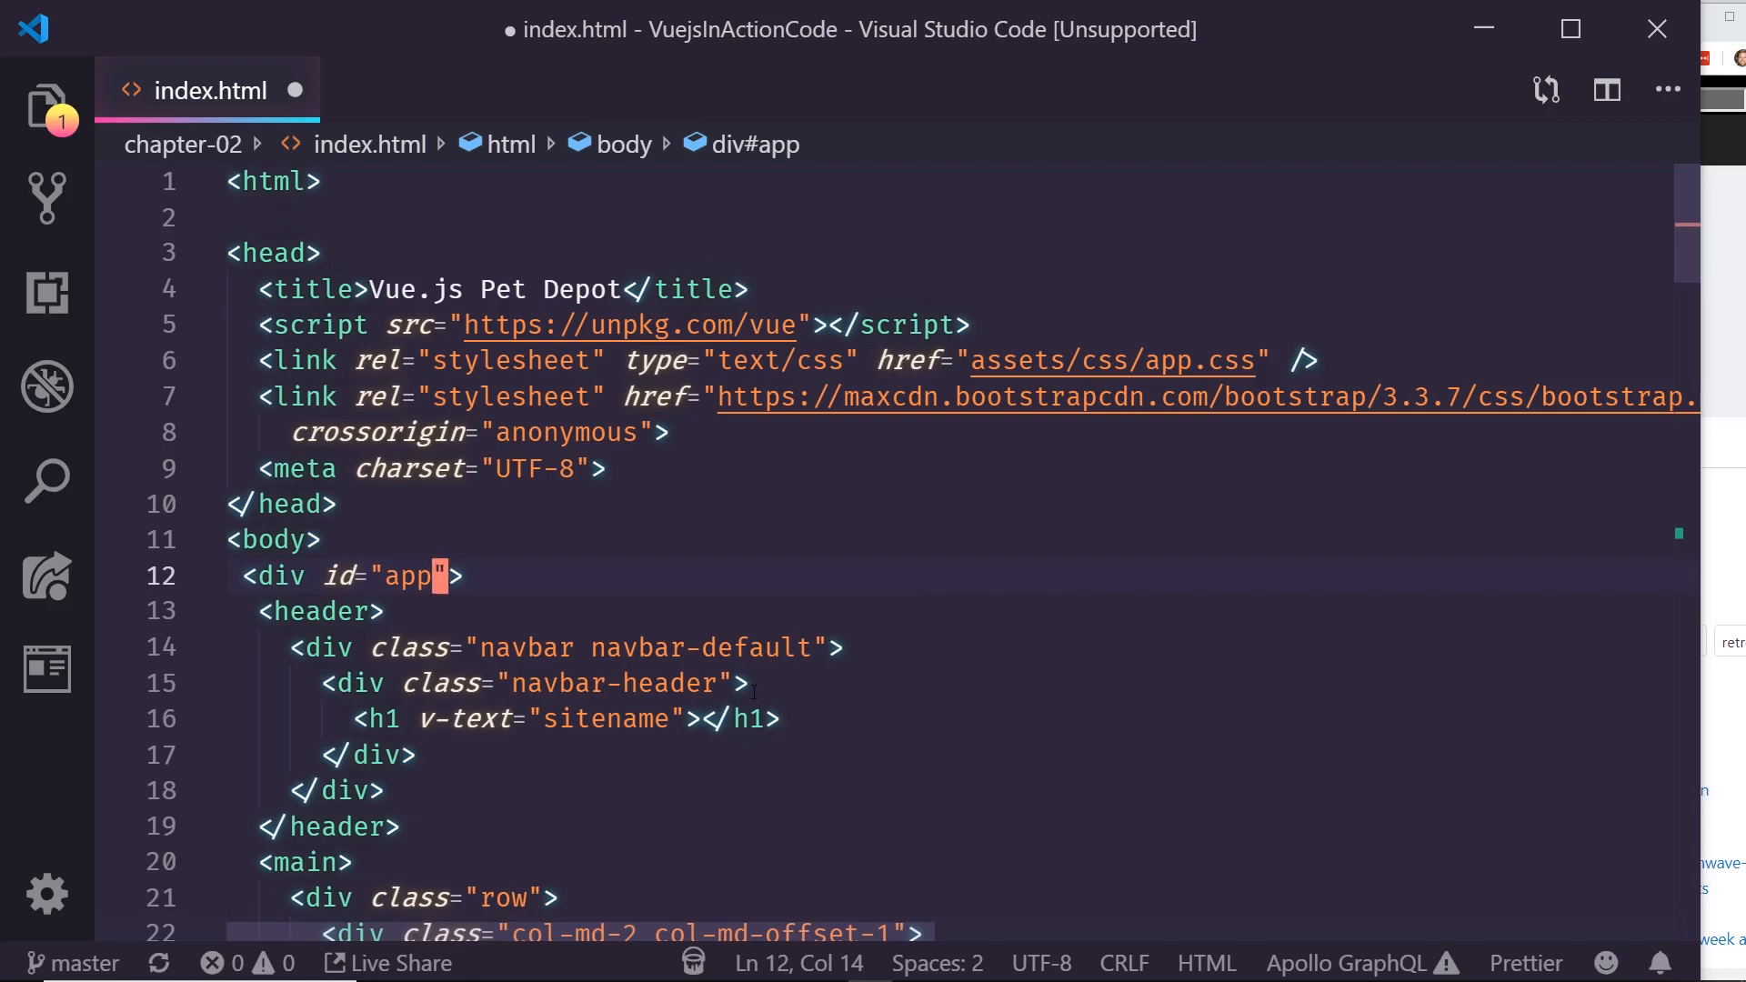
click(437, 289)
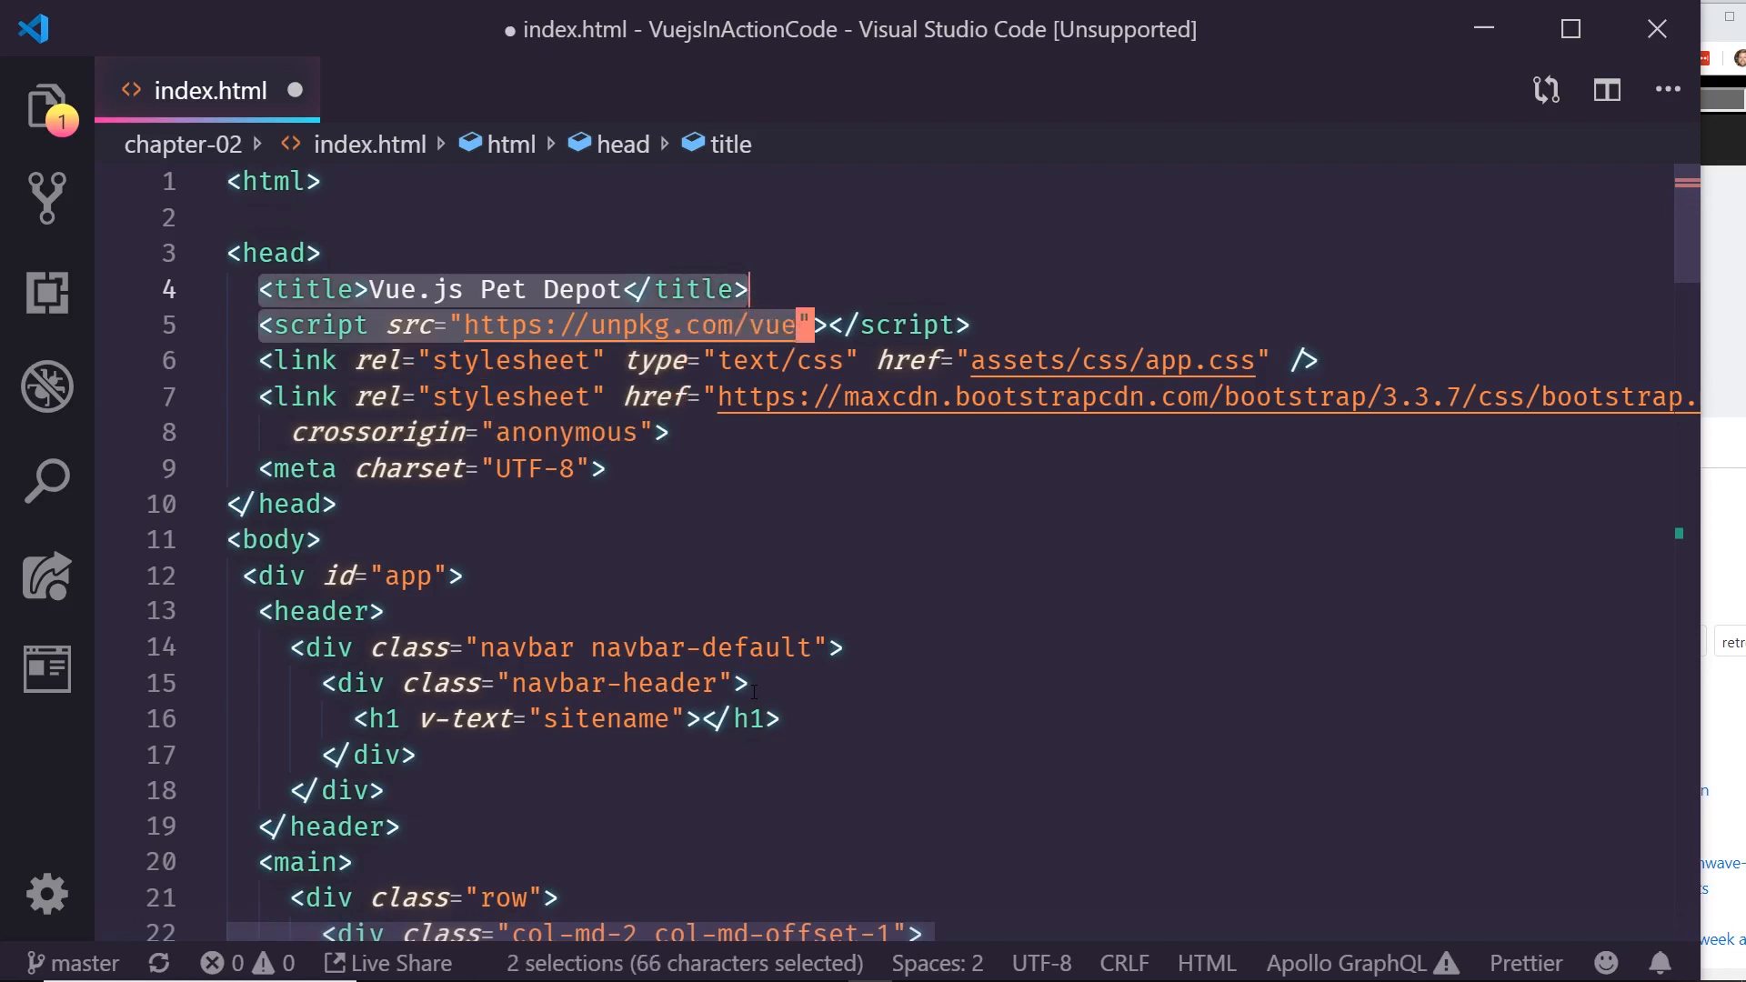
drag(802, 323, 968, 324)
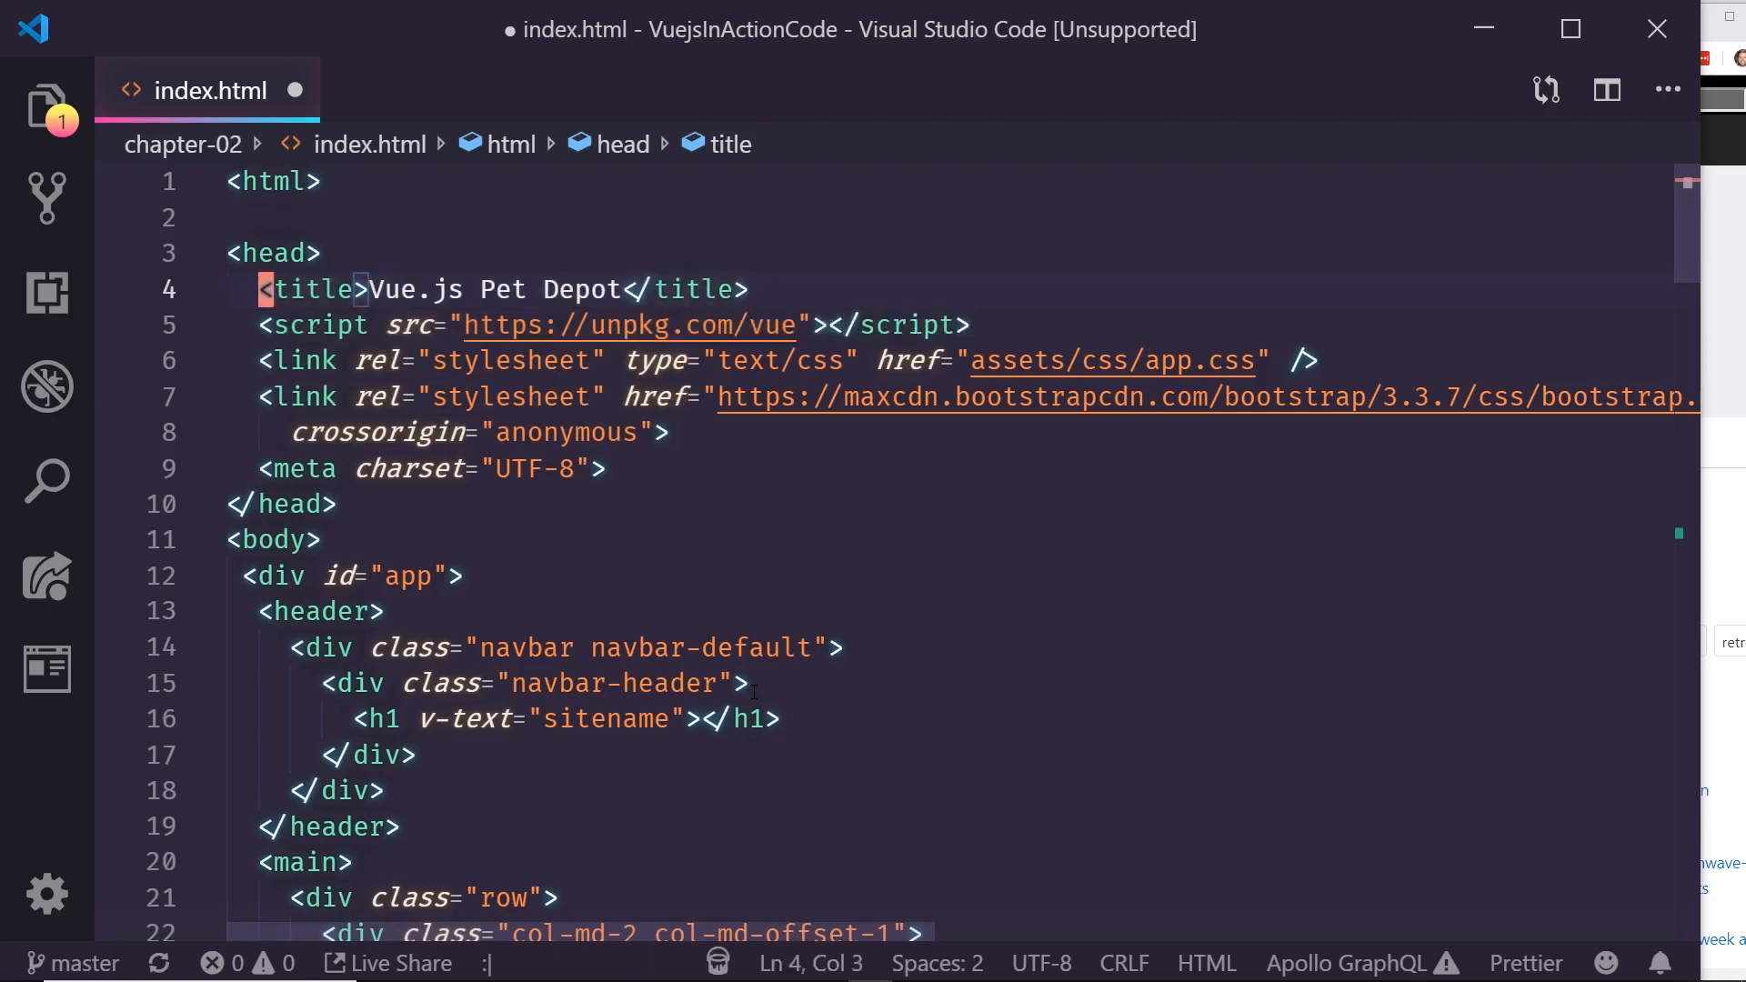
key(Escape)
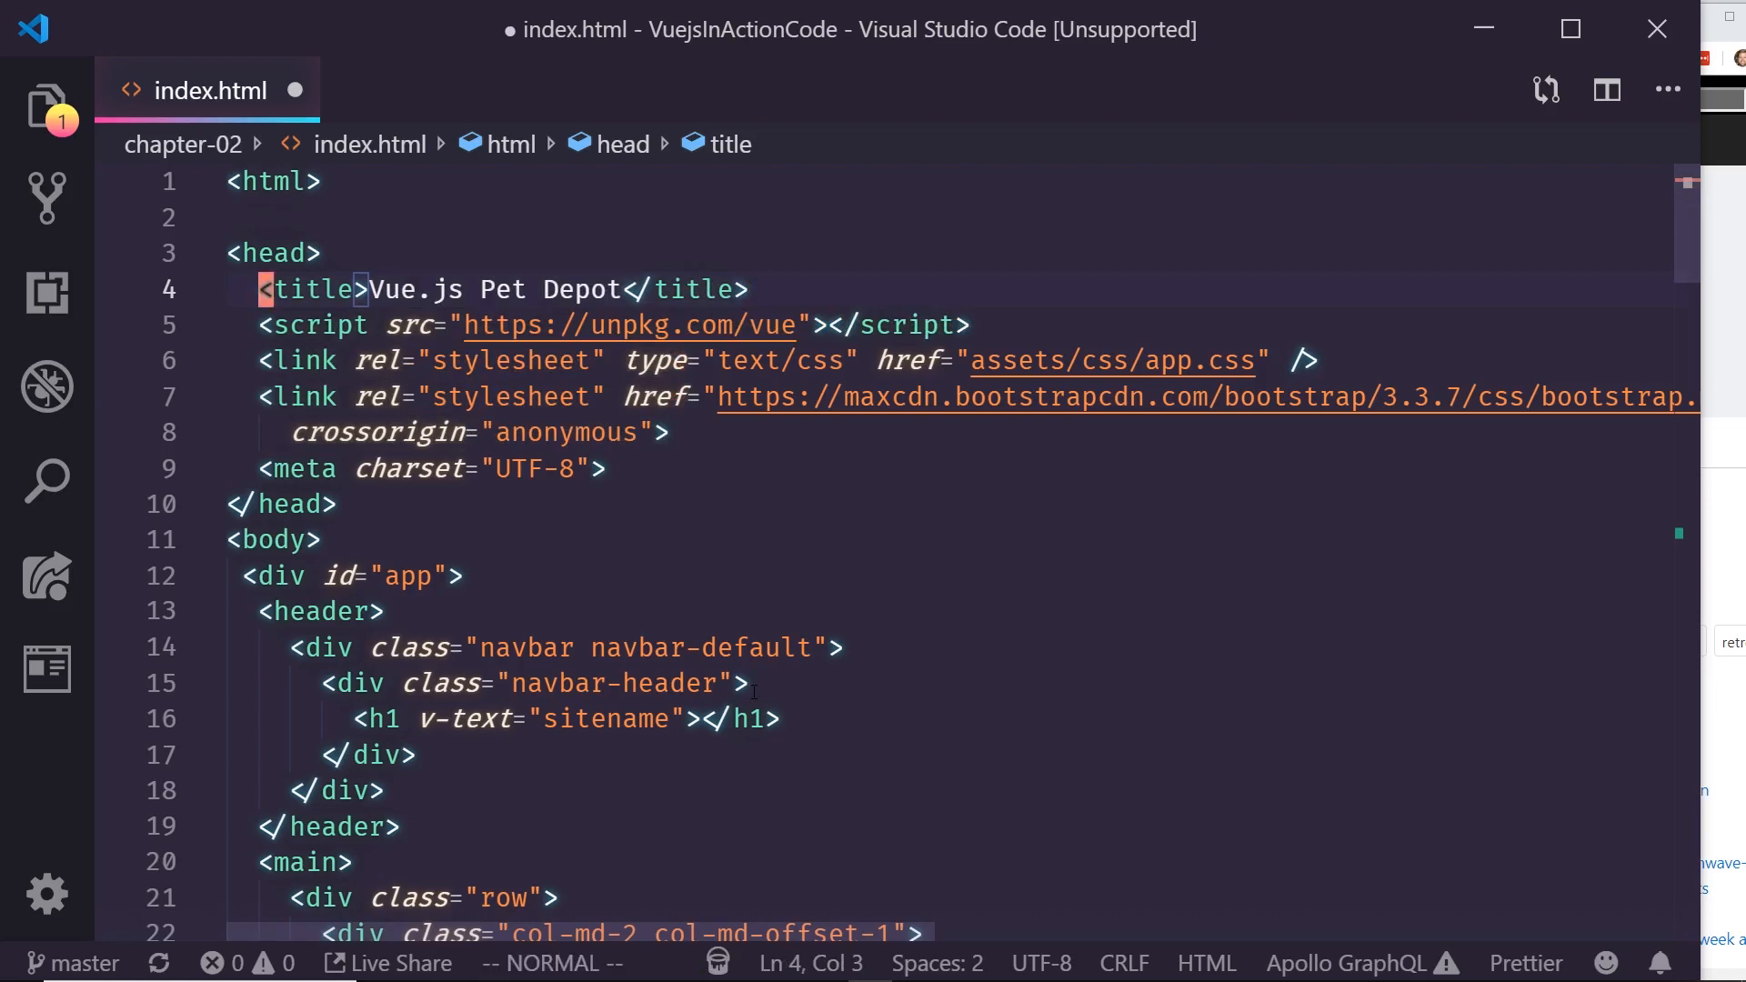